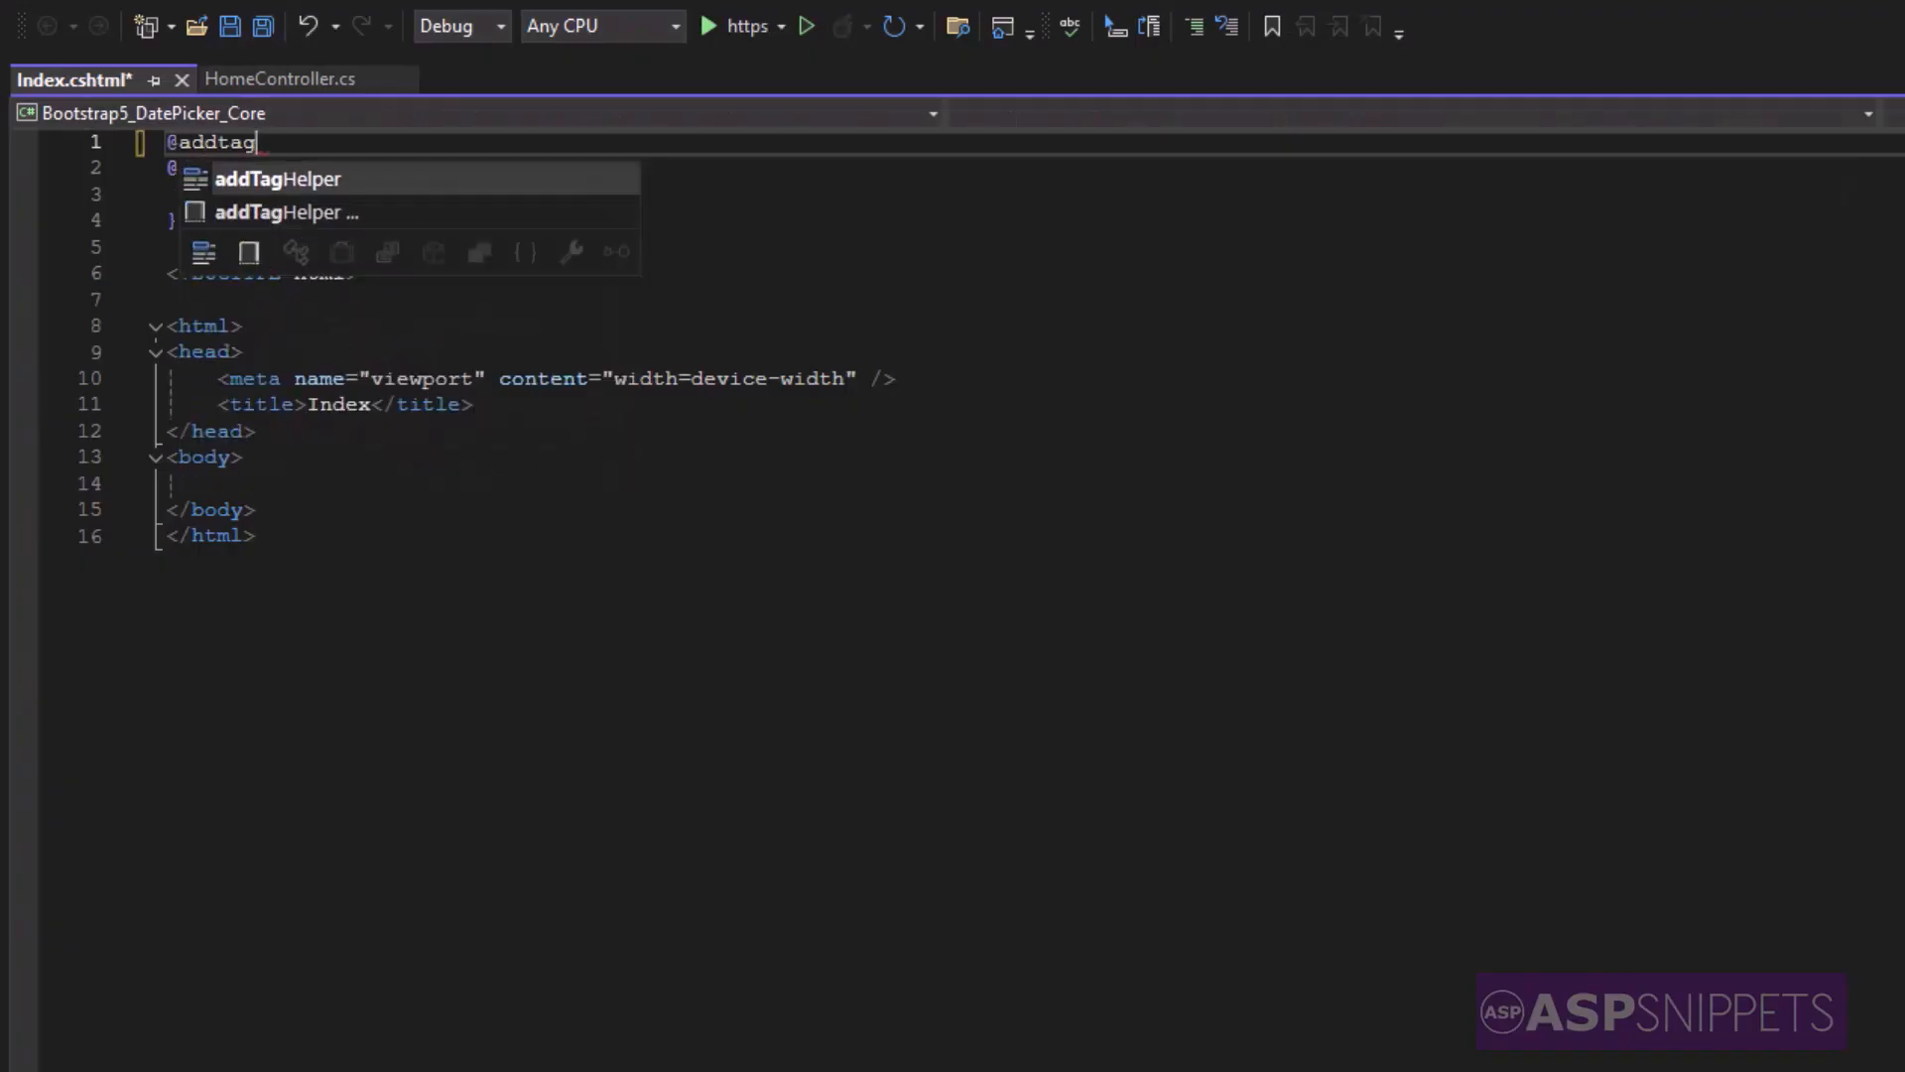
pyautogui.write('Helper*, Microsoft.')
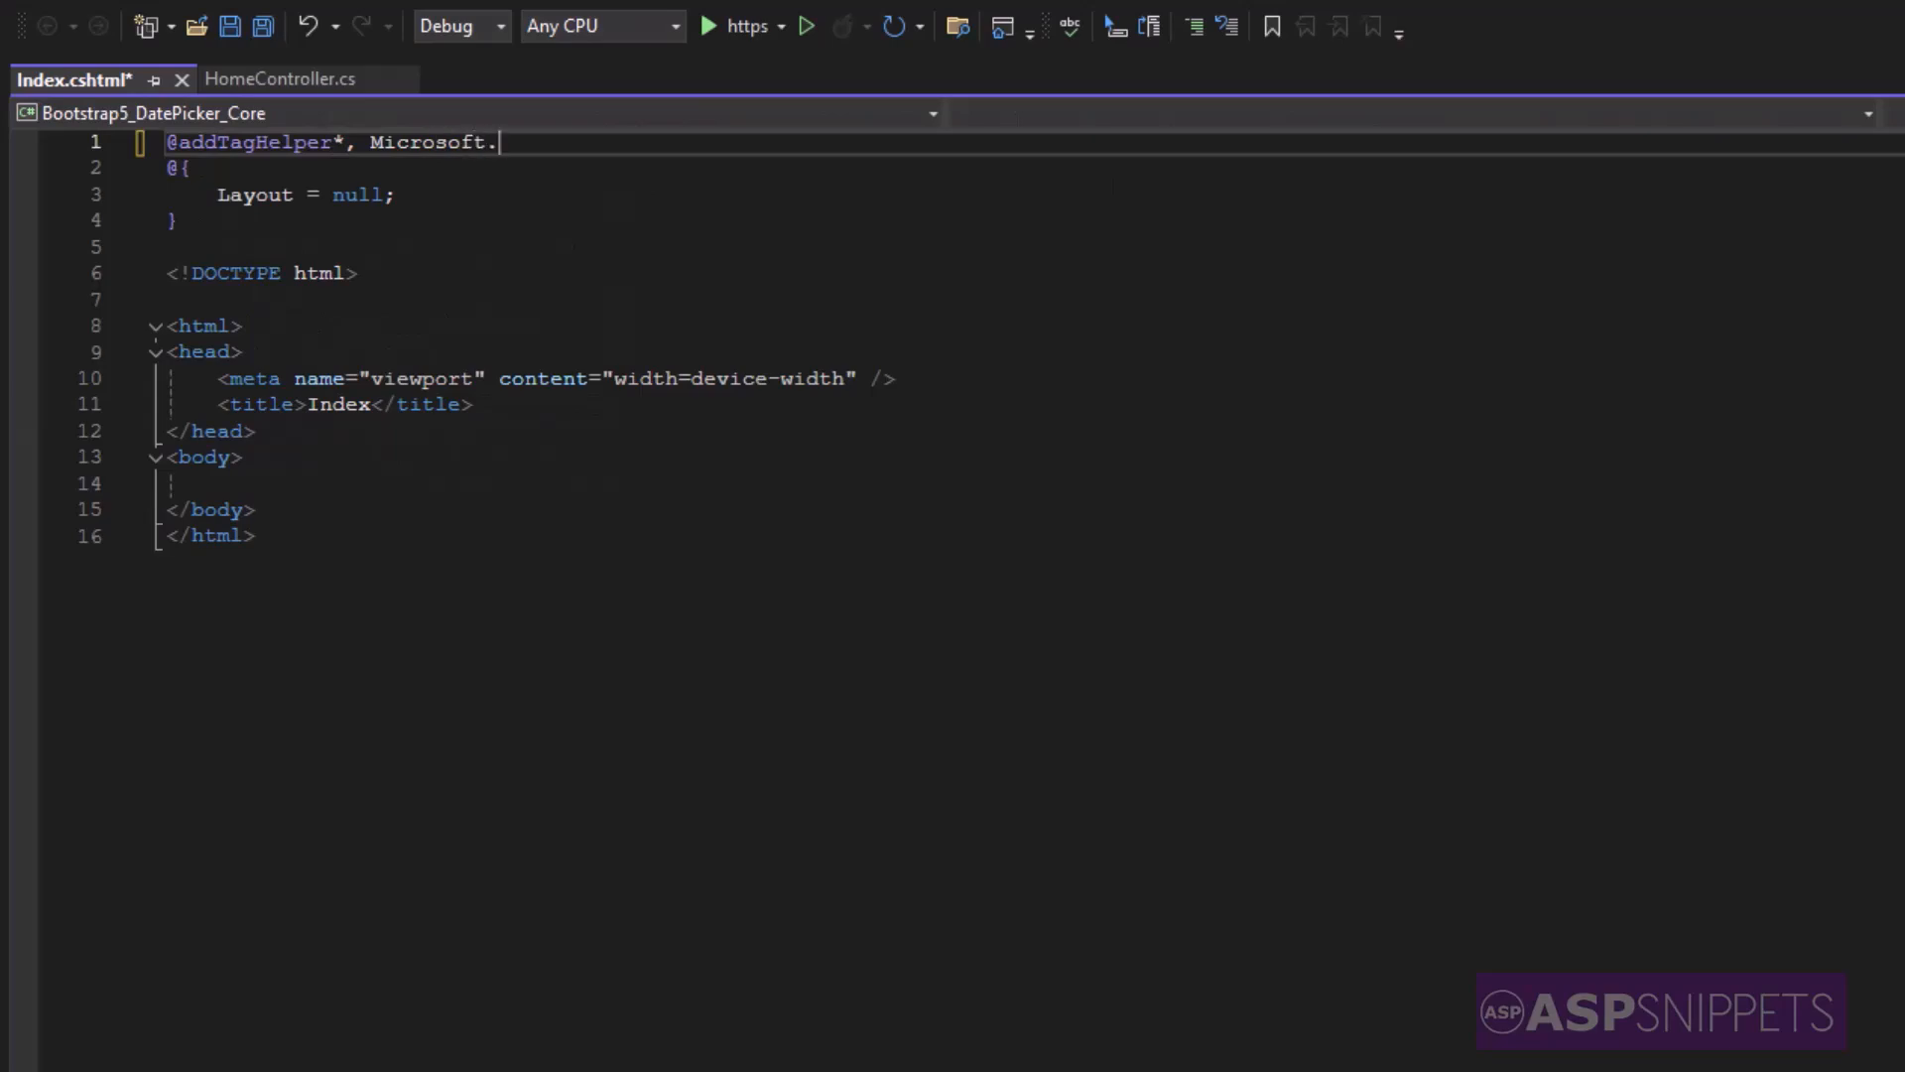
pyautogui.write('AspNetCore.Mvc.TagHelpers')
pyautogui.click(1026, 484)
pyautogui.write('<form ></form>')
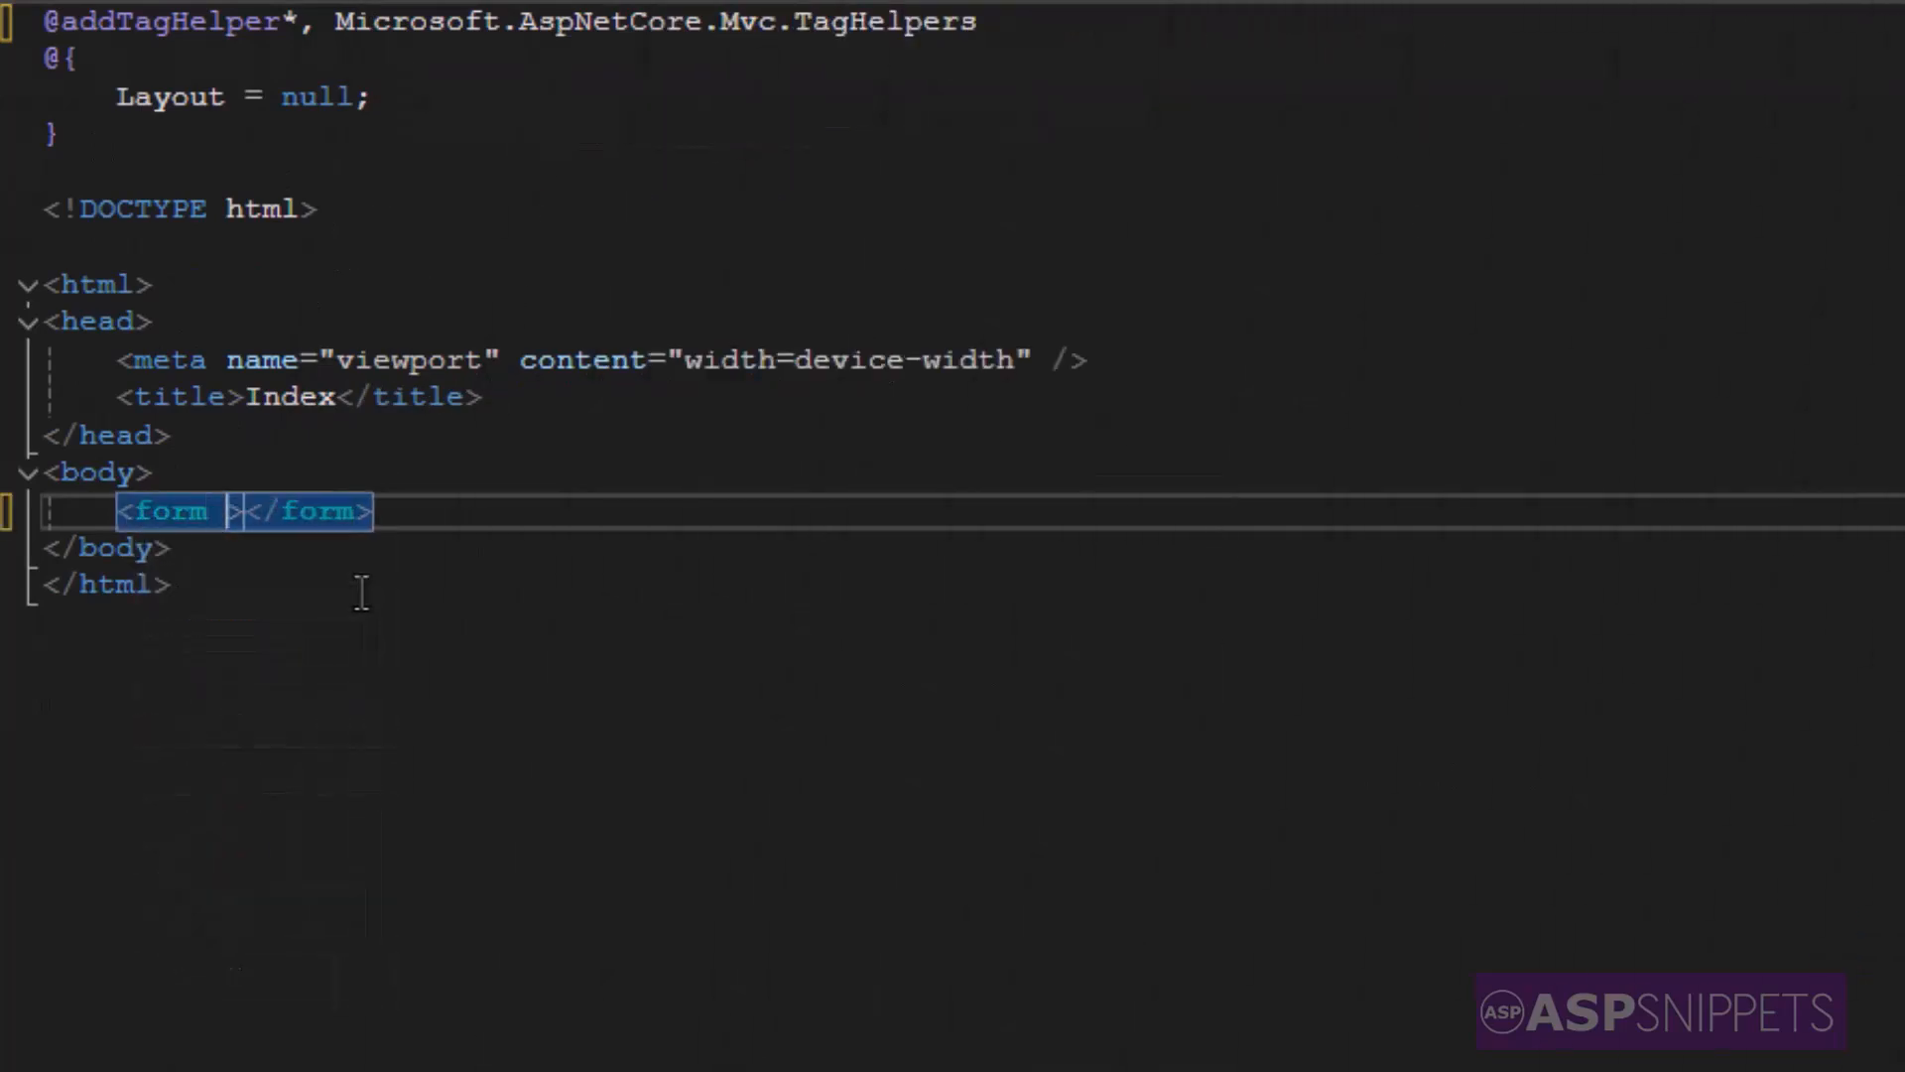
# - Add a form with method post, asp-controller Home, asp-action Index, containing a bare input
pyautogui.write('method="post')
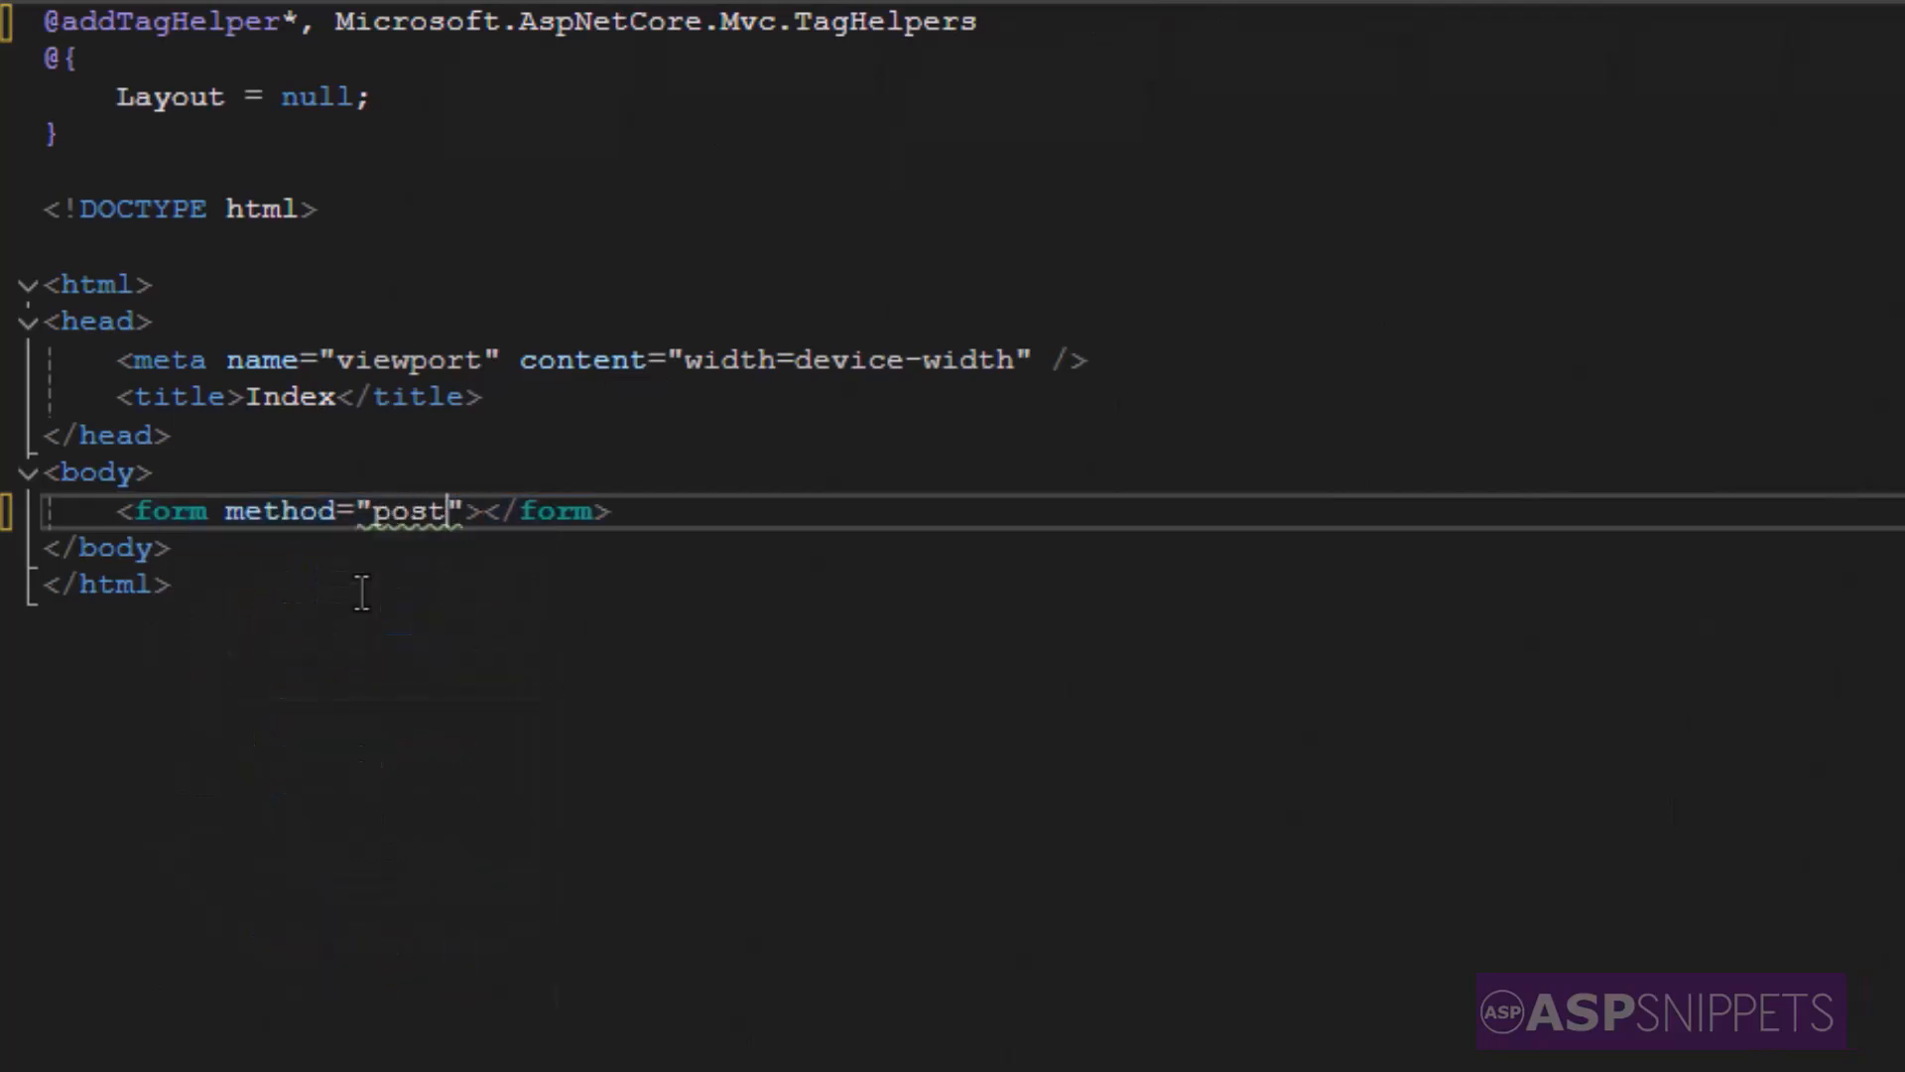
pyautogui.write('asp-controller="H')
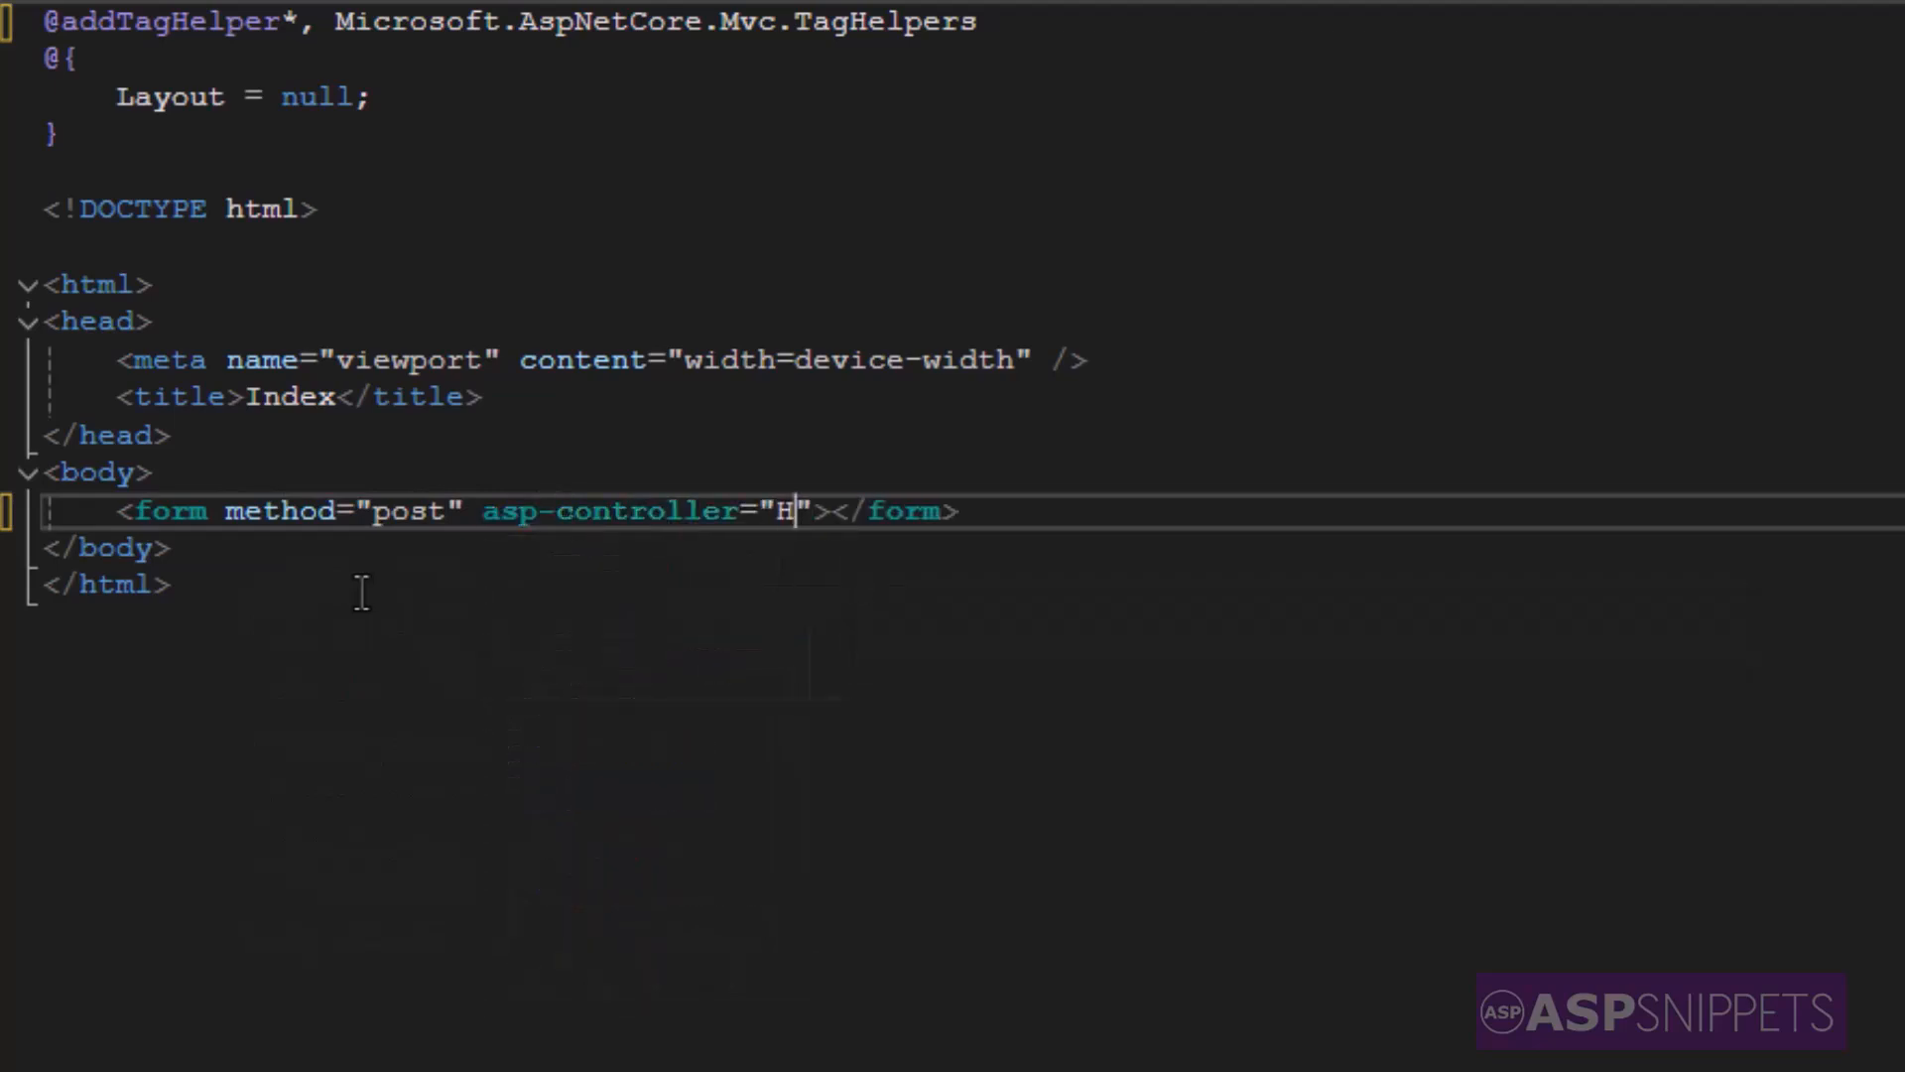
pyautogui.write('ome')
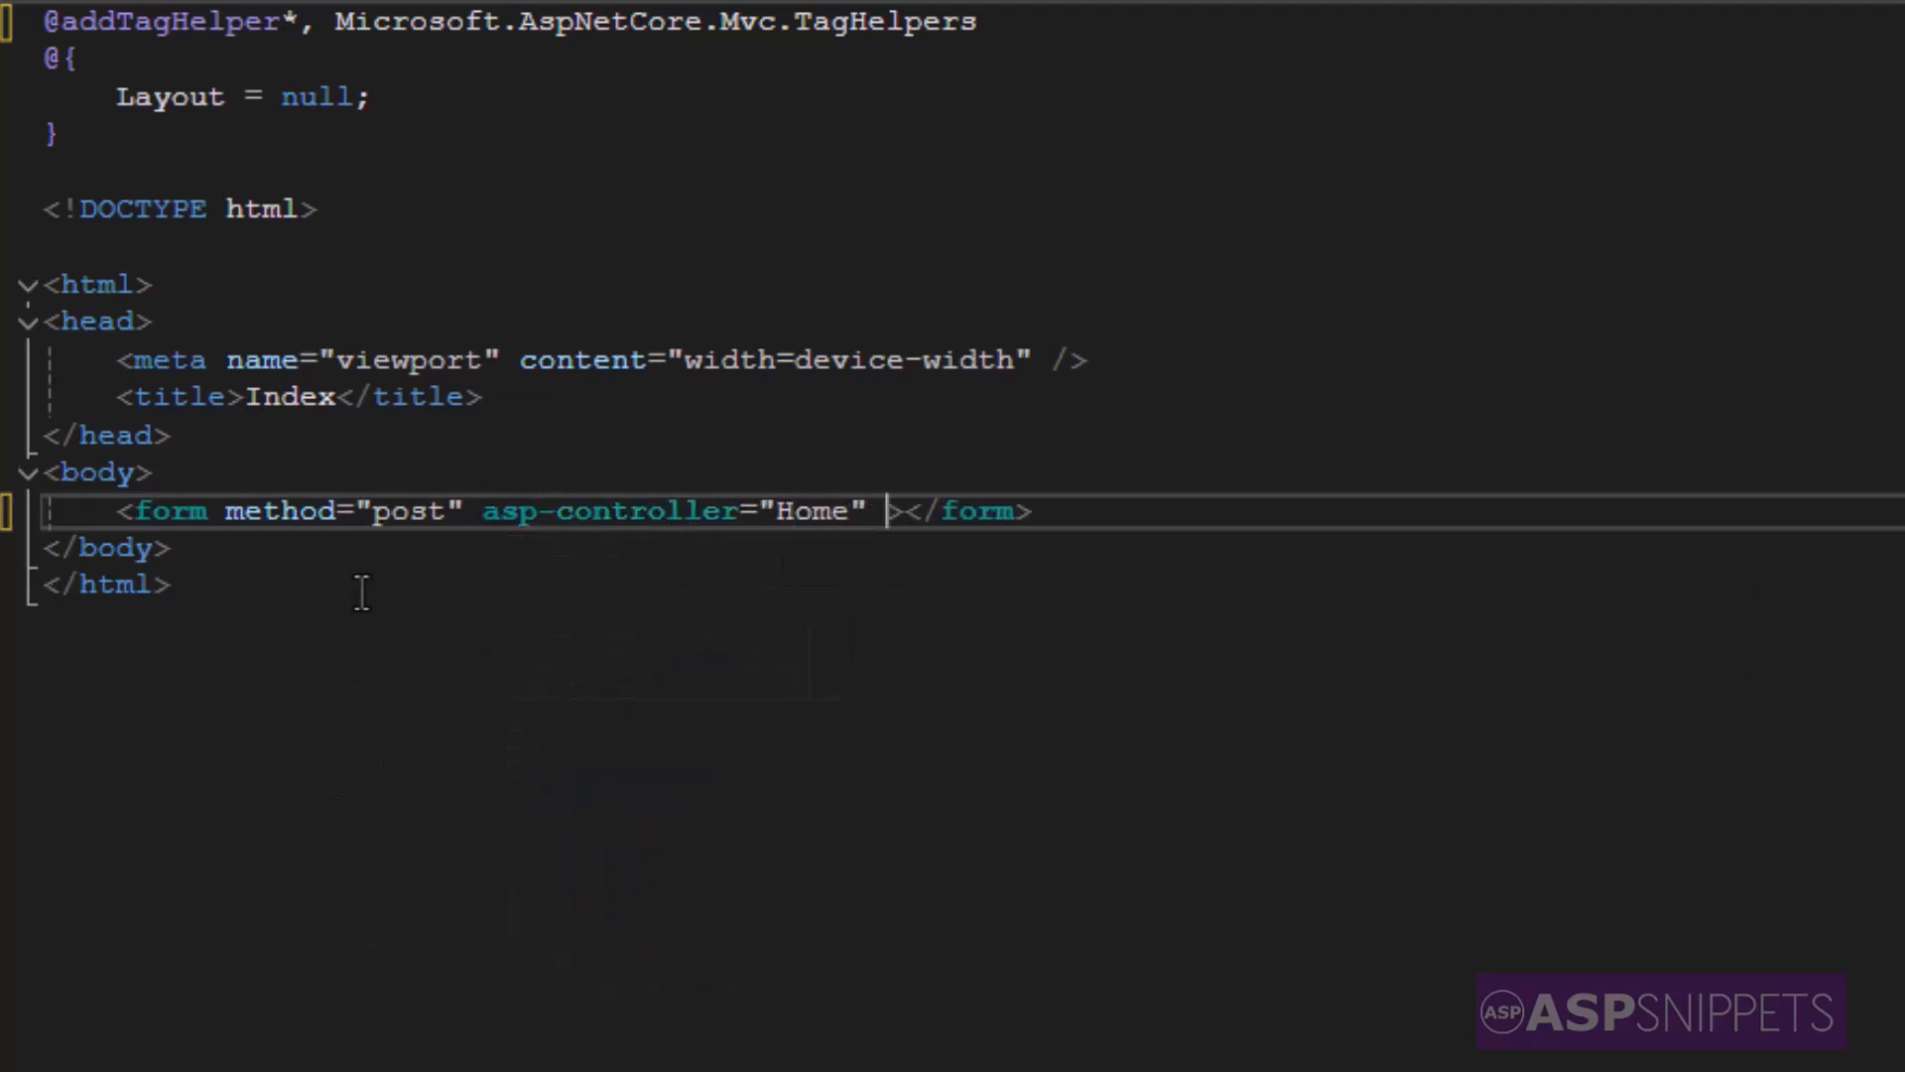
pyautogui.write('asp-action=""')
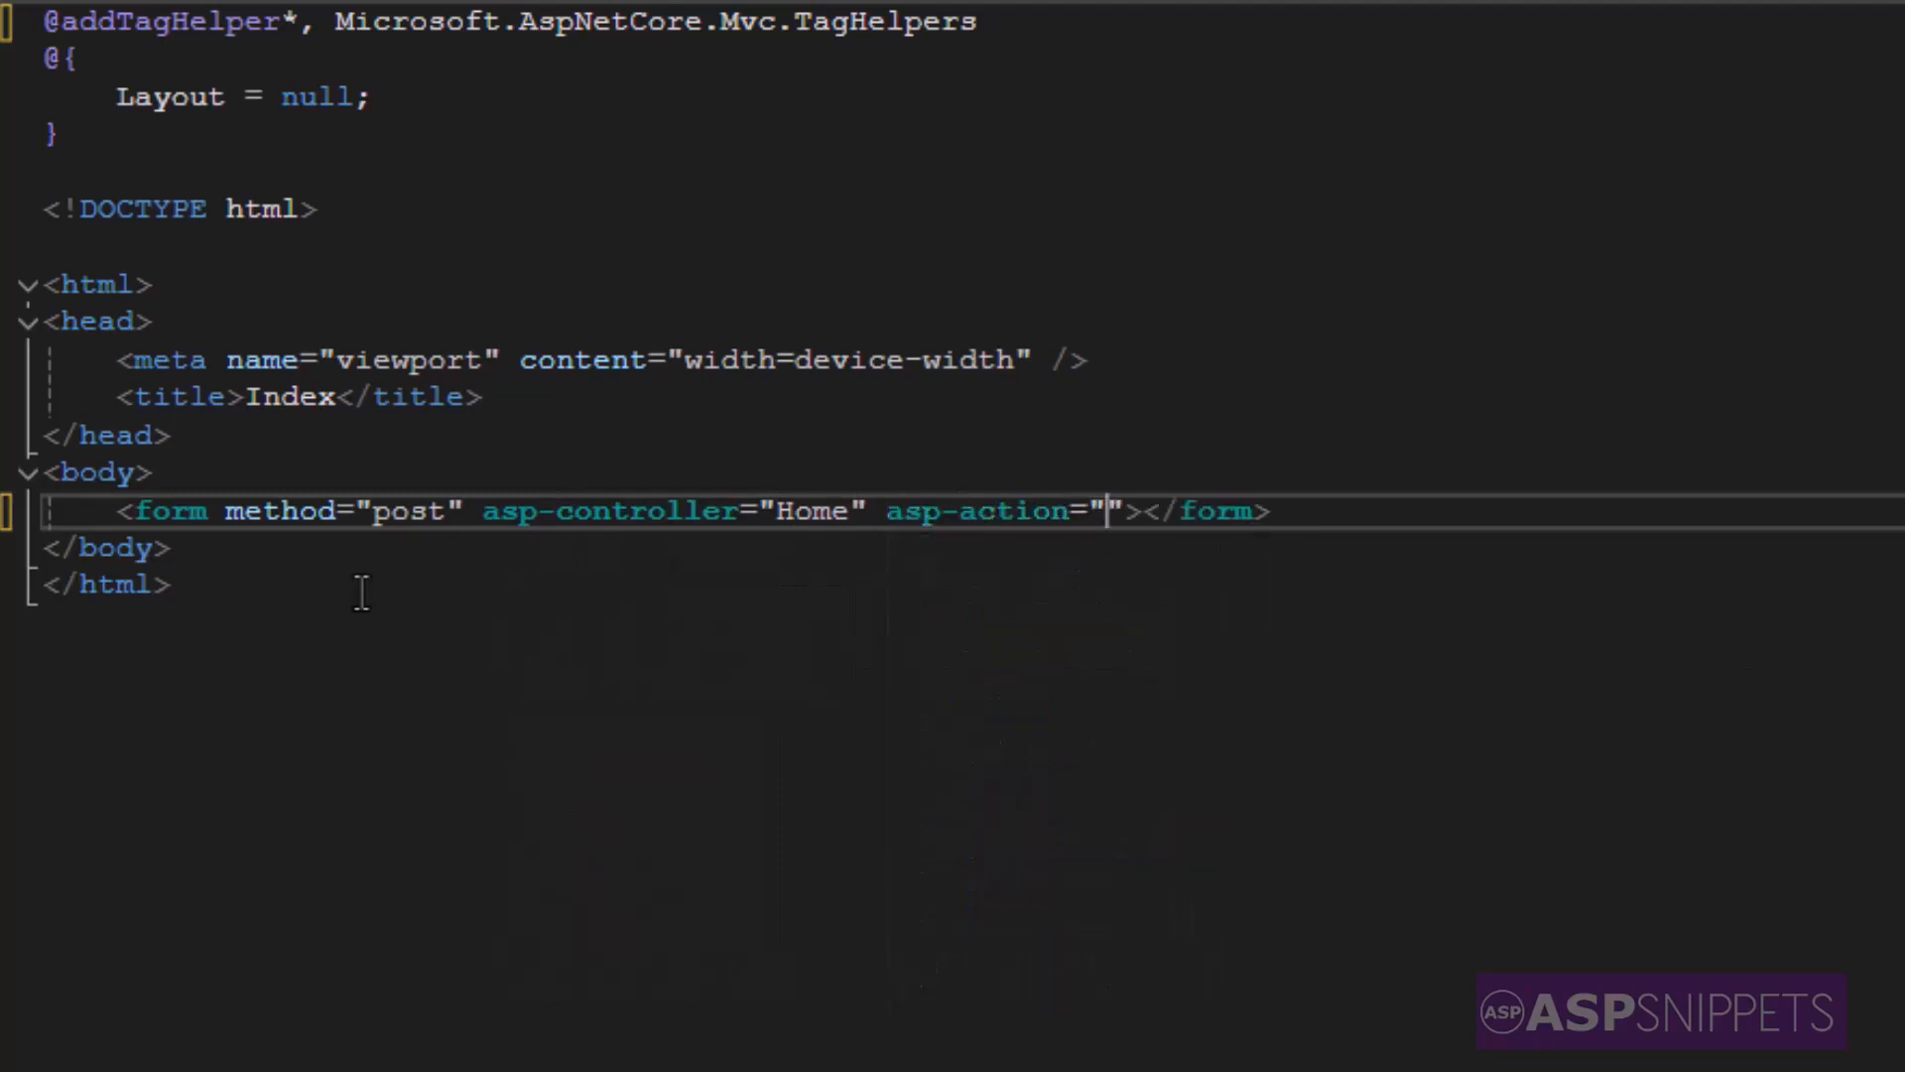
pyautogui.write('Index')
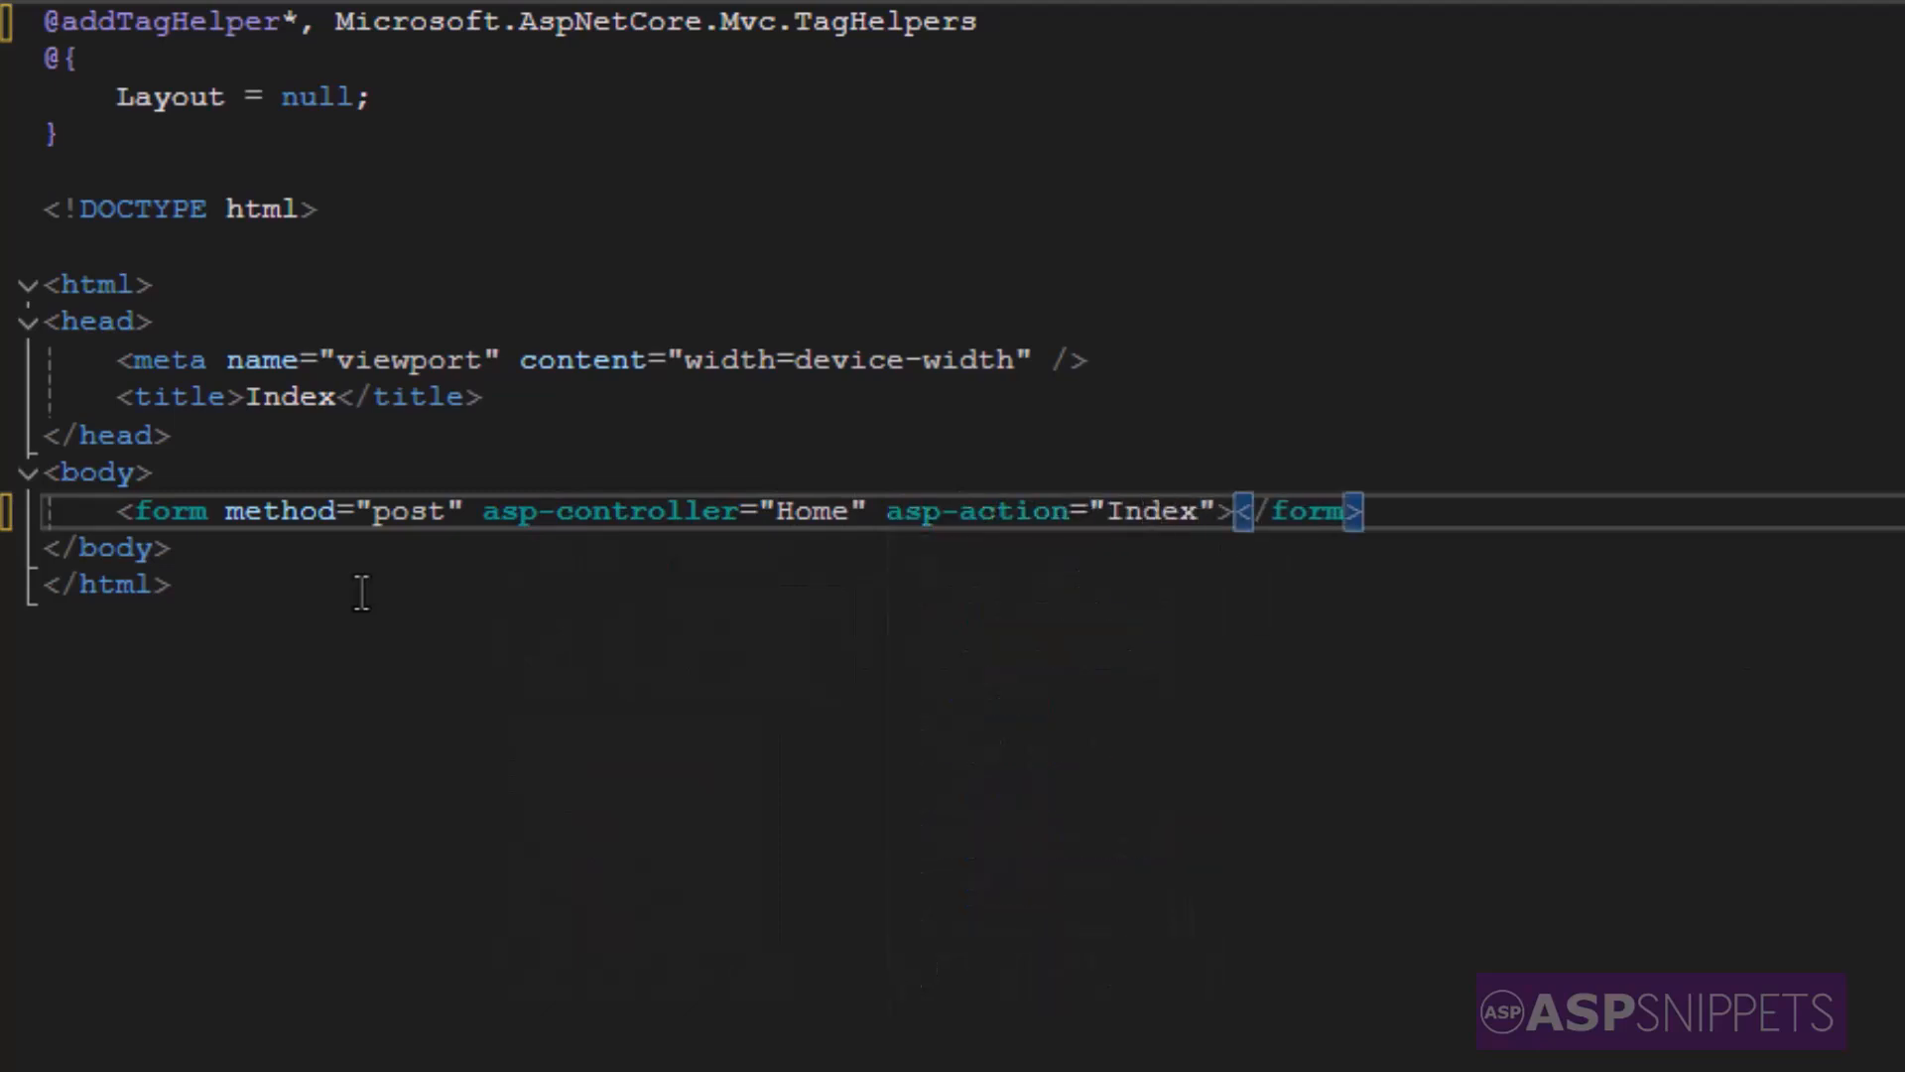
pyautogui.write('<input />')
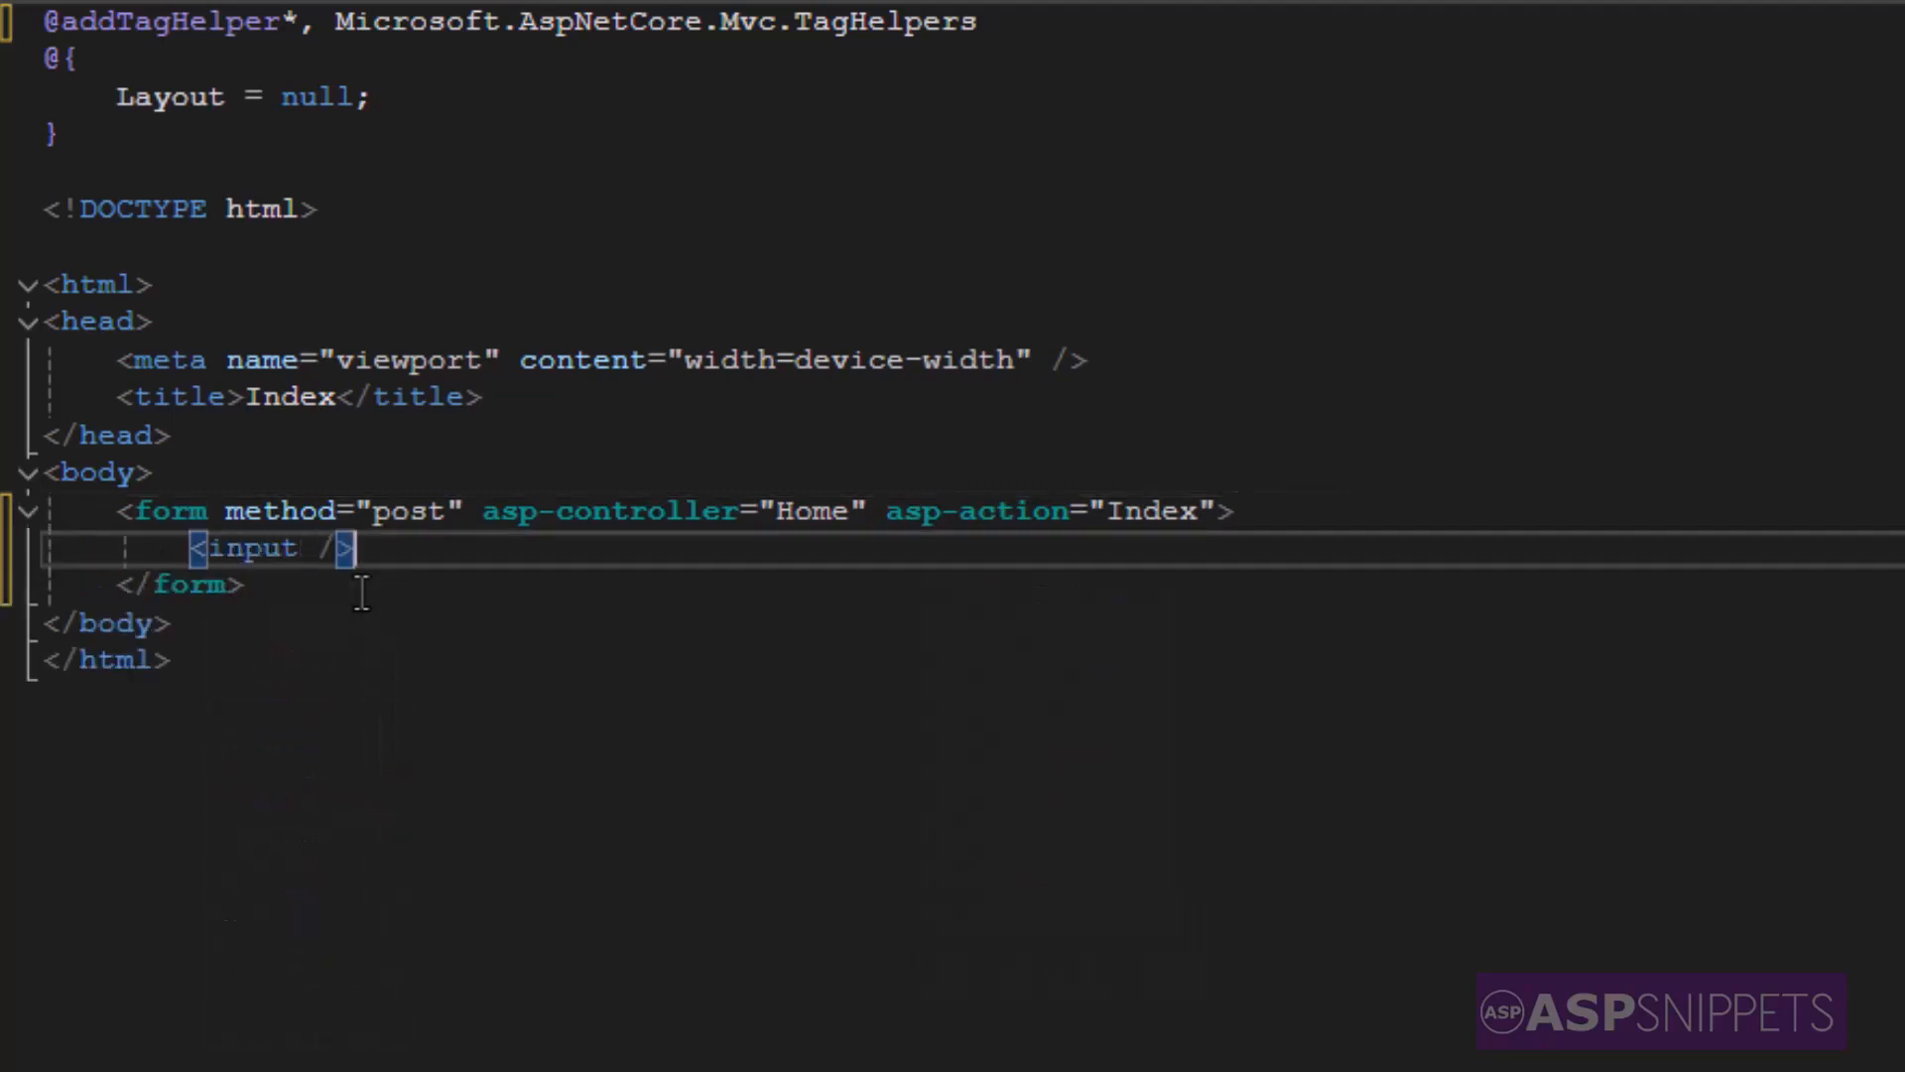
# - Make the input a text box with id txtDate and name selectedDate
pyautogui.write('type="')
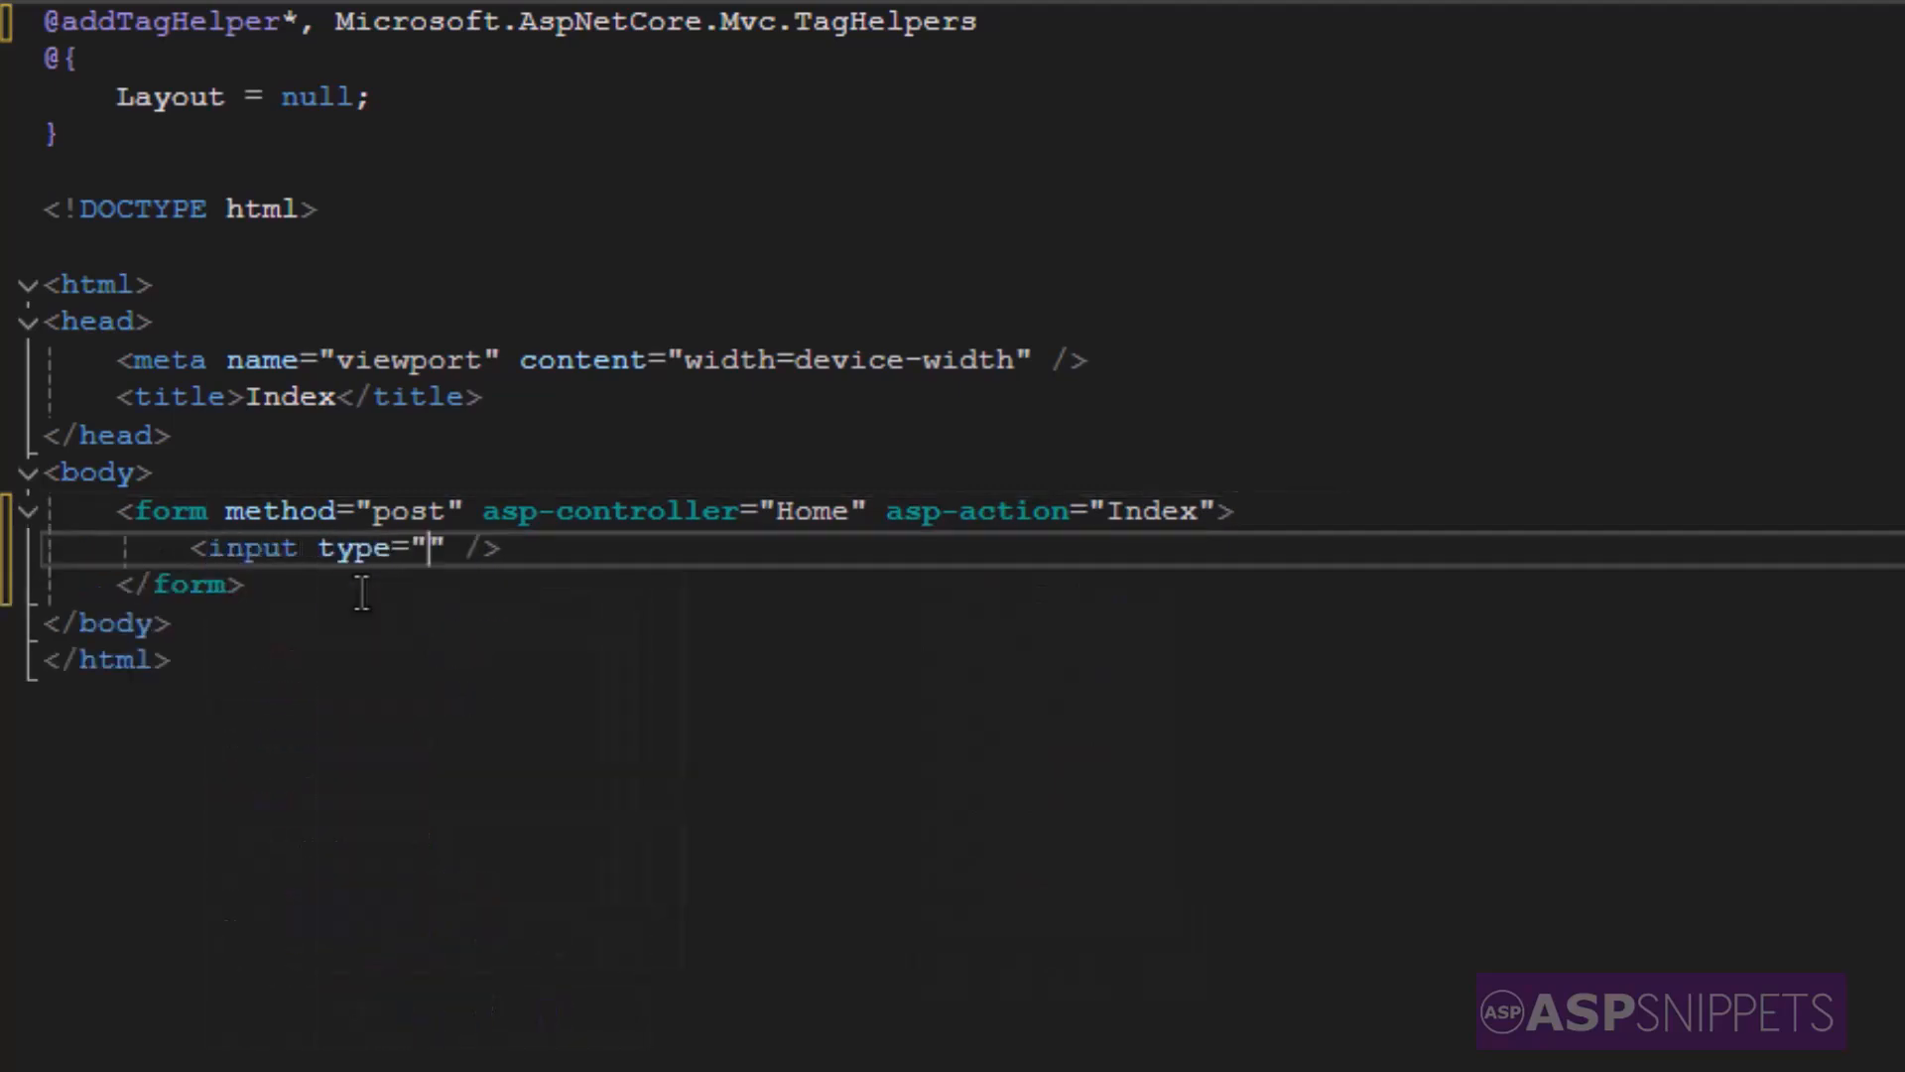
pyautogui.write('text" id="')
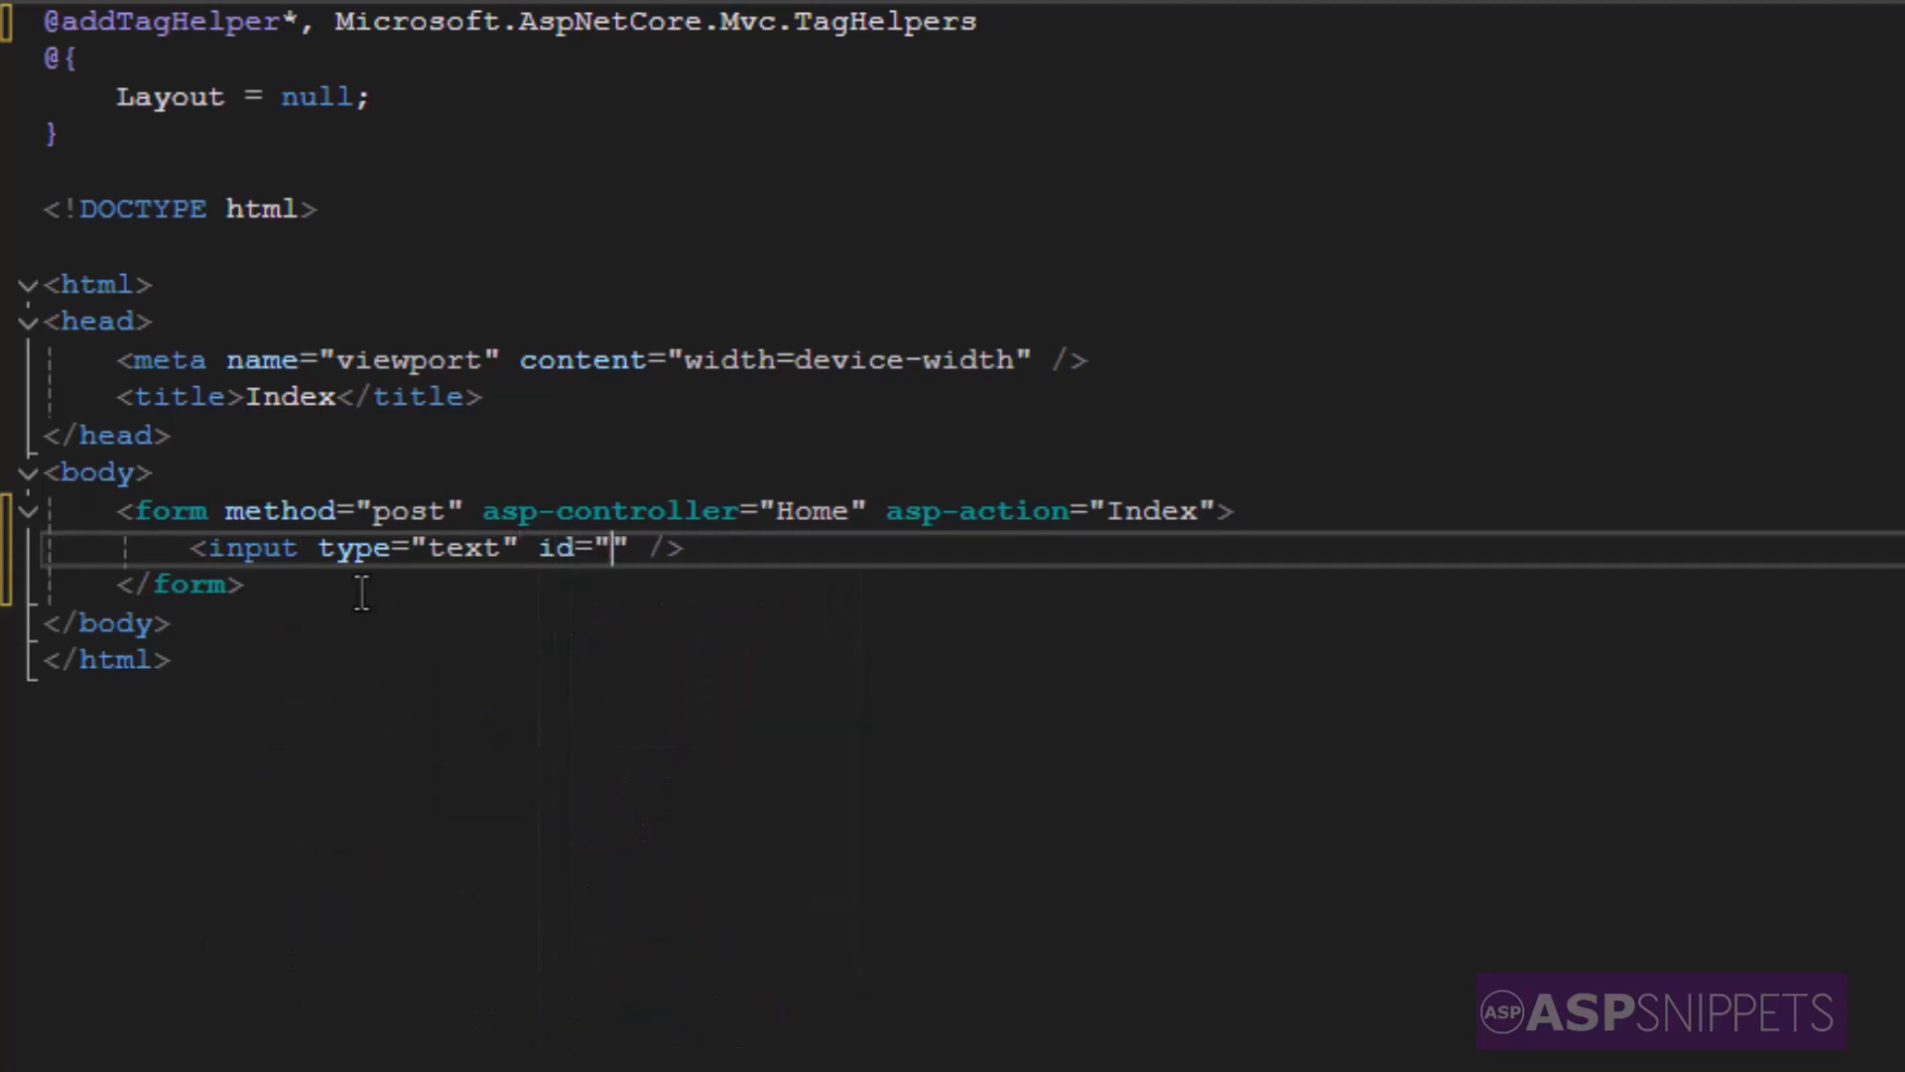
pyautogui.write('txtDate')
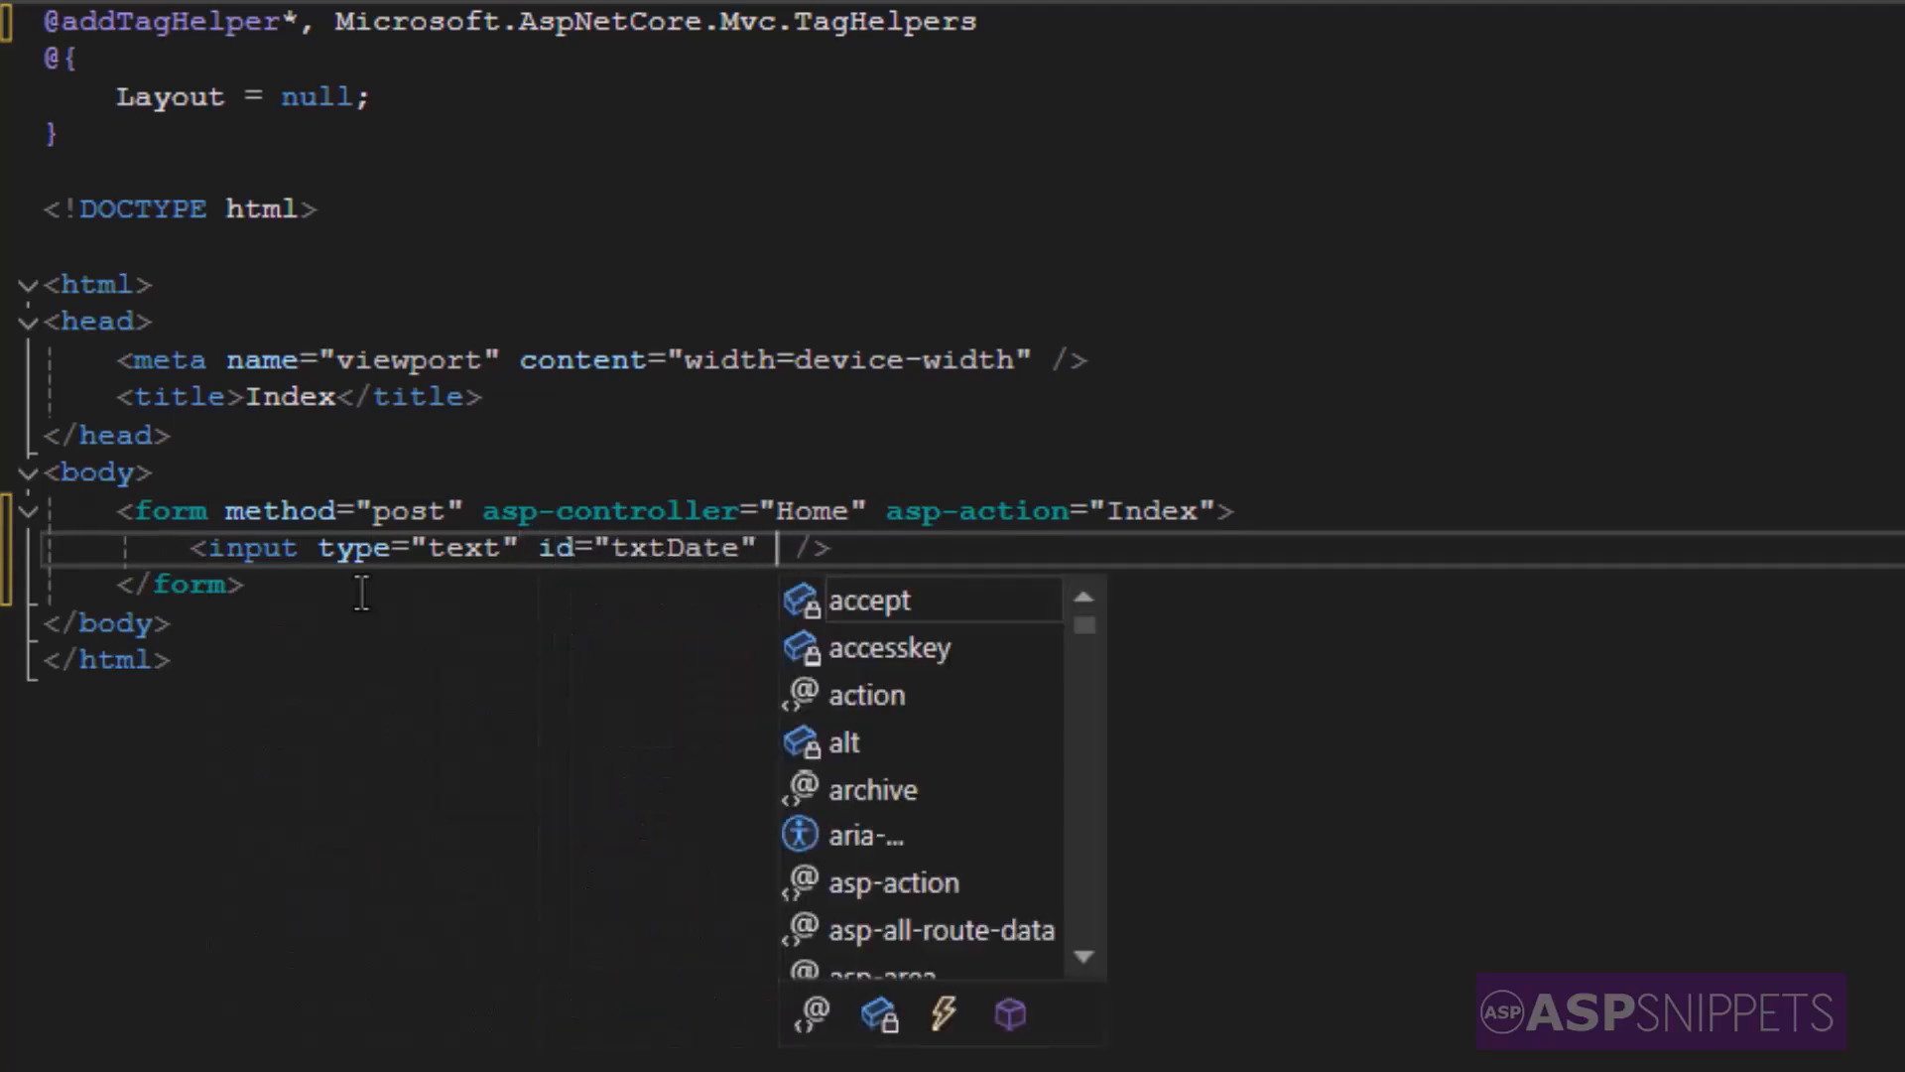
pyautogui.write('name="selec"')
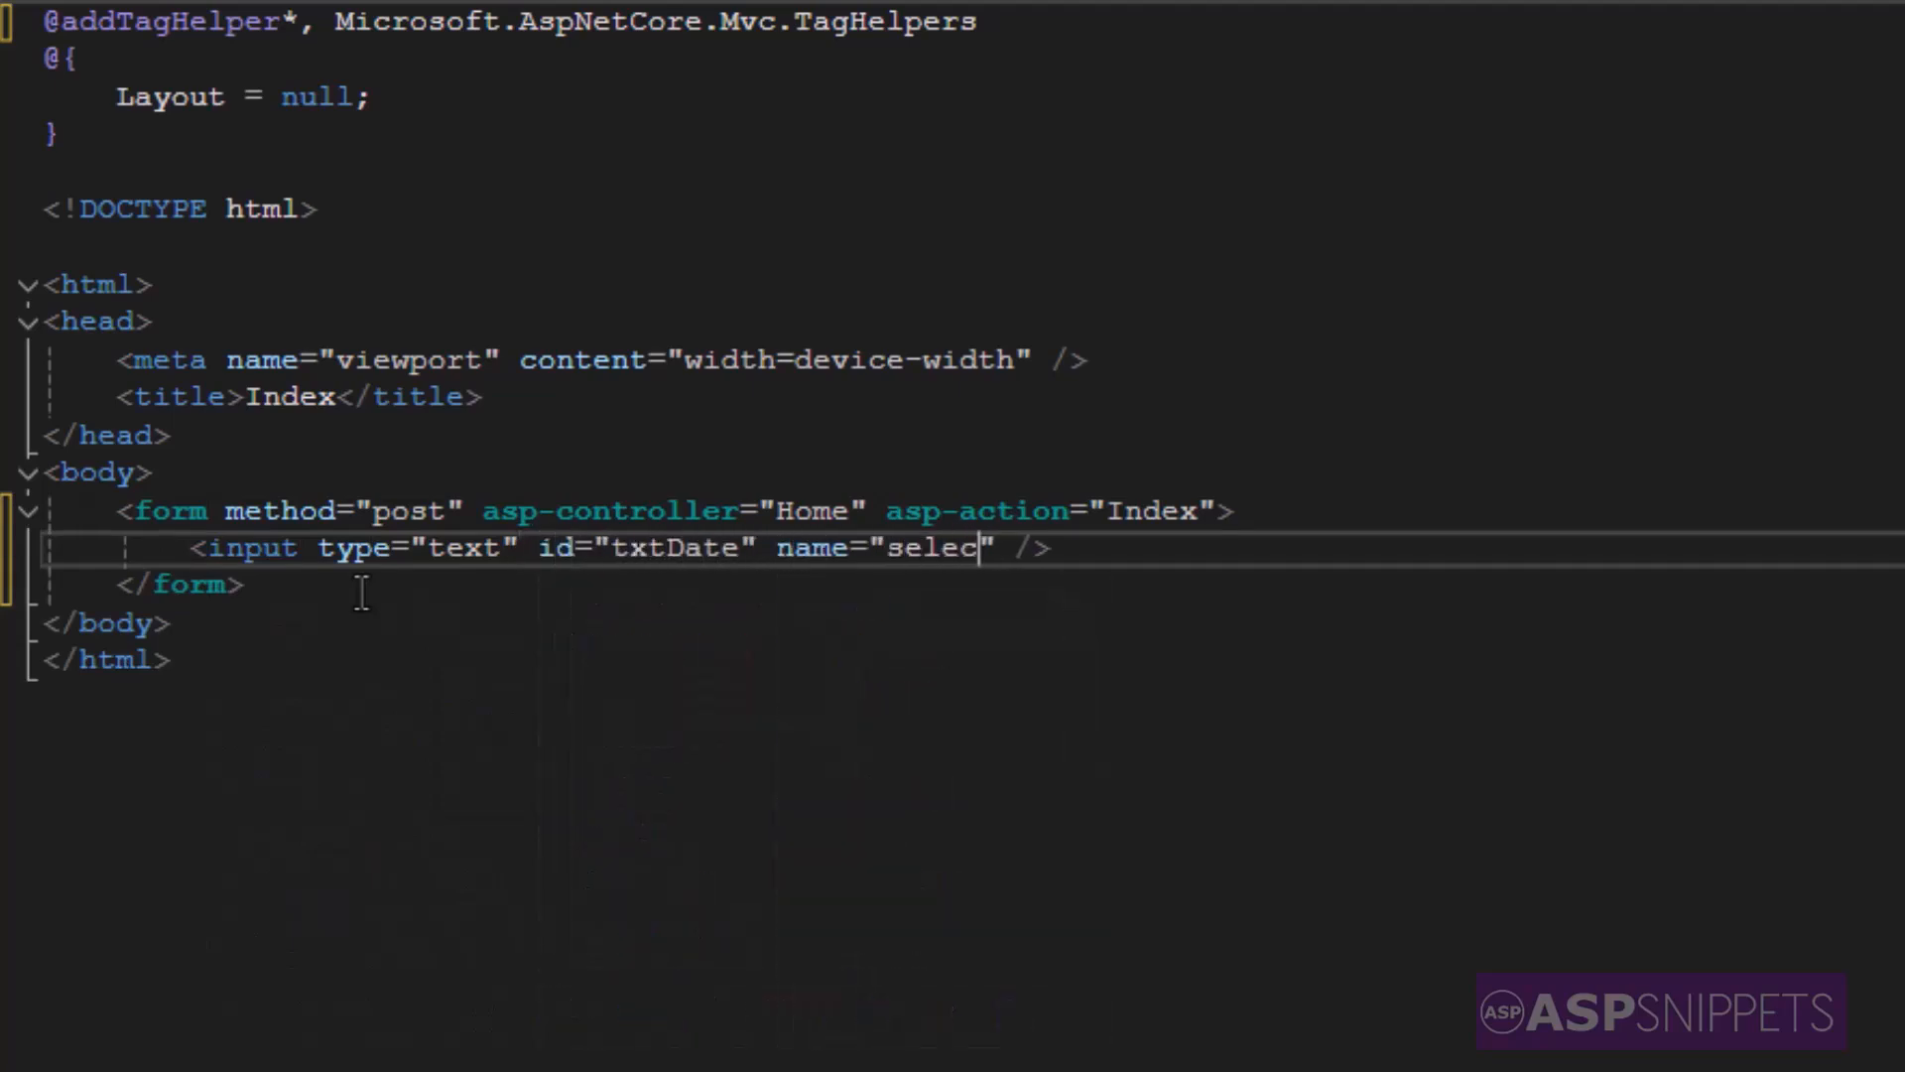
pyautogui.write('tedDate')
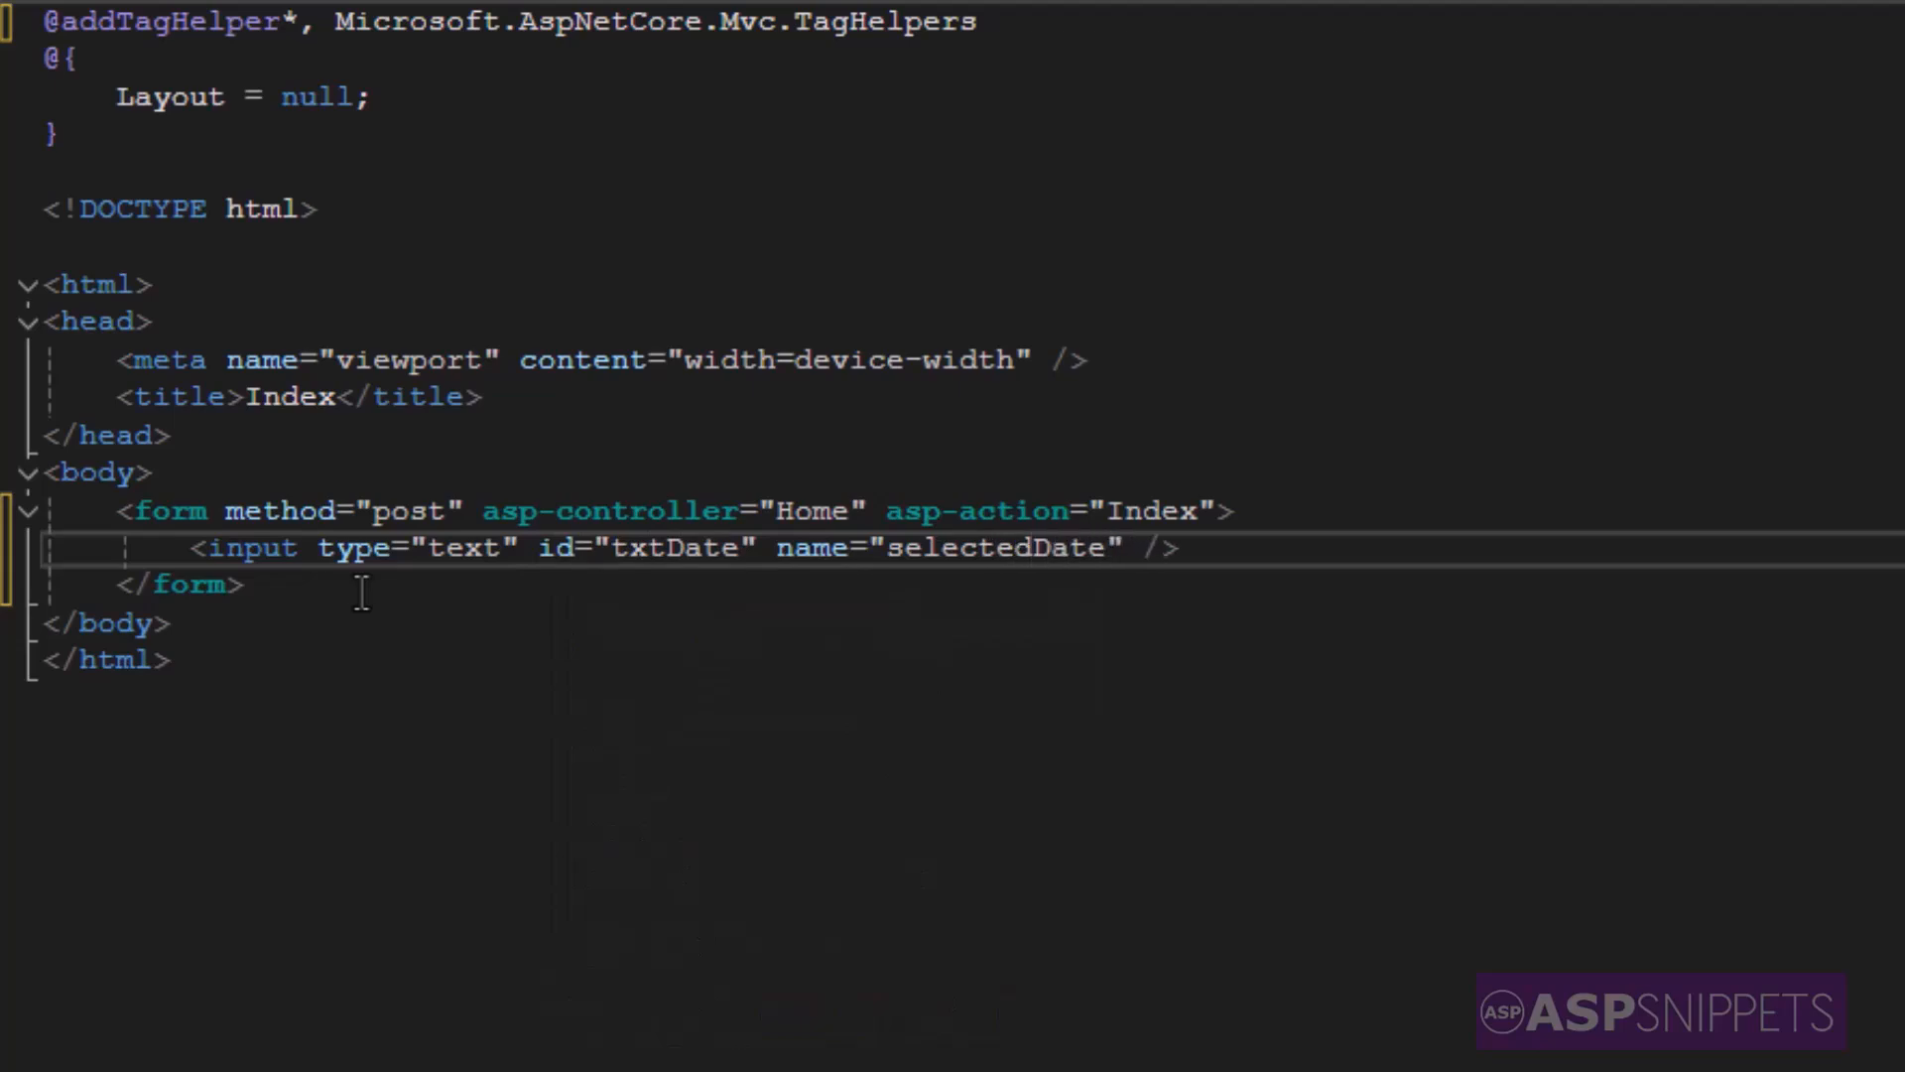
pyautogui.press('enter')
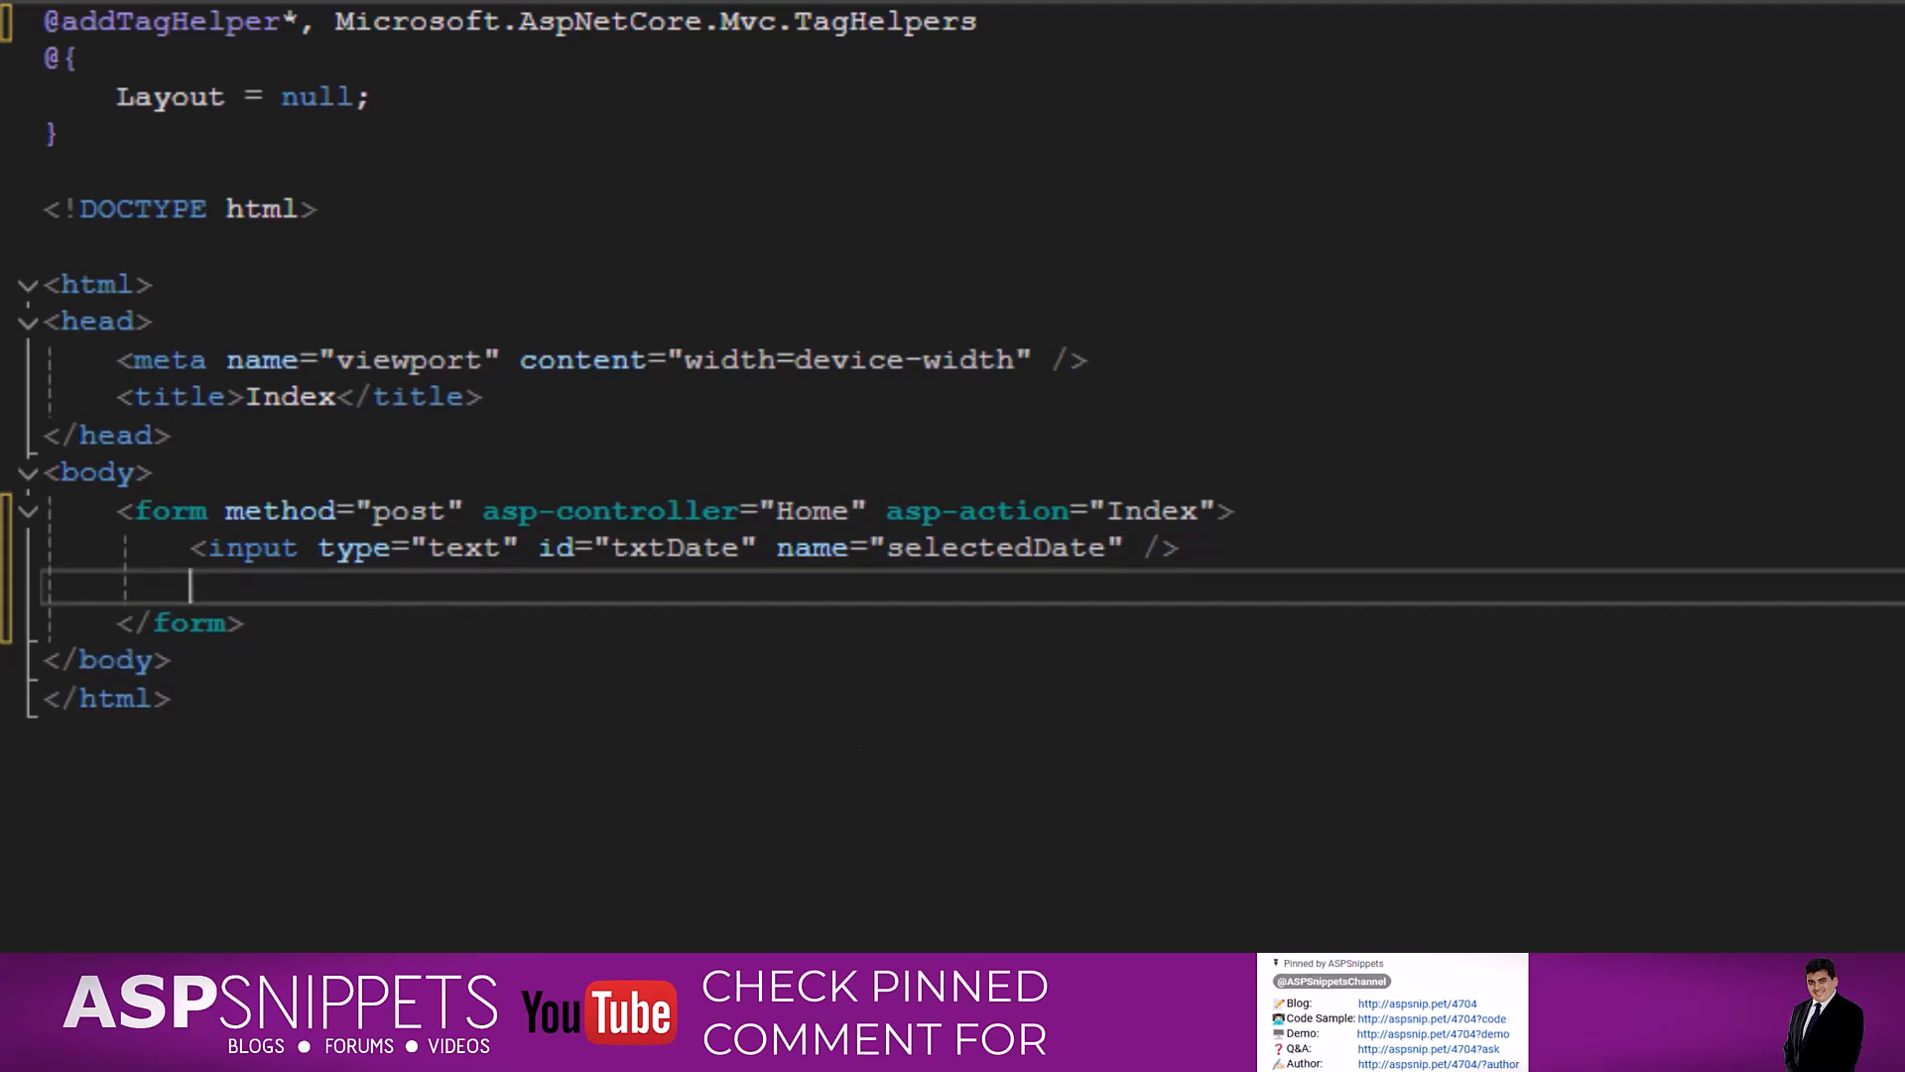
# - Add a submit input with value Submit below the text box
pyautogui.write('<input />')
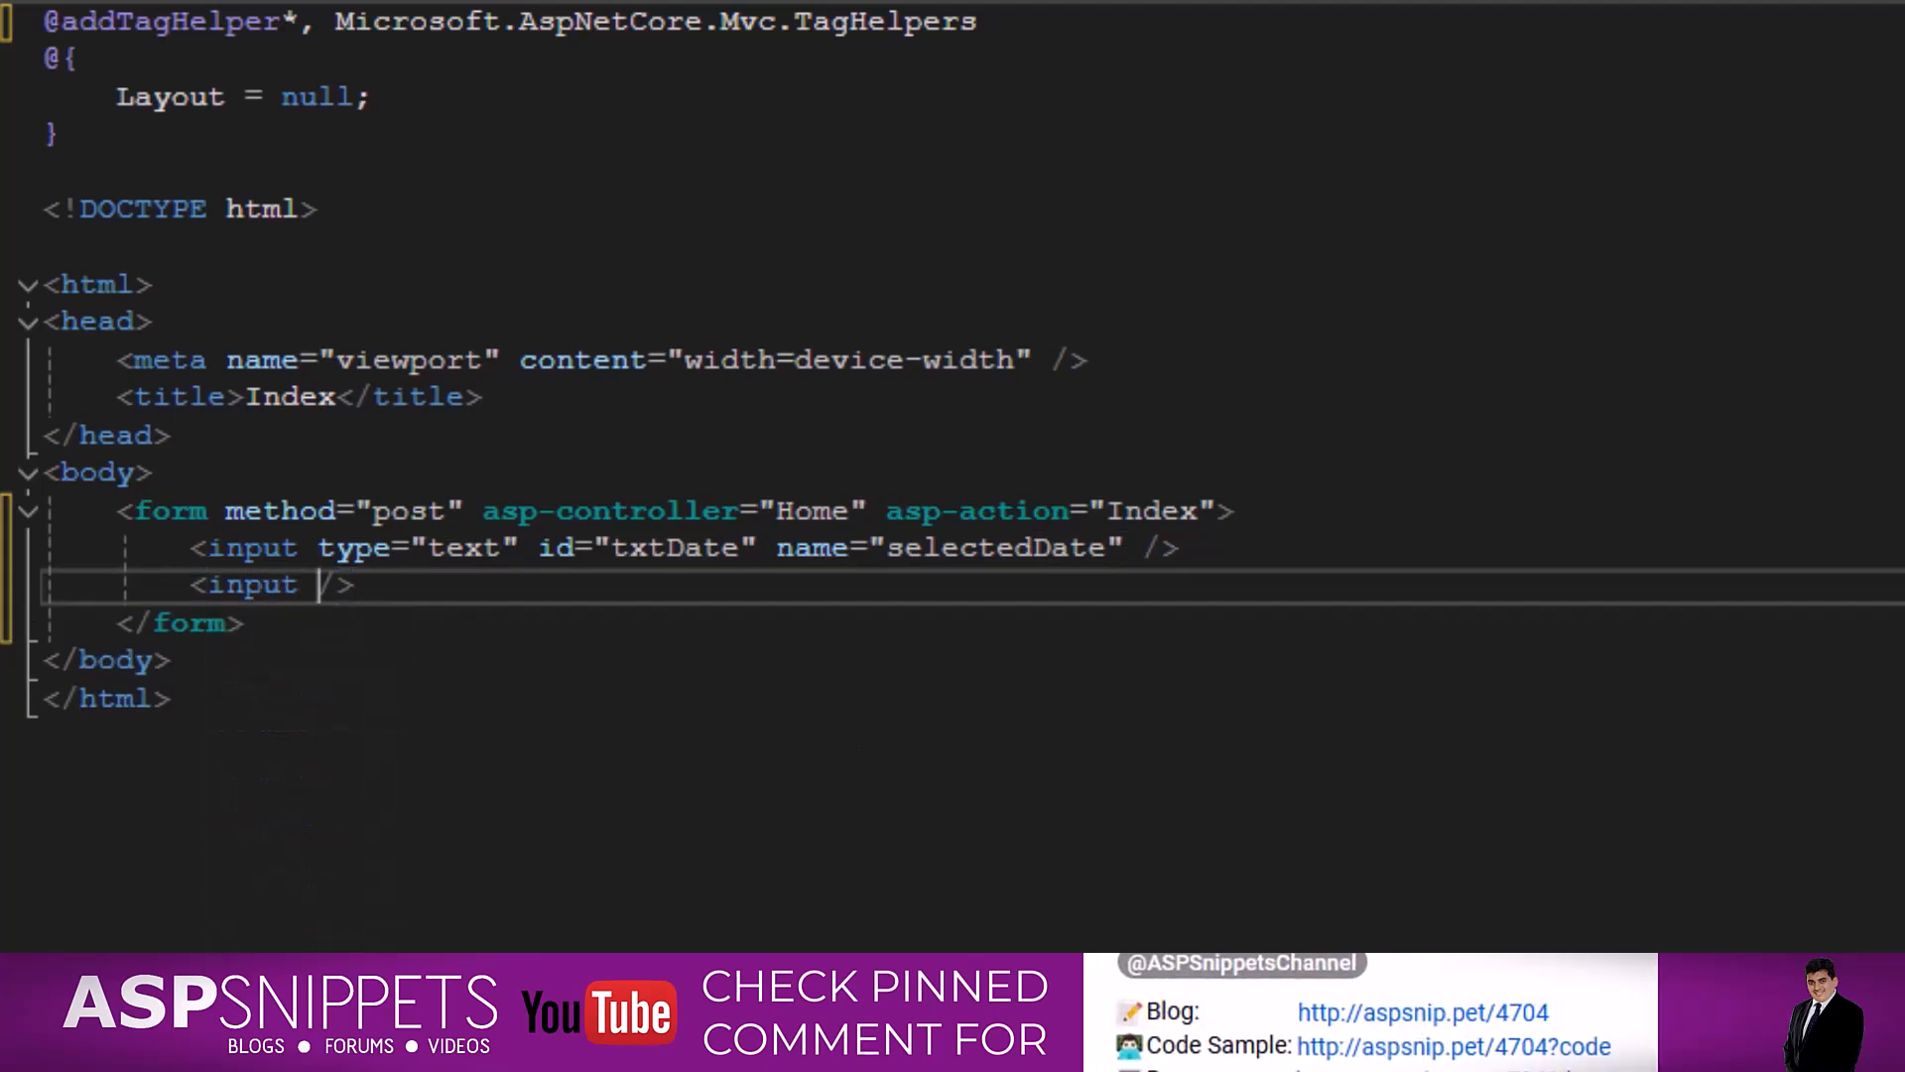
pyautogui.write('type="submit" value="')
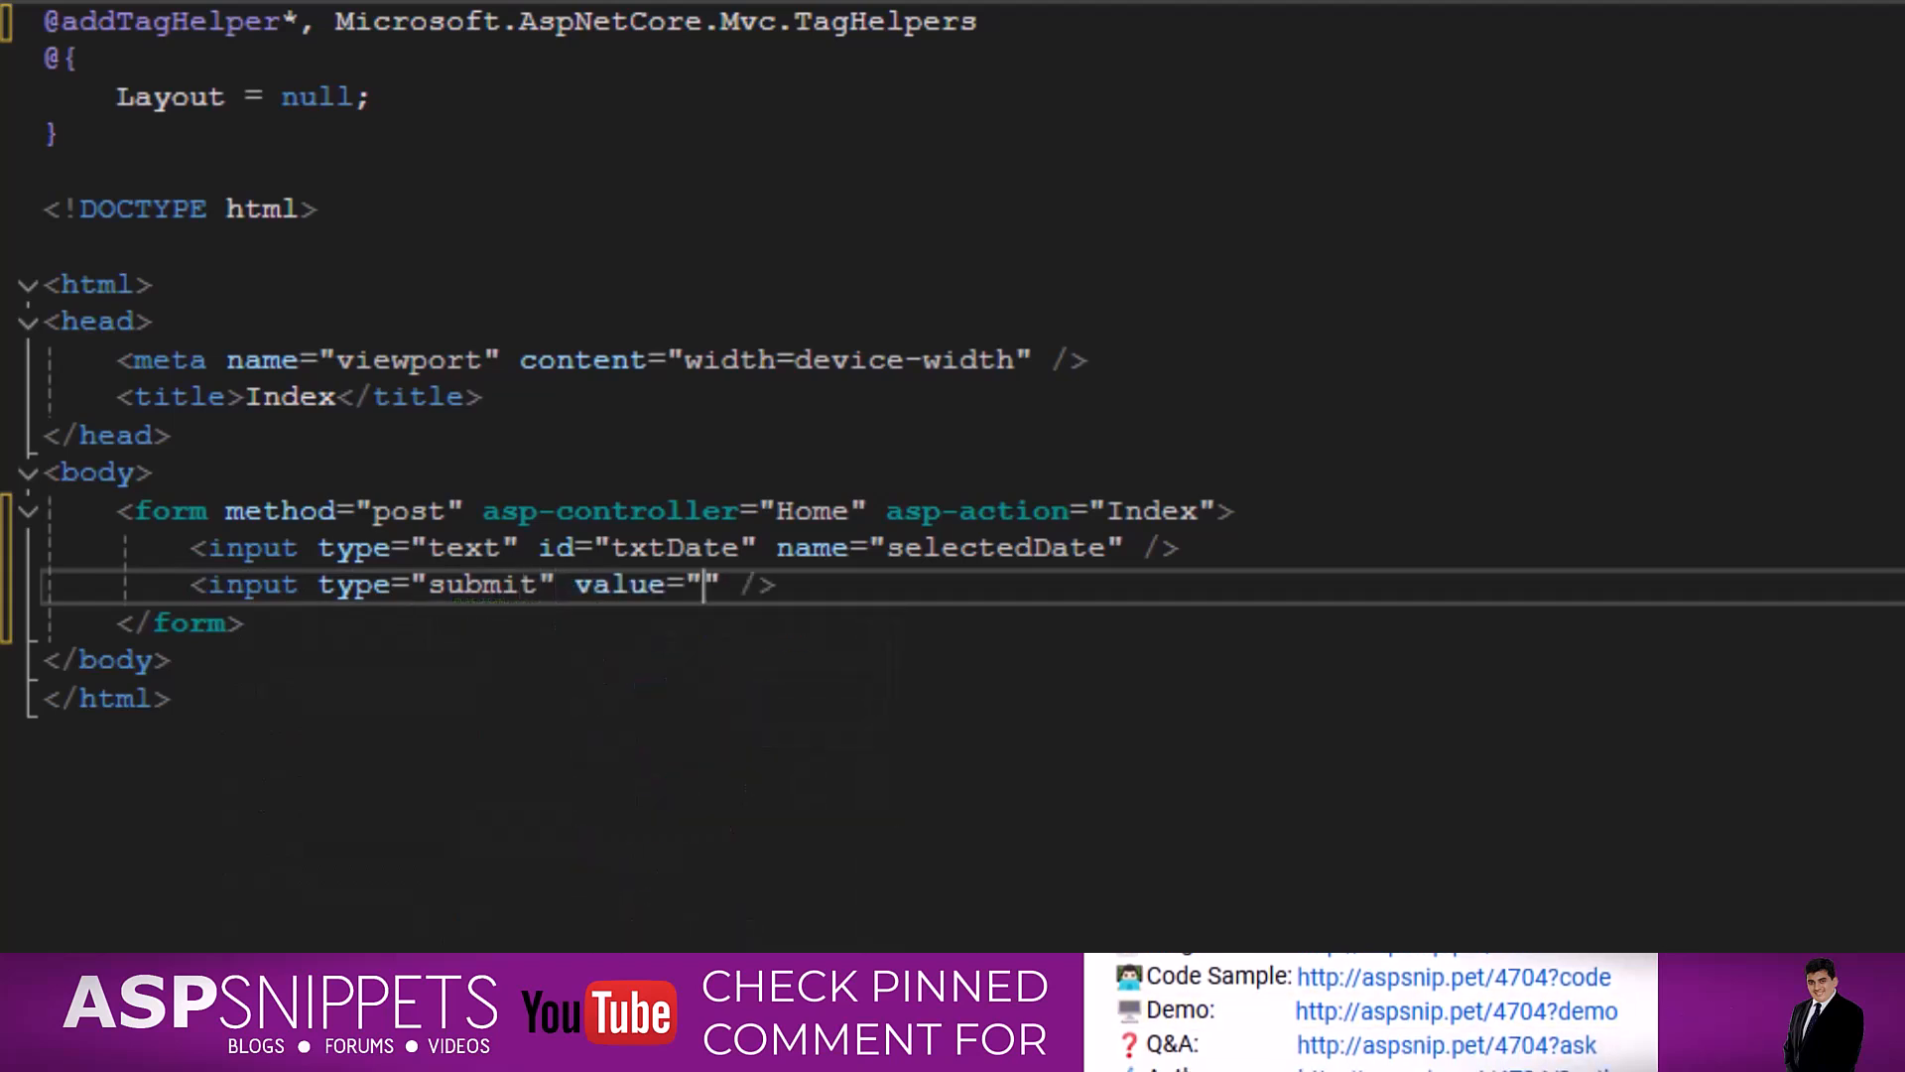
pyautogui.write('Submit')
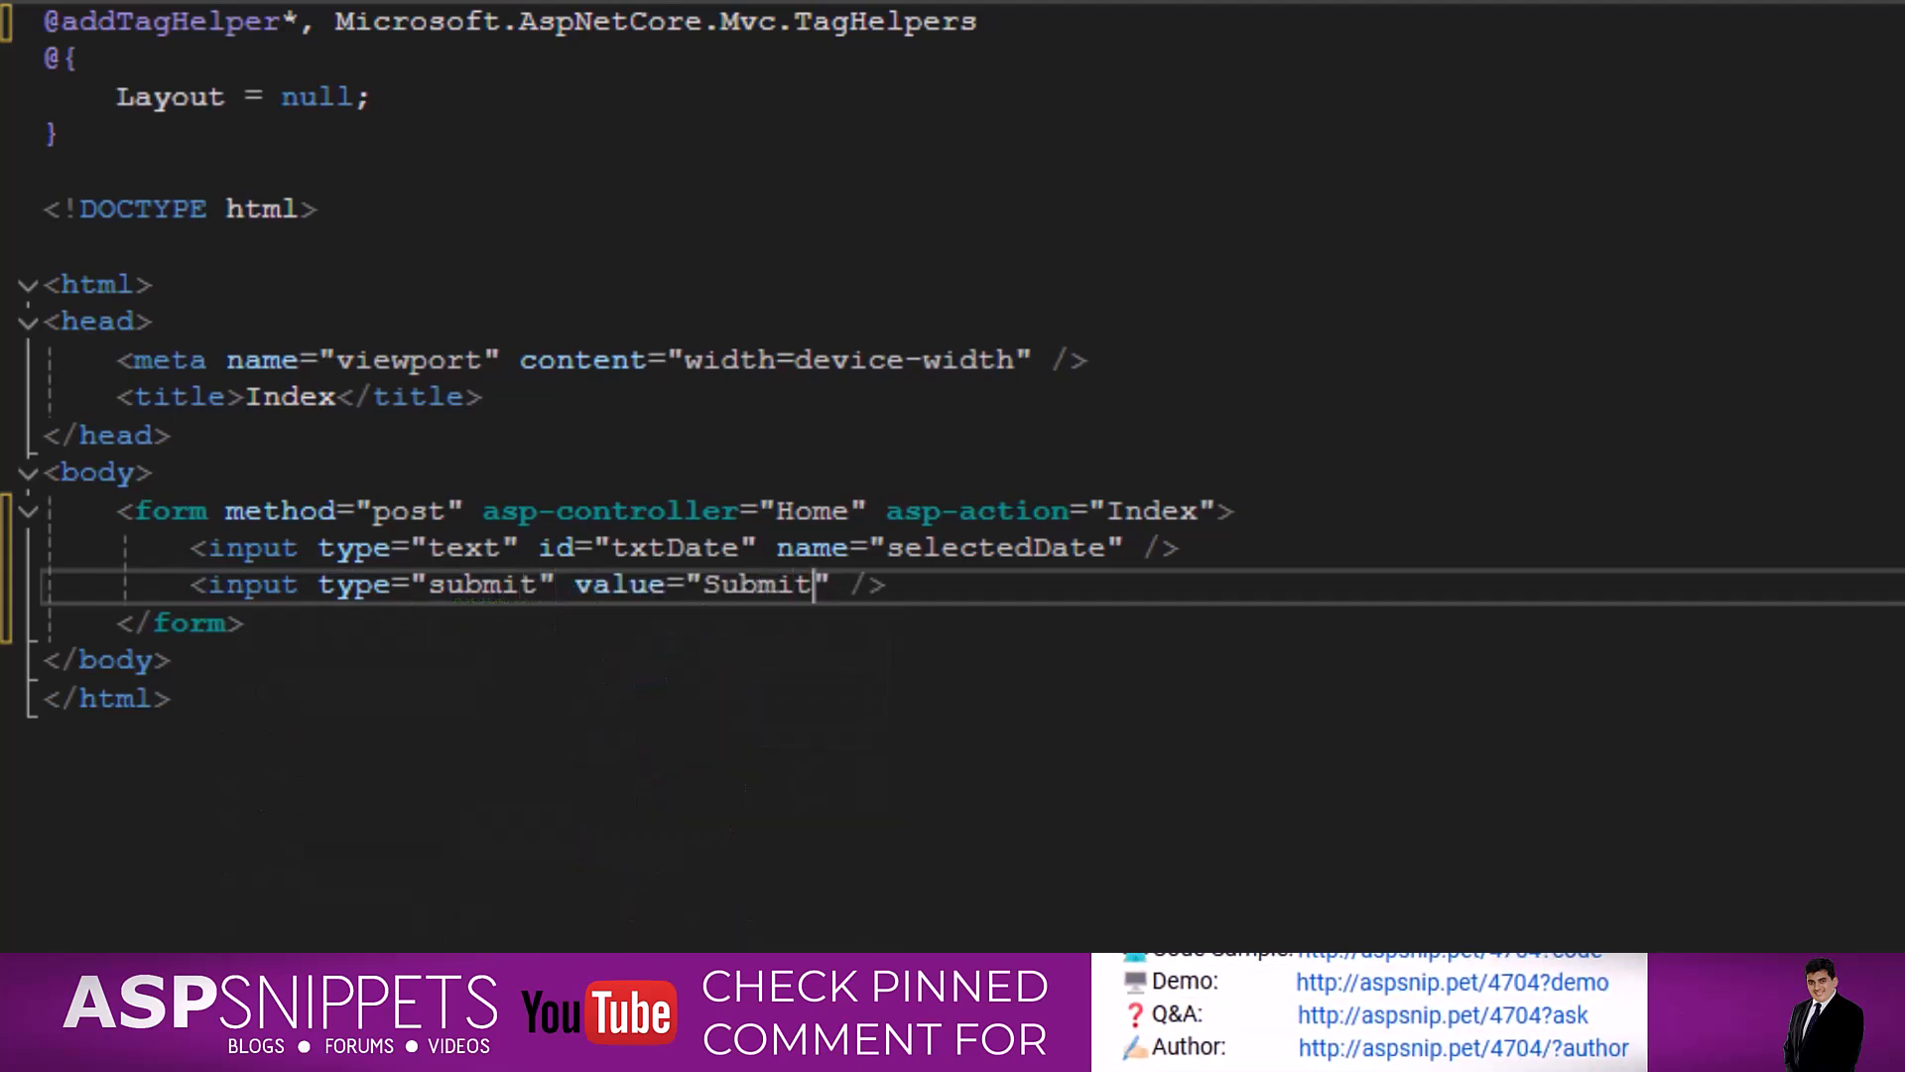
pyautogui.press('enter')
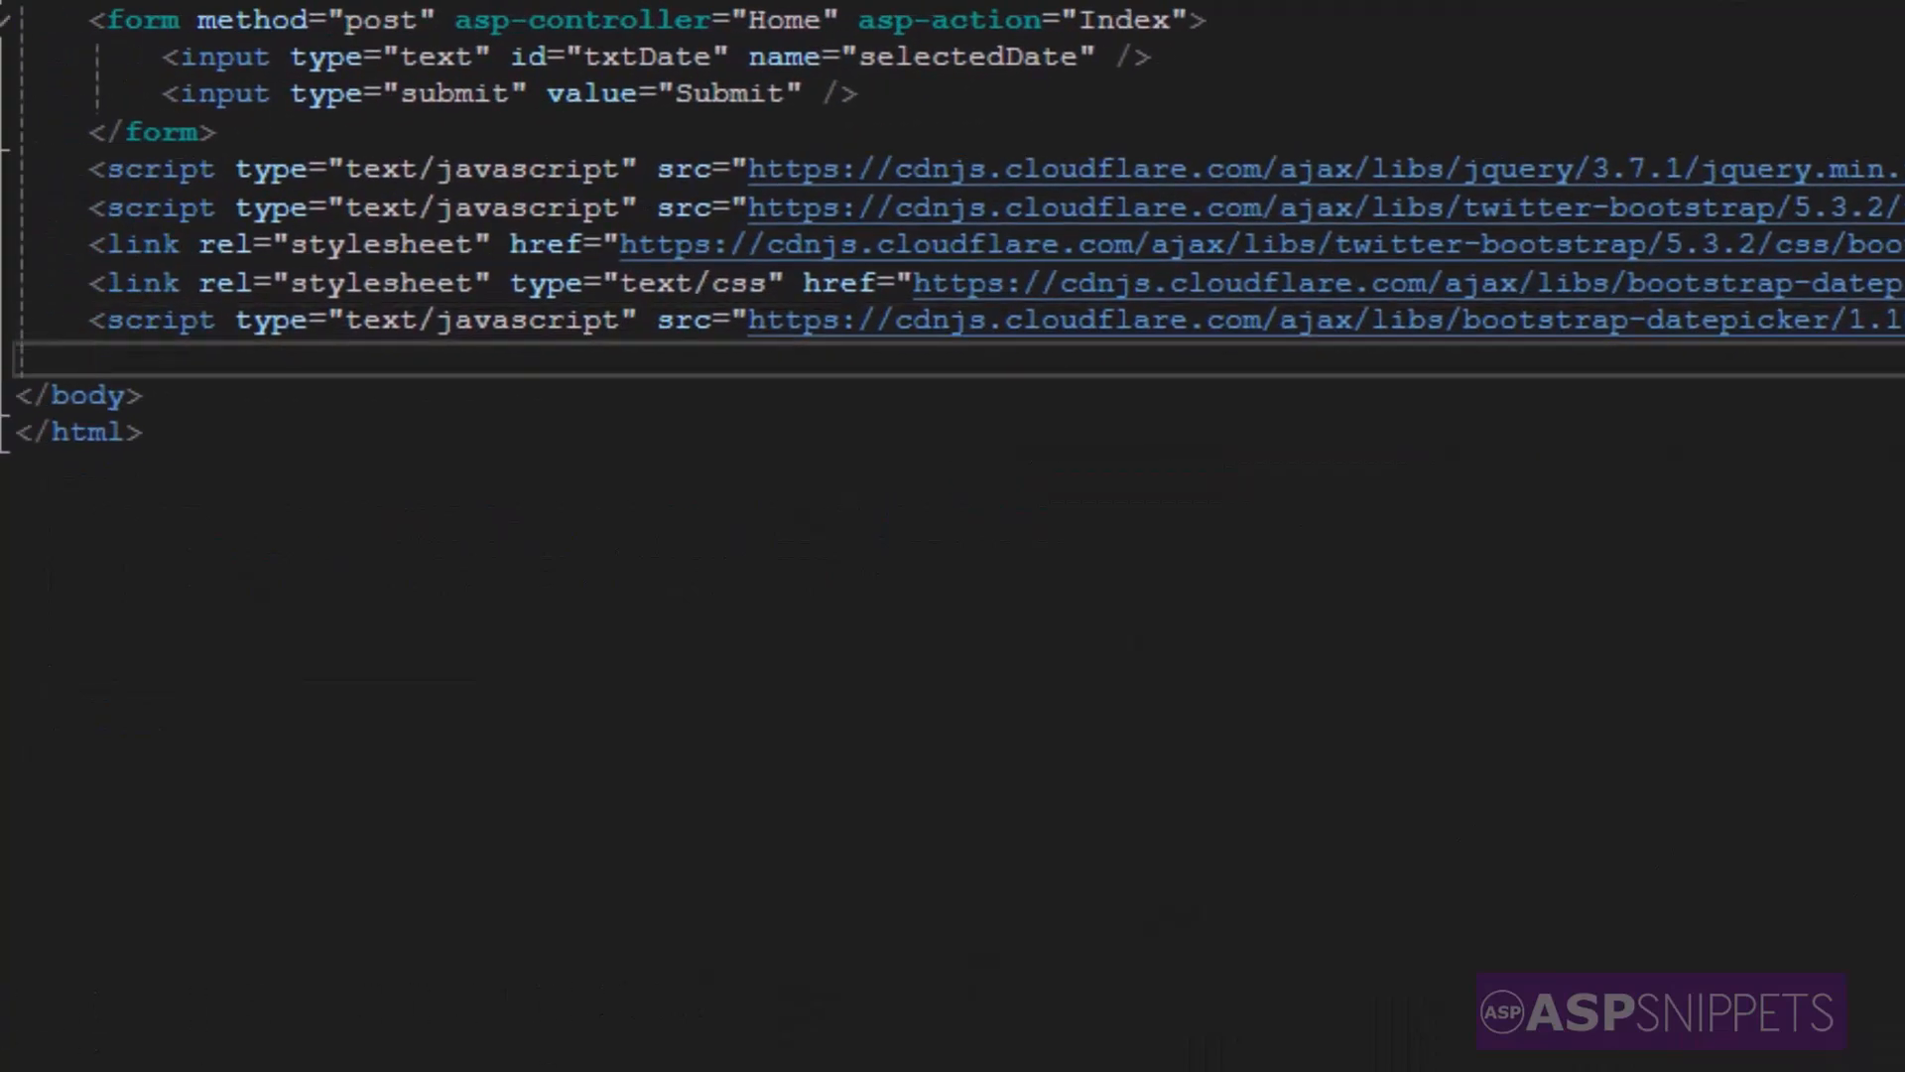
# - Add a text/javascript script block holding an empty jQuery $(function () { }) ready handler
pyautogui.write('<script ty></script>')
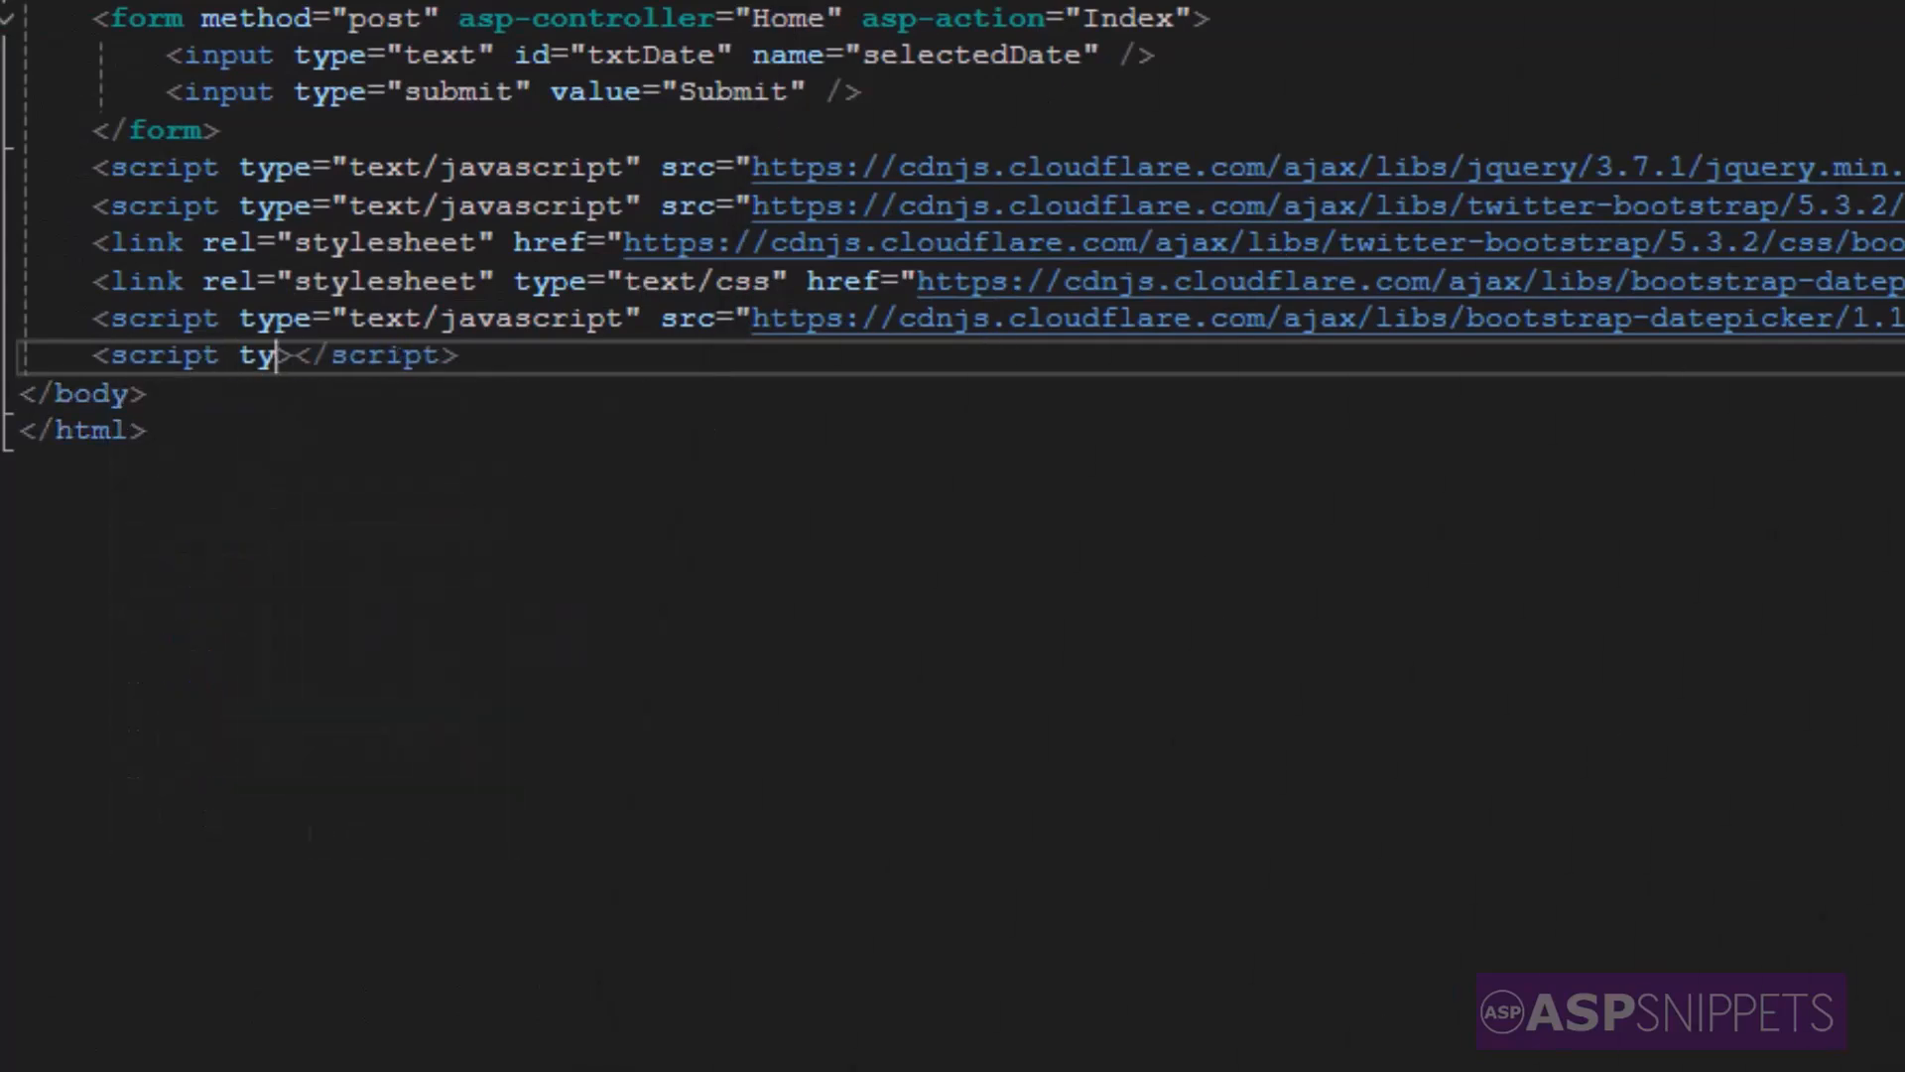
pyautogui.write('pe="text/javascript"')
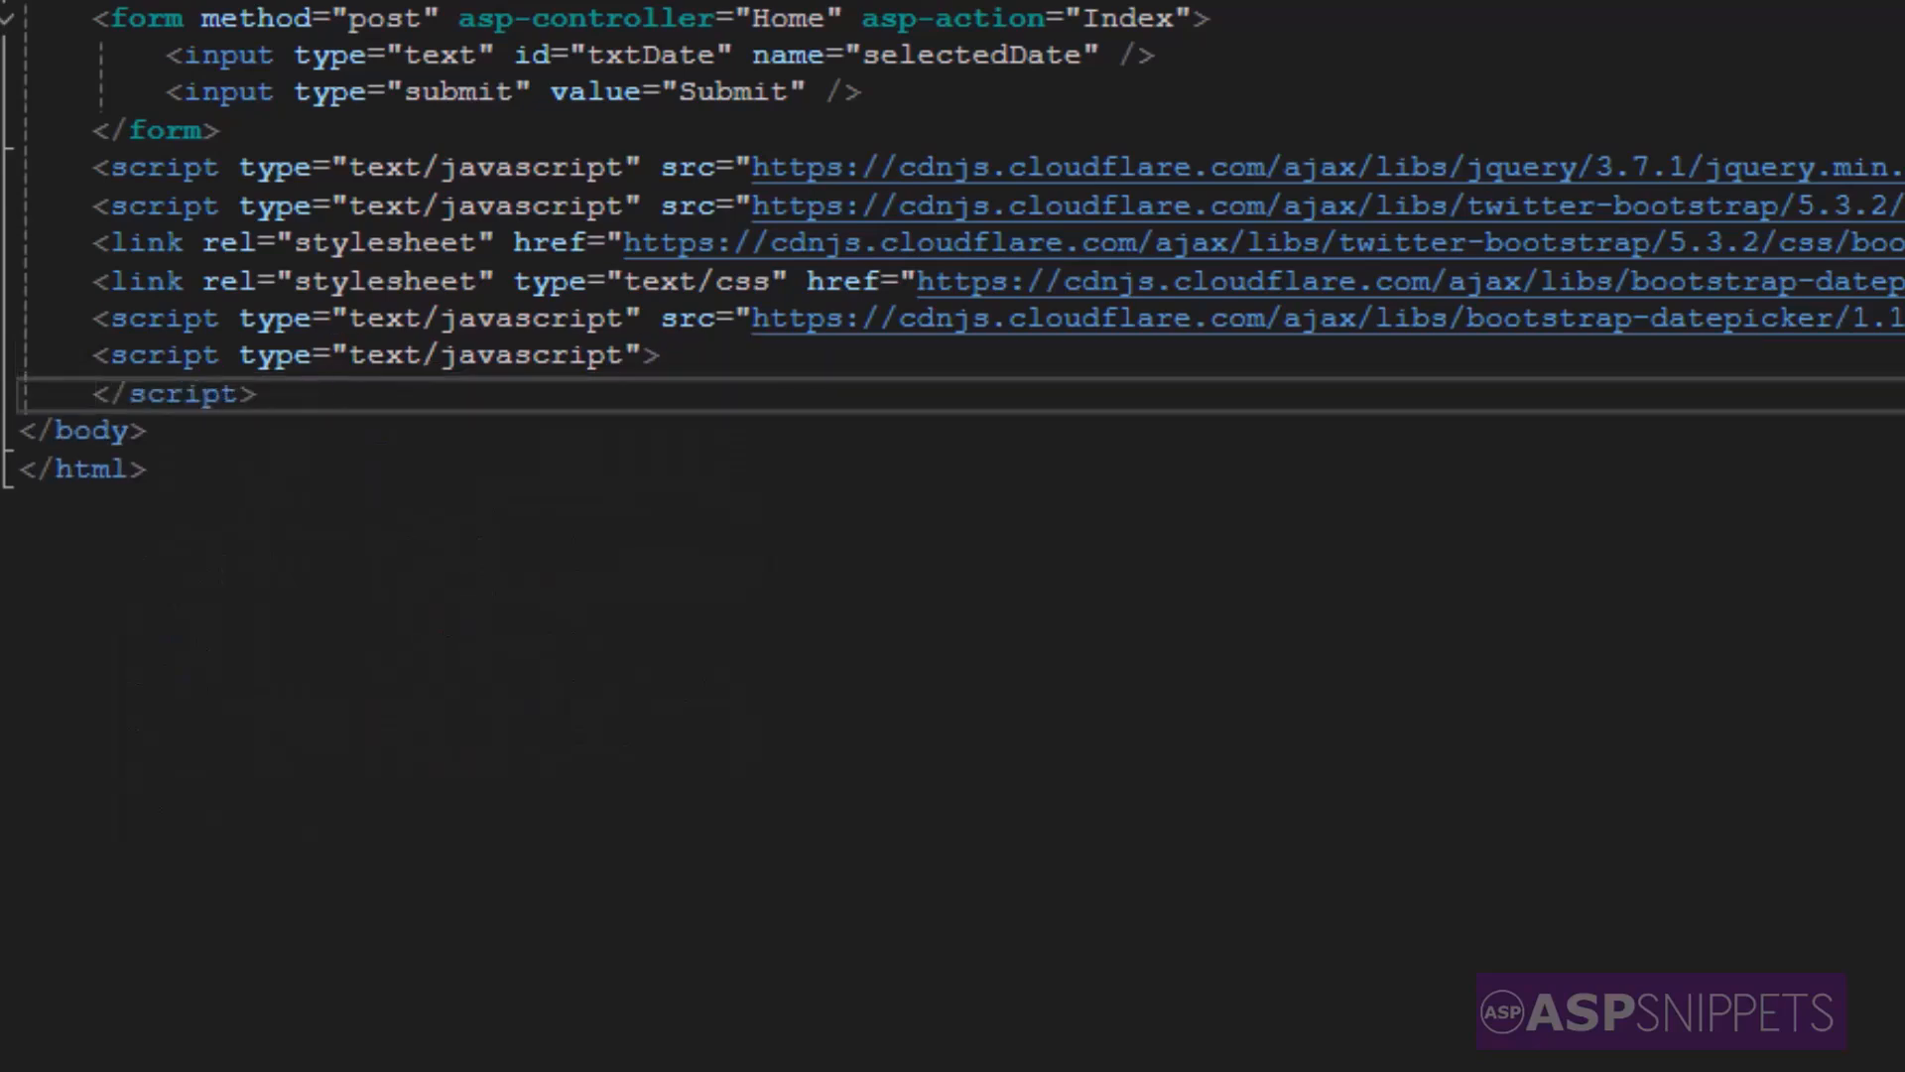
pyautogui.press('enter')
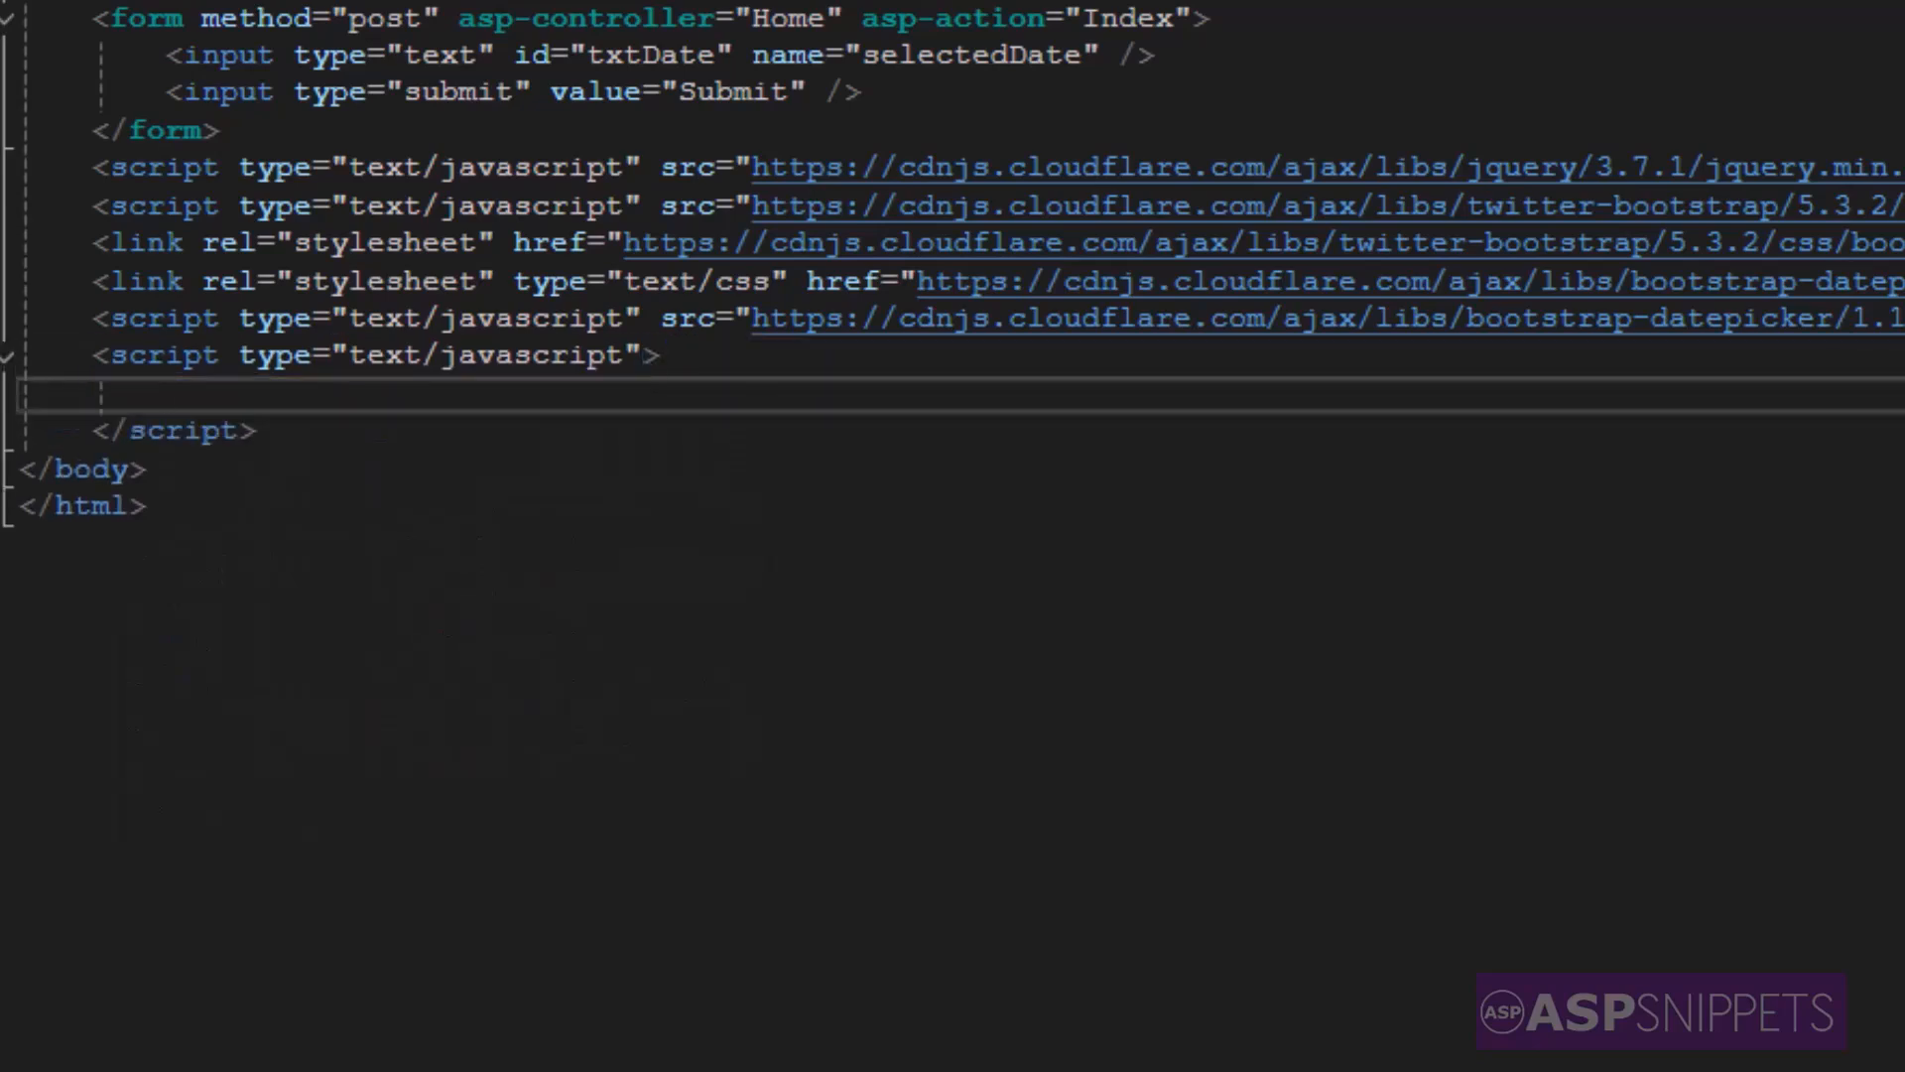
pyautogui.write('$(function())')
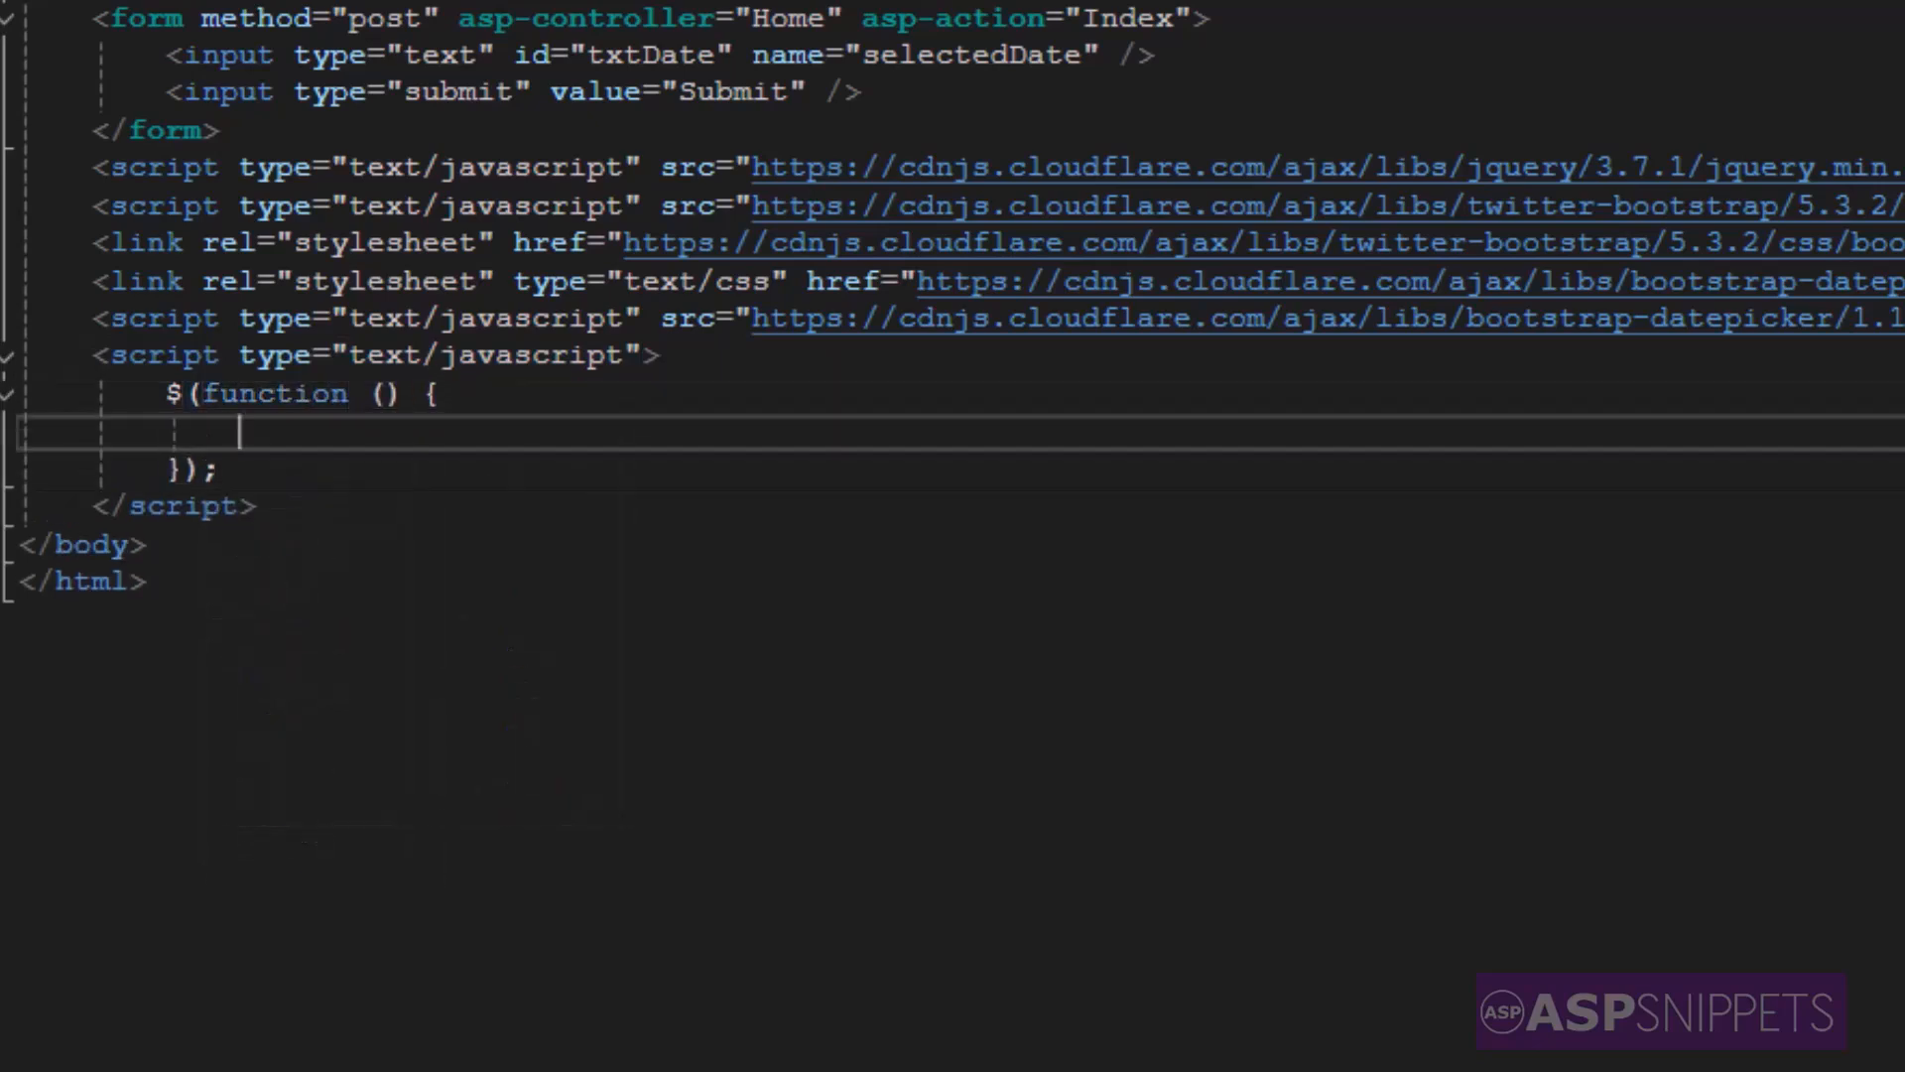
# - Call datepicker on $("#txtDate") with an options object opened on new lines
pyautogui.write('$()')
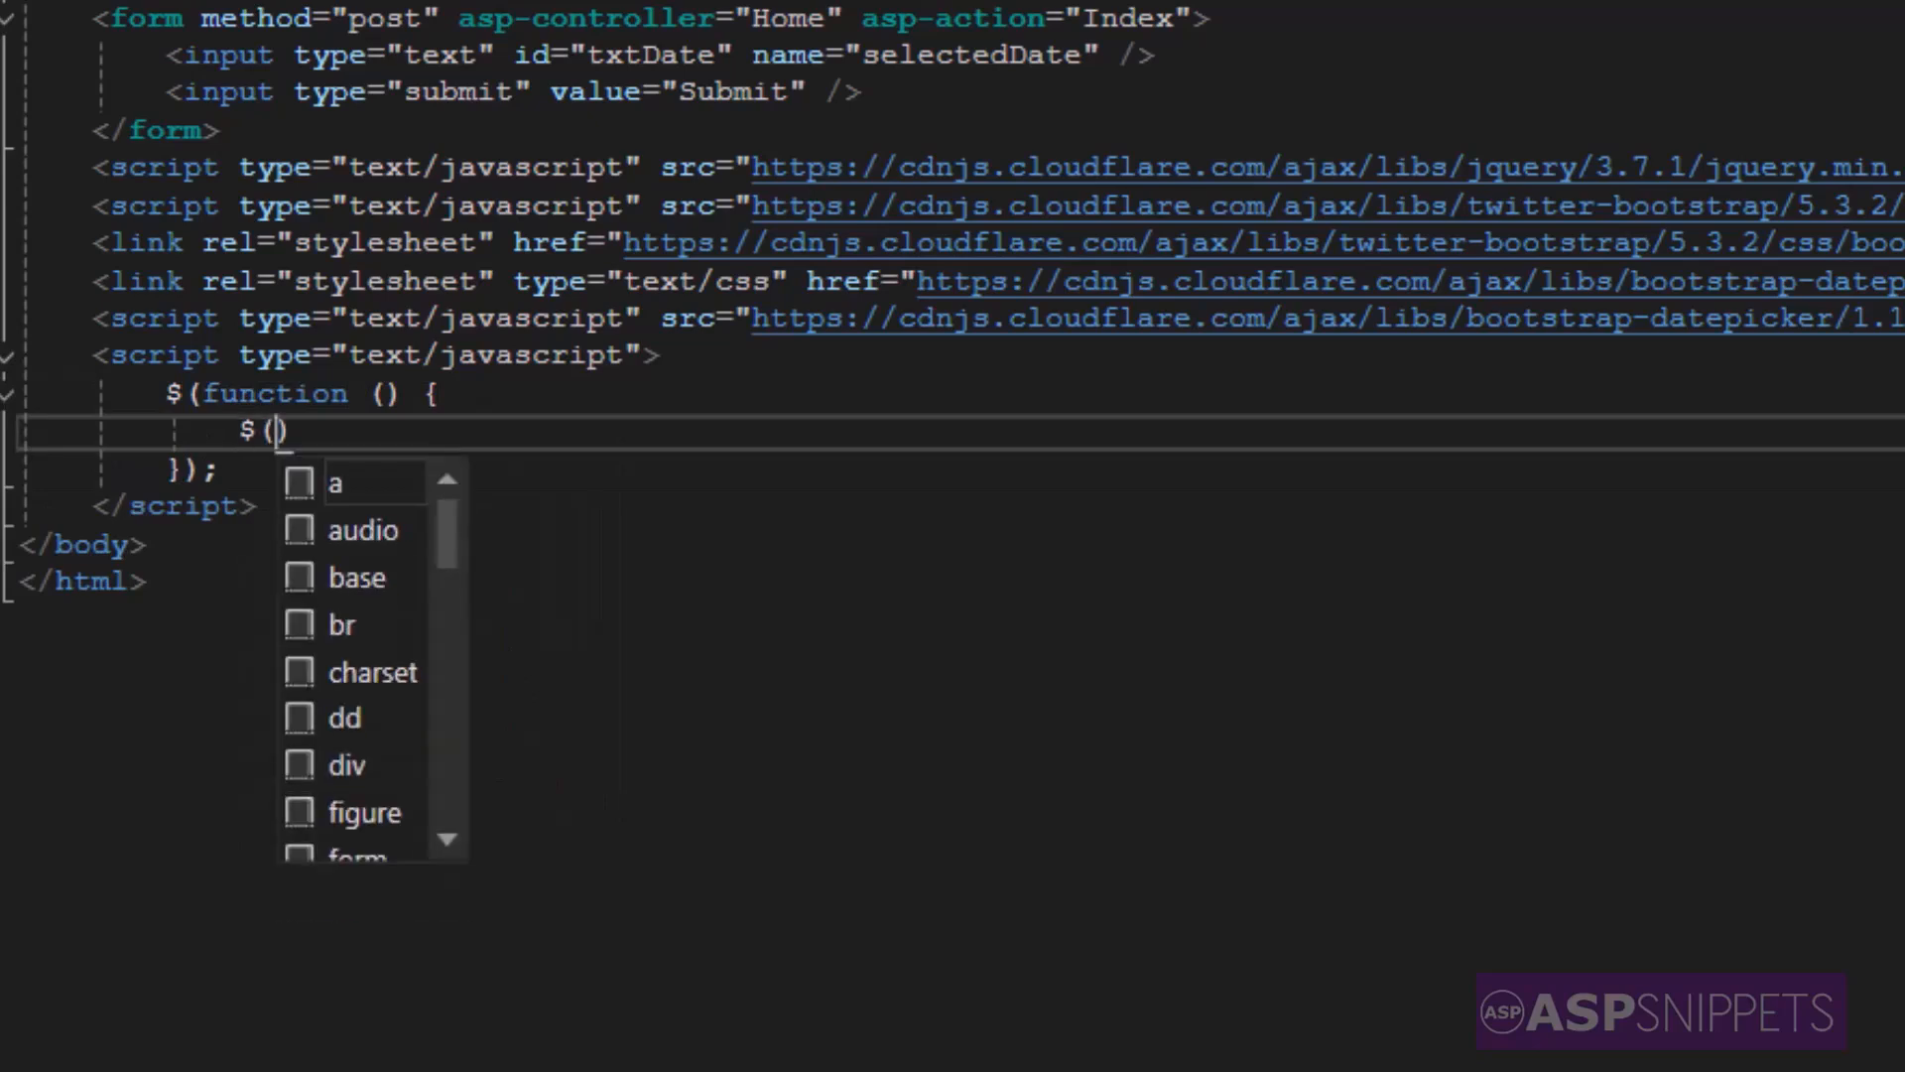
pyautogui.write('"#txt')
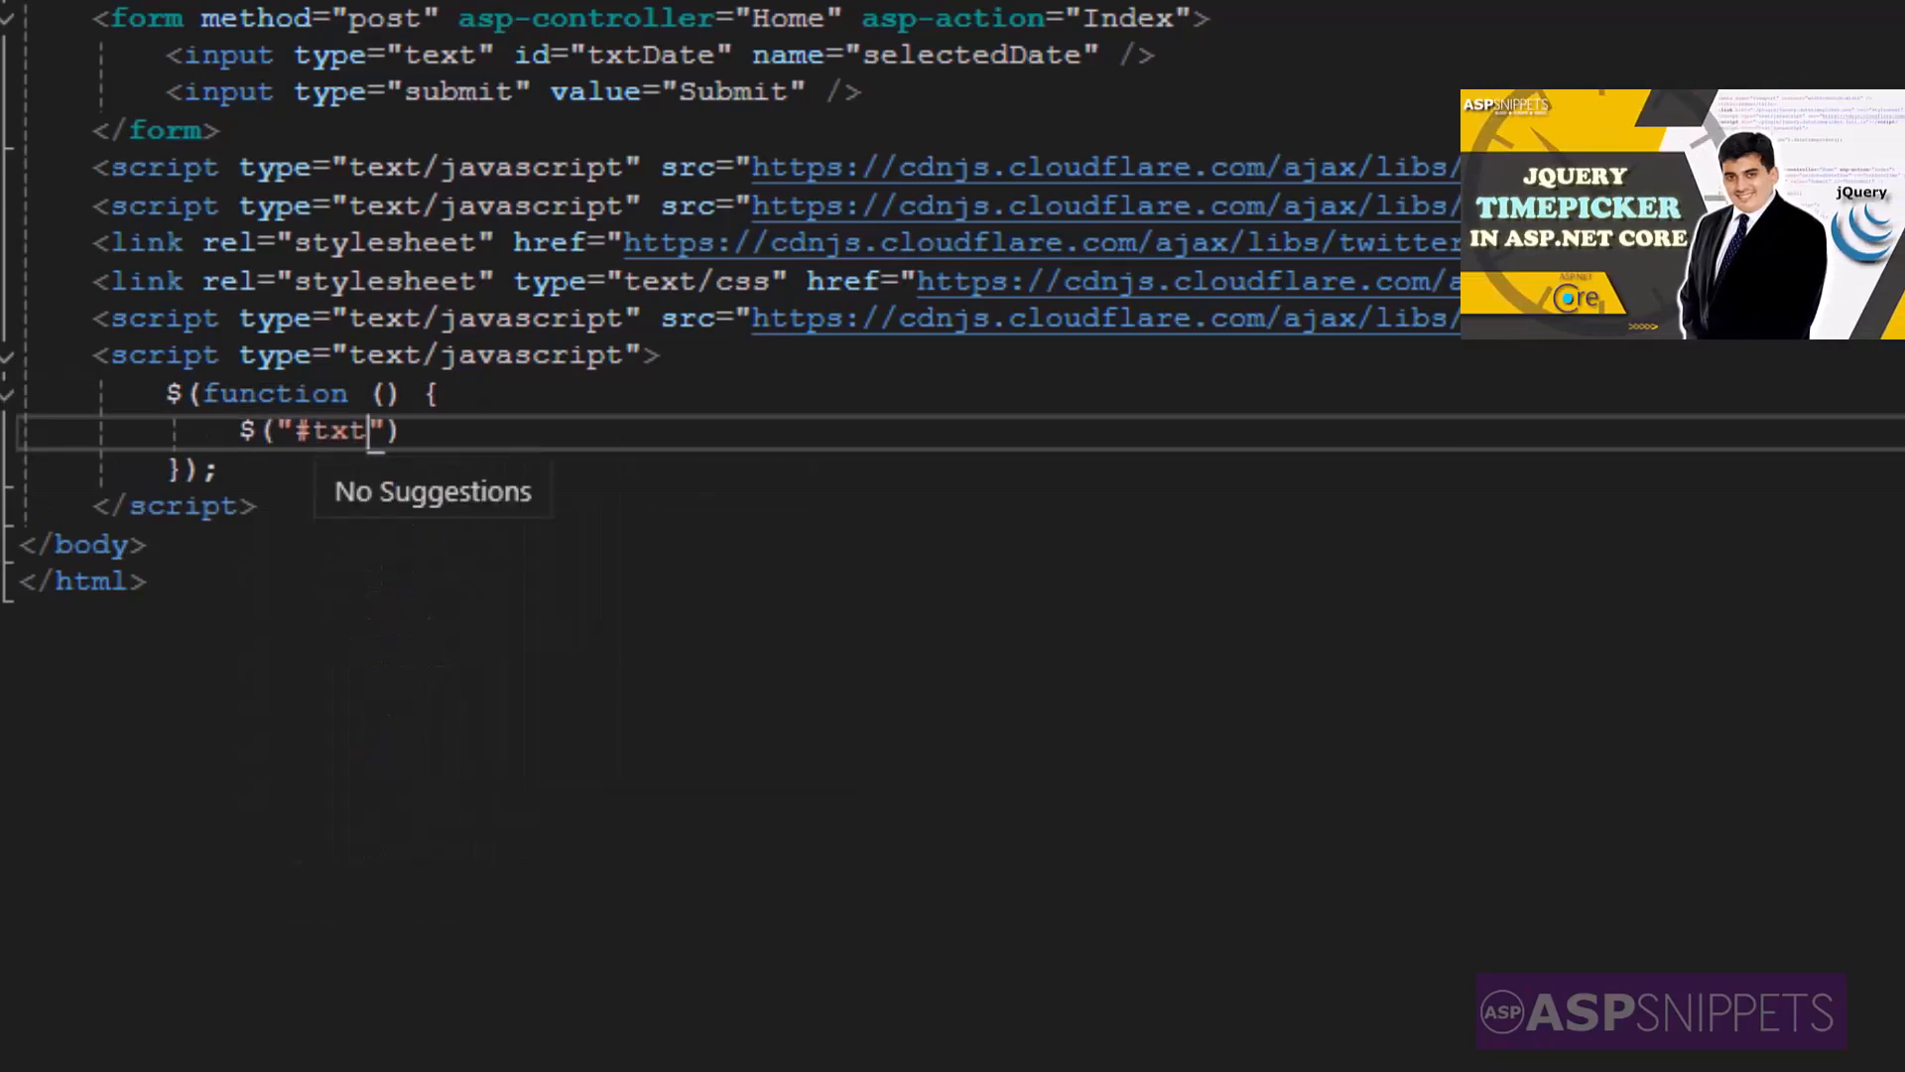
pyautogui.write('Date").')
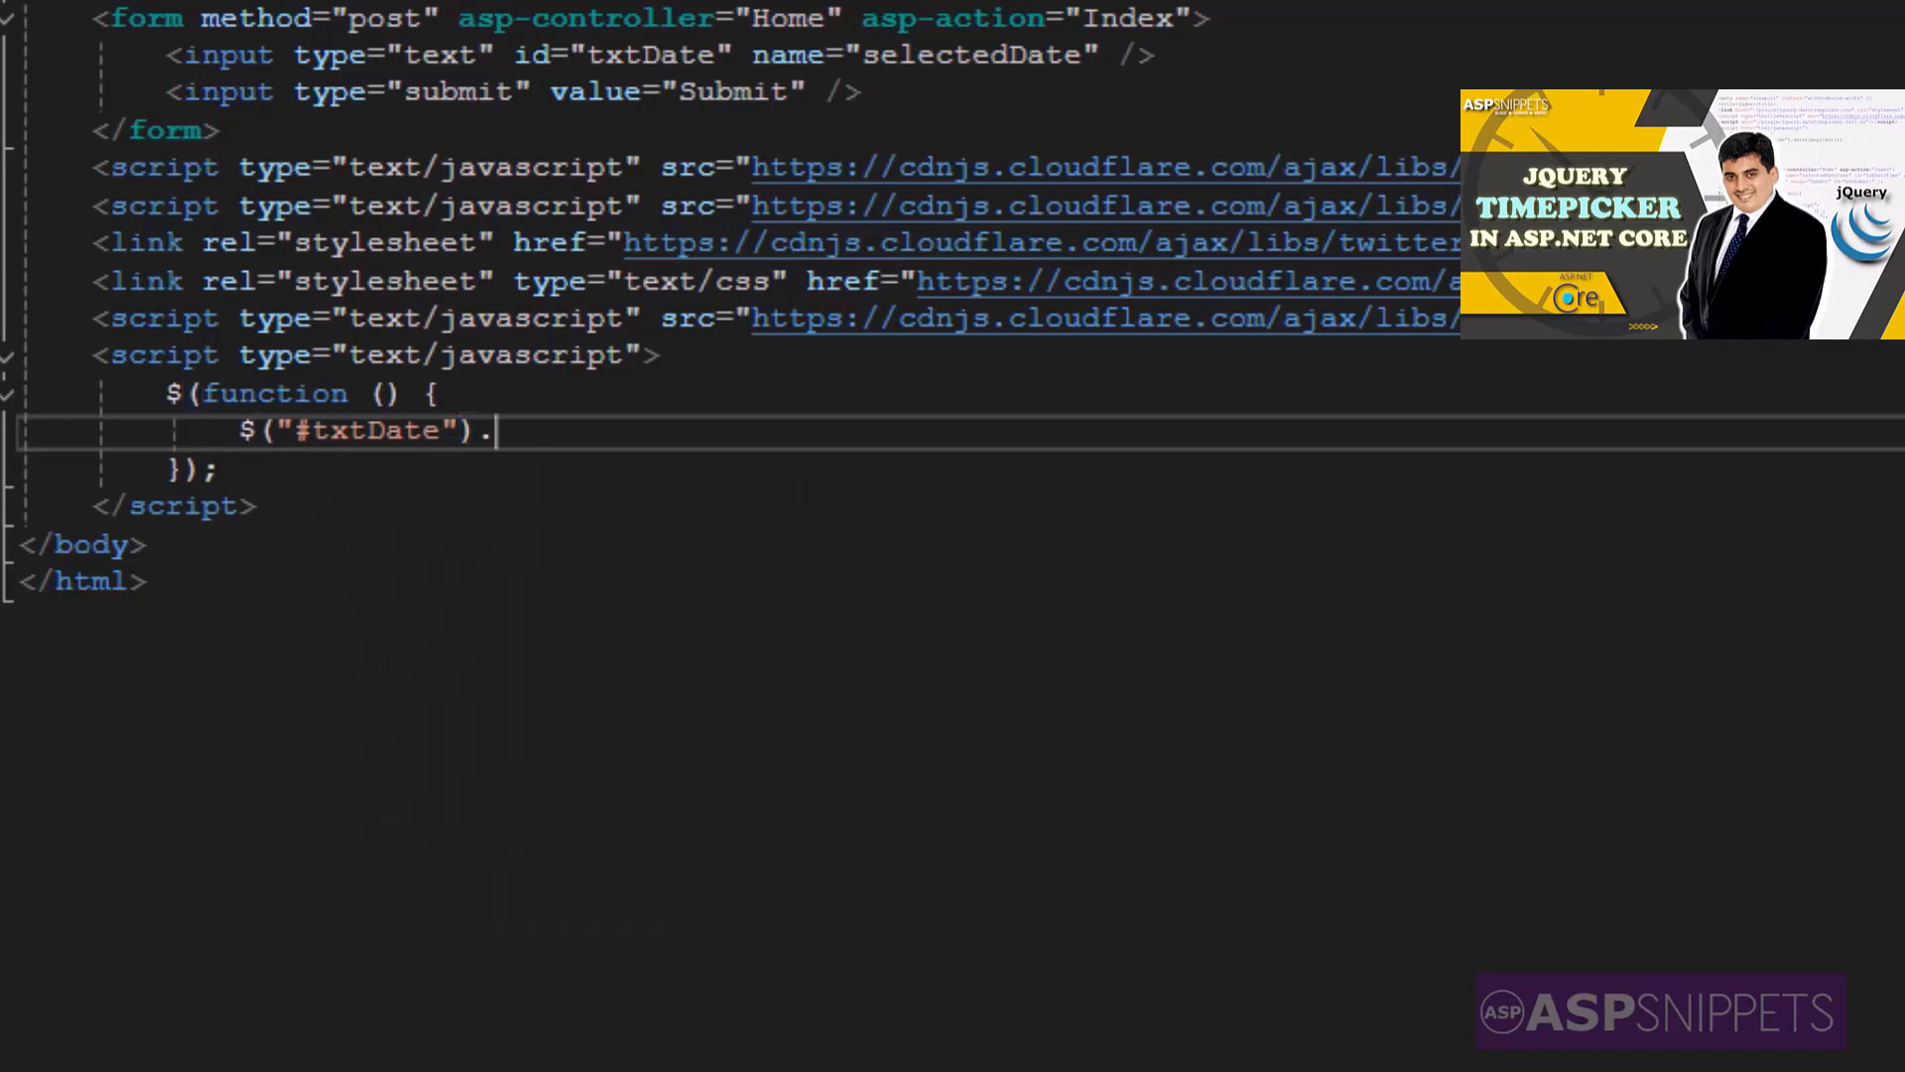
pyautogui.write('datepicker()')
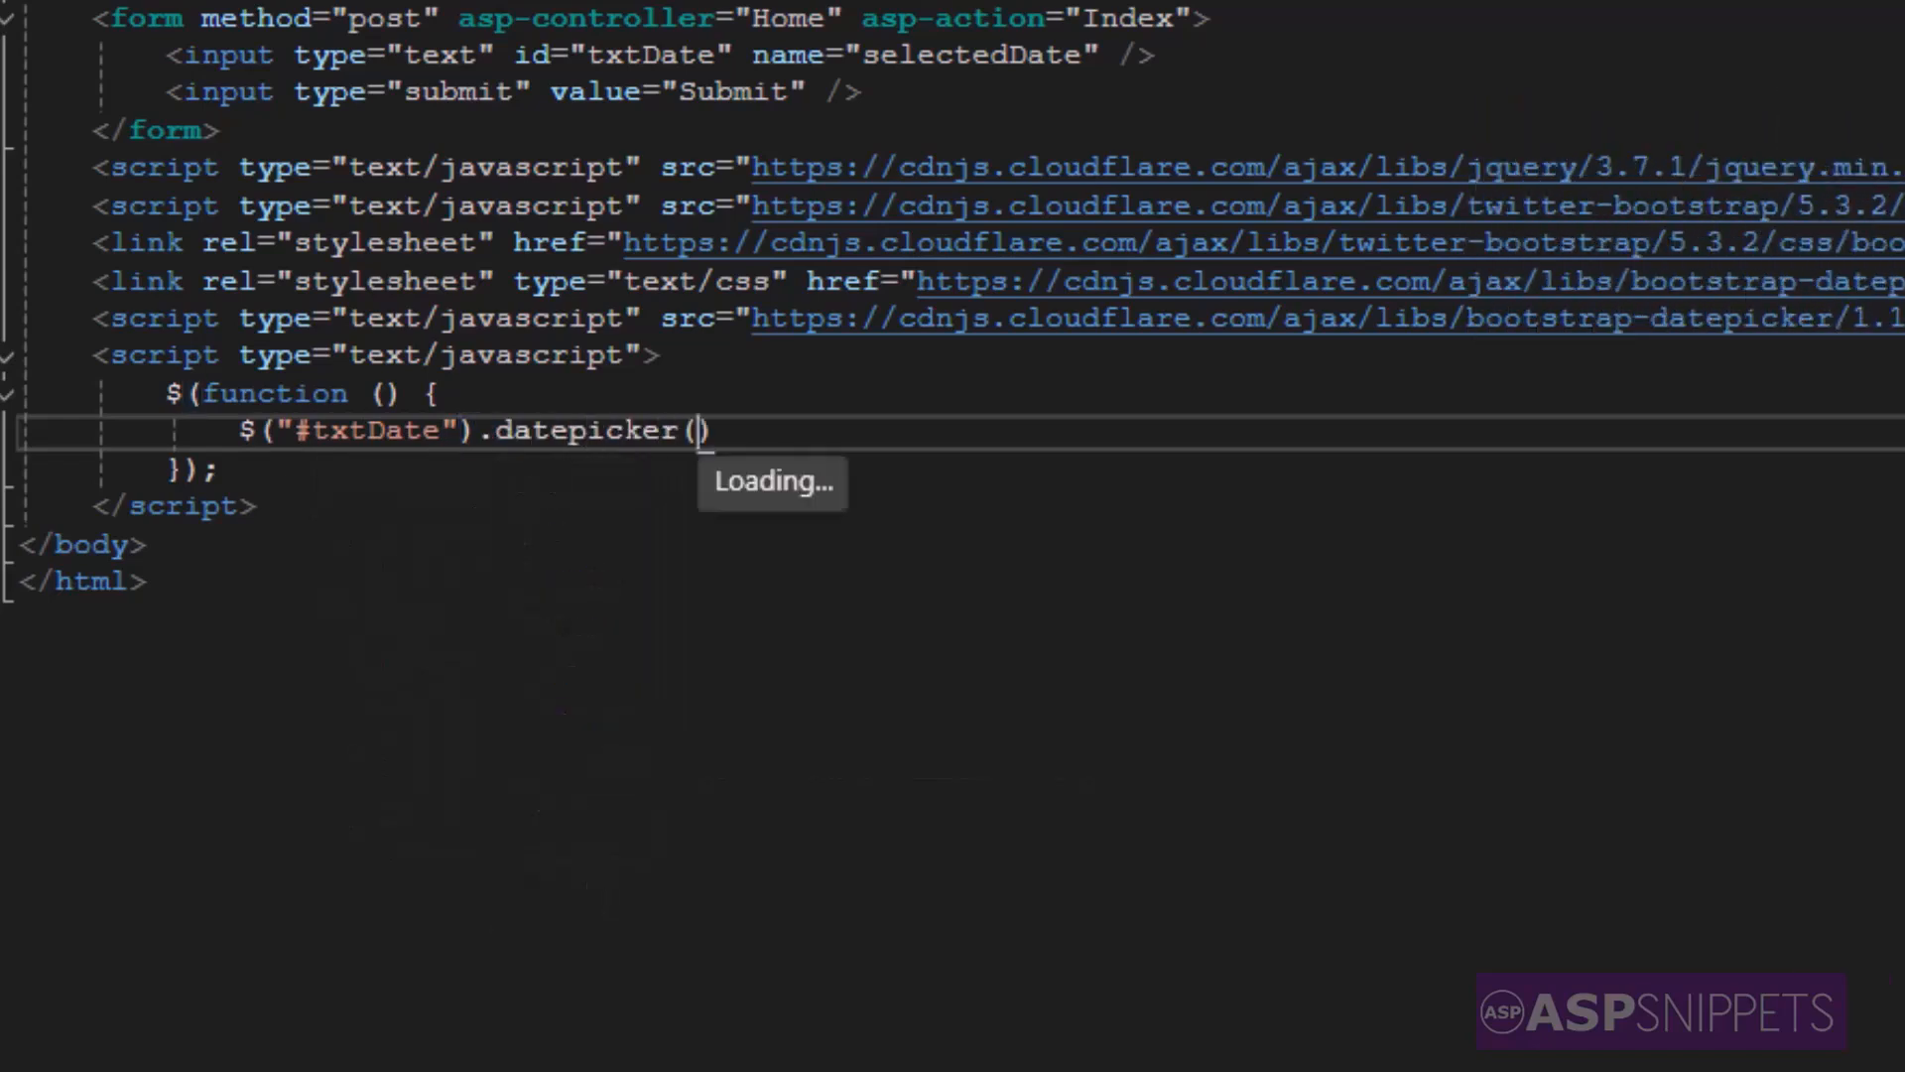
pyautogui.write('{')
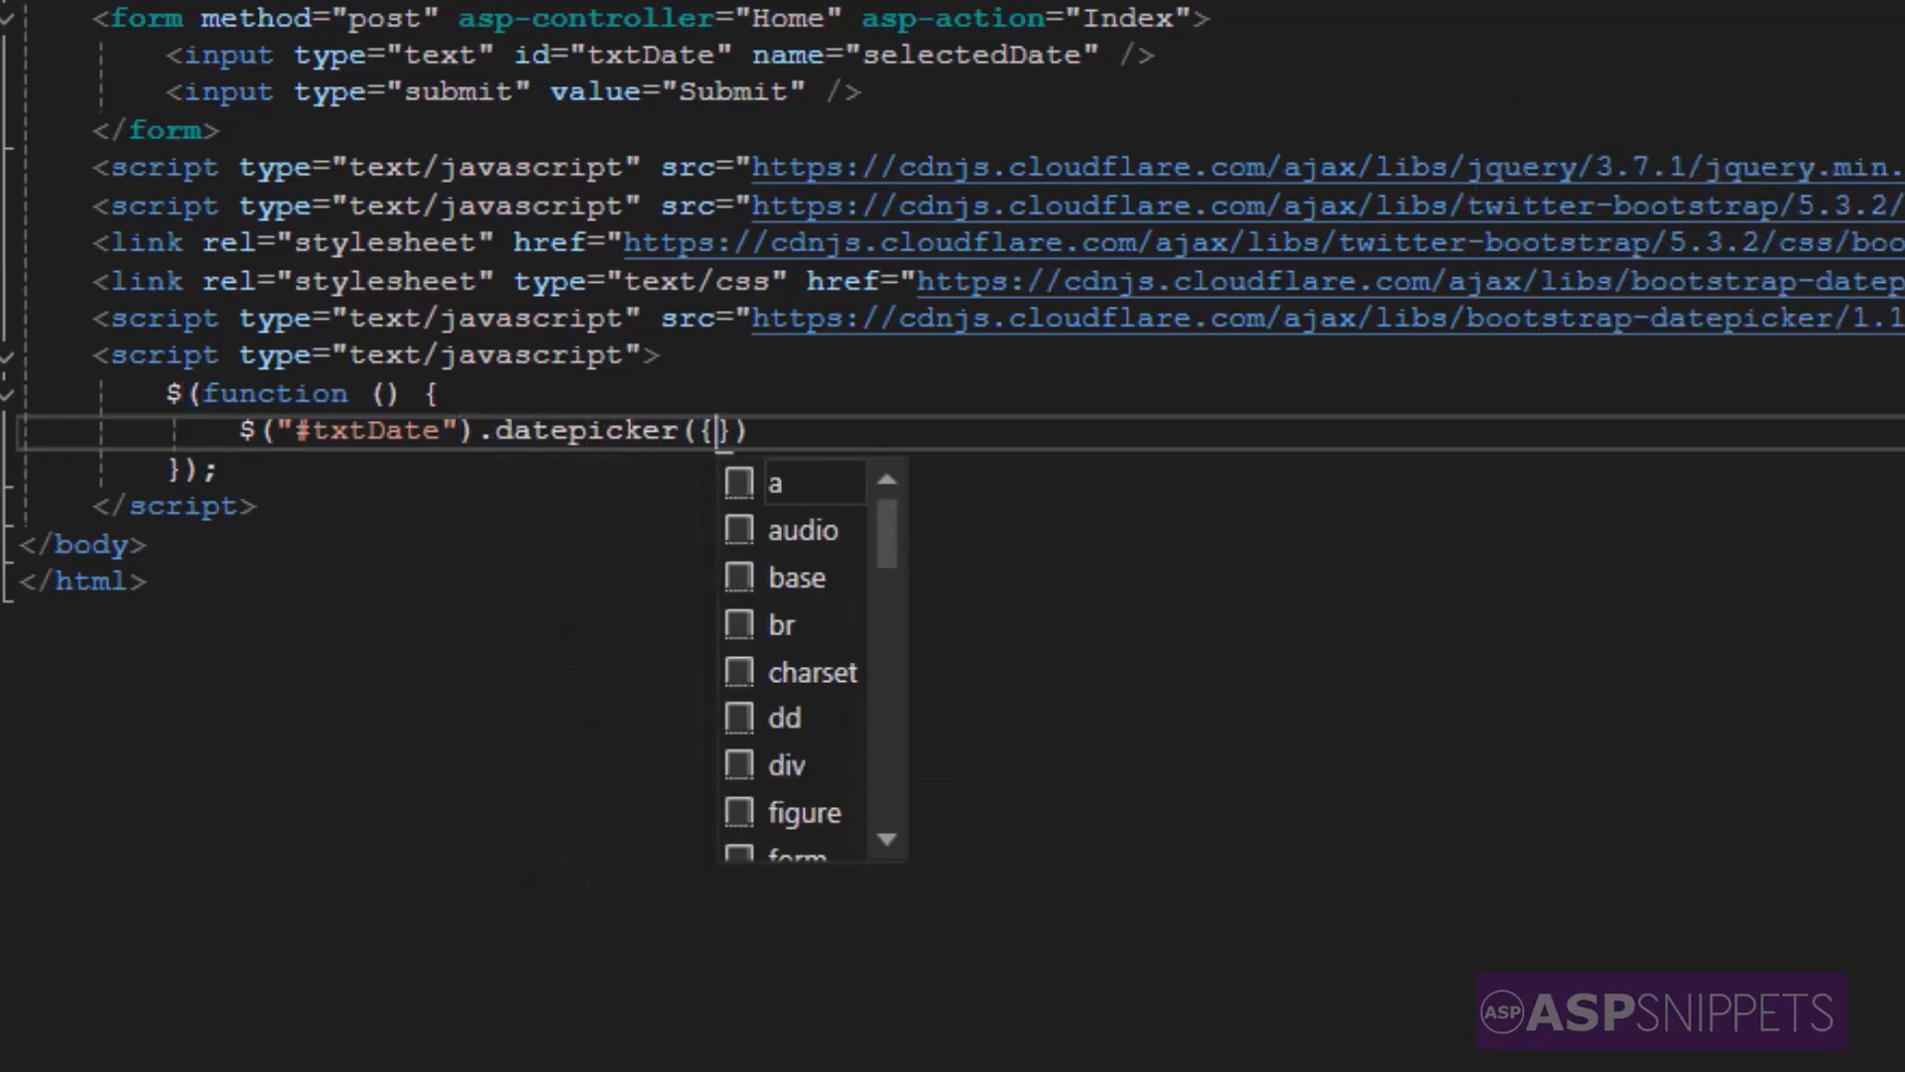
pyautogui.press('enter')
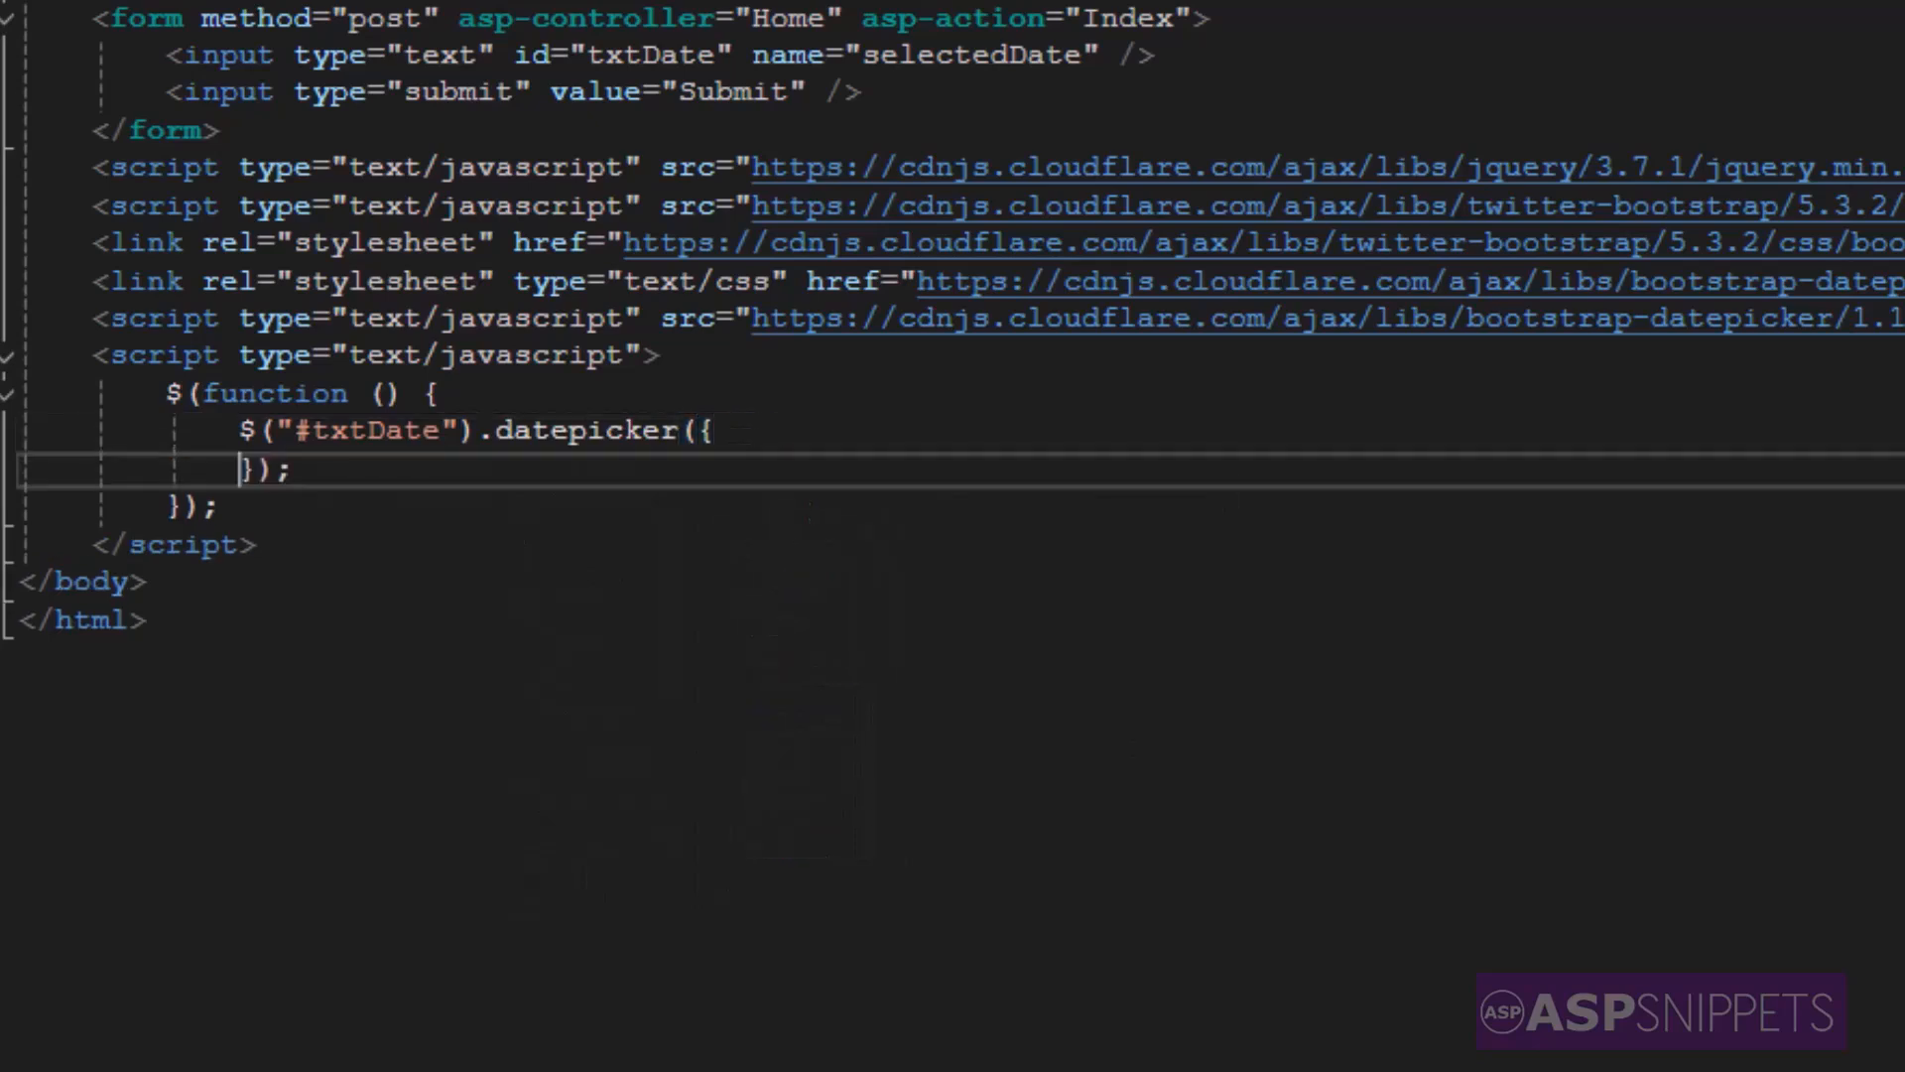
# - Set datepicker options changeMonth: true, changeYear: true, format: "dd/mm/yyyy"
pyautogui.write('ch')
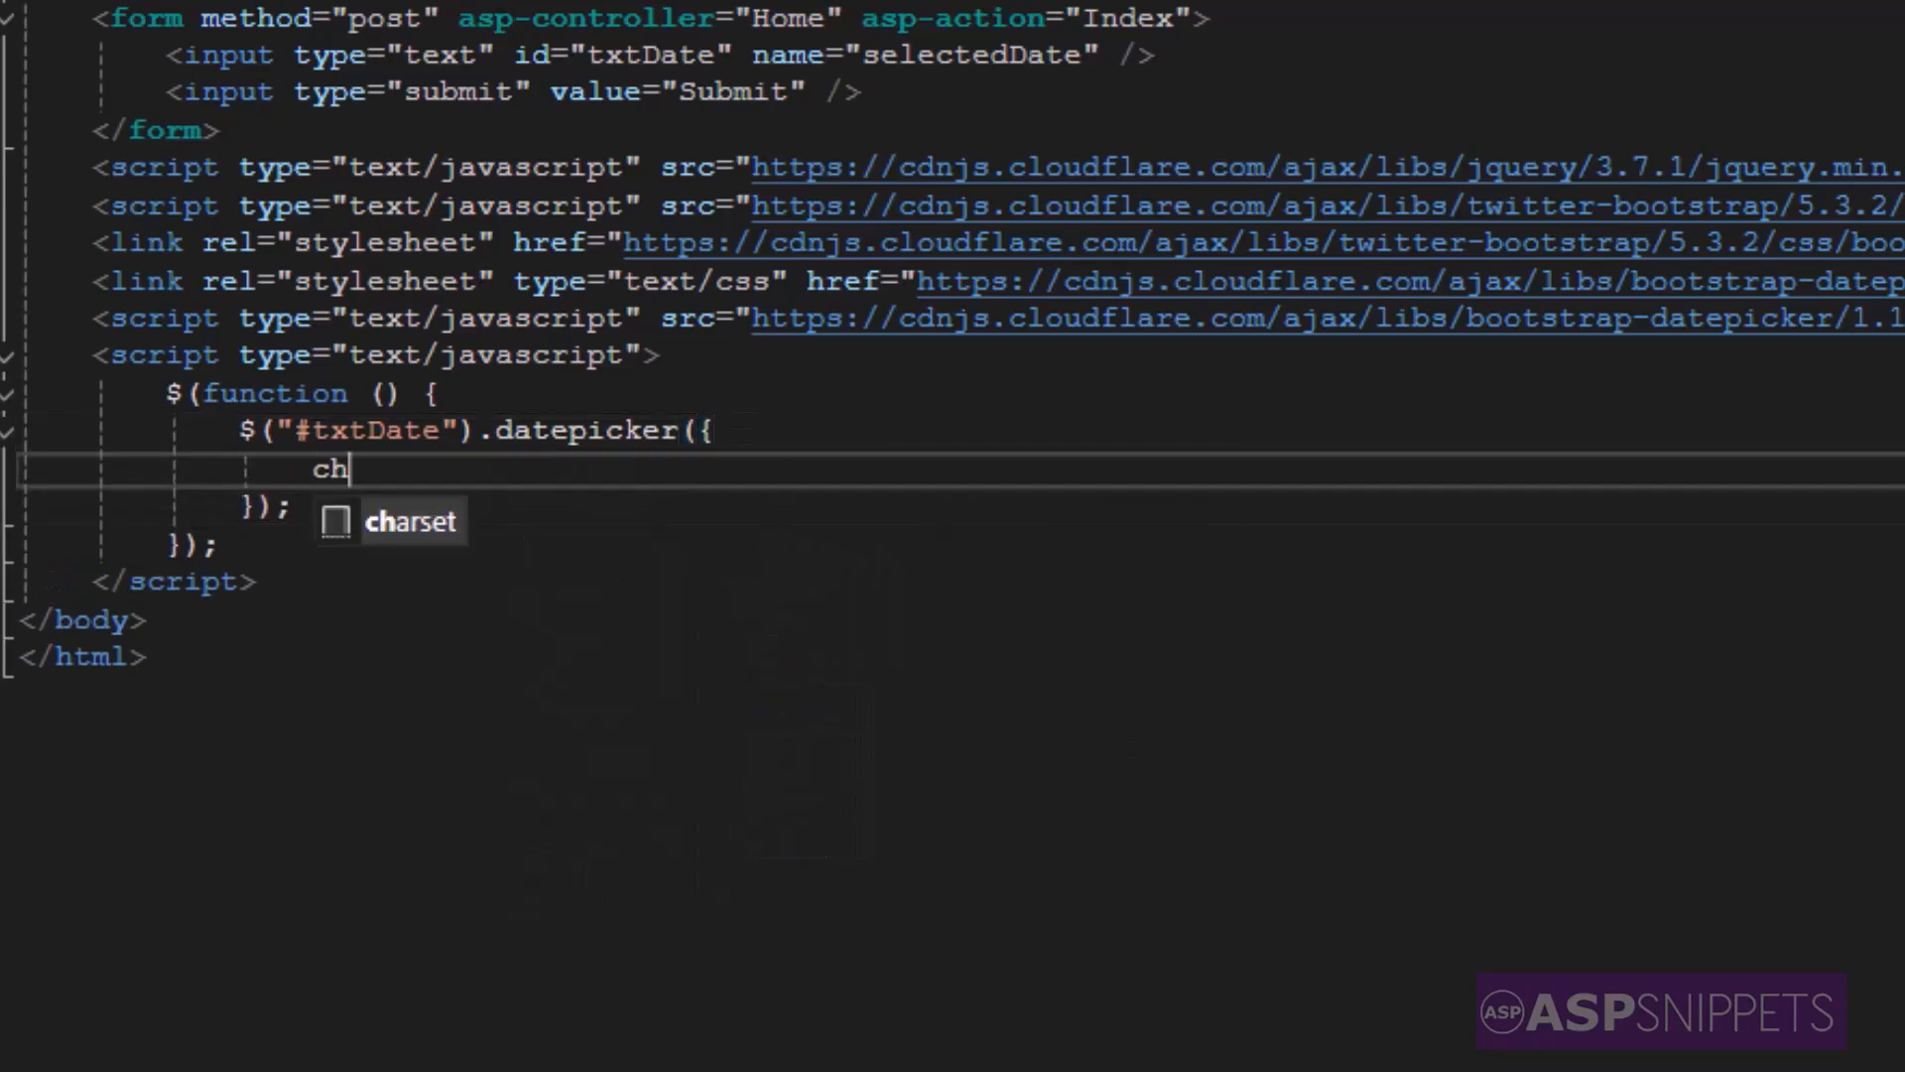
pyautogui.write('angeMonth')
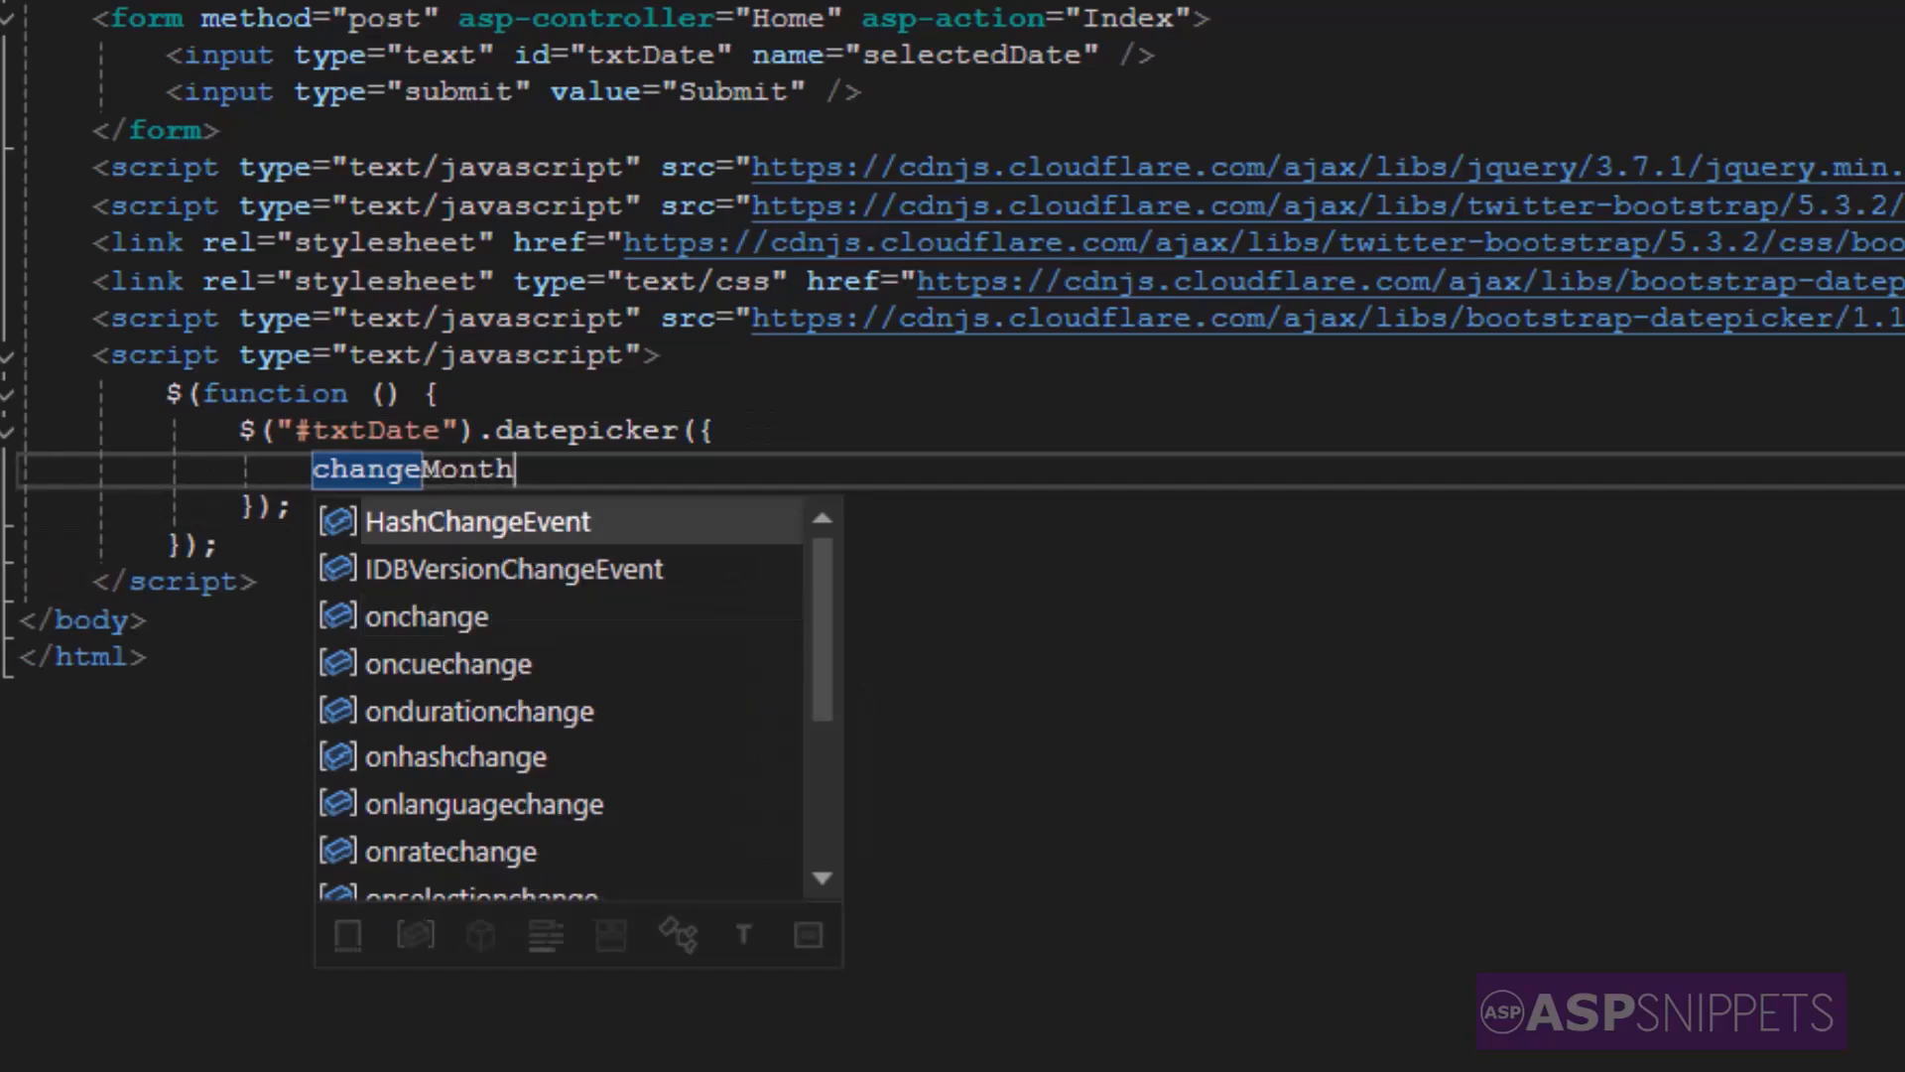
pyautogui.write(': tru')
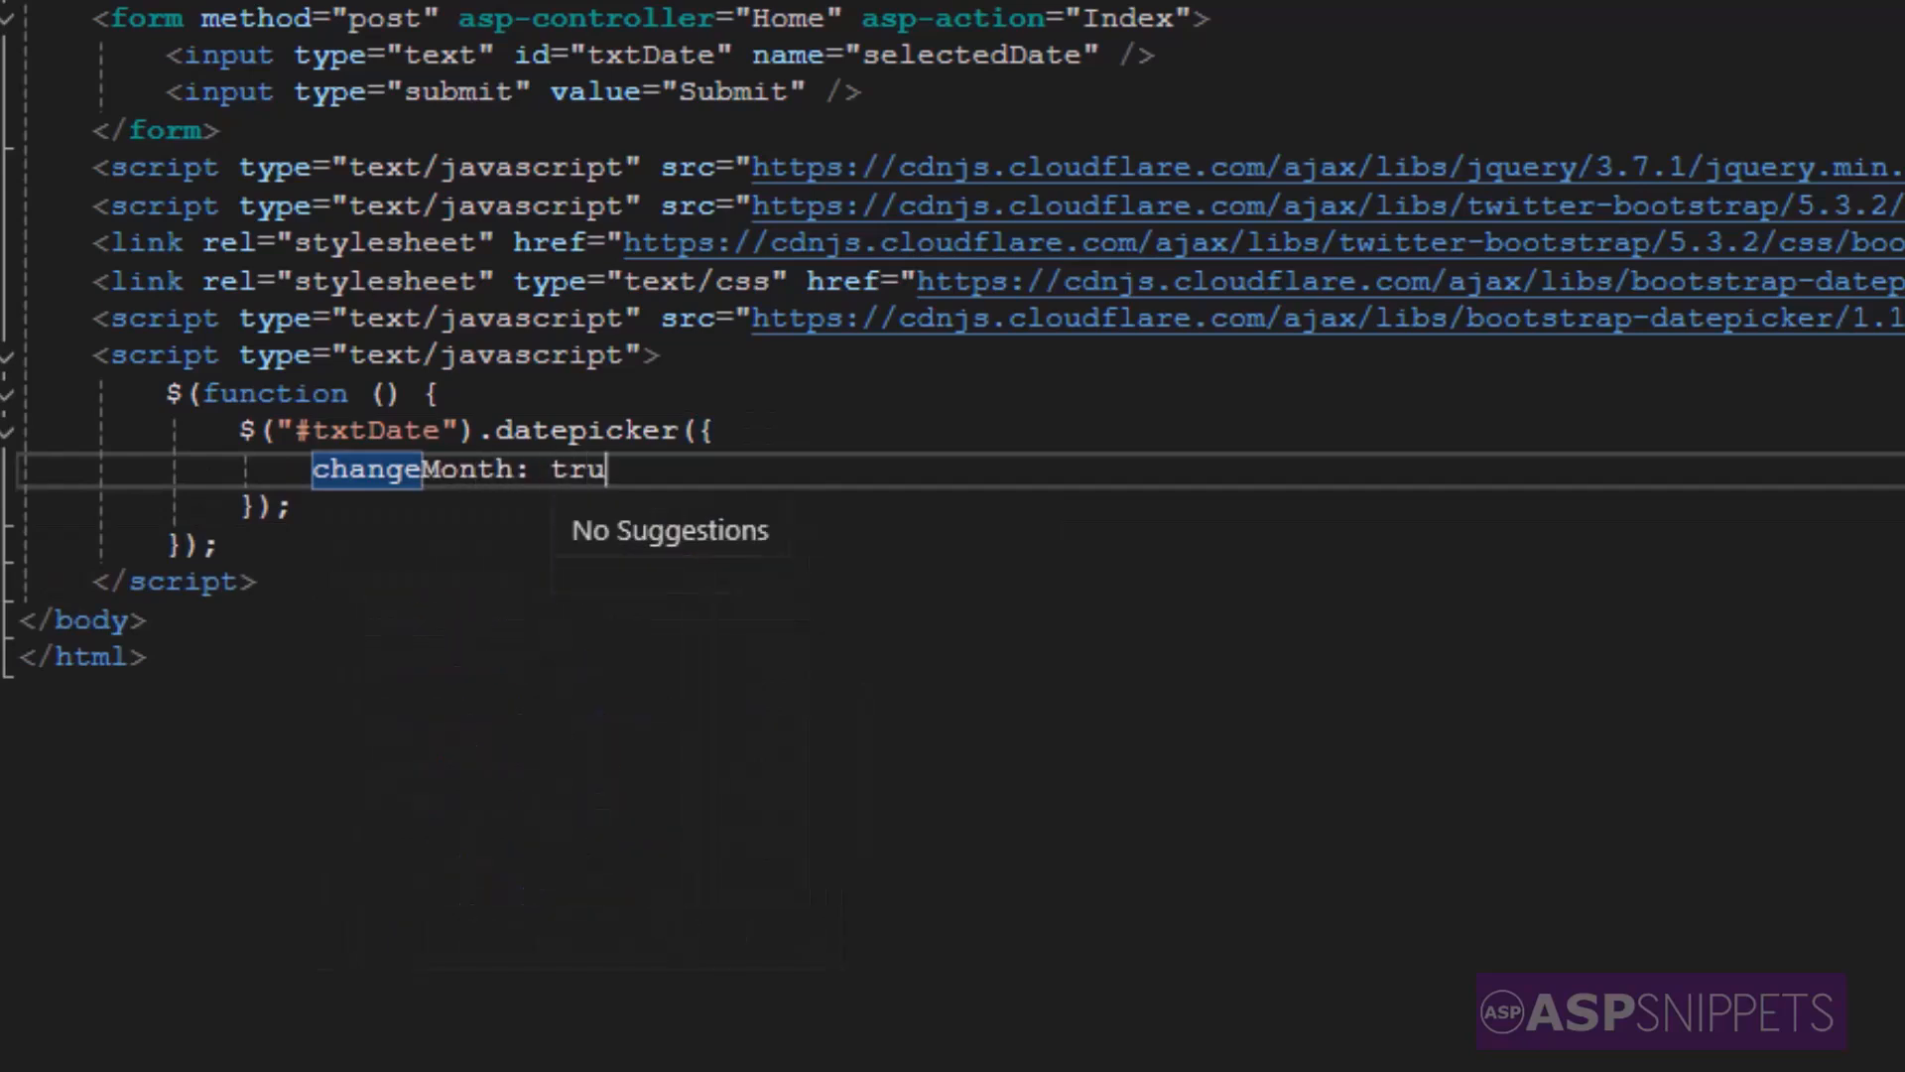
pyautogui.write('e,')
pyautogui.write('changeYear')
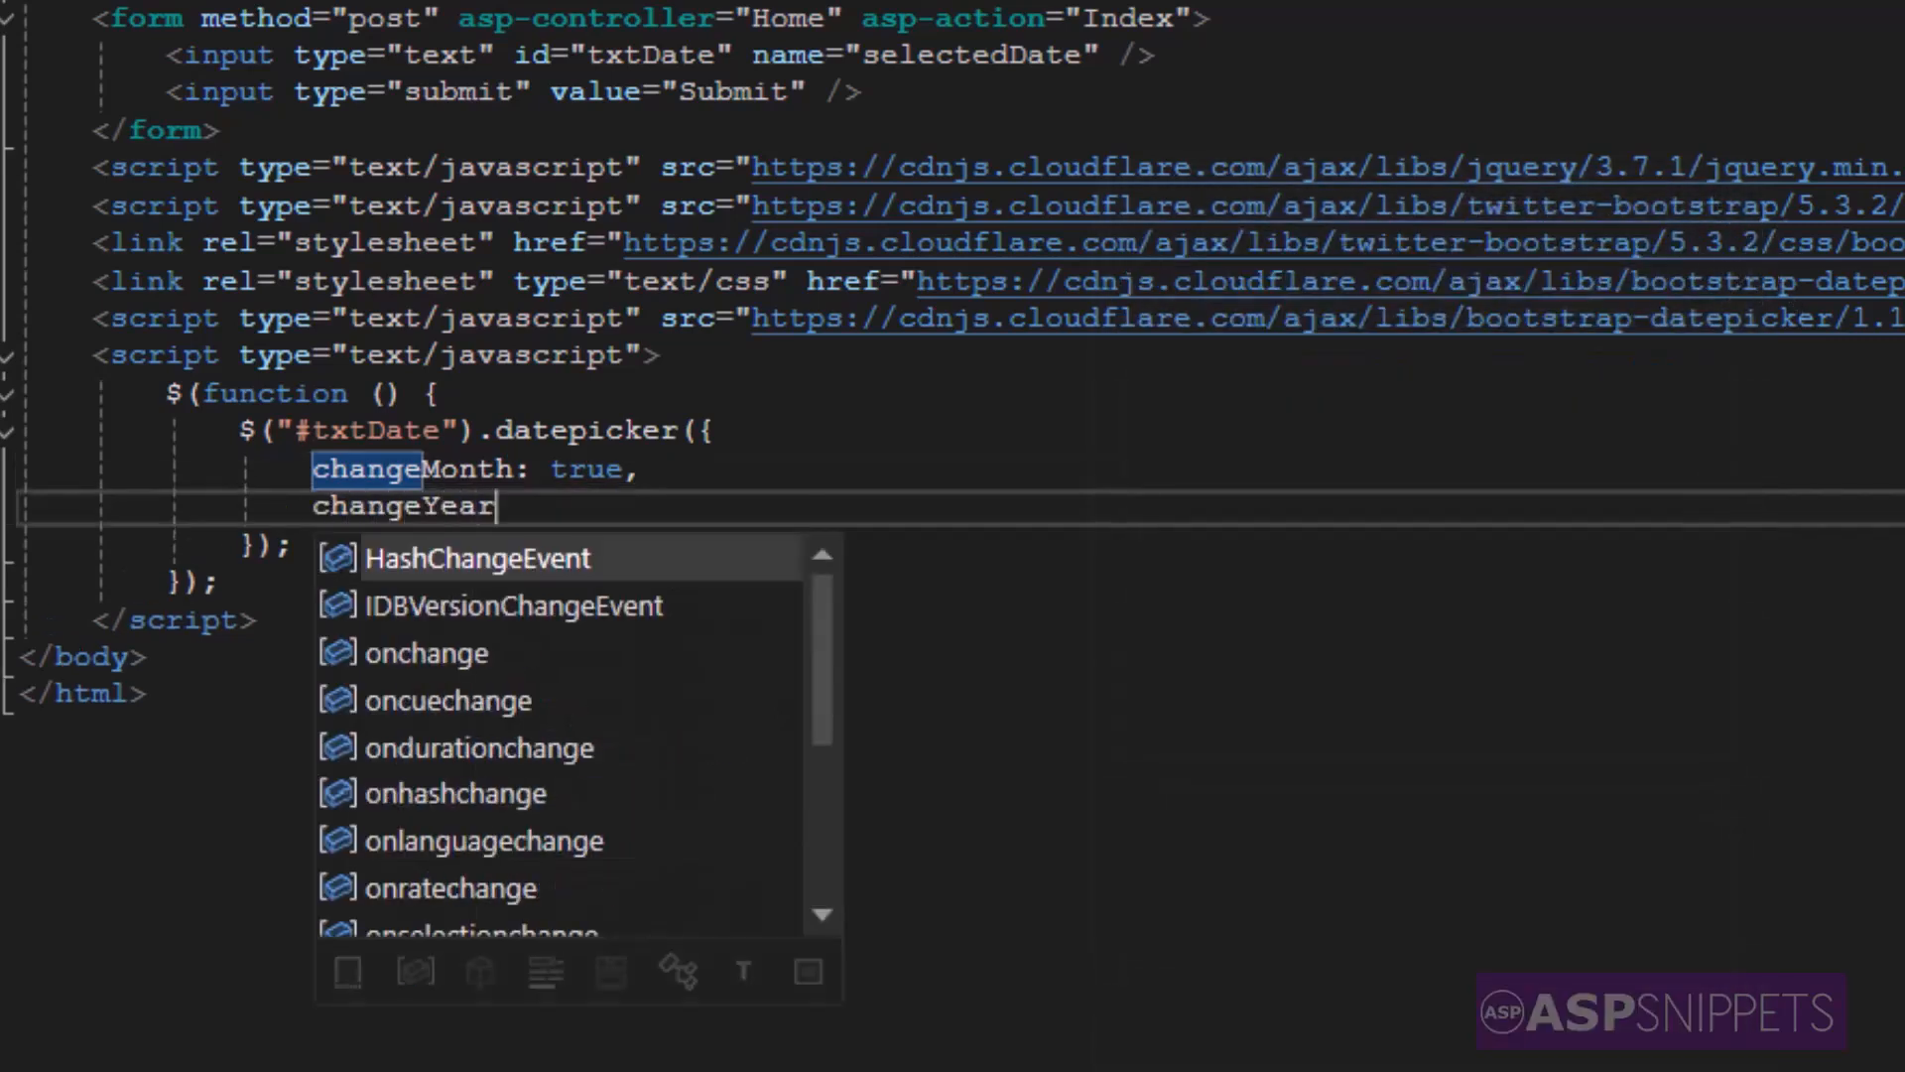
pyautogui.write(': t')
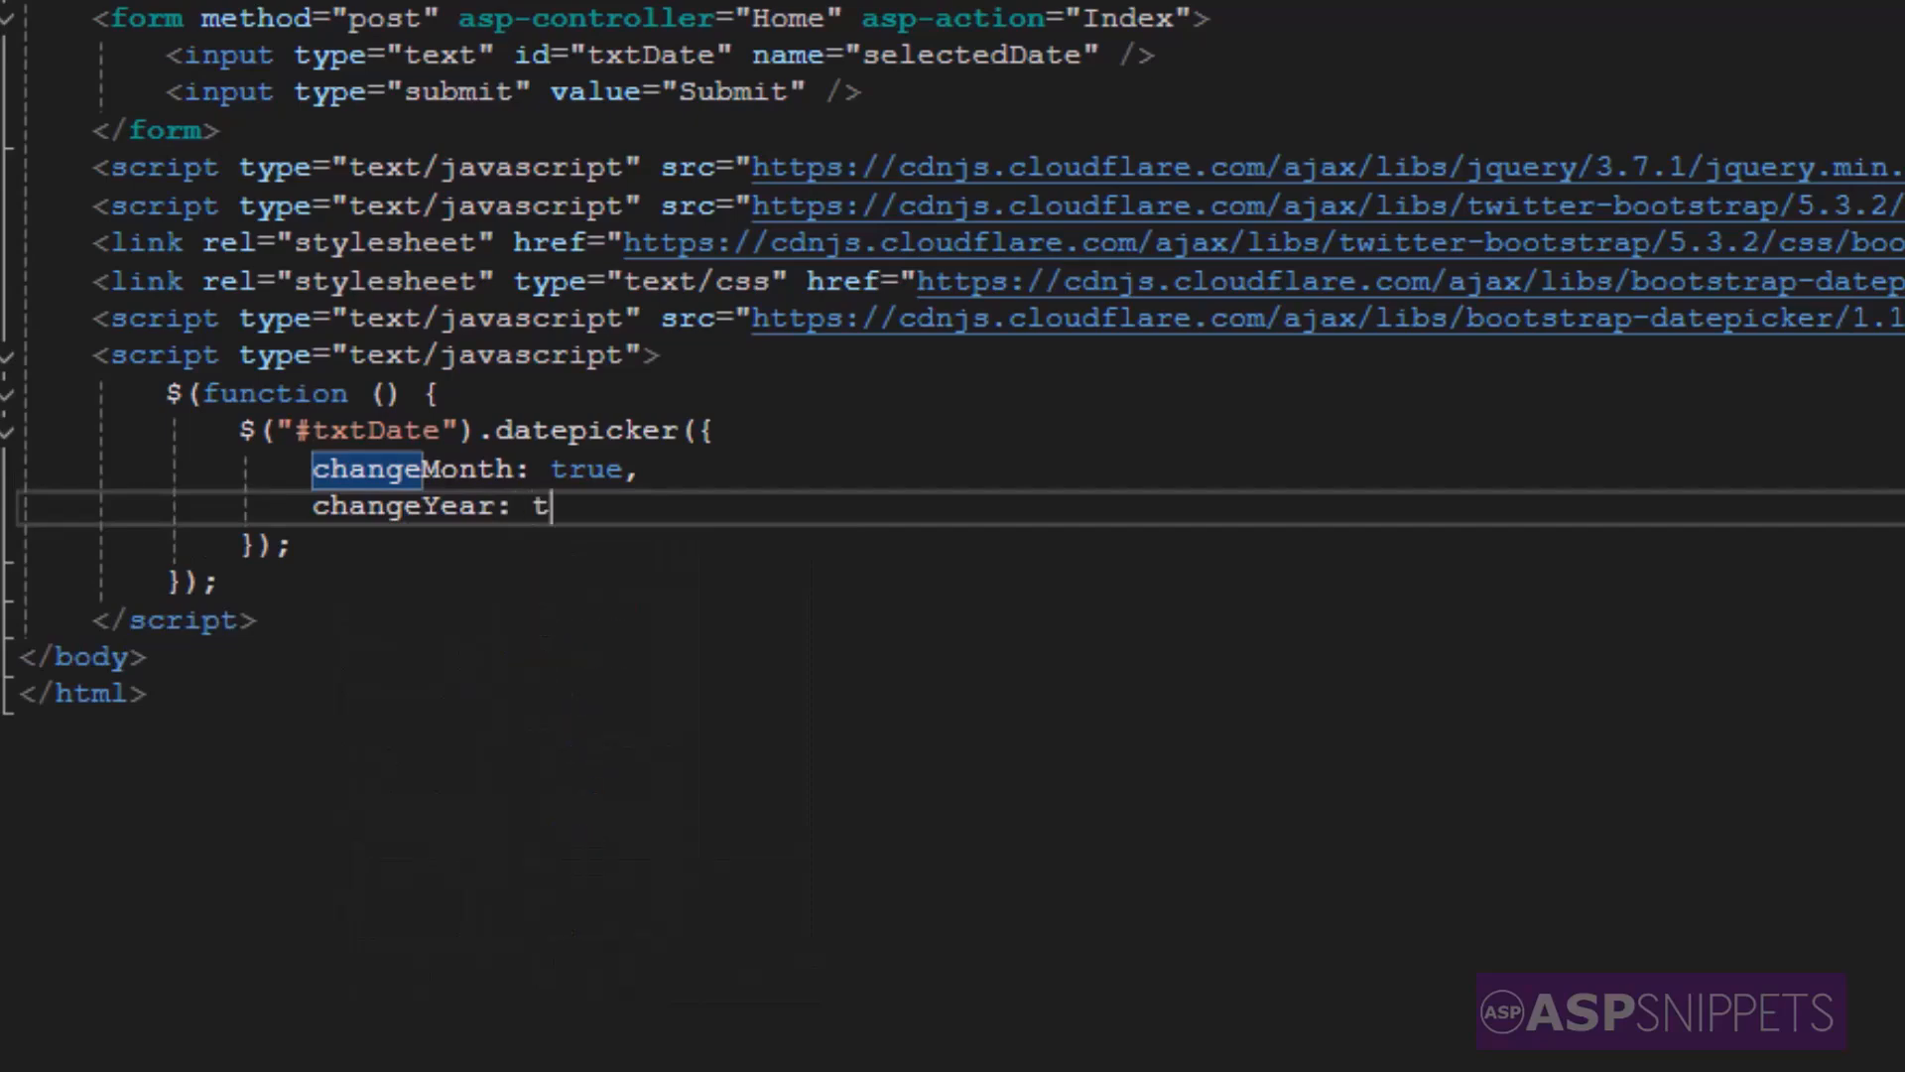
pyautogui.write('rue,')
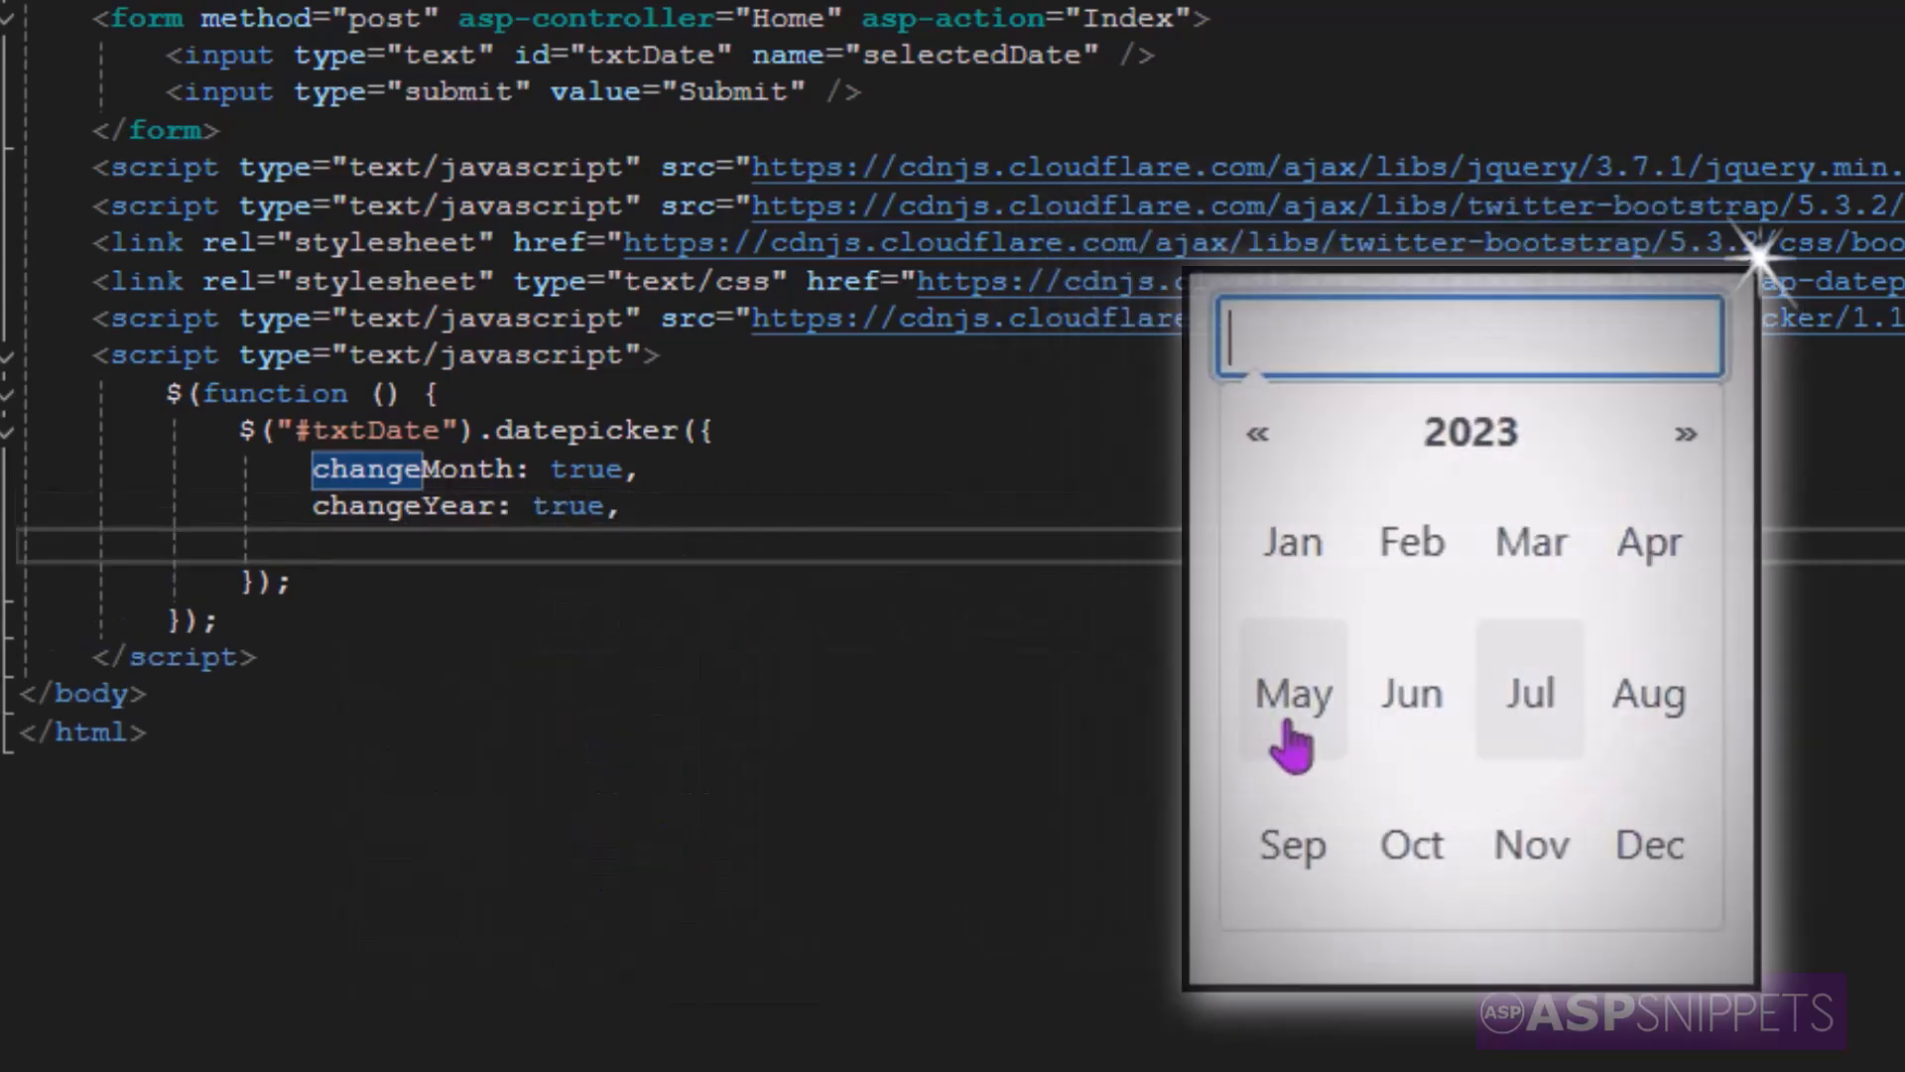
pyautogui.write('format: "dd/')
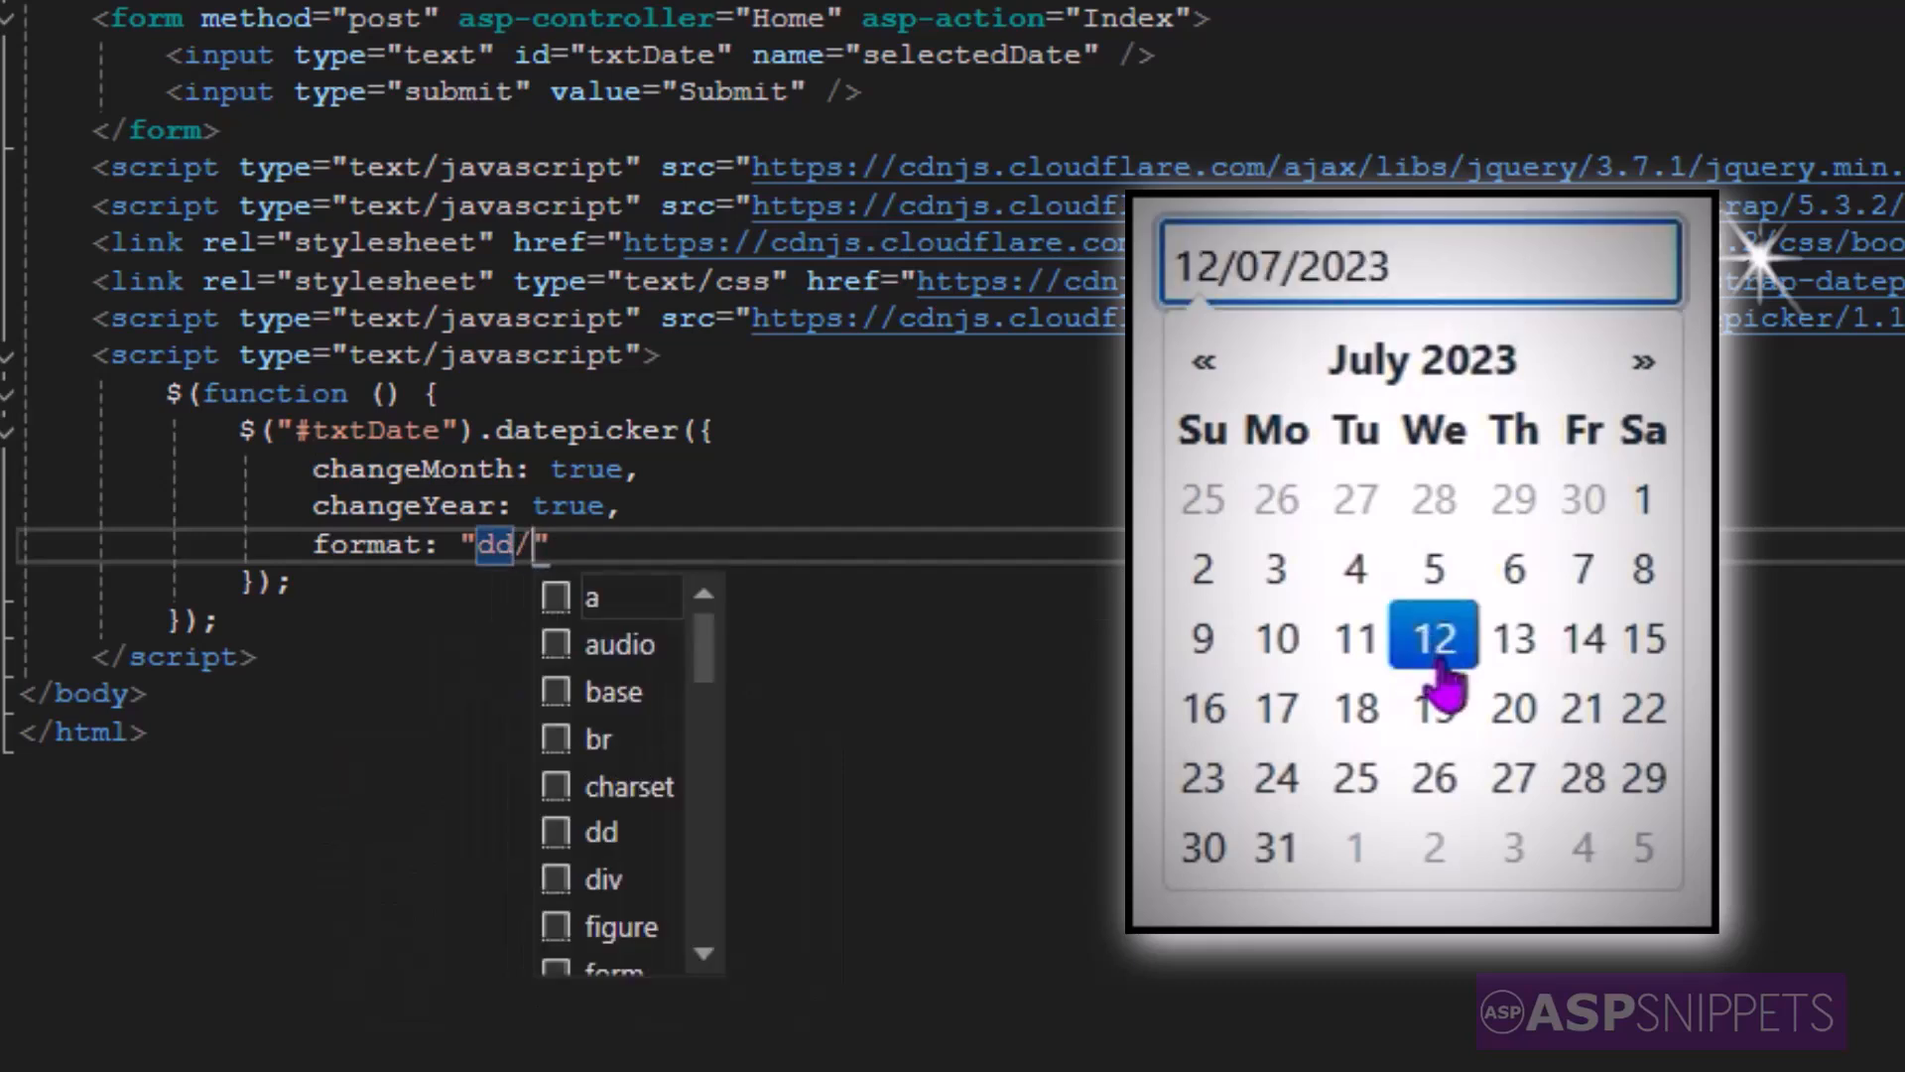
pyautogui.write('mm/yyyy')
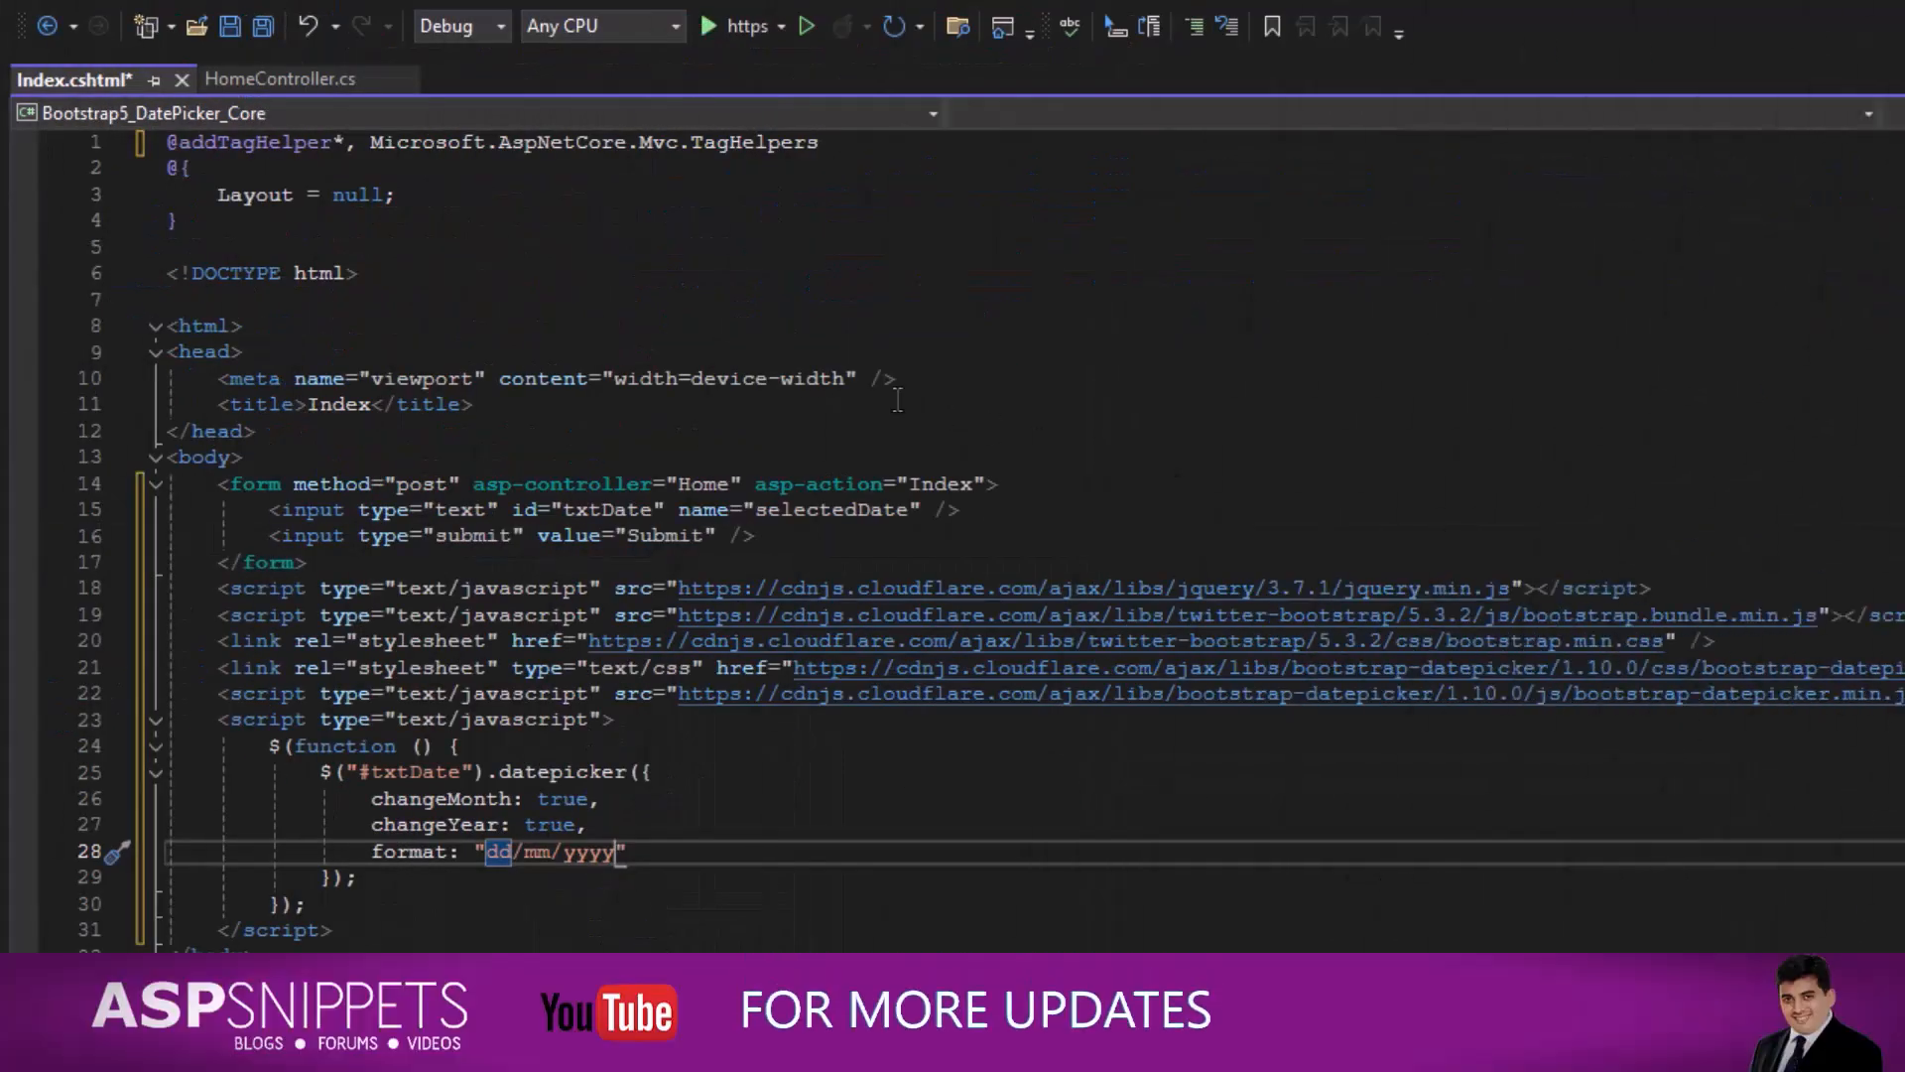
# - In HomeController.cs add public IActionResult Index(string selectedDate) with an empty body
pyautogui.click(278, 79)
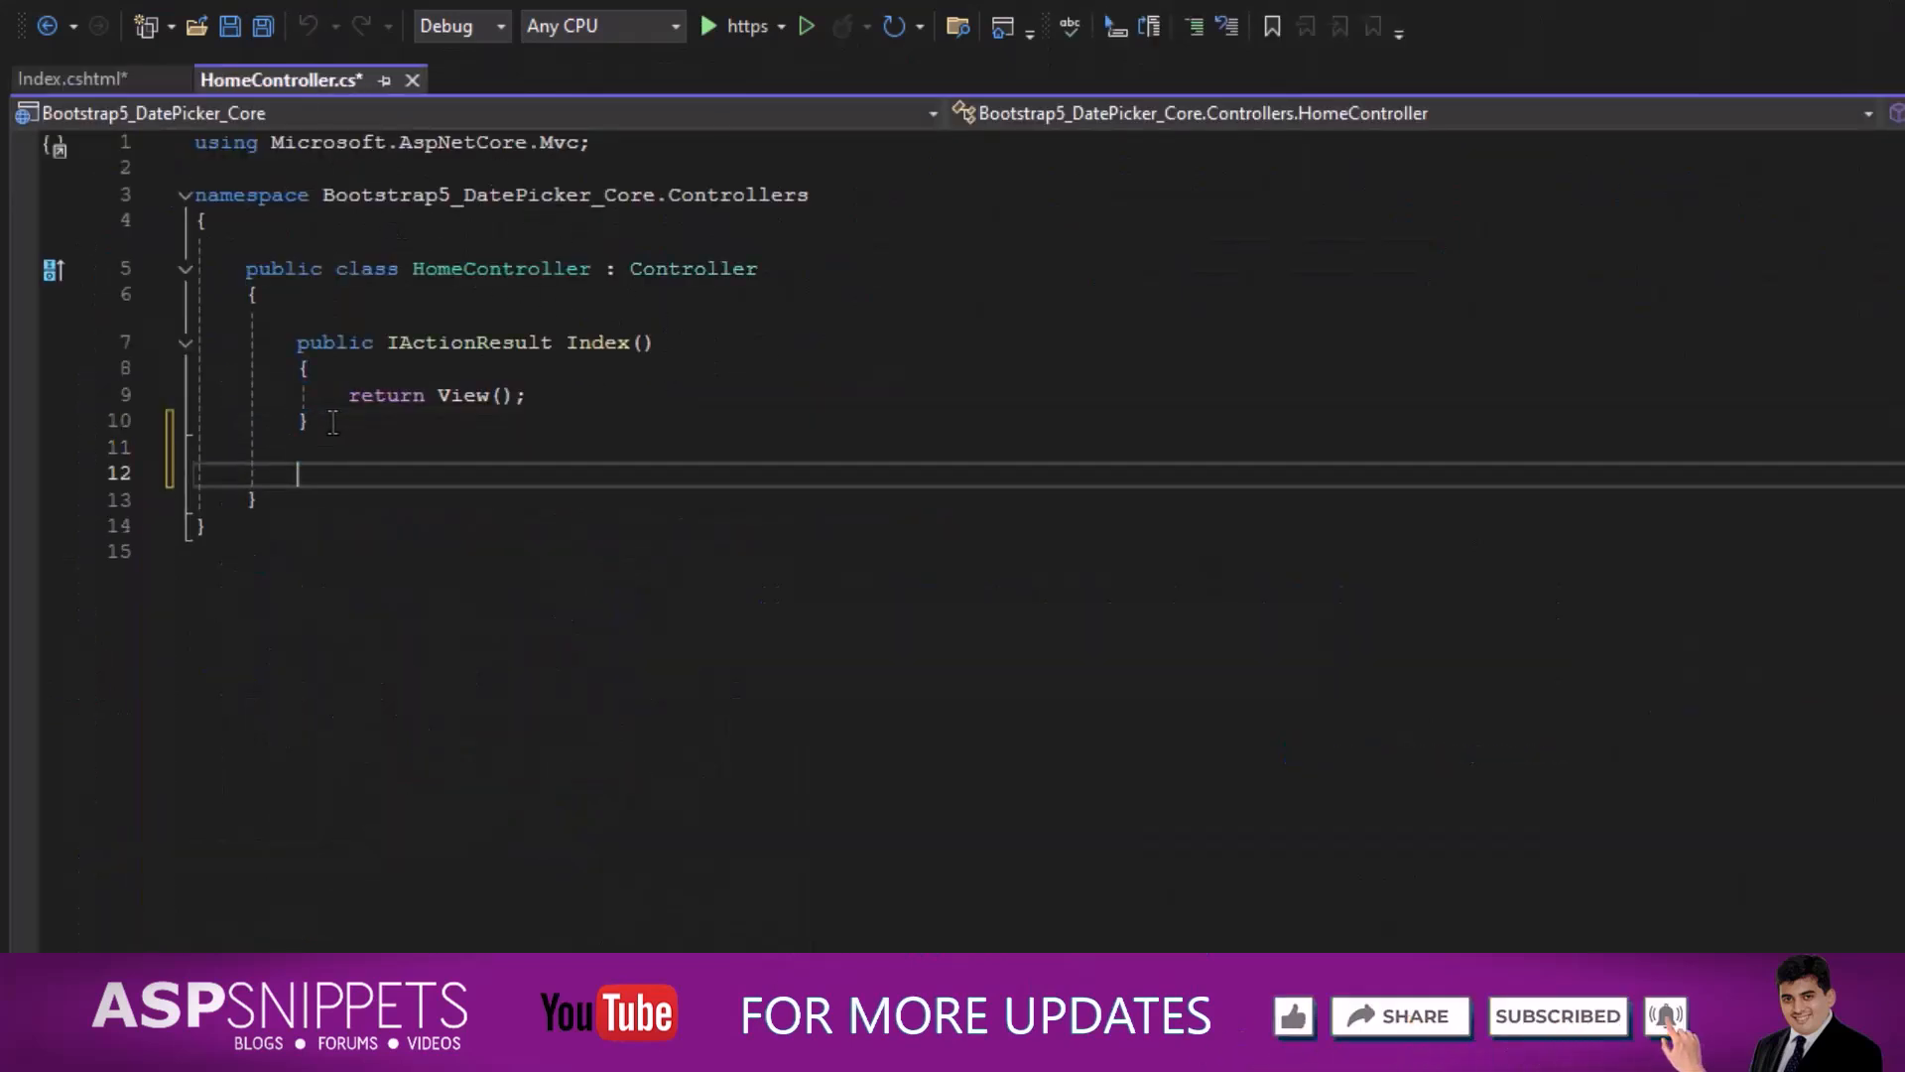
pyautogui.write('public')
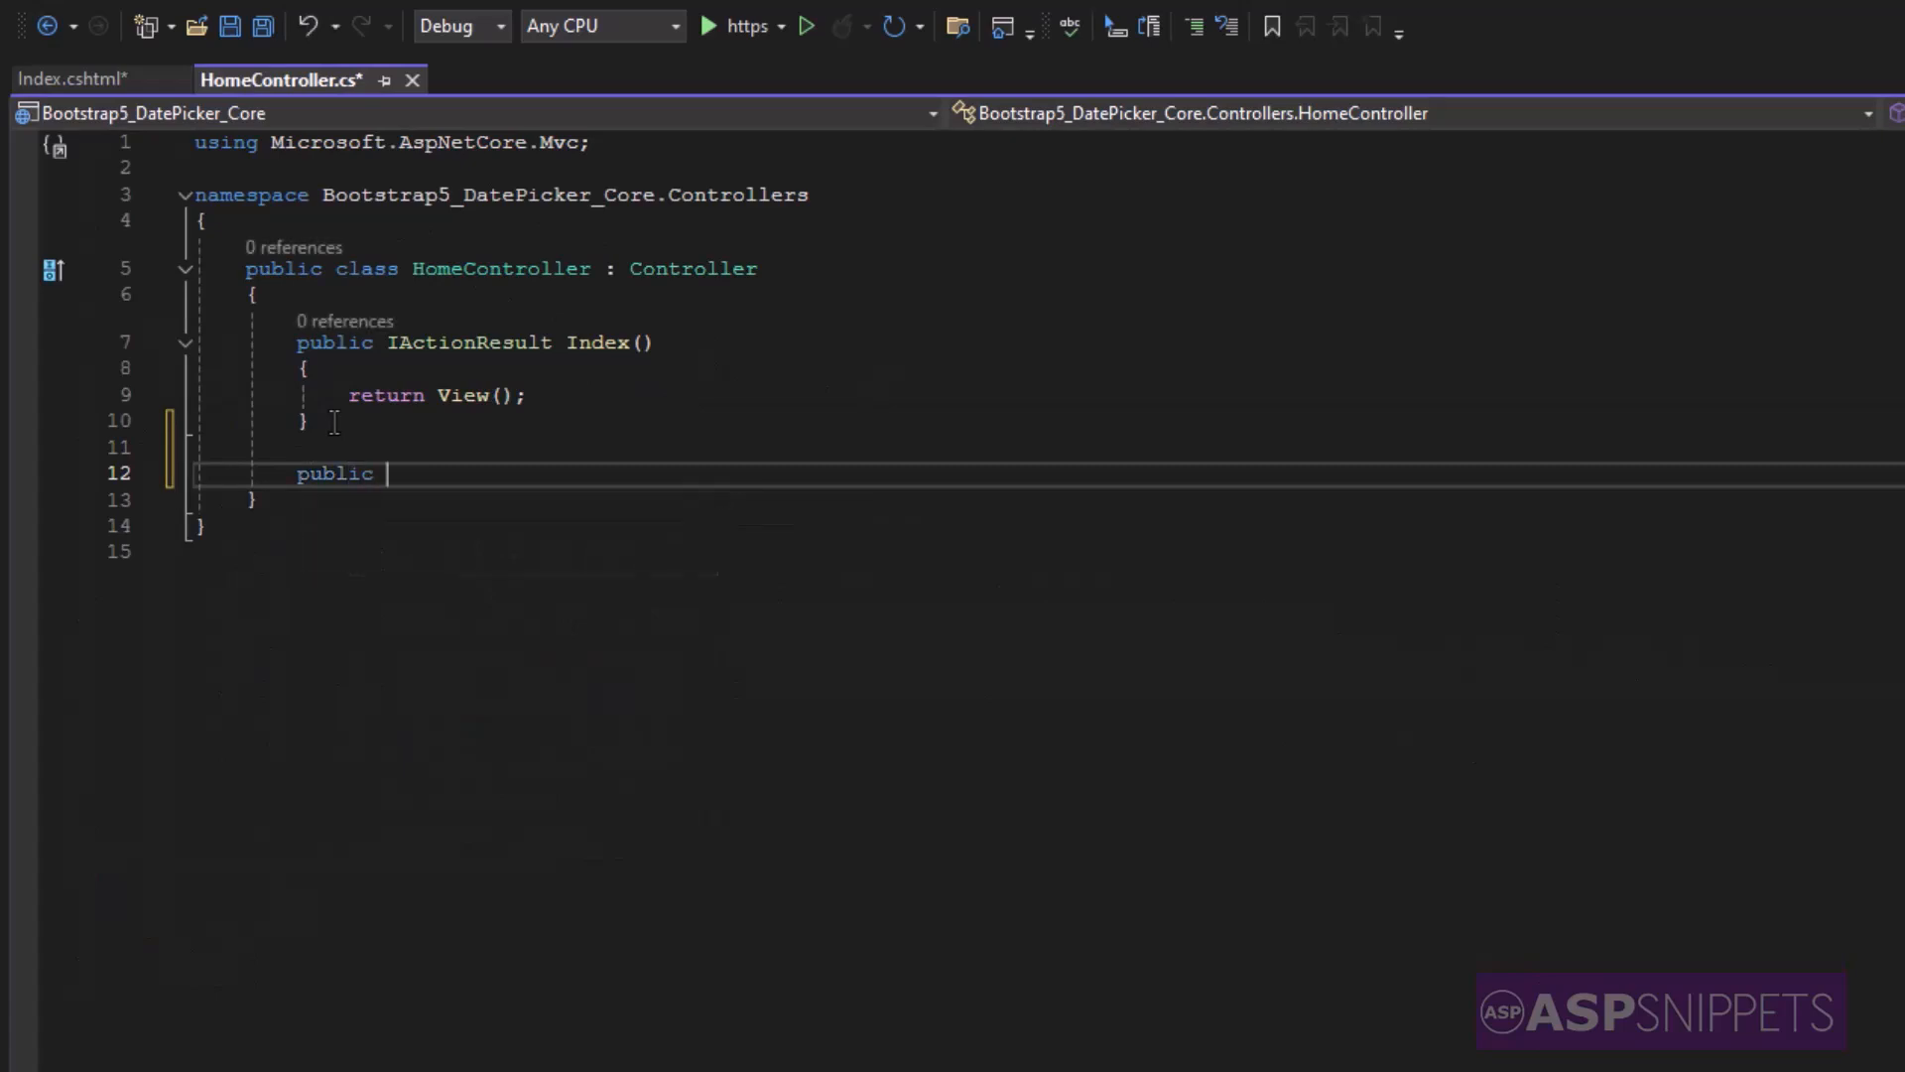
pyautogui.write('IActionResult Index(')
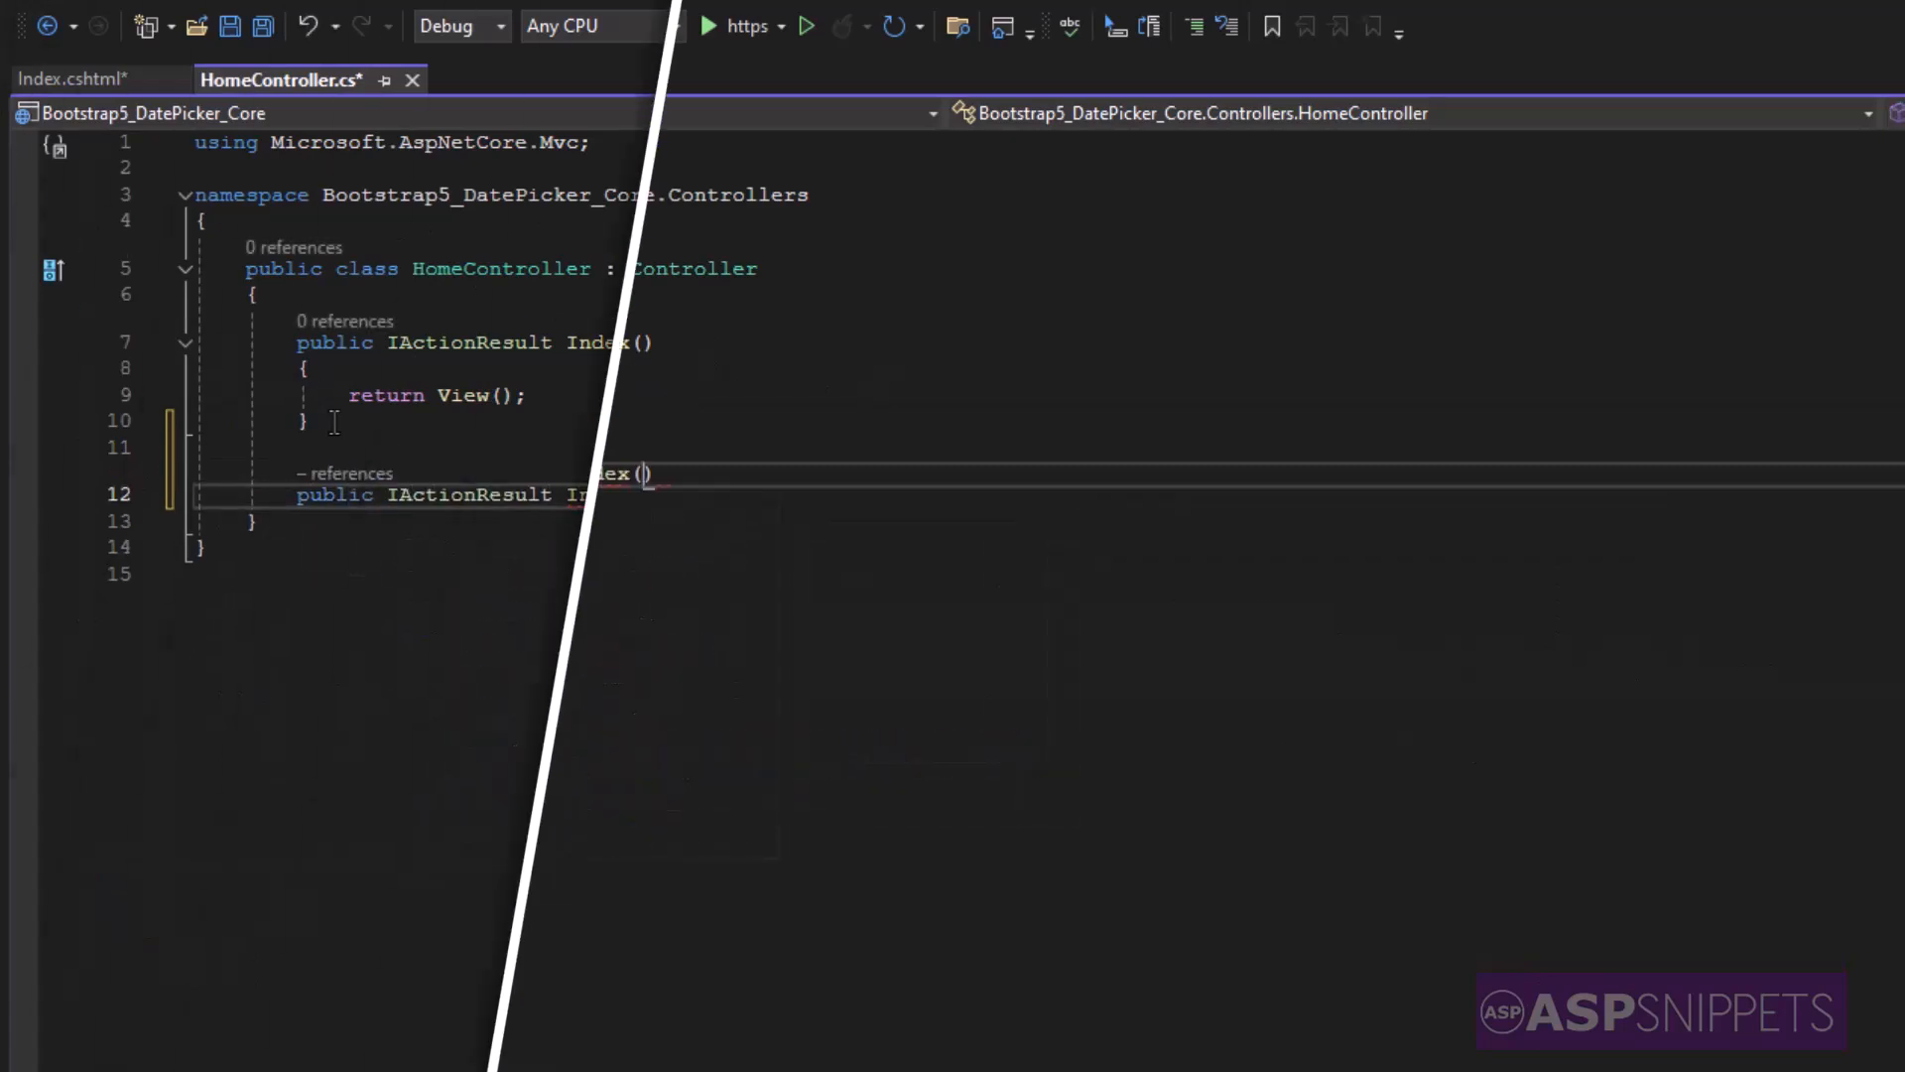
pyautogui.write('string s')
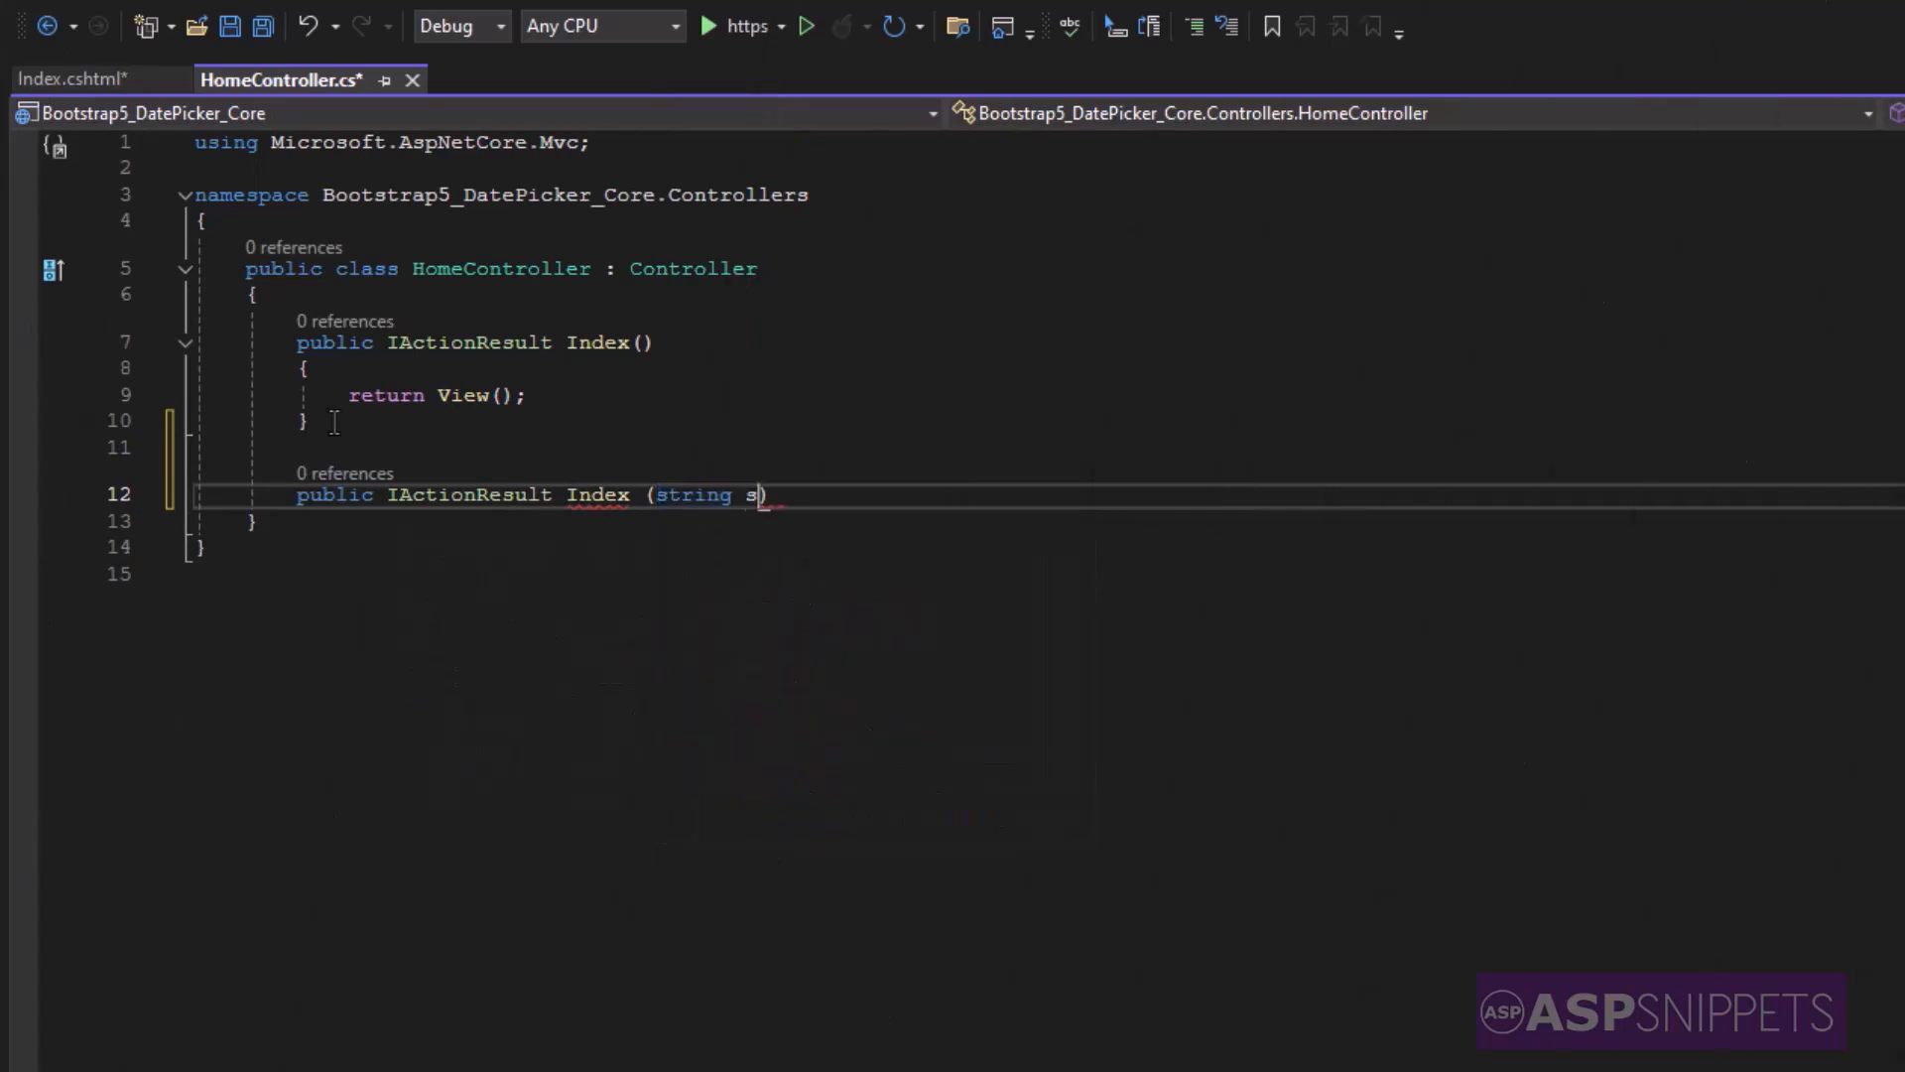
pyautogui.write('electedDate')
pyautogui.write('{')
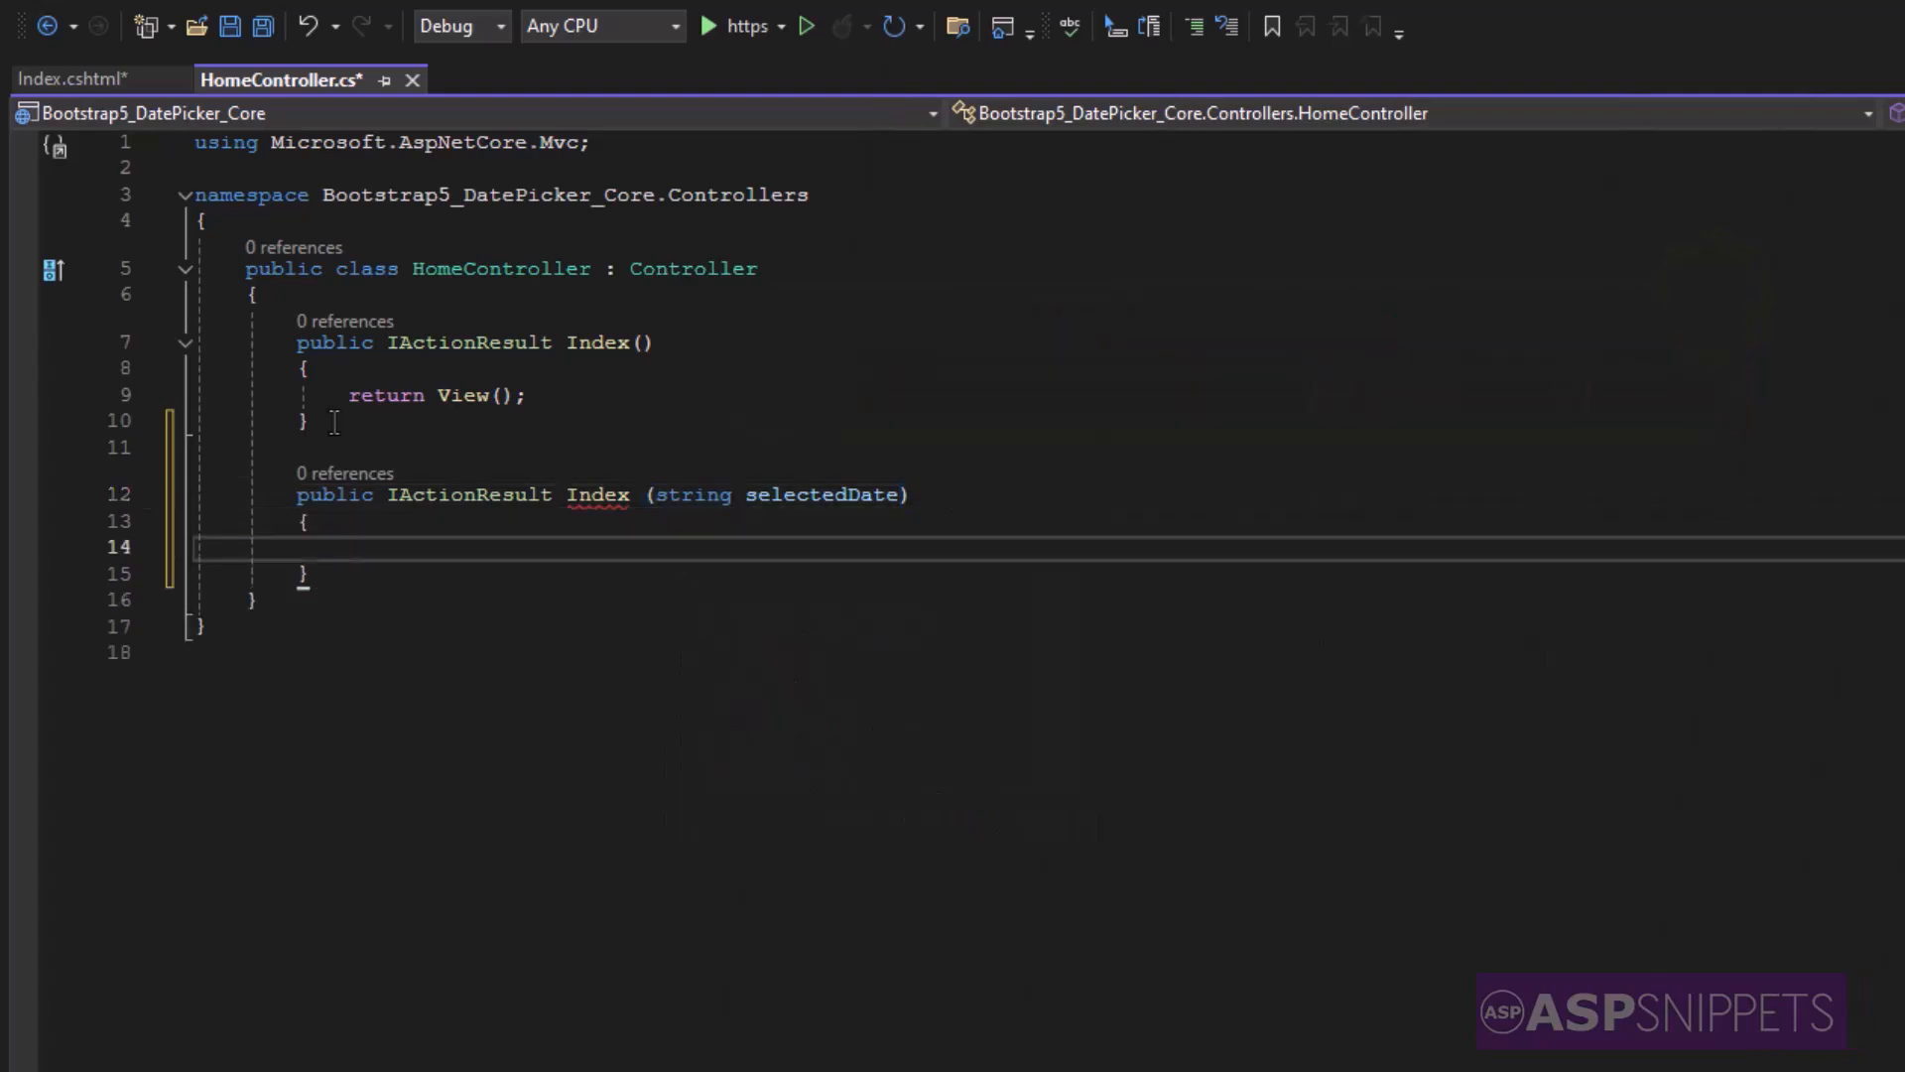
# - Convert selectedDate to DateTime dt with Convert.ToDateTime
pyautogui.write('DateTime')
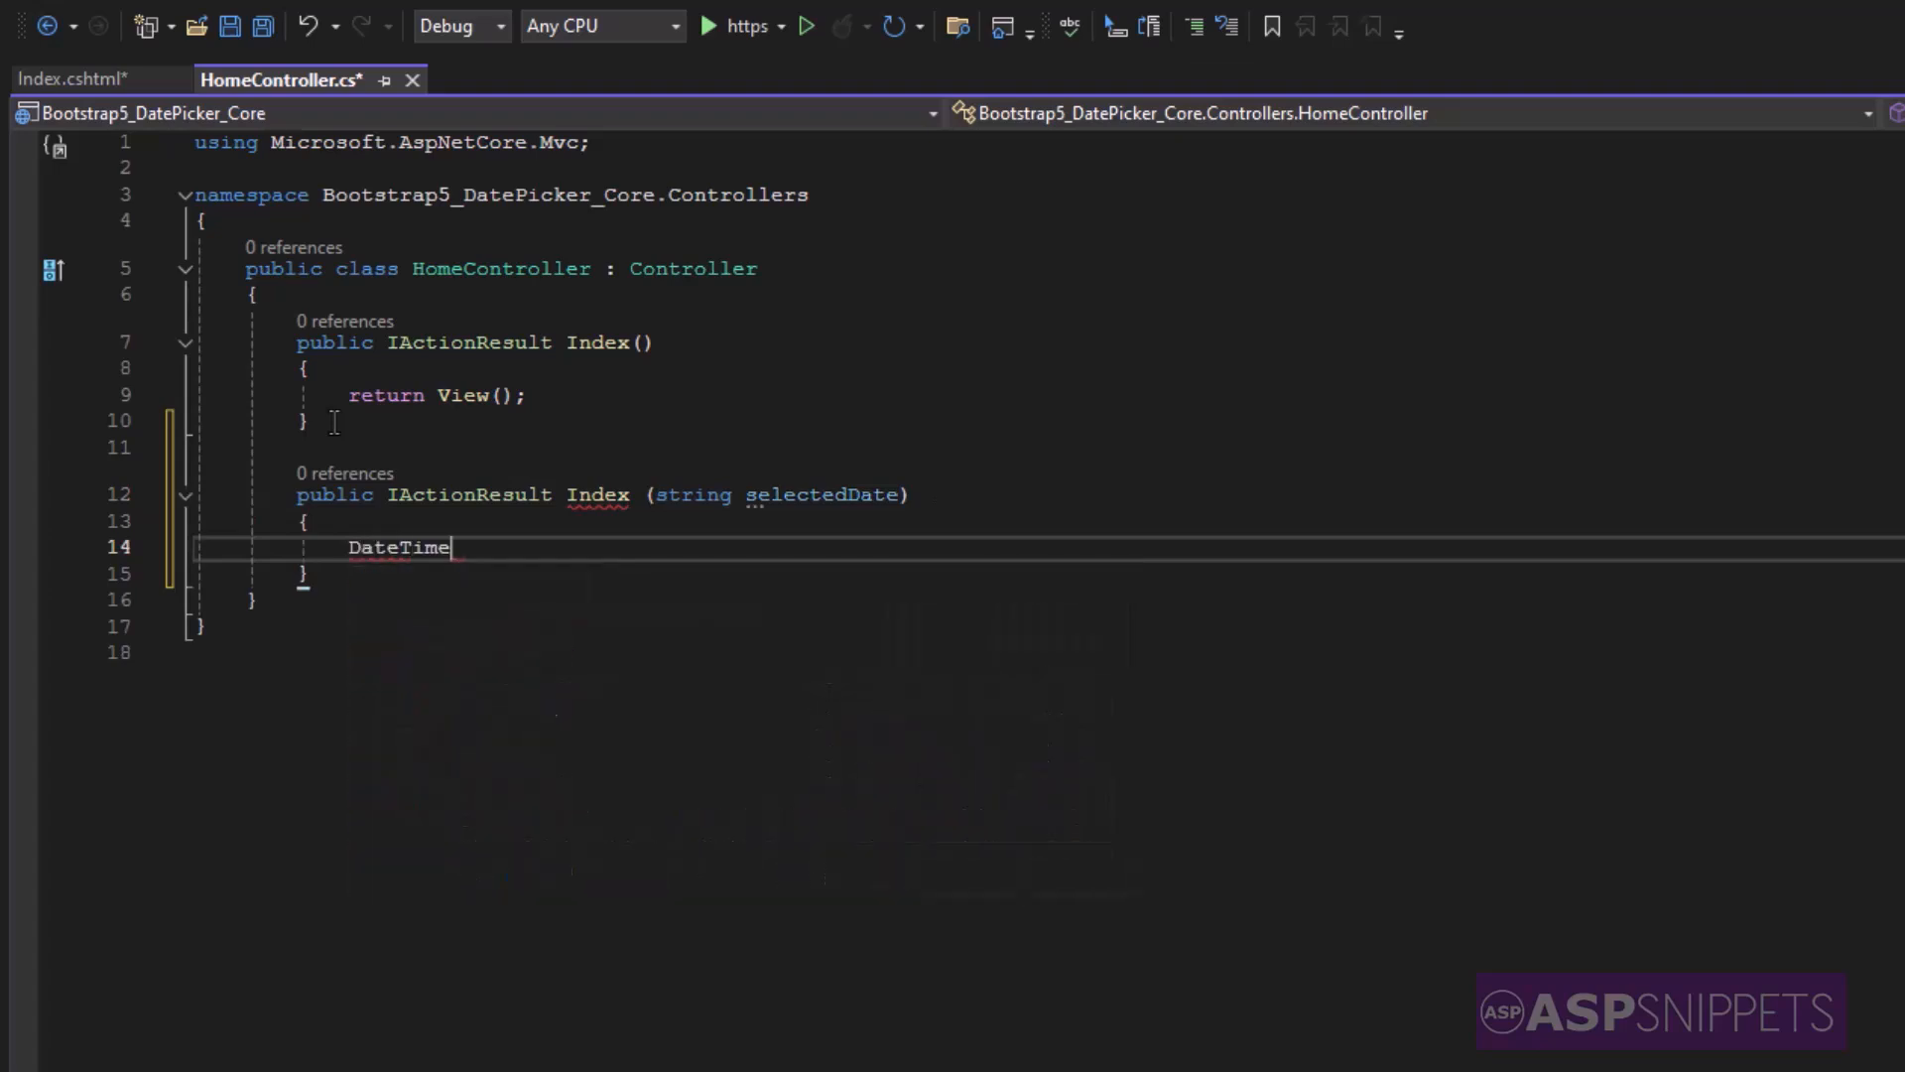
pyautogui.write('dt = Con')
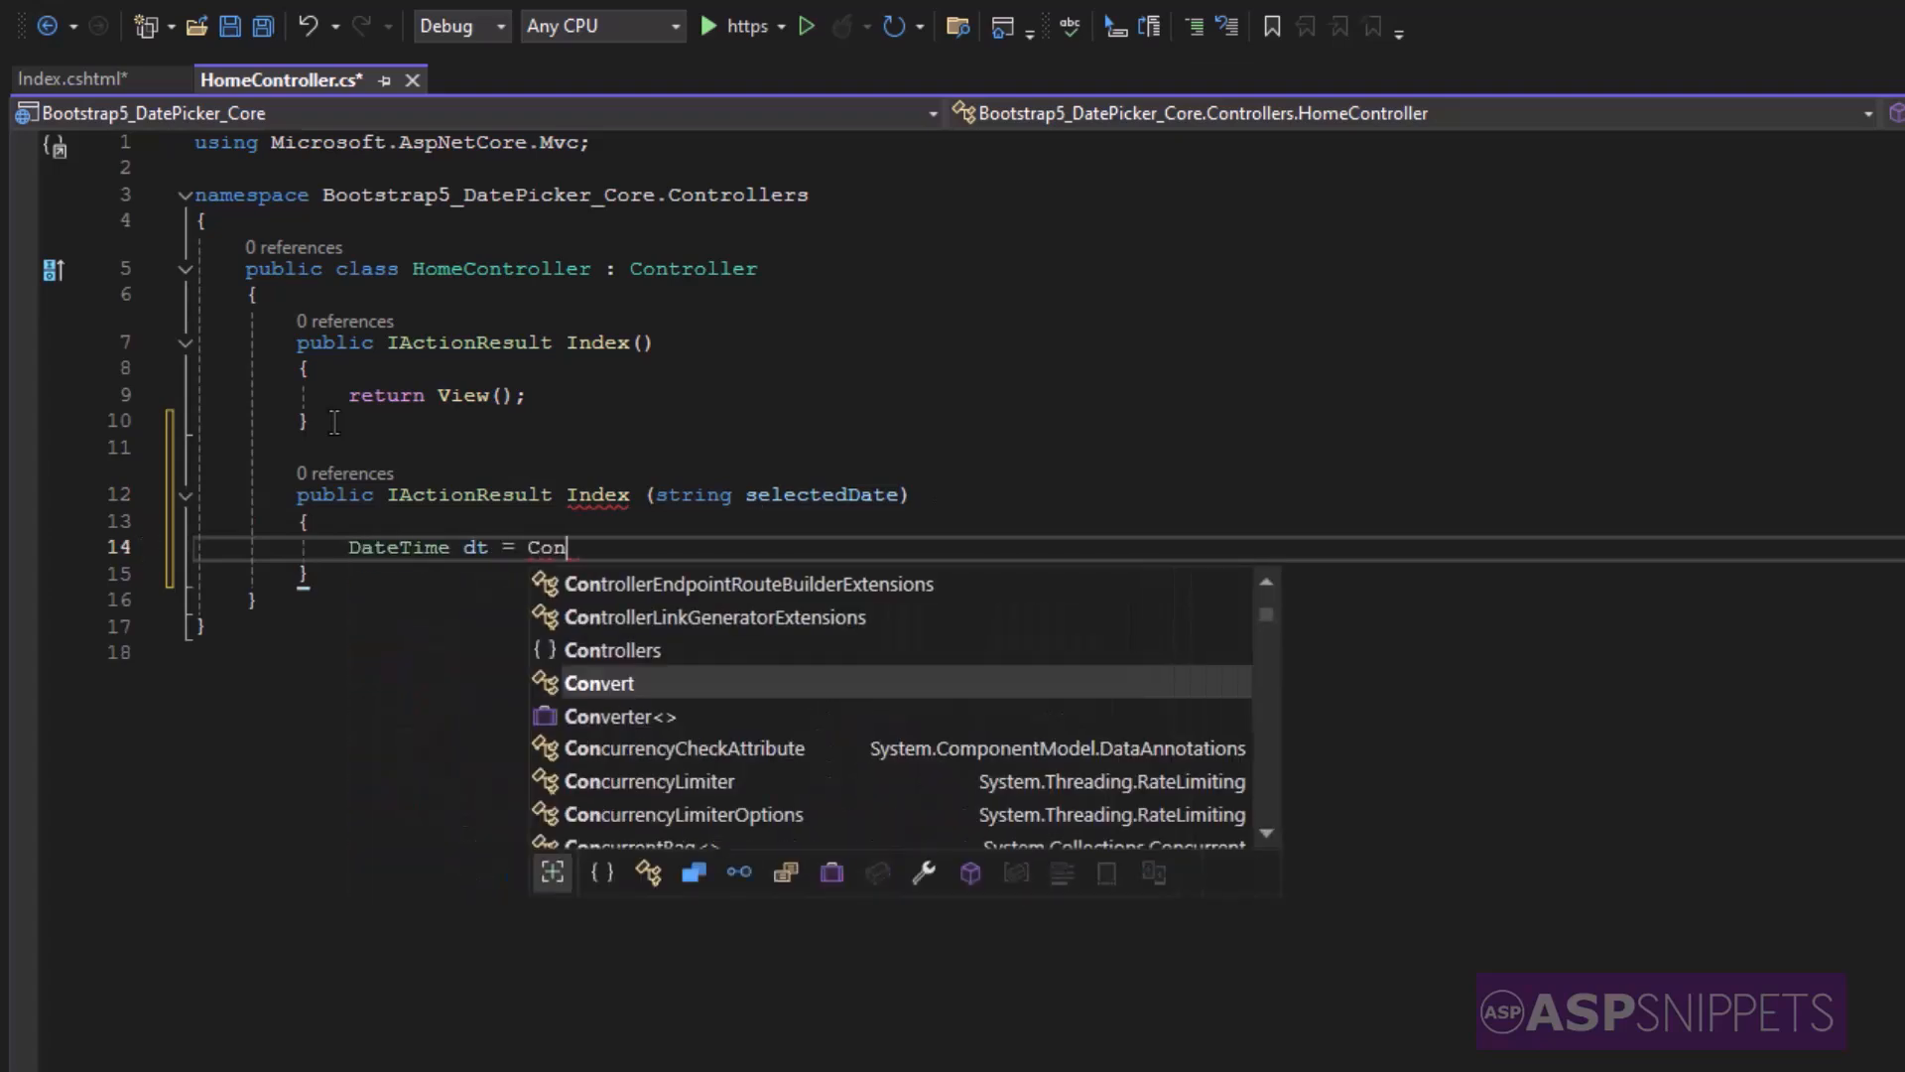
pyautogui.write('vert.ToDateTime(')
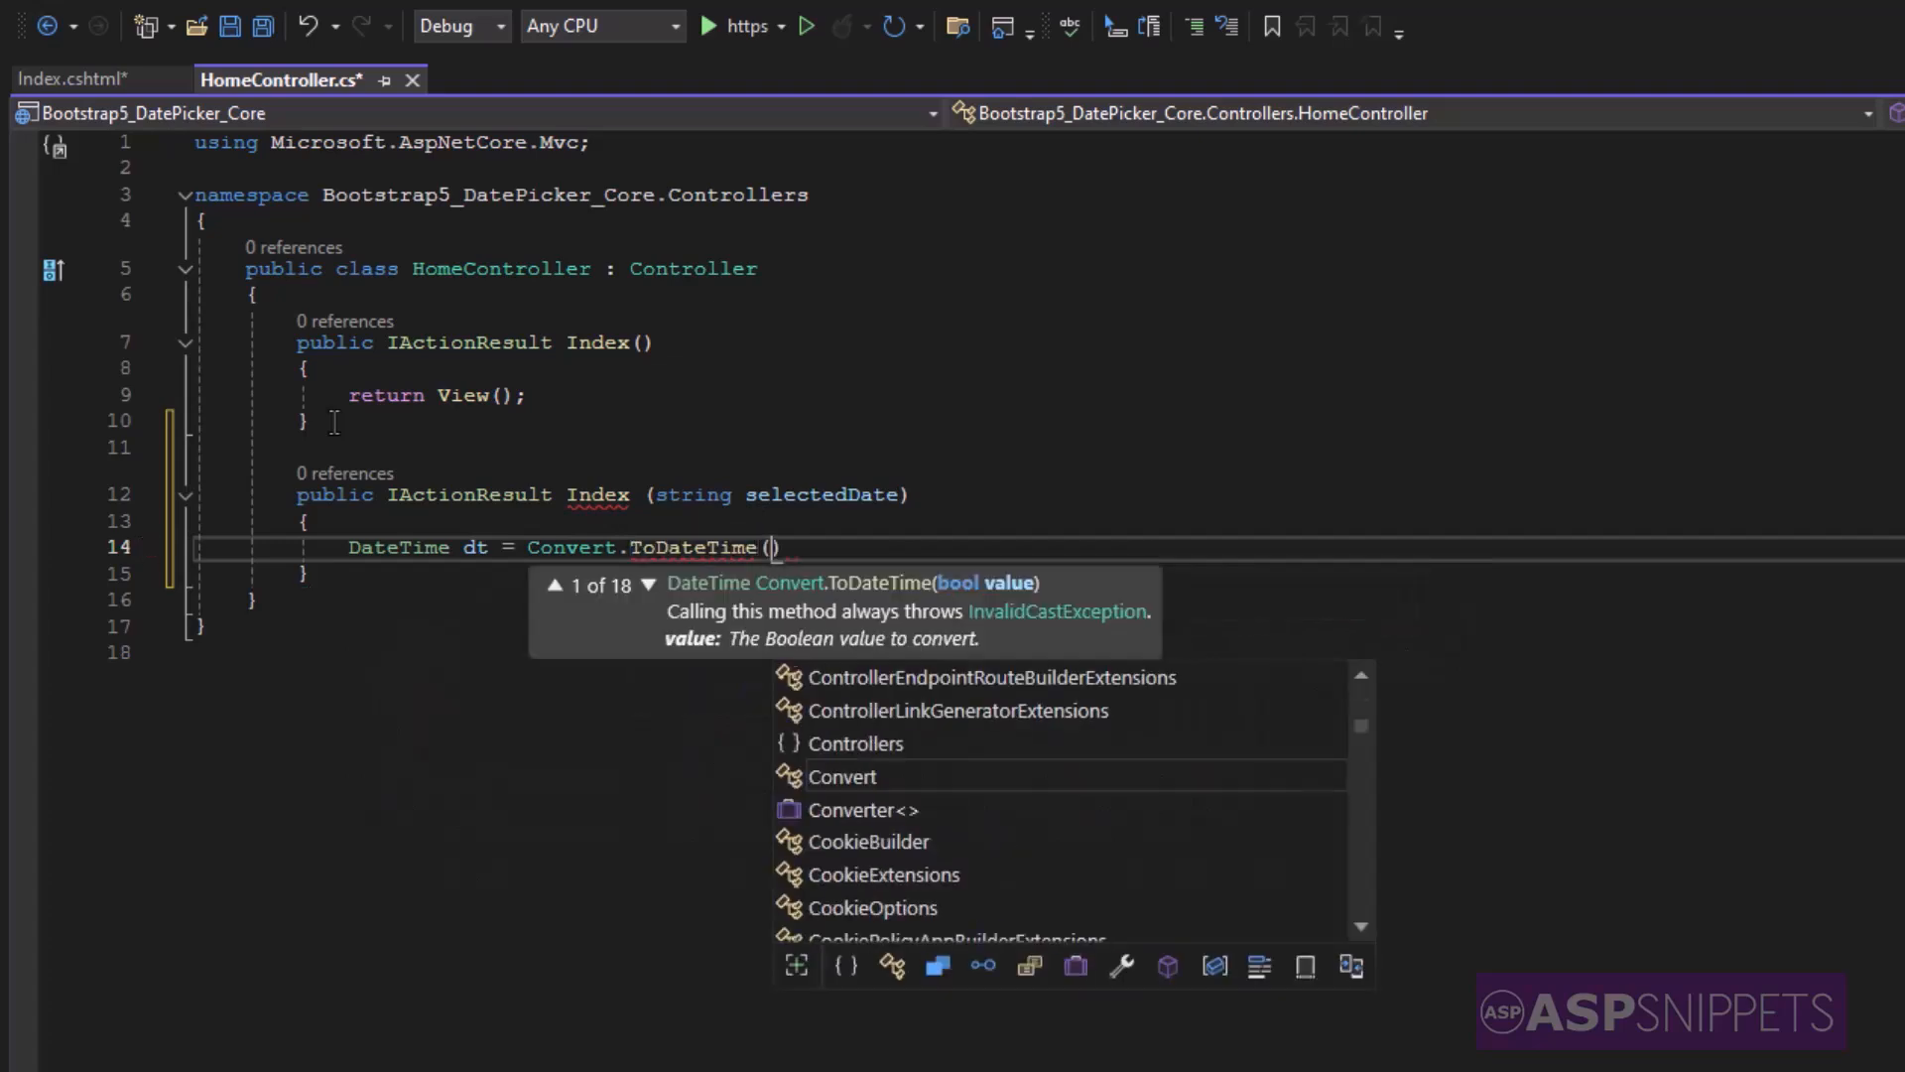
pyautogui.write('selectedDate);')
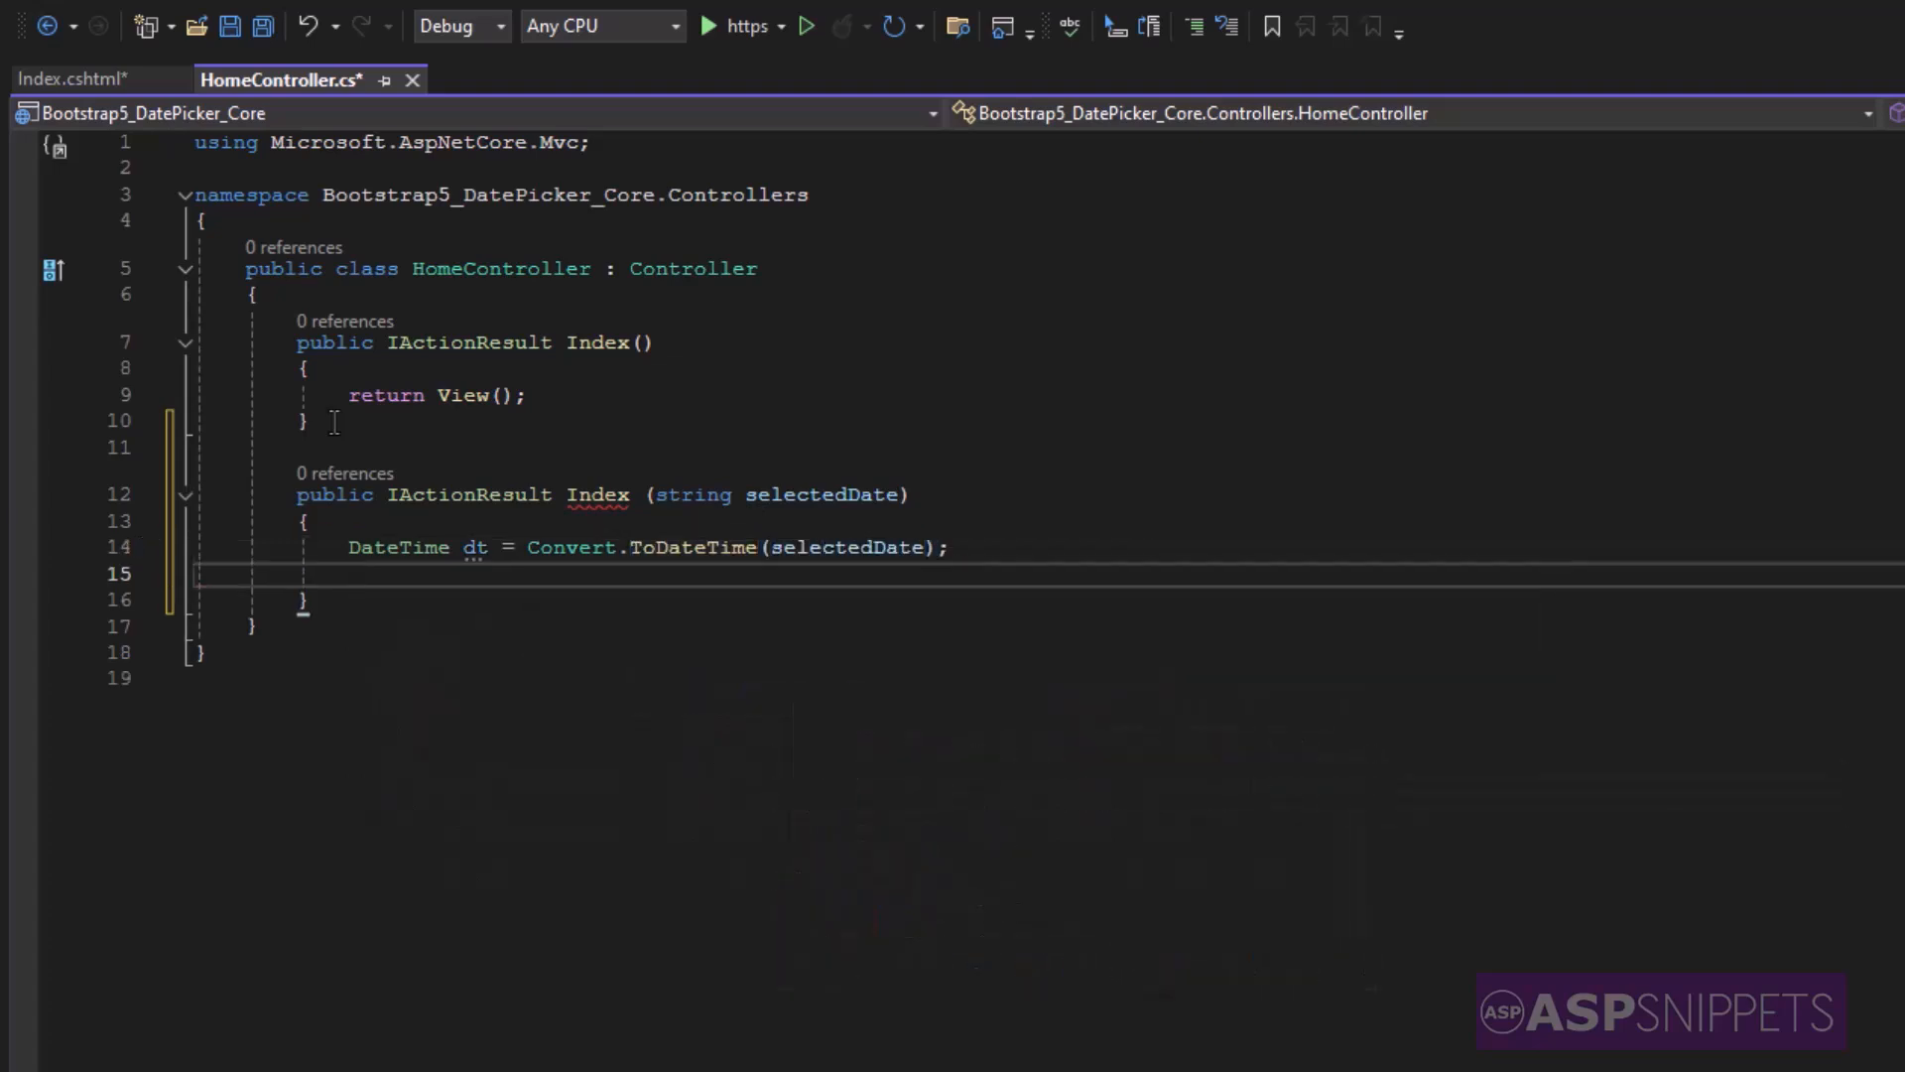
# - Set ViewBag.Message = "Selected Date: " + dt.ToShortDateString()
pyautogui.write('ViewBa')
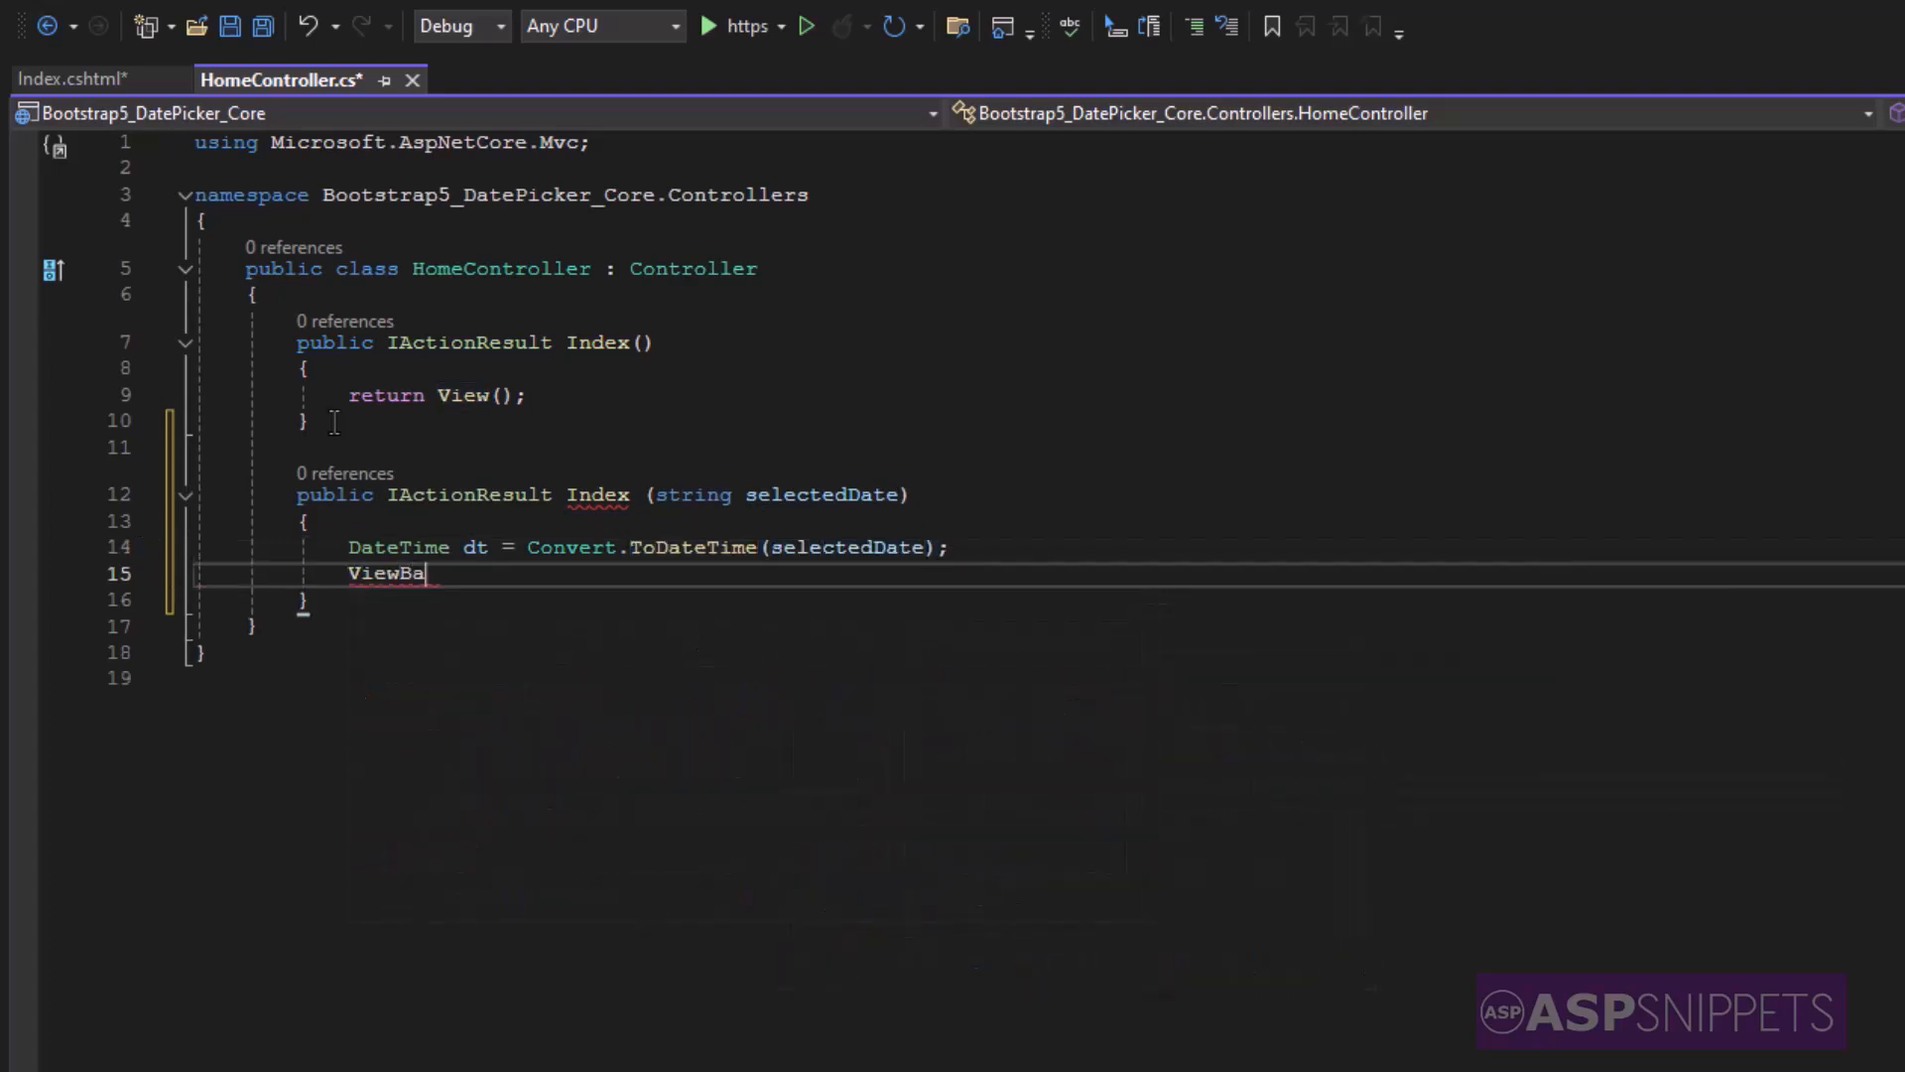
pyautogui.write('g.Message =')
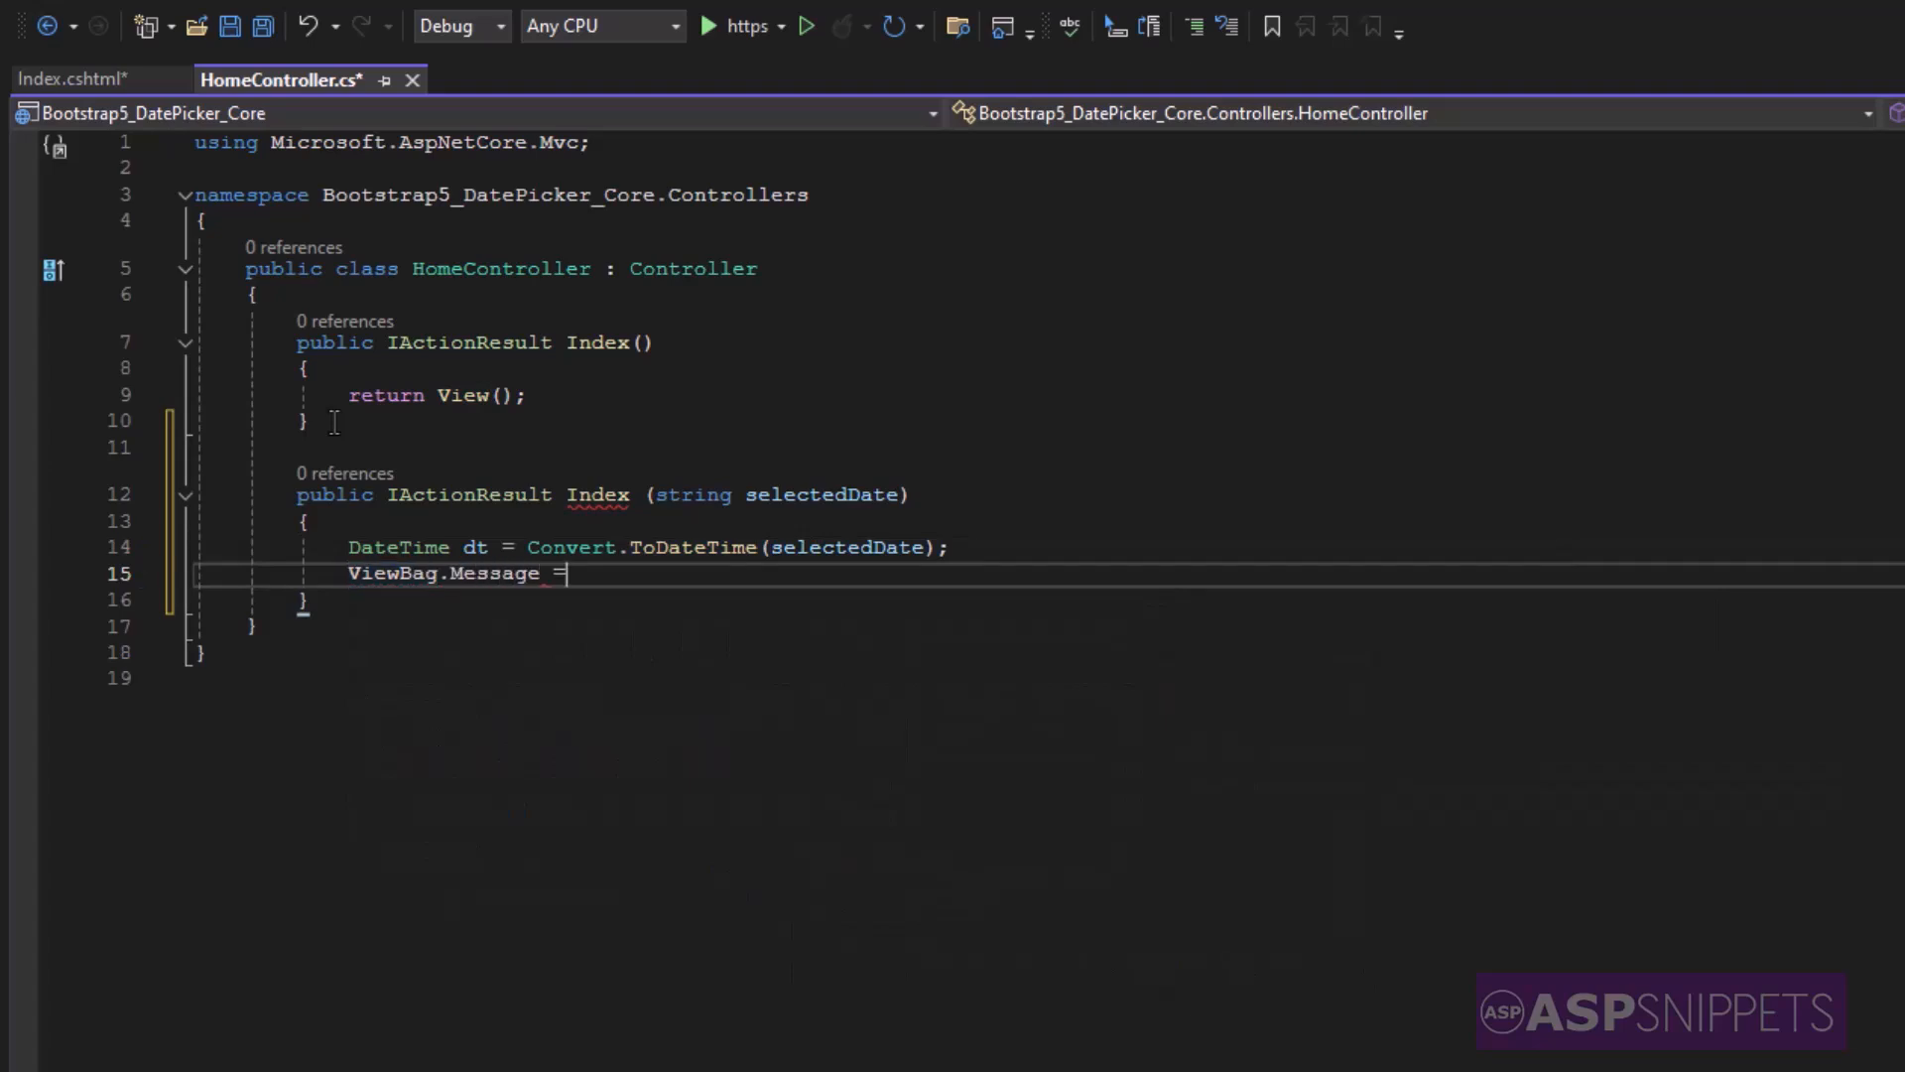
pyautogui.write('"Selected Date"')
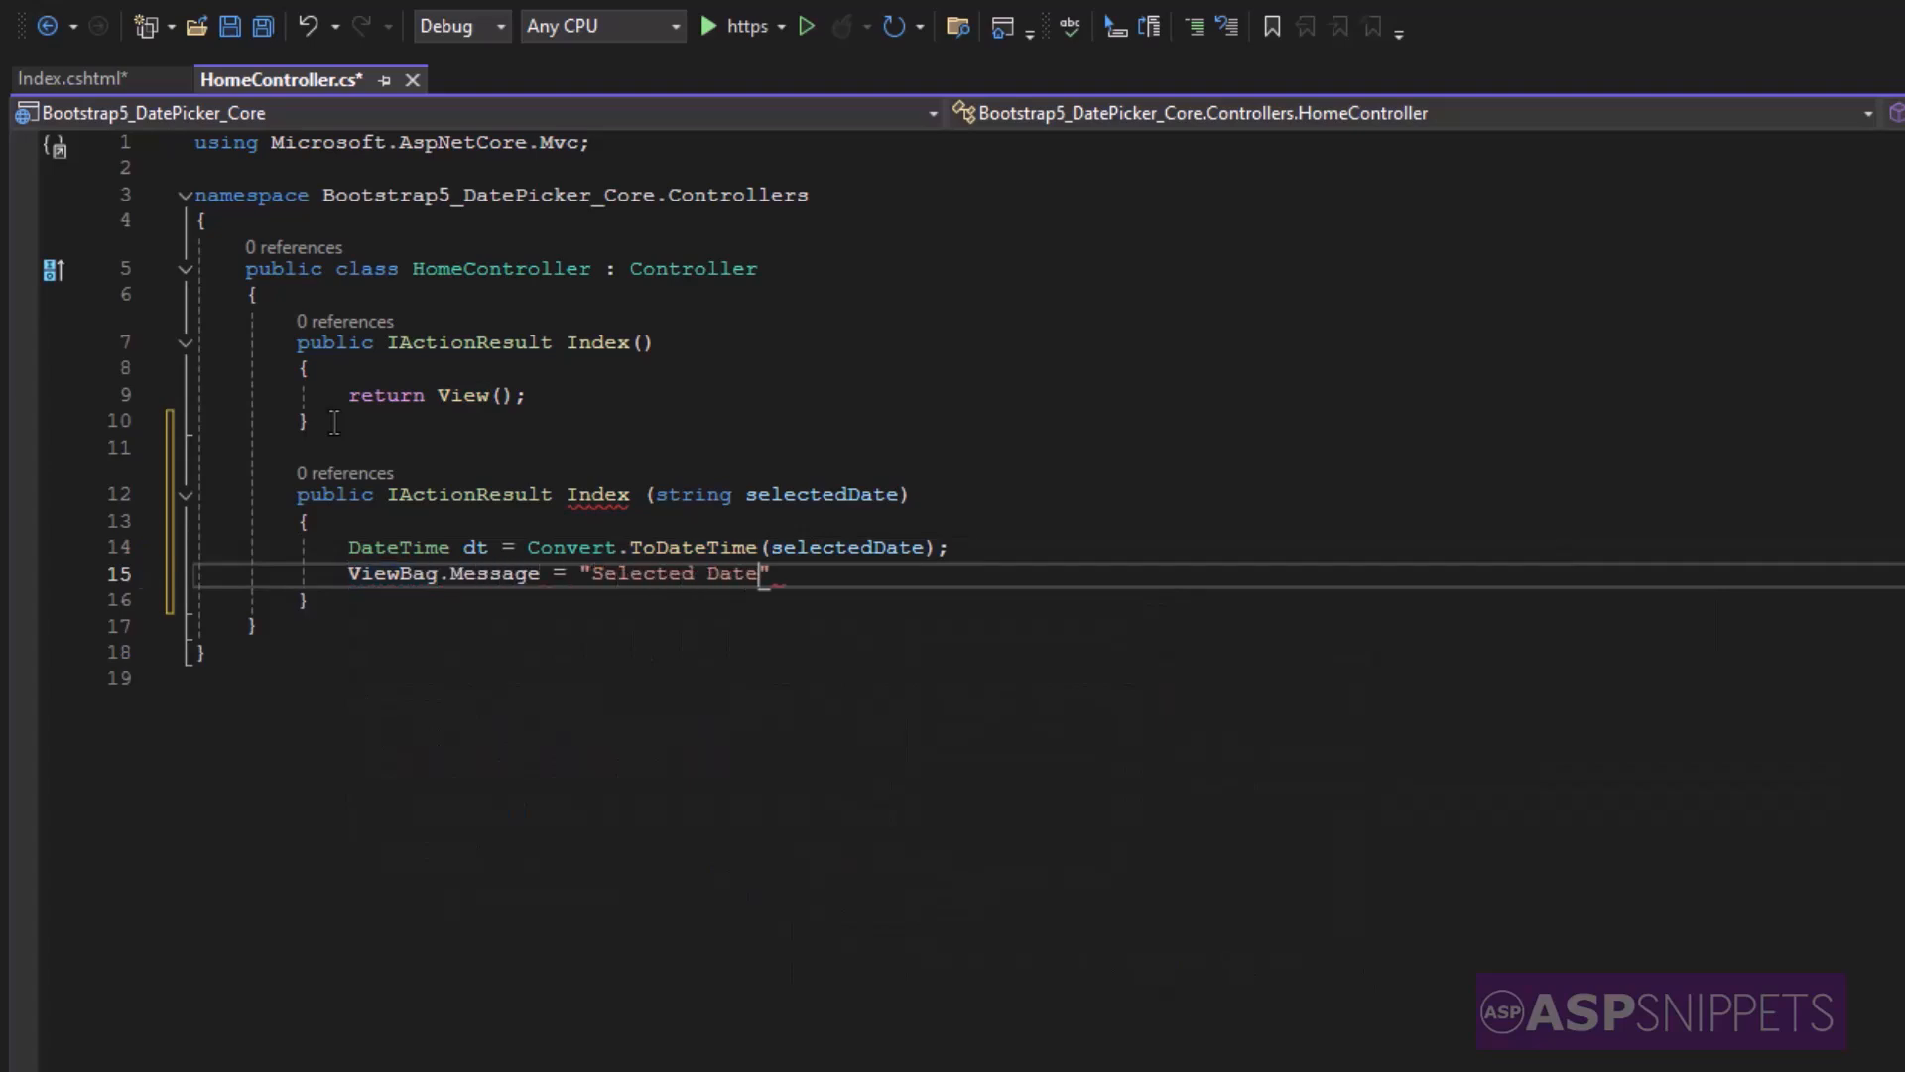
pyautogui.write(': "+')
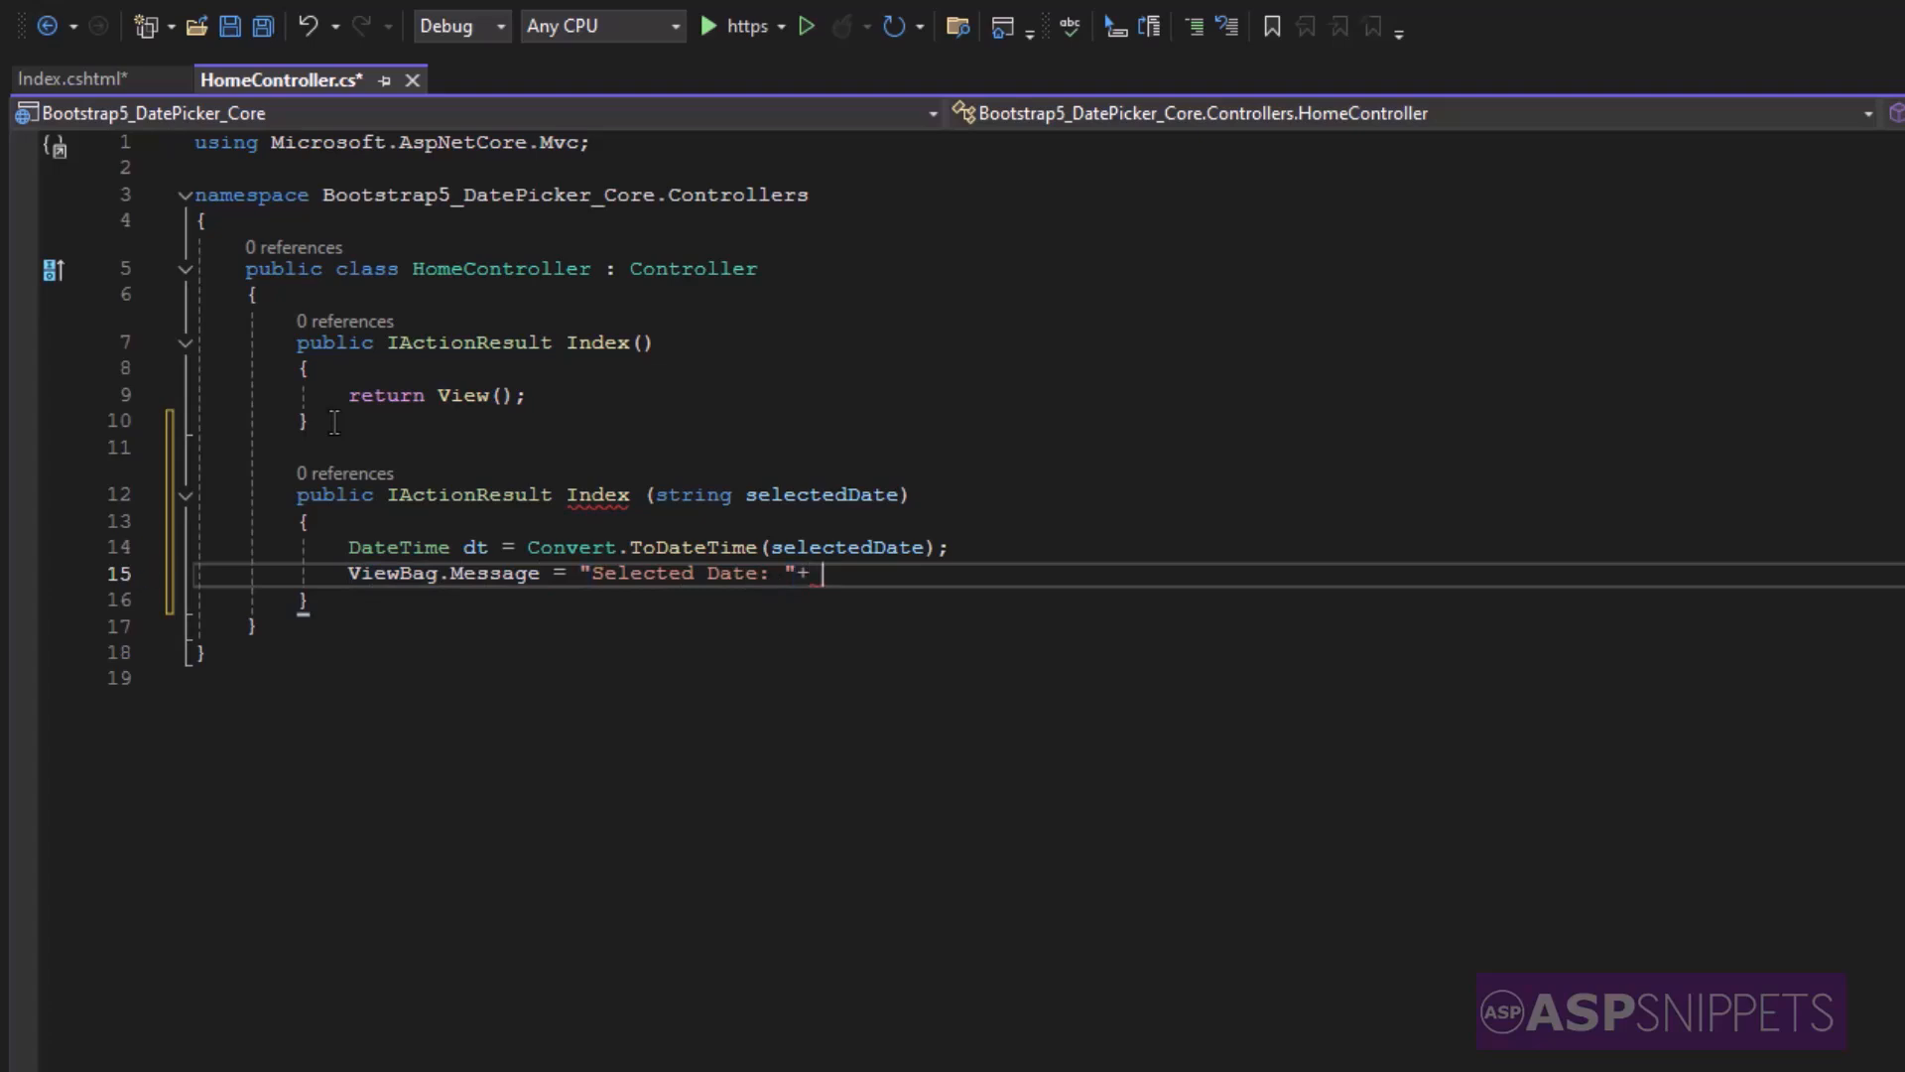
pyautogui.write('dt.ToShortDateString')
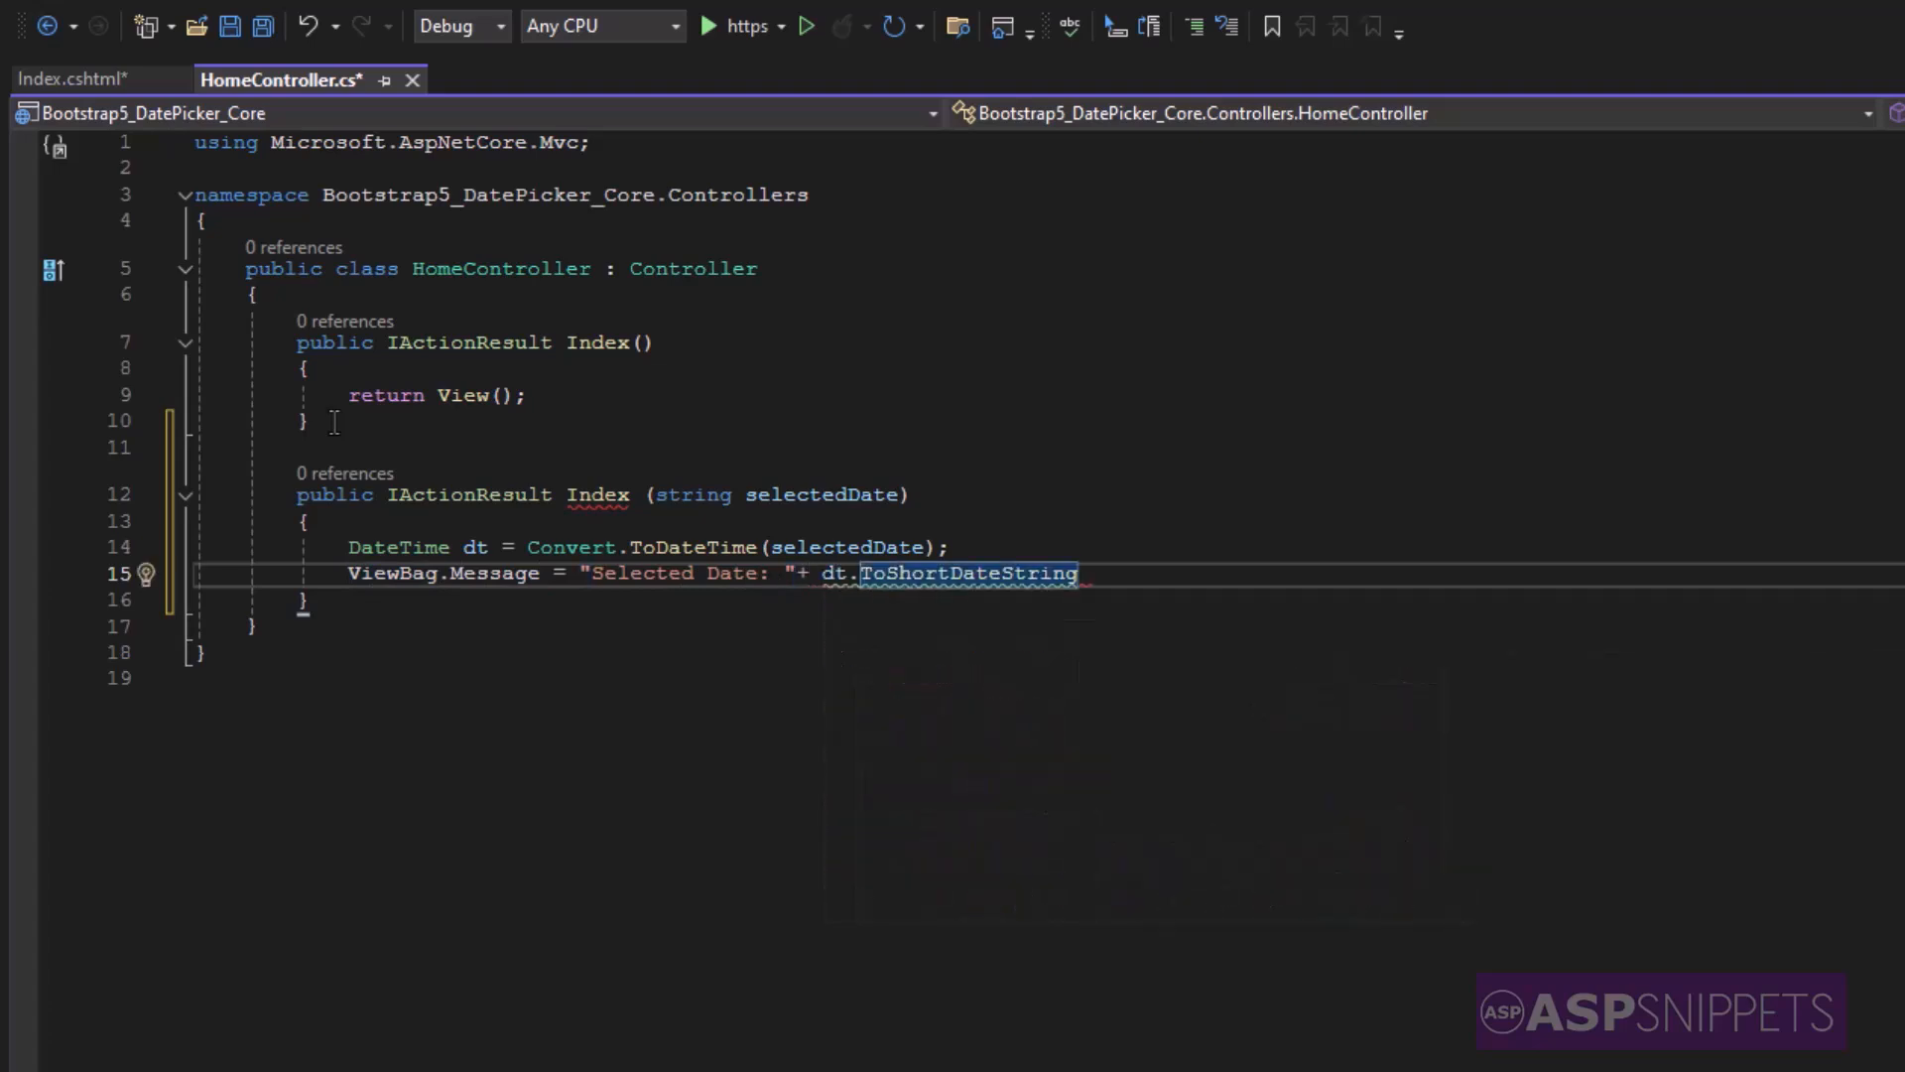
pyautogui.write('();')
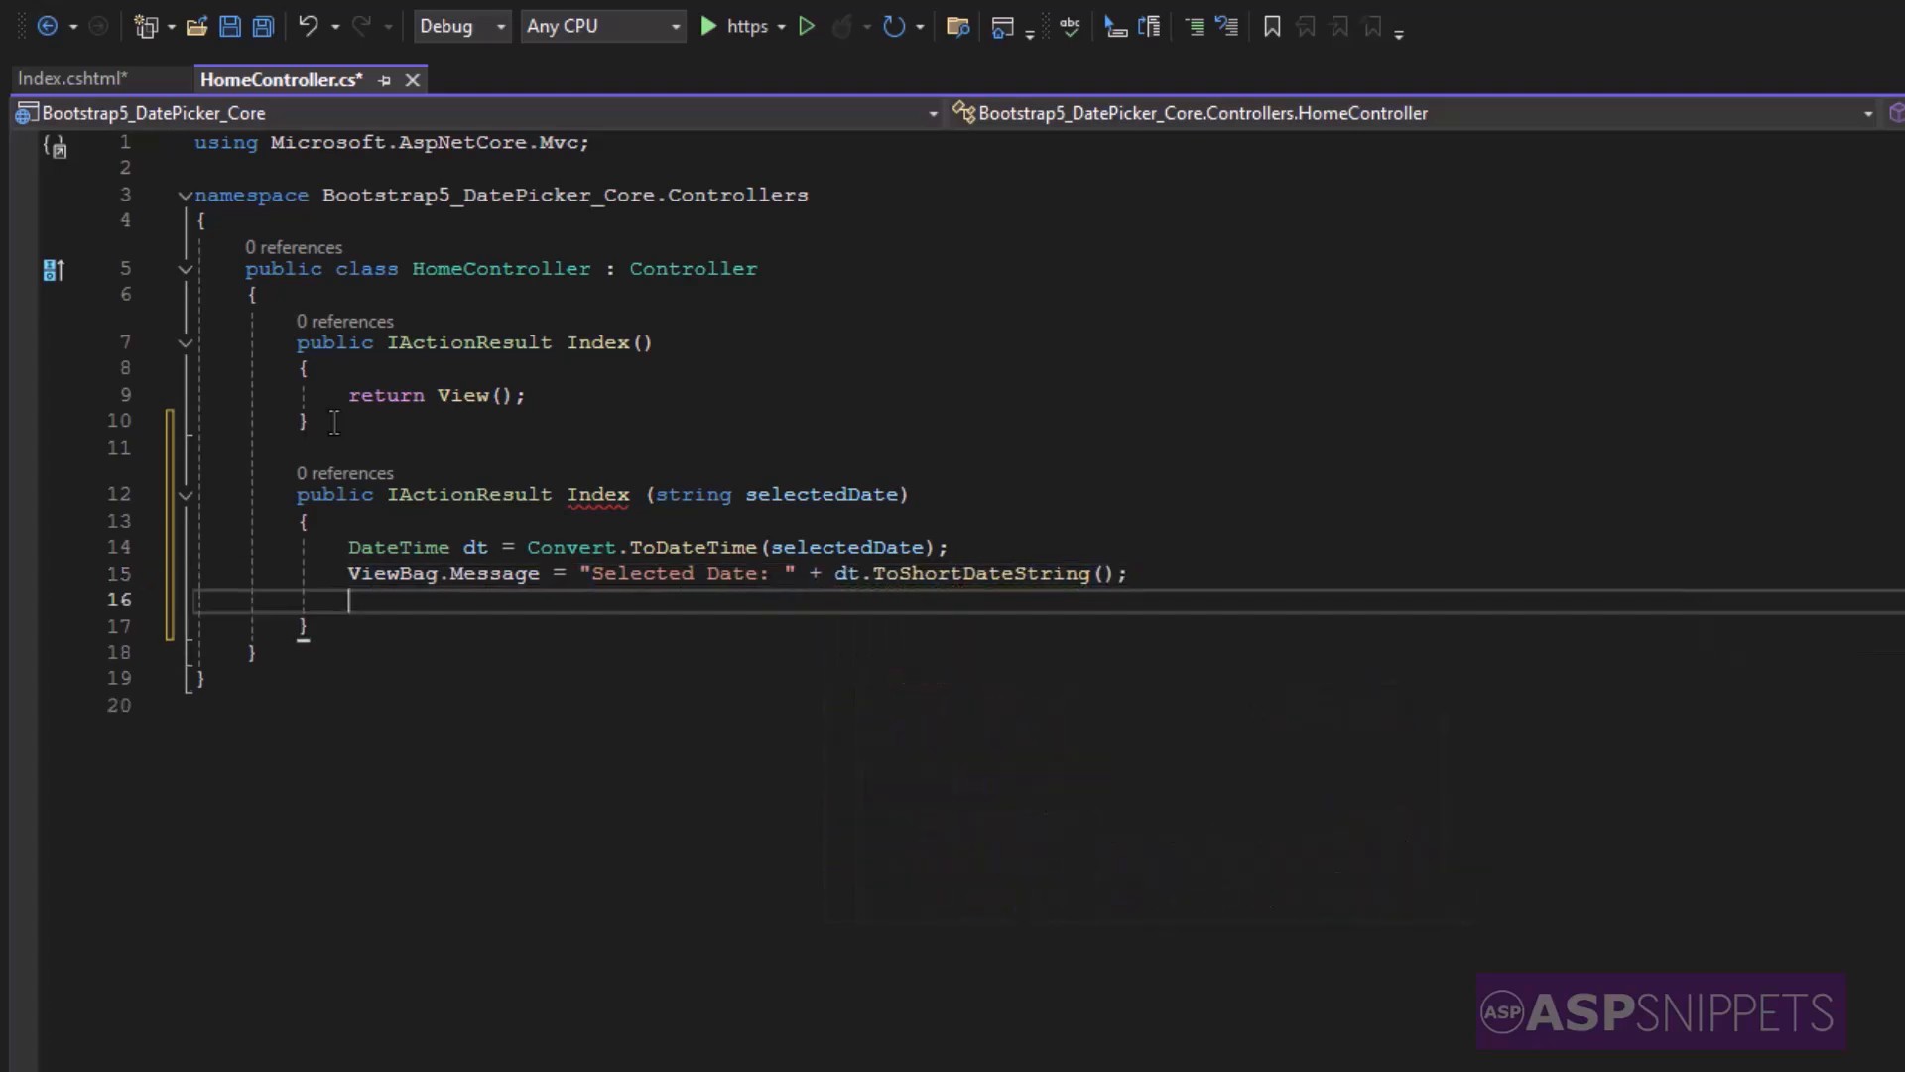
# - Return View() and begin an [Http...] attribute above the action
pyautogui.write('return')
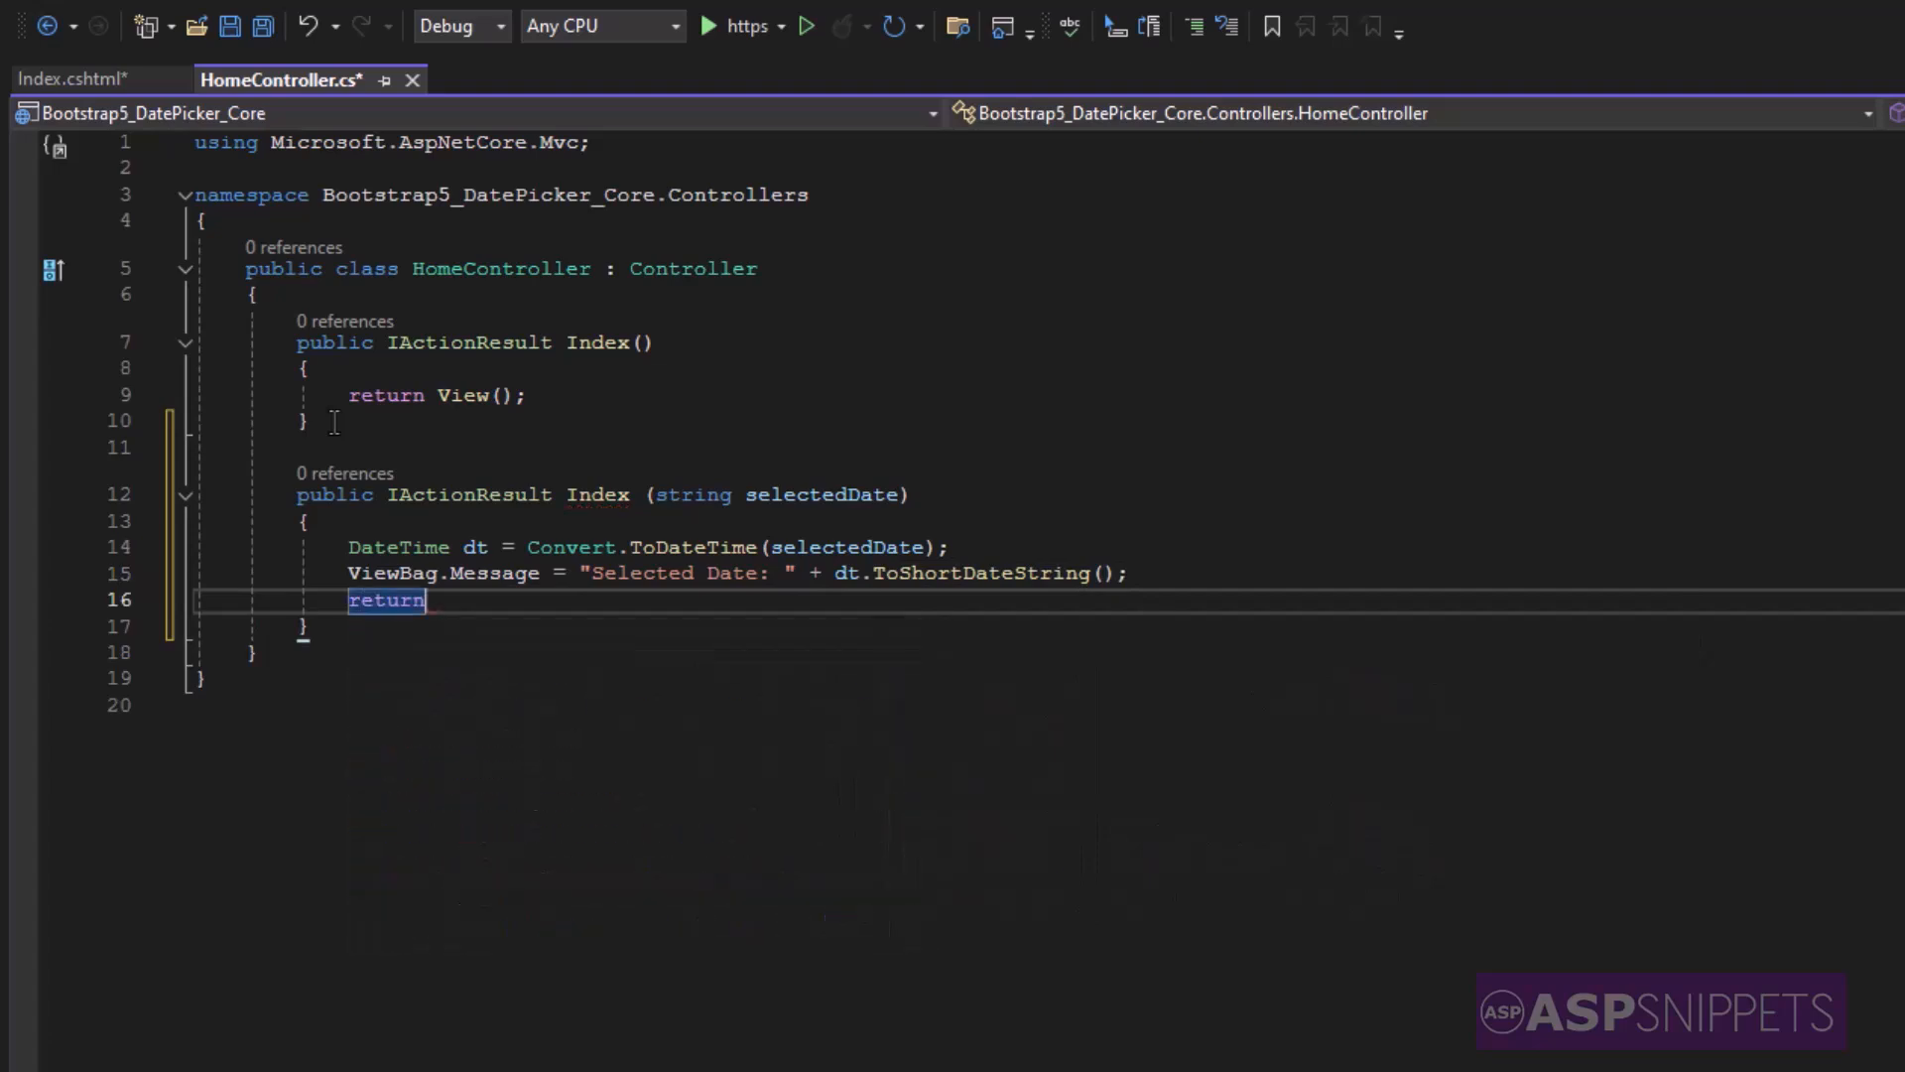
pyautogui.write('View()')
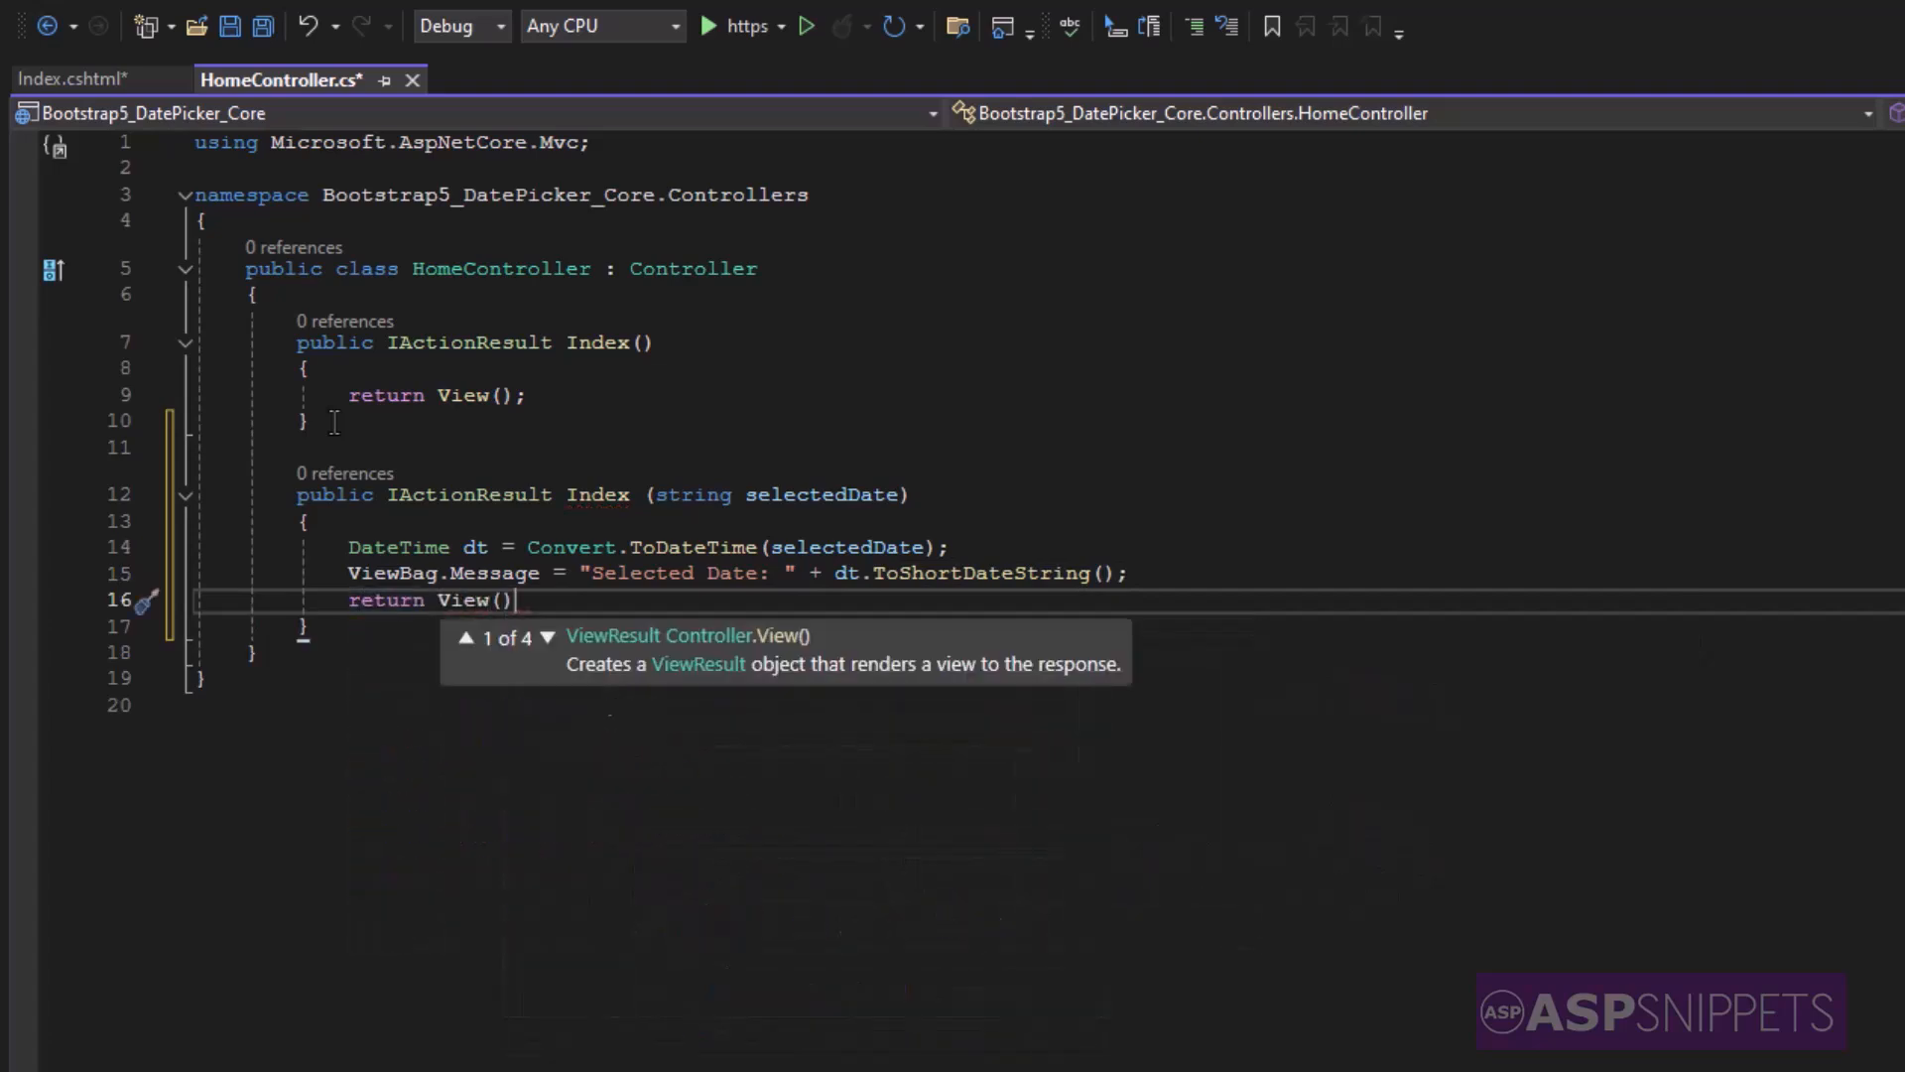
pyautogui.write(';')
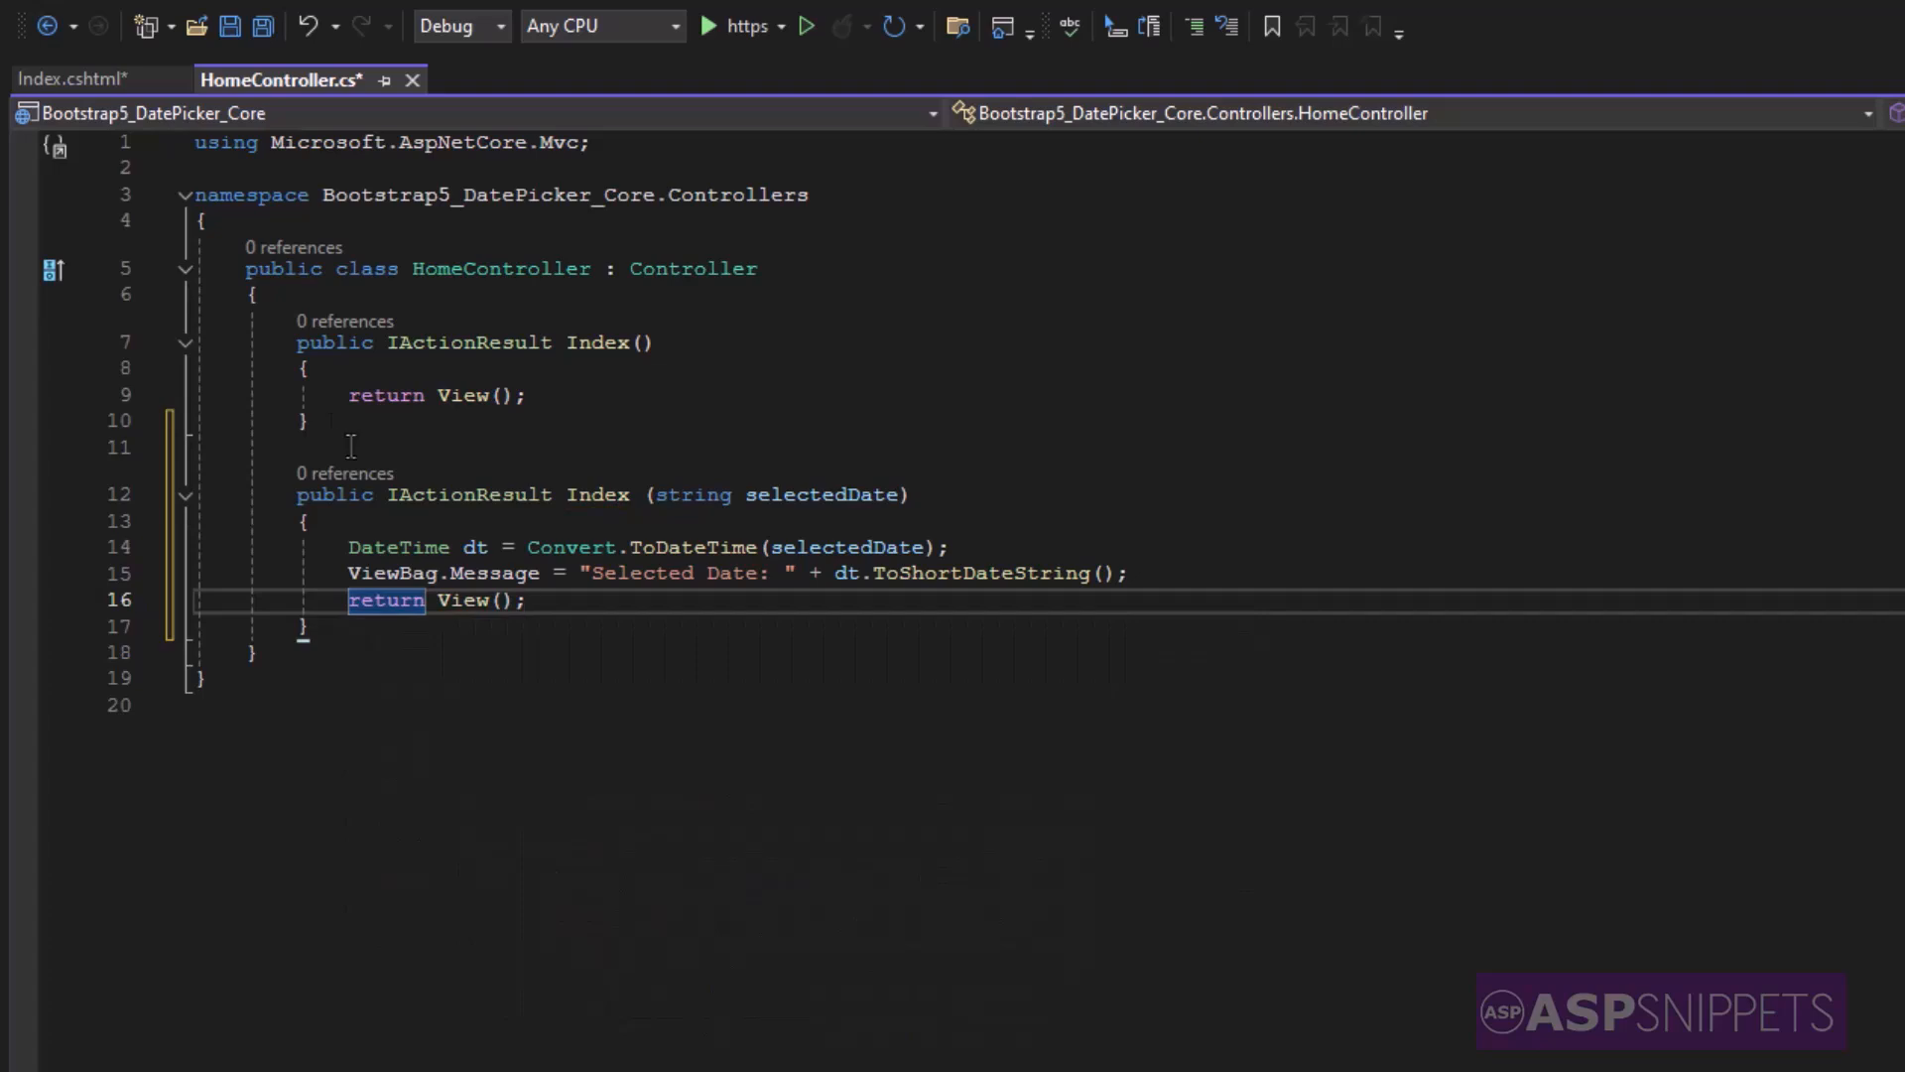
pyautogui.write('[]')
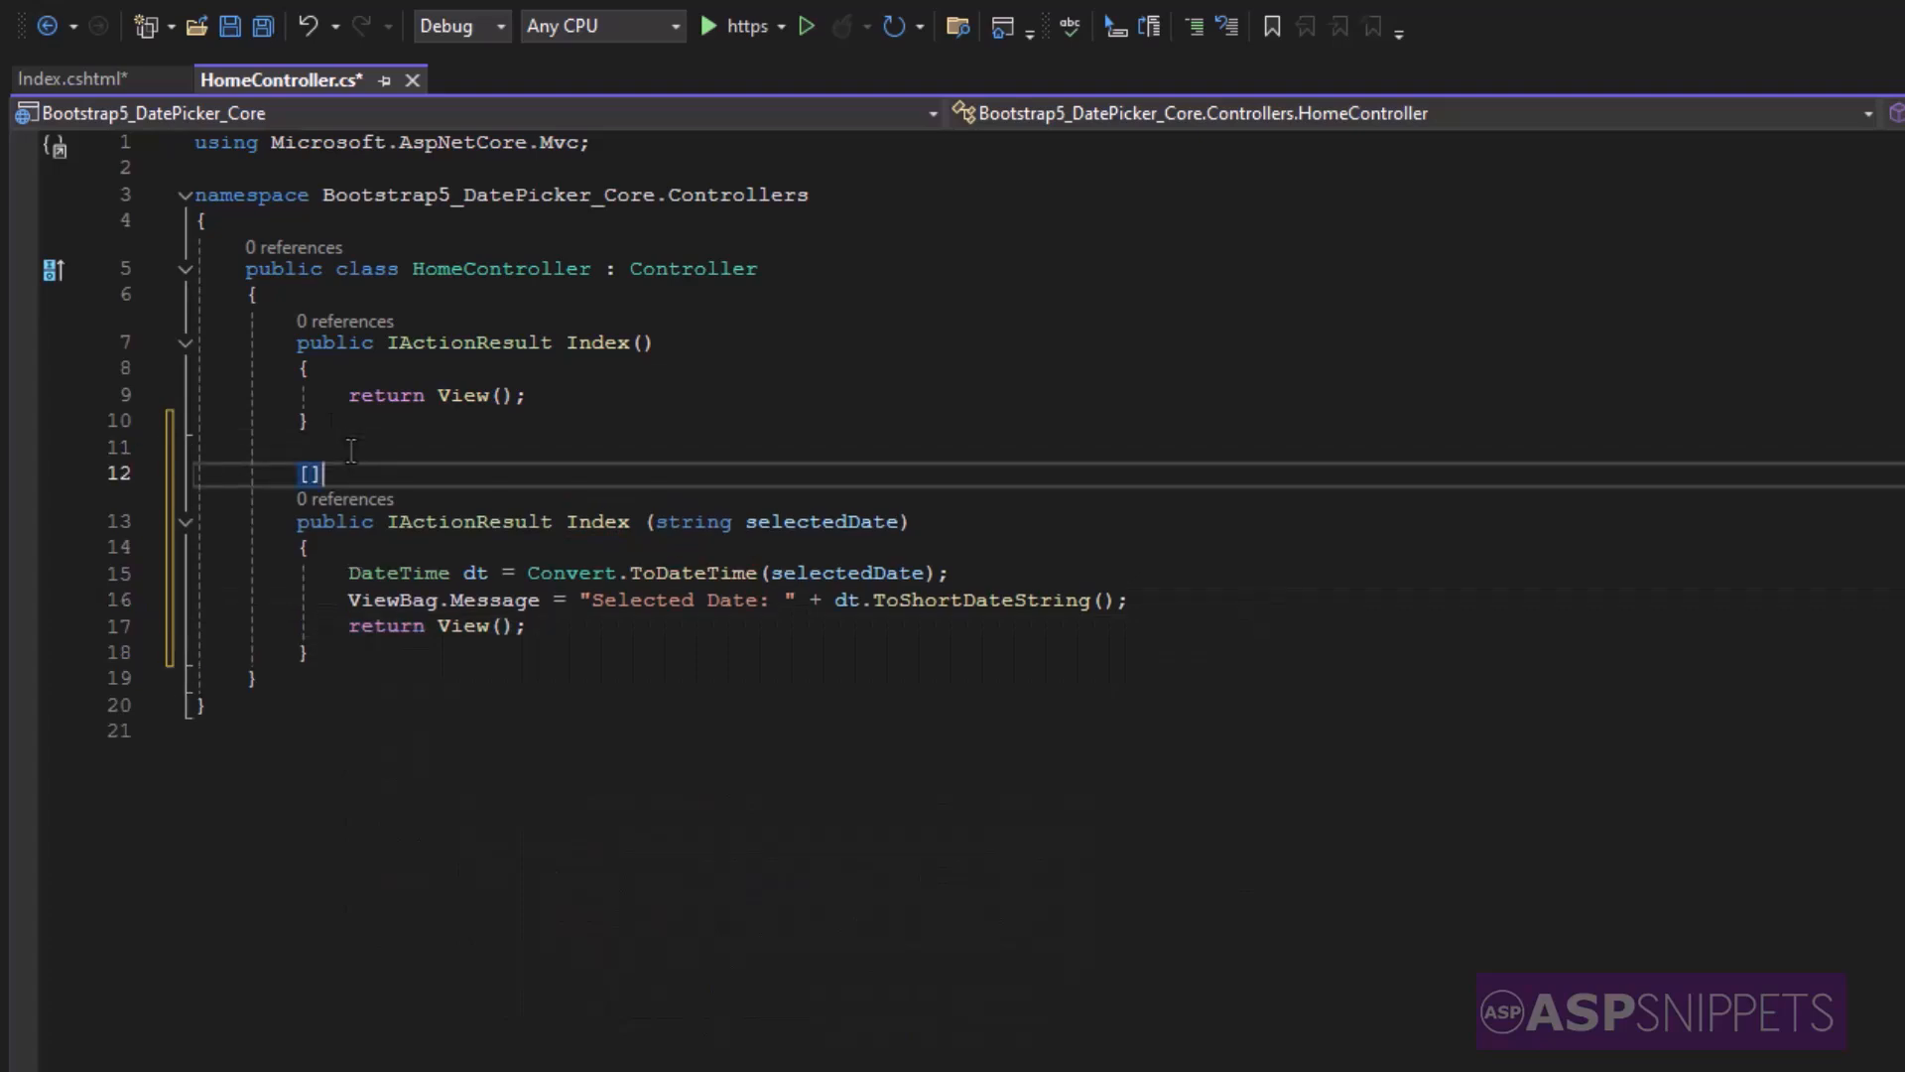
pyautogui.write('Htt')
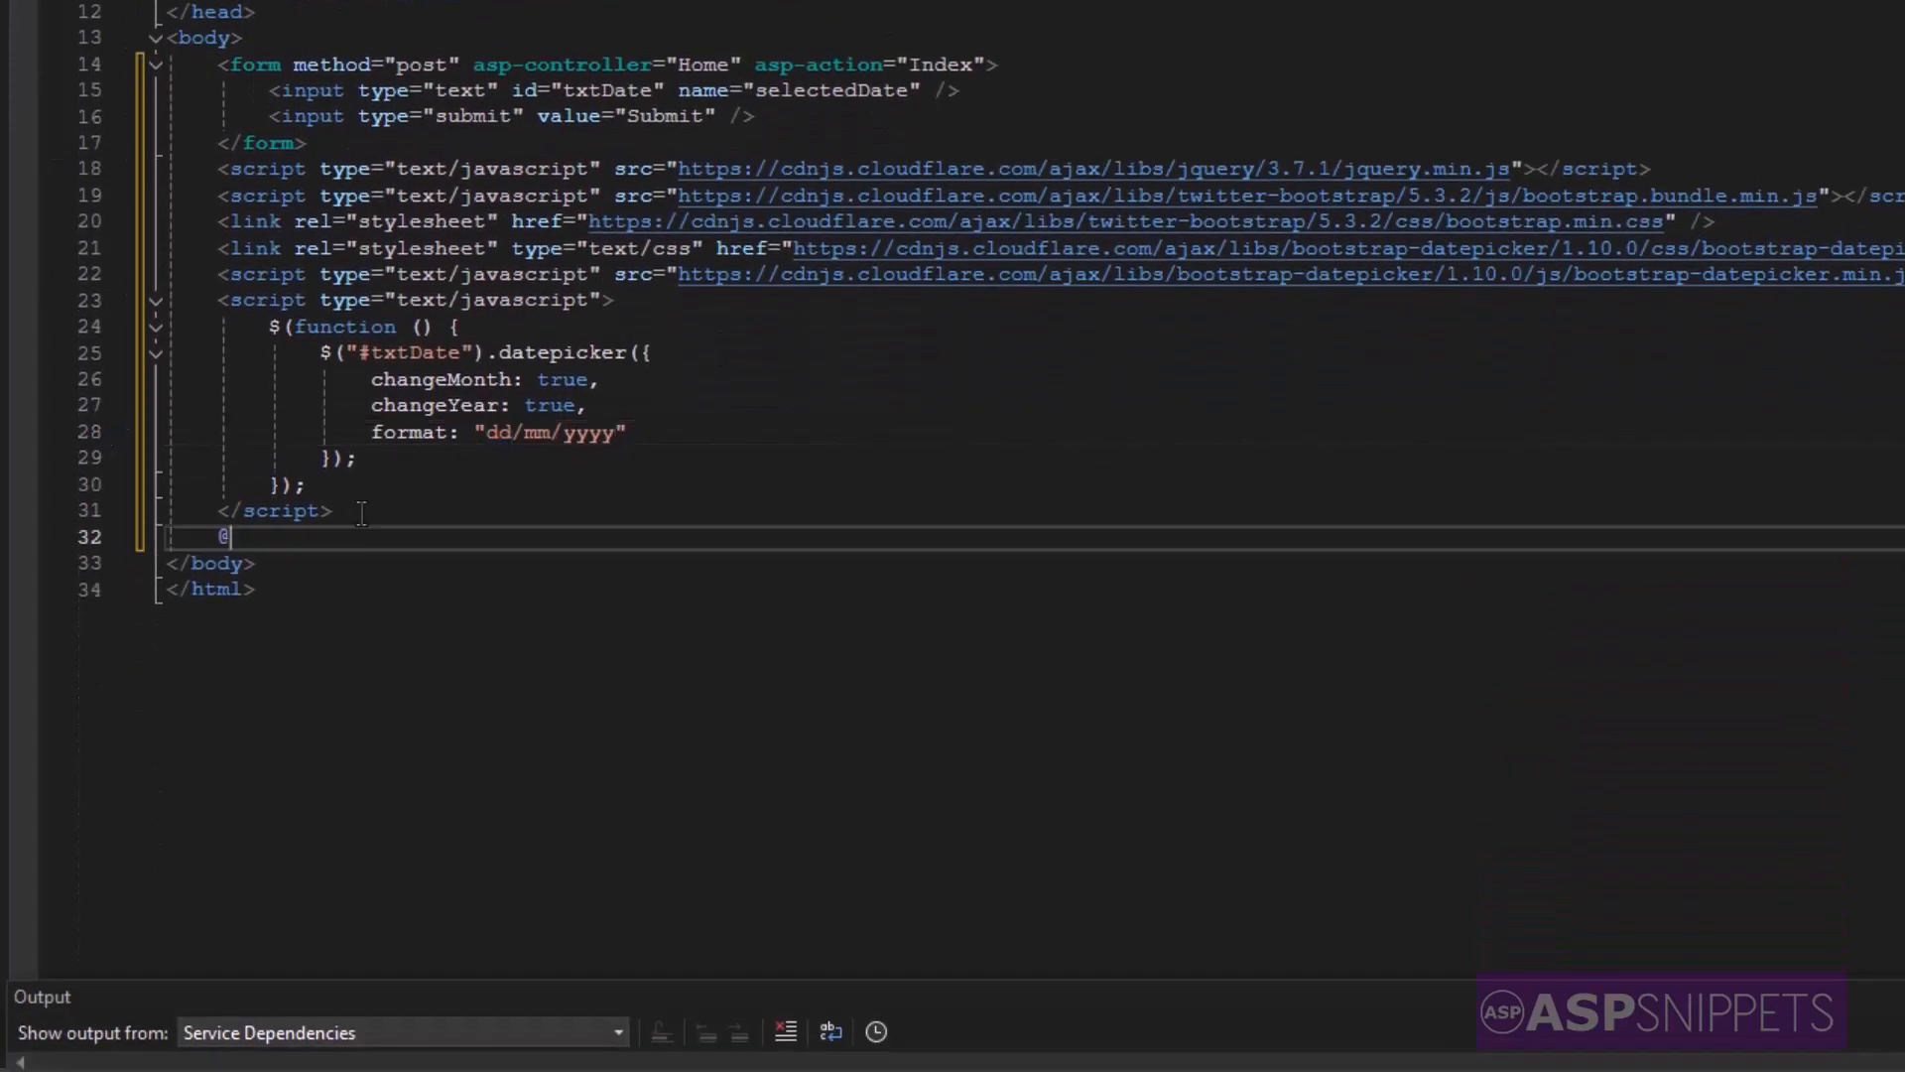
pyautogui.write('if (Vie')
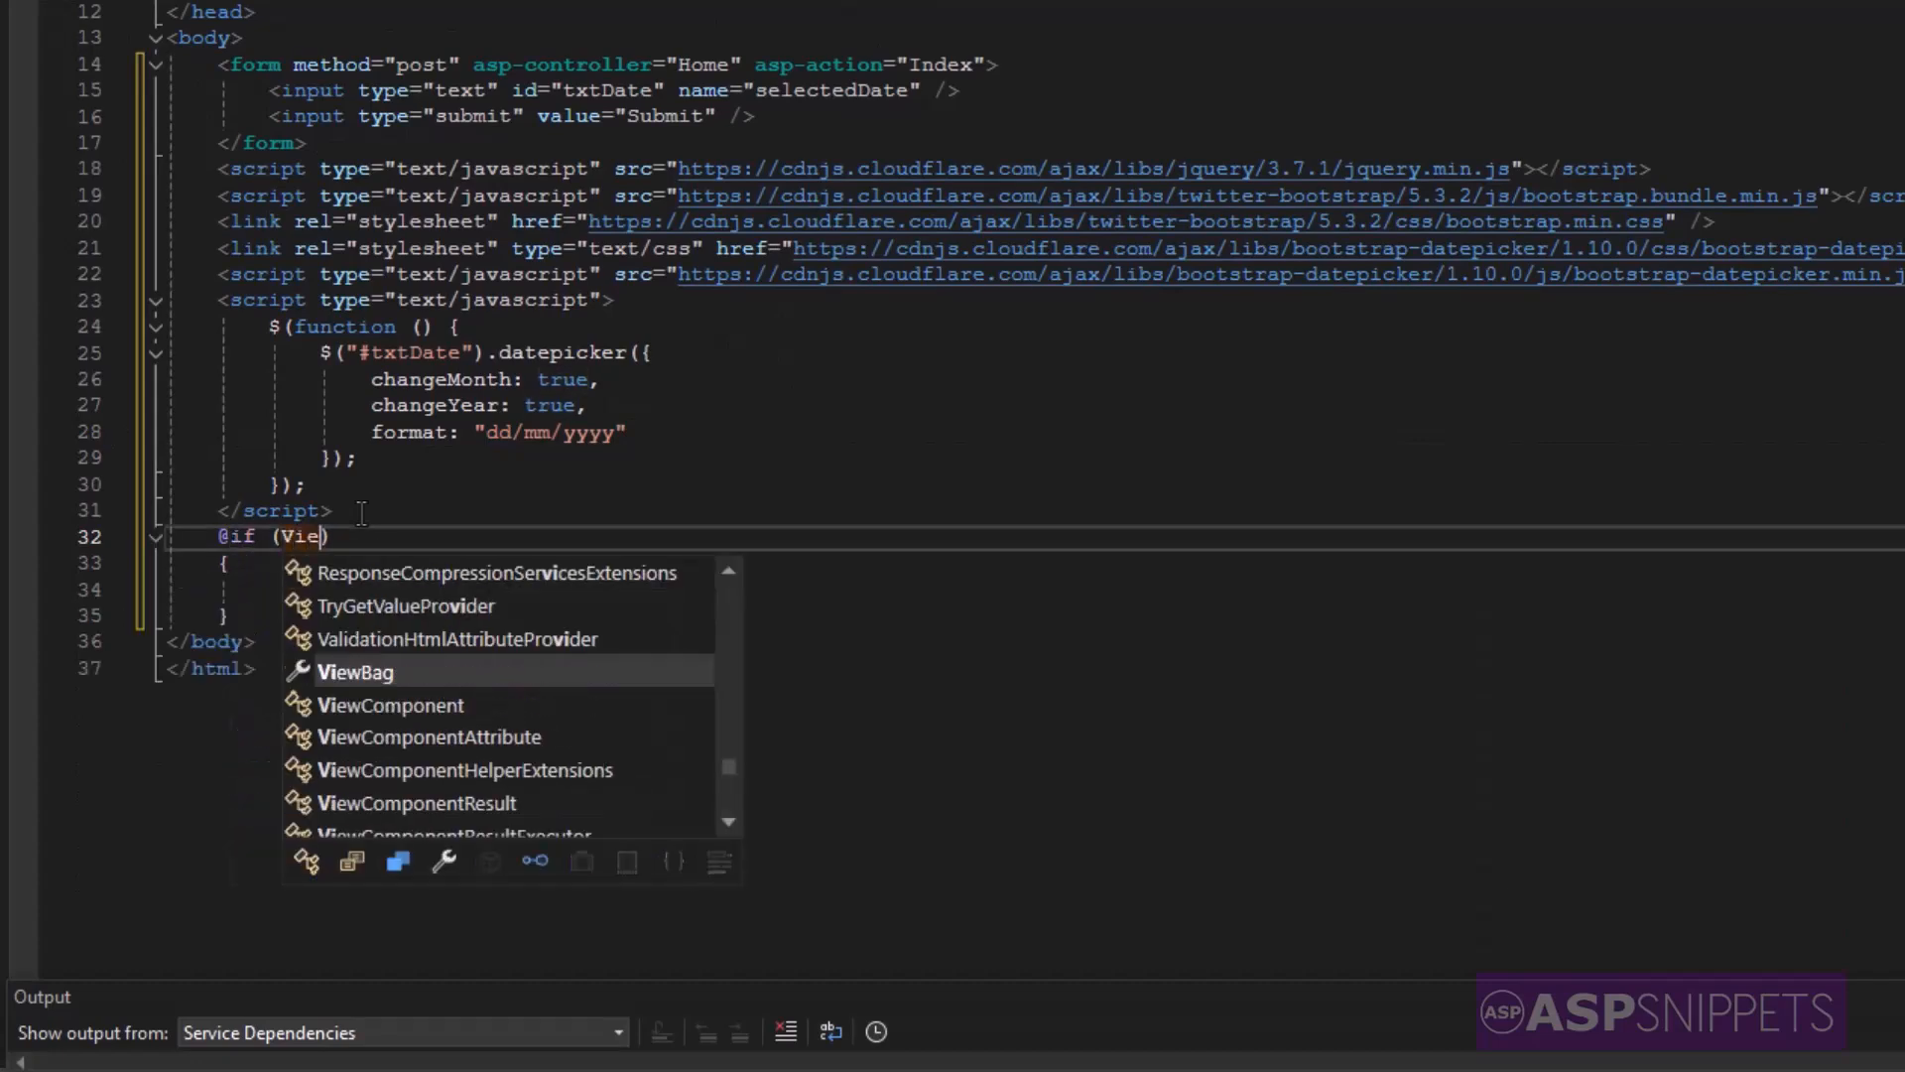
pyautogui.write('ViewBag.Message != null')
pyautogui.click(1034, 587)
pyautogui.write('<script type=""></script>')
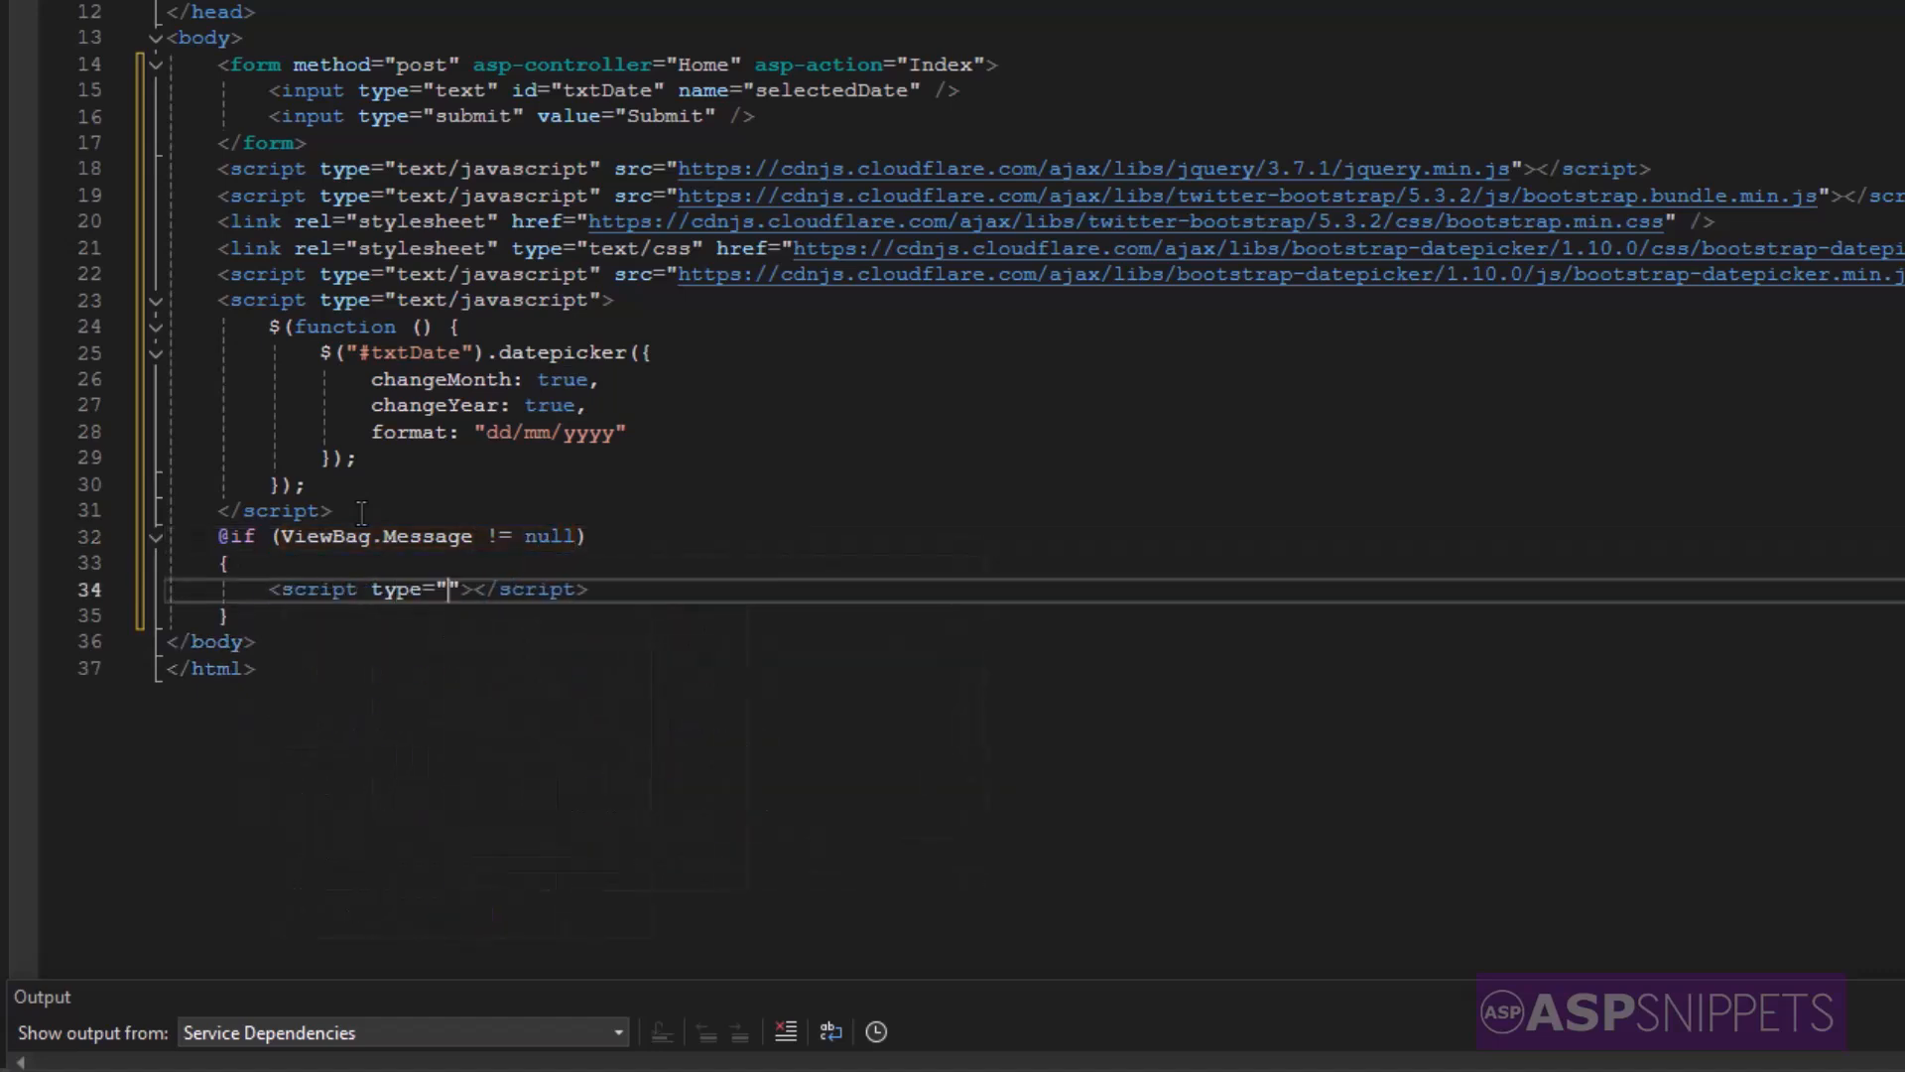
pyautogui.write('text/javascript')
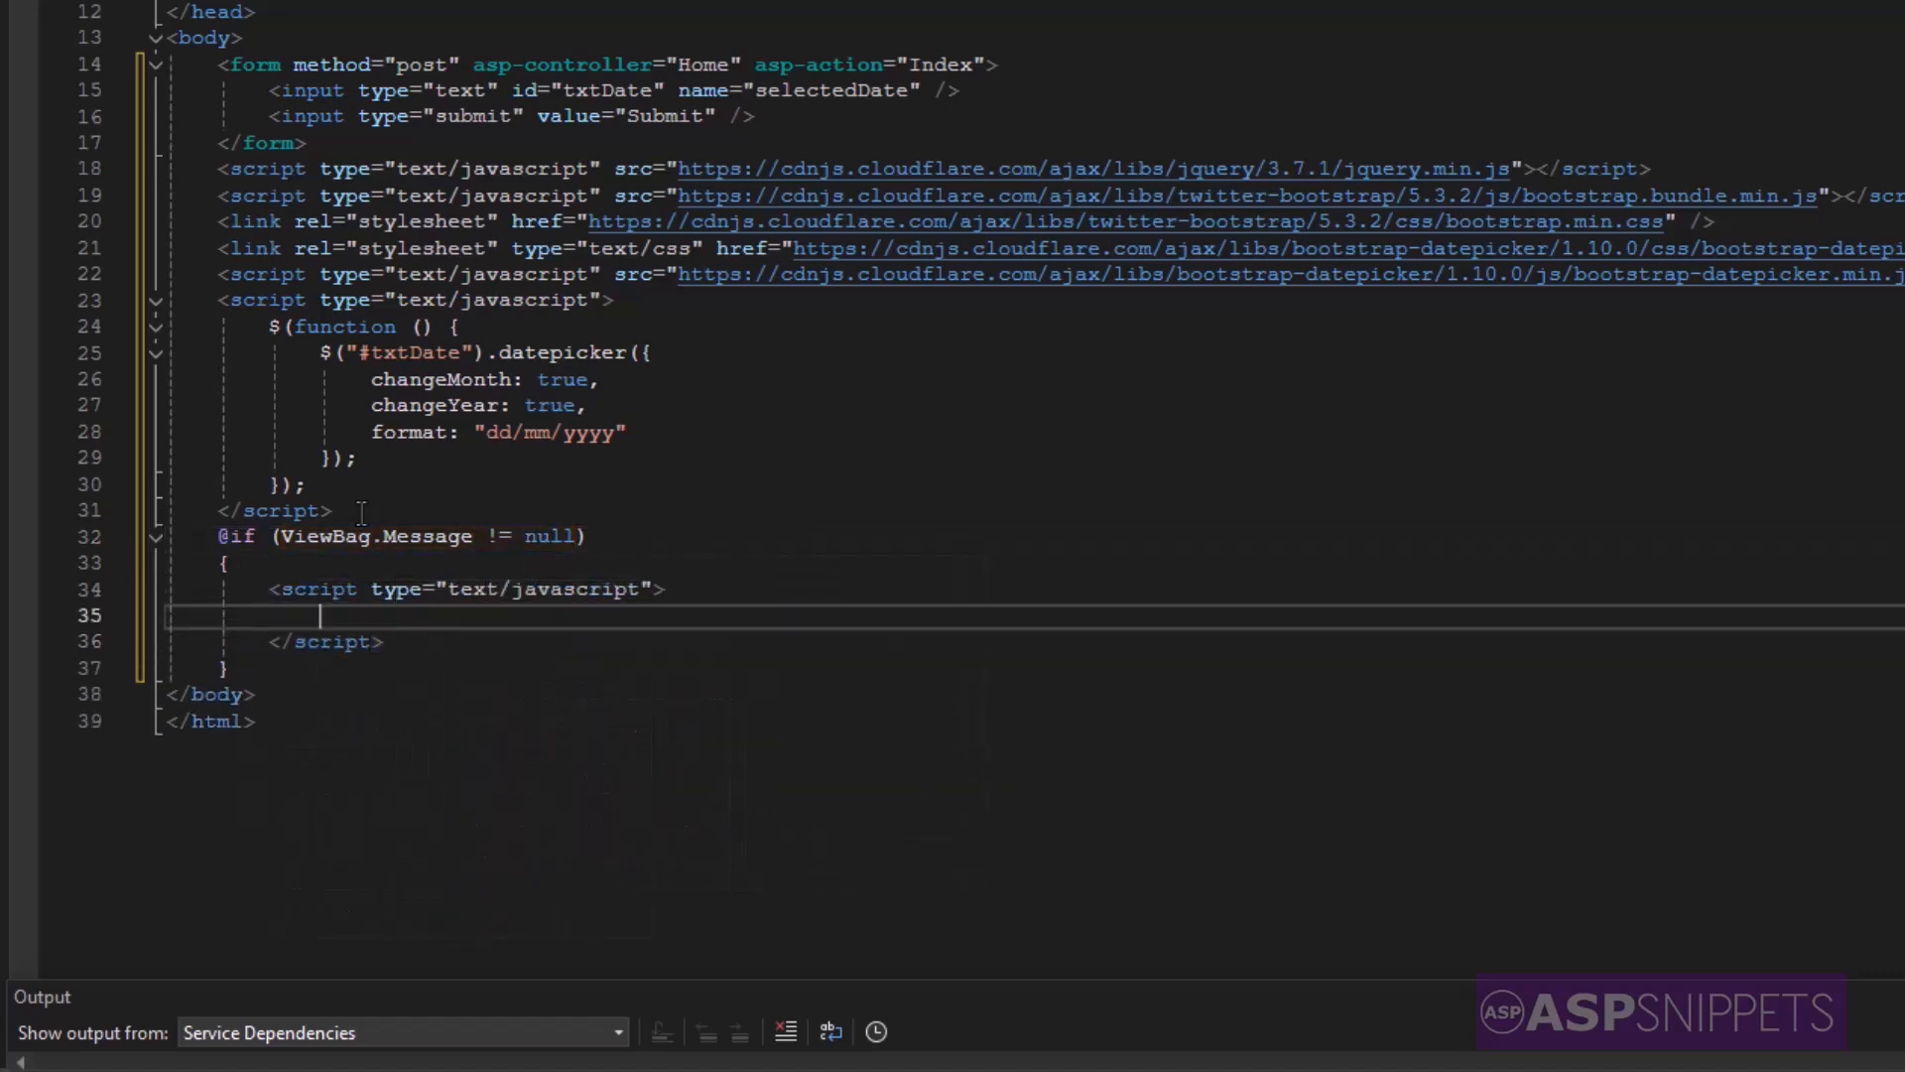
pyautogui.write('$')
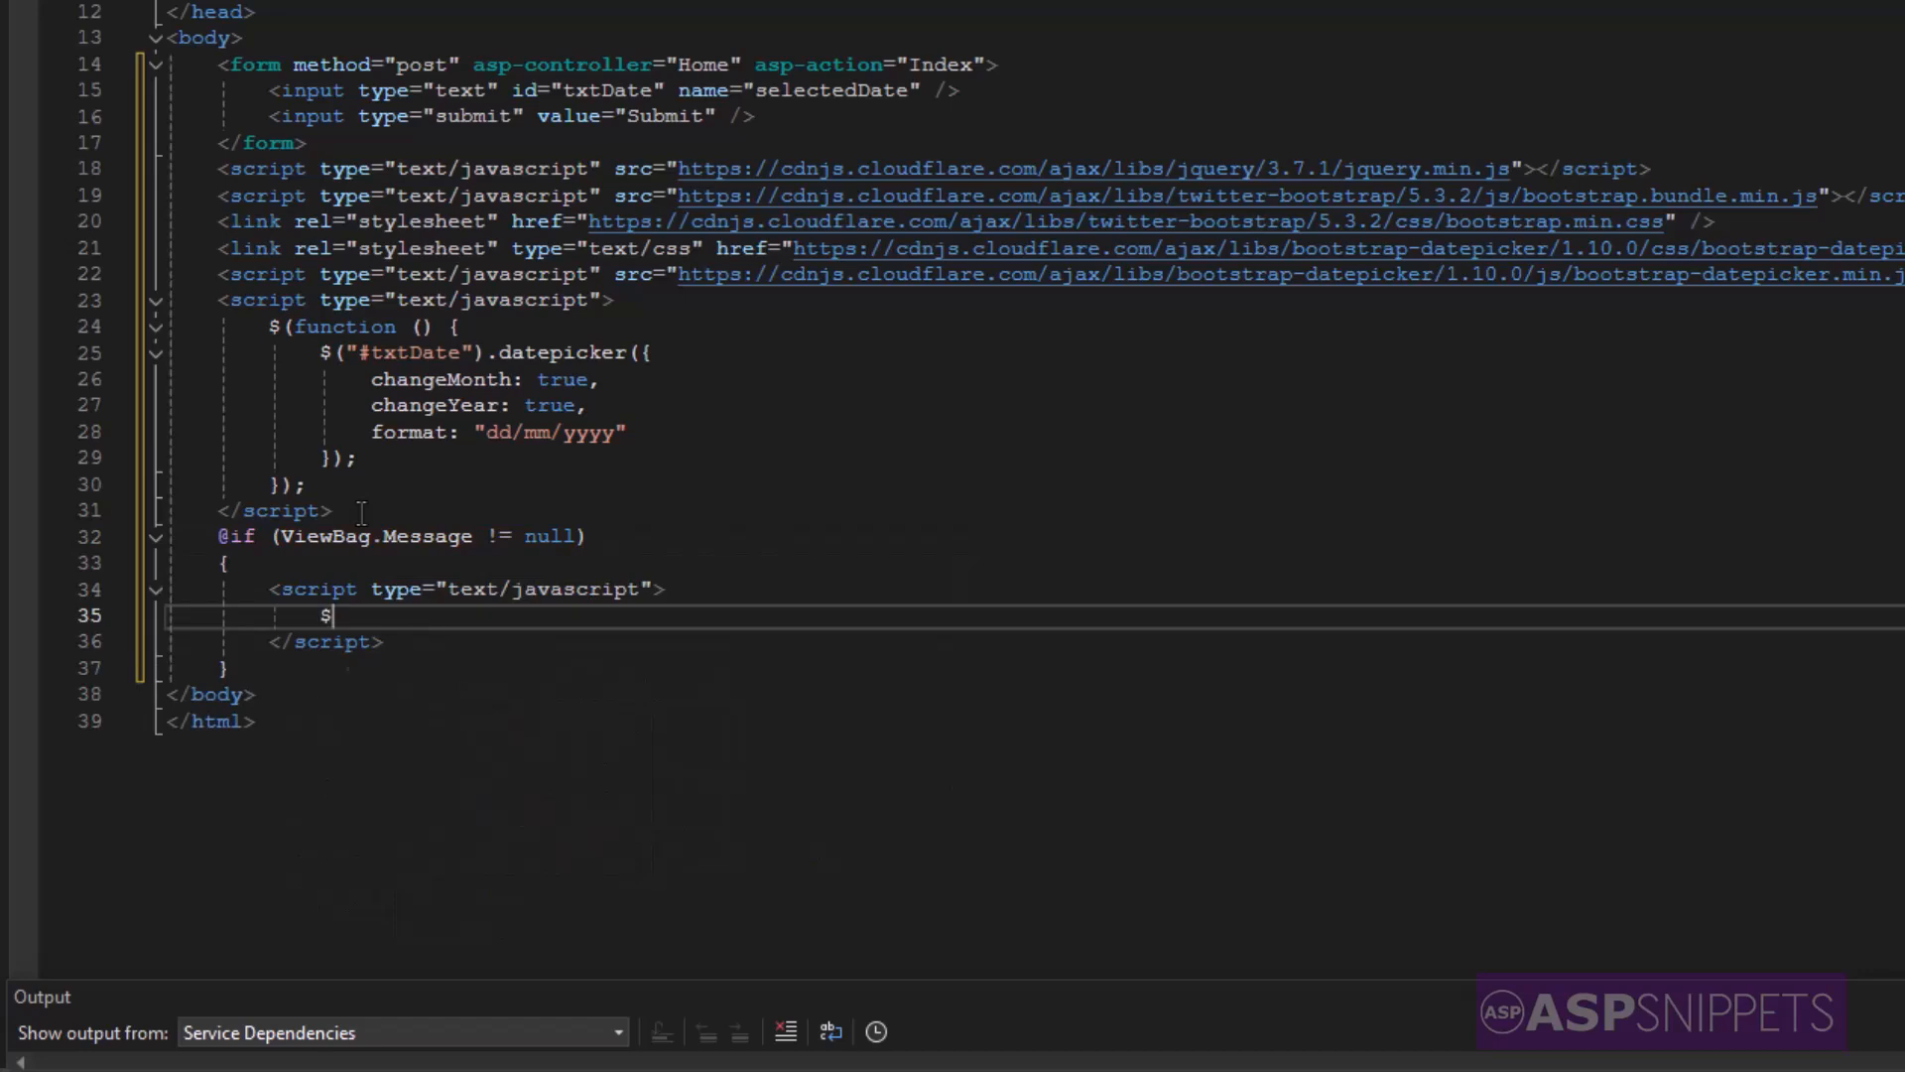
pyautogui.write('(function())')
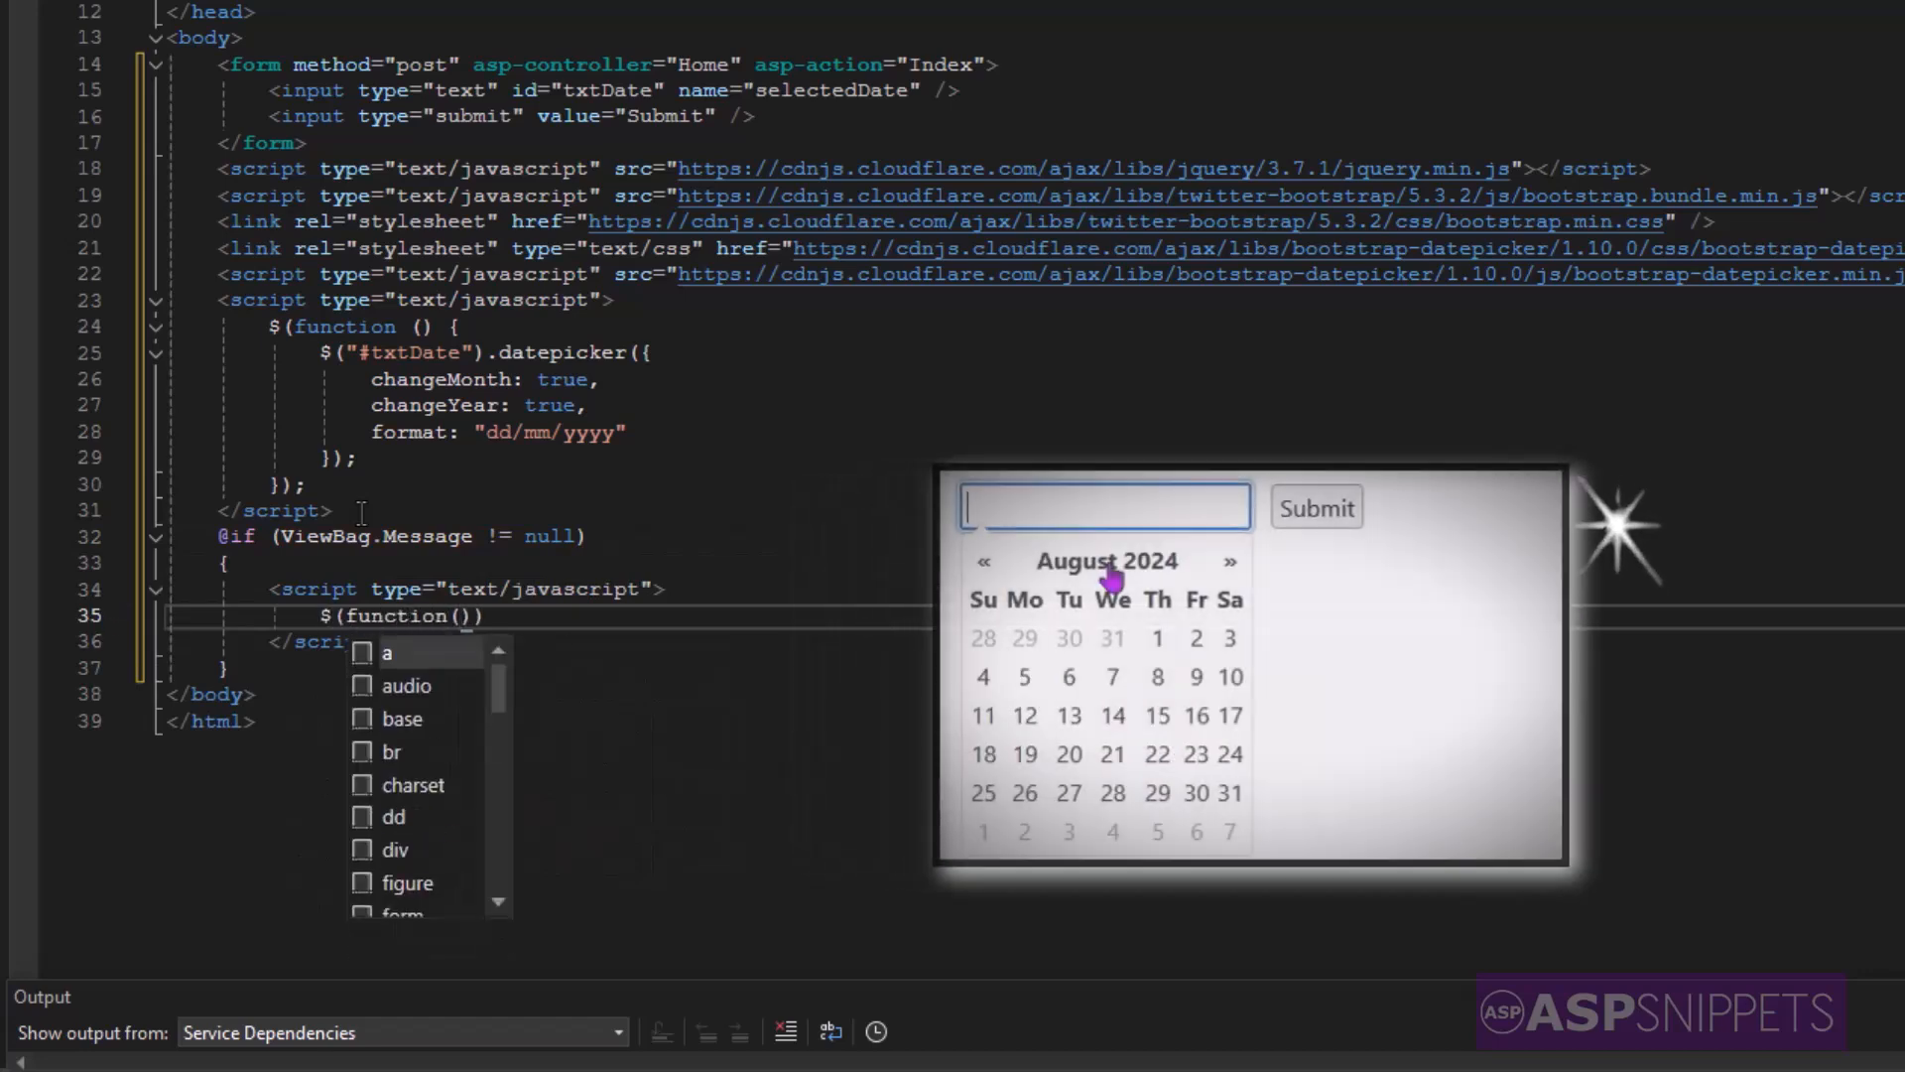
pyautogui.click(1025, 714)
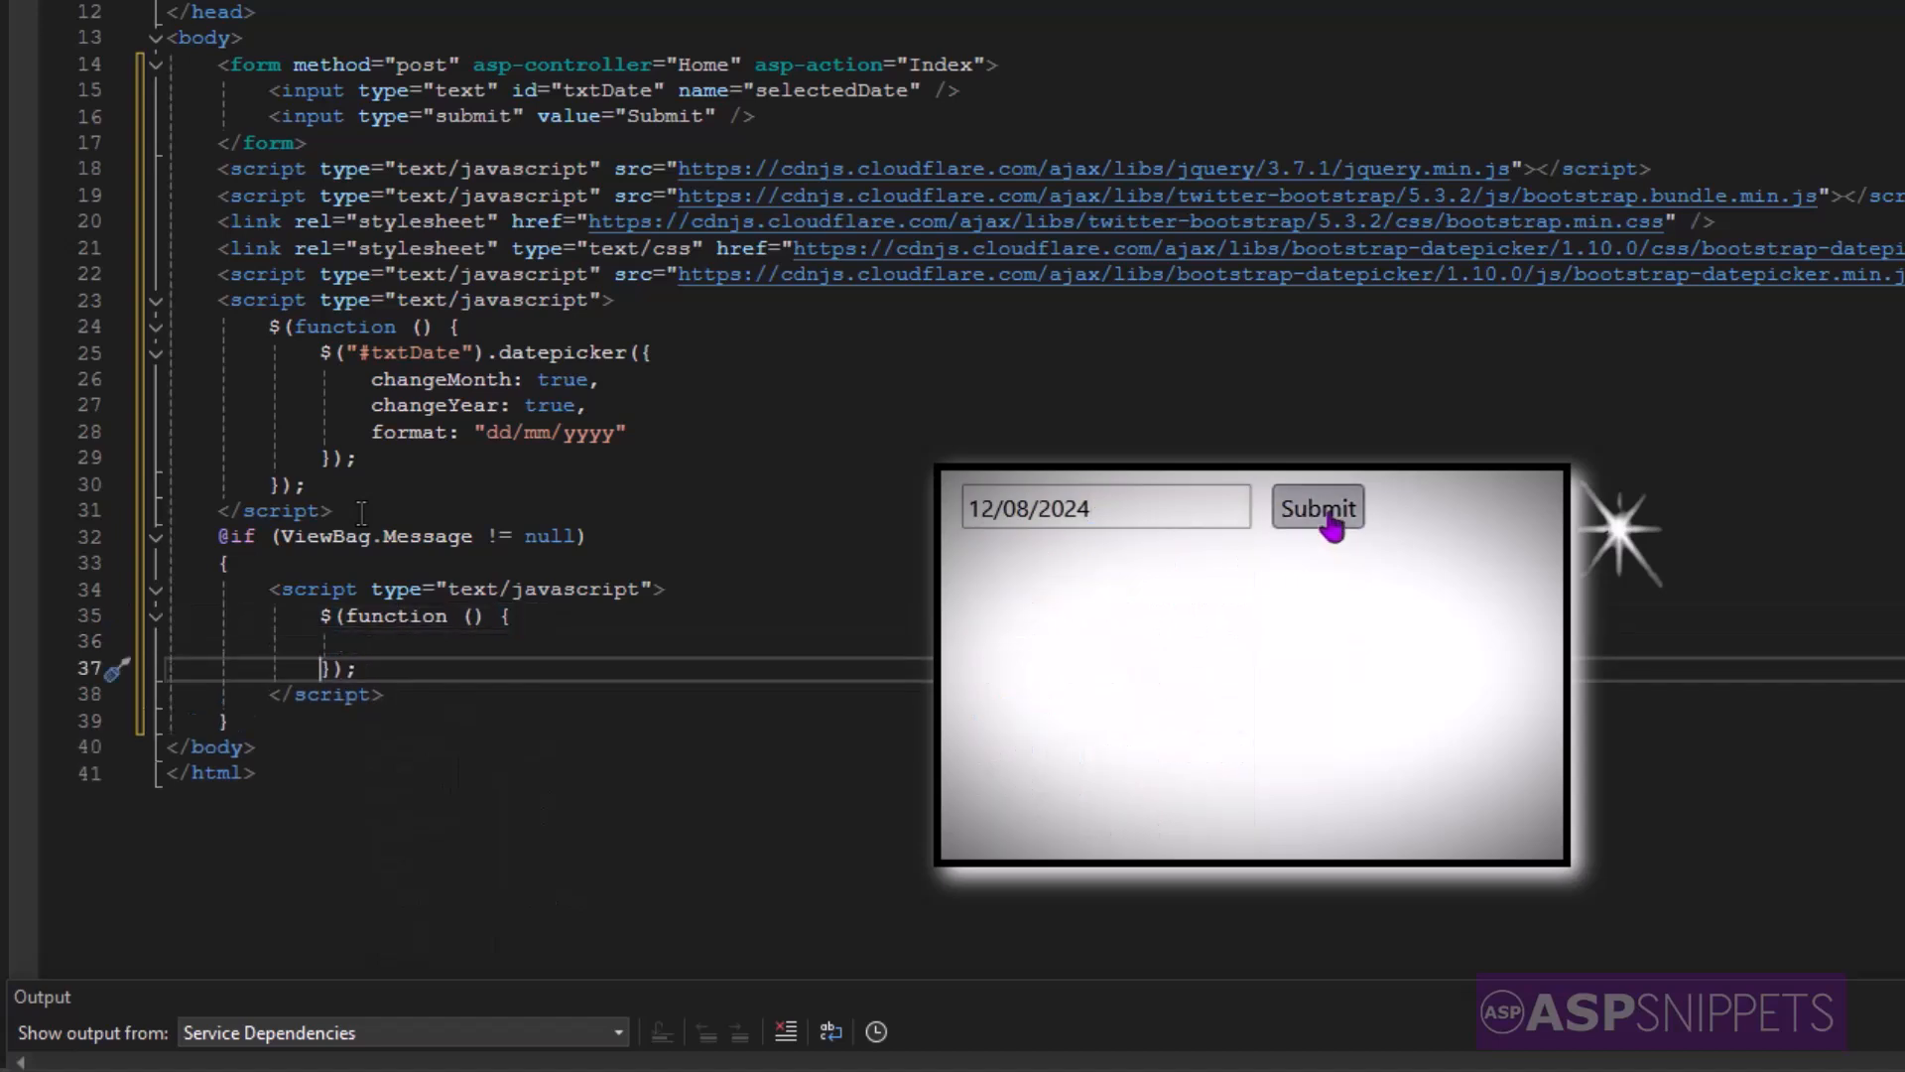
pyautogui.write('alert(')
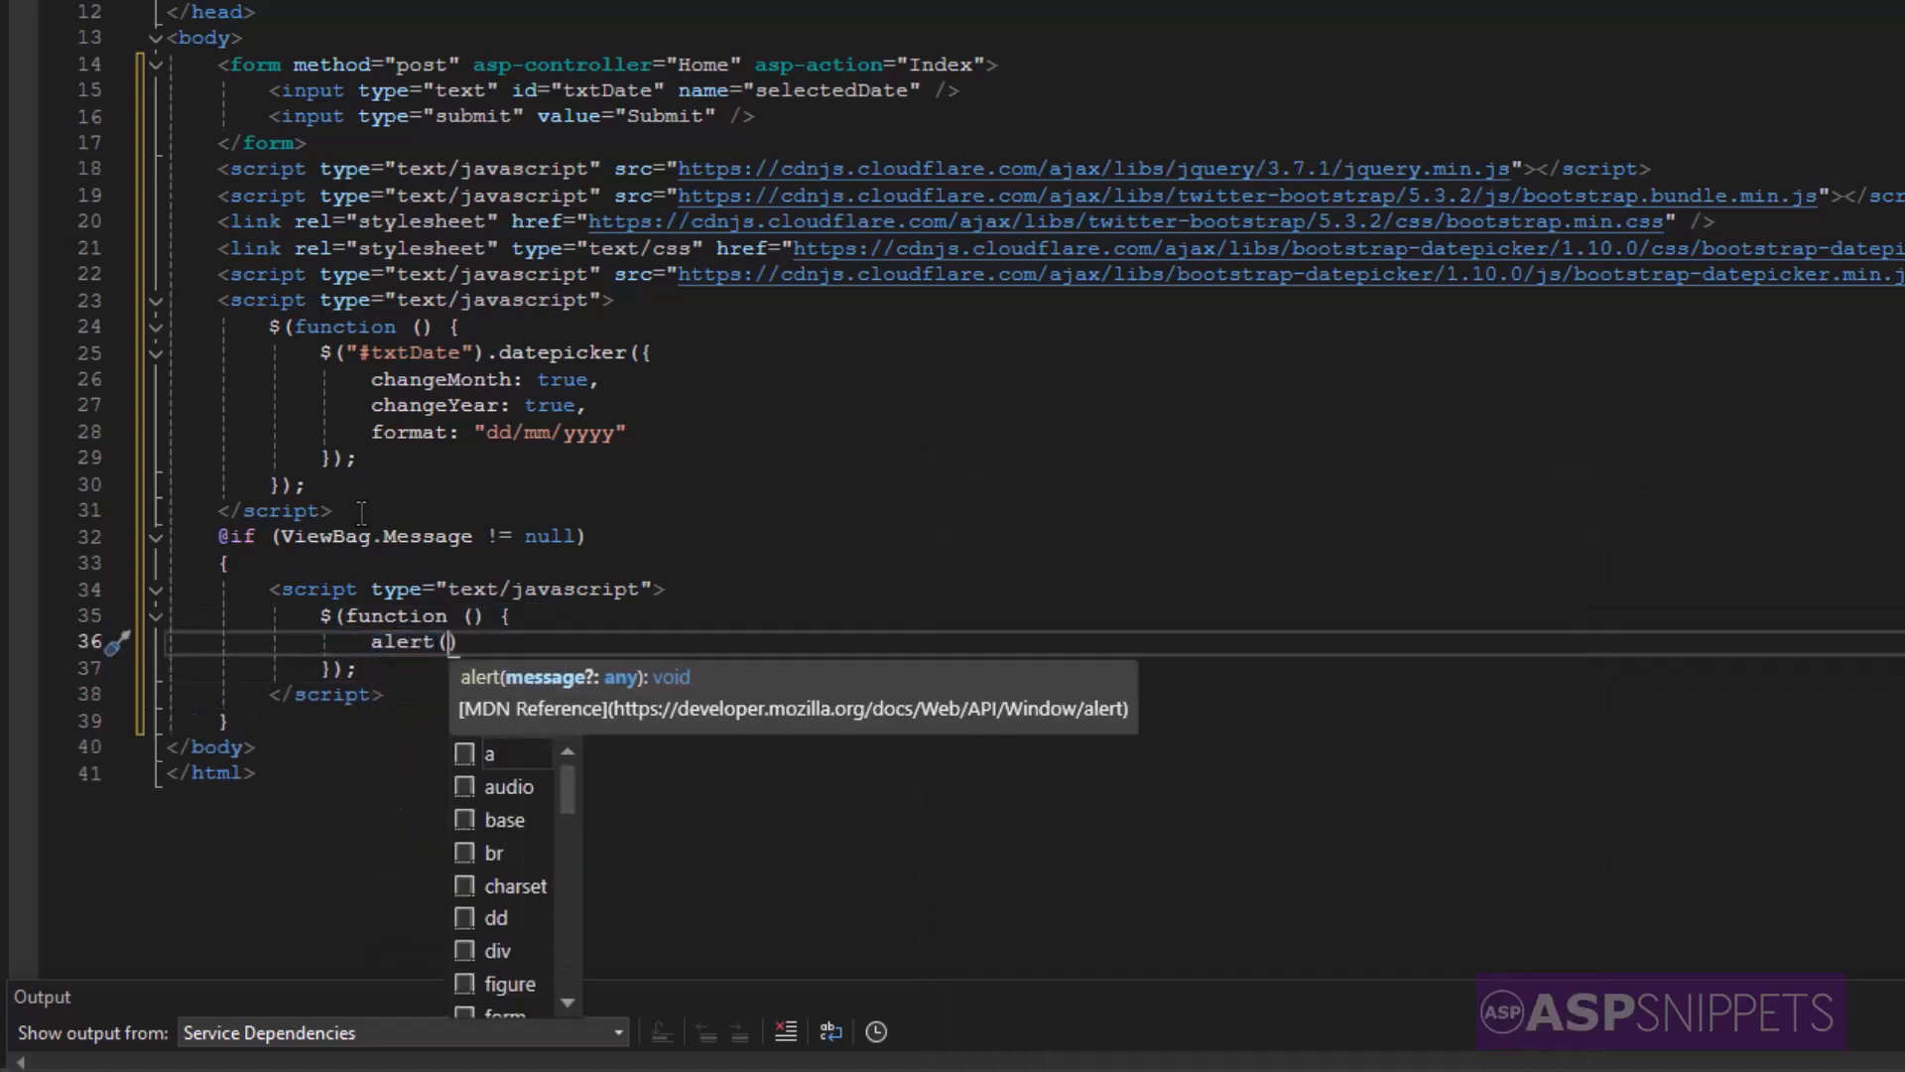
pyautogui.write('"@ViewB')
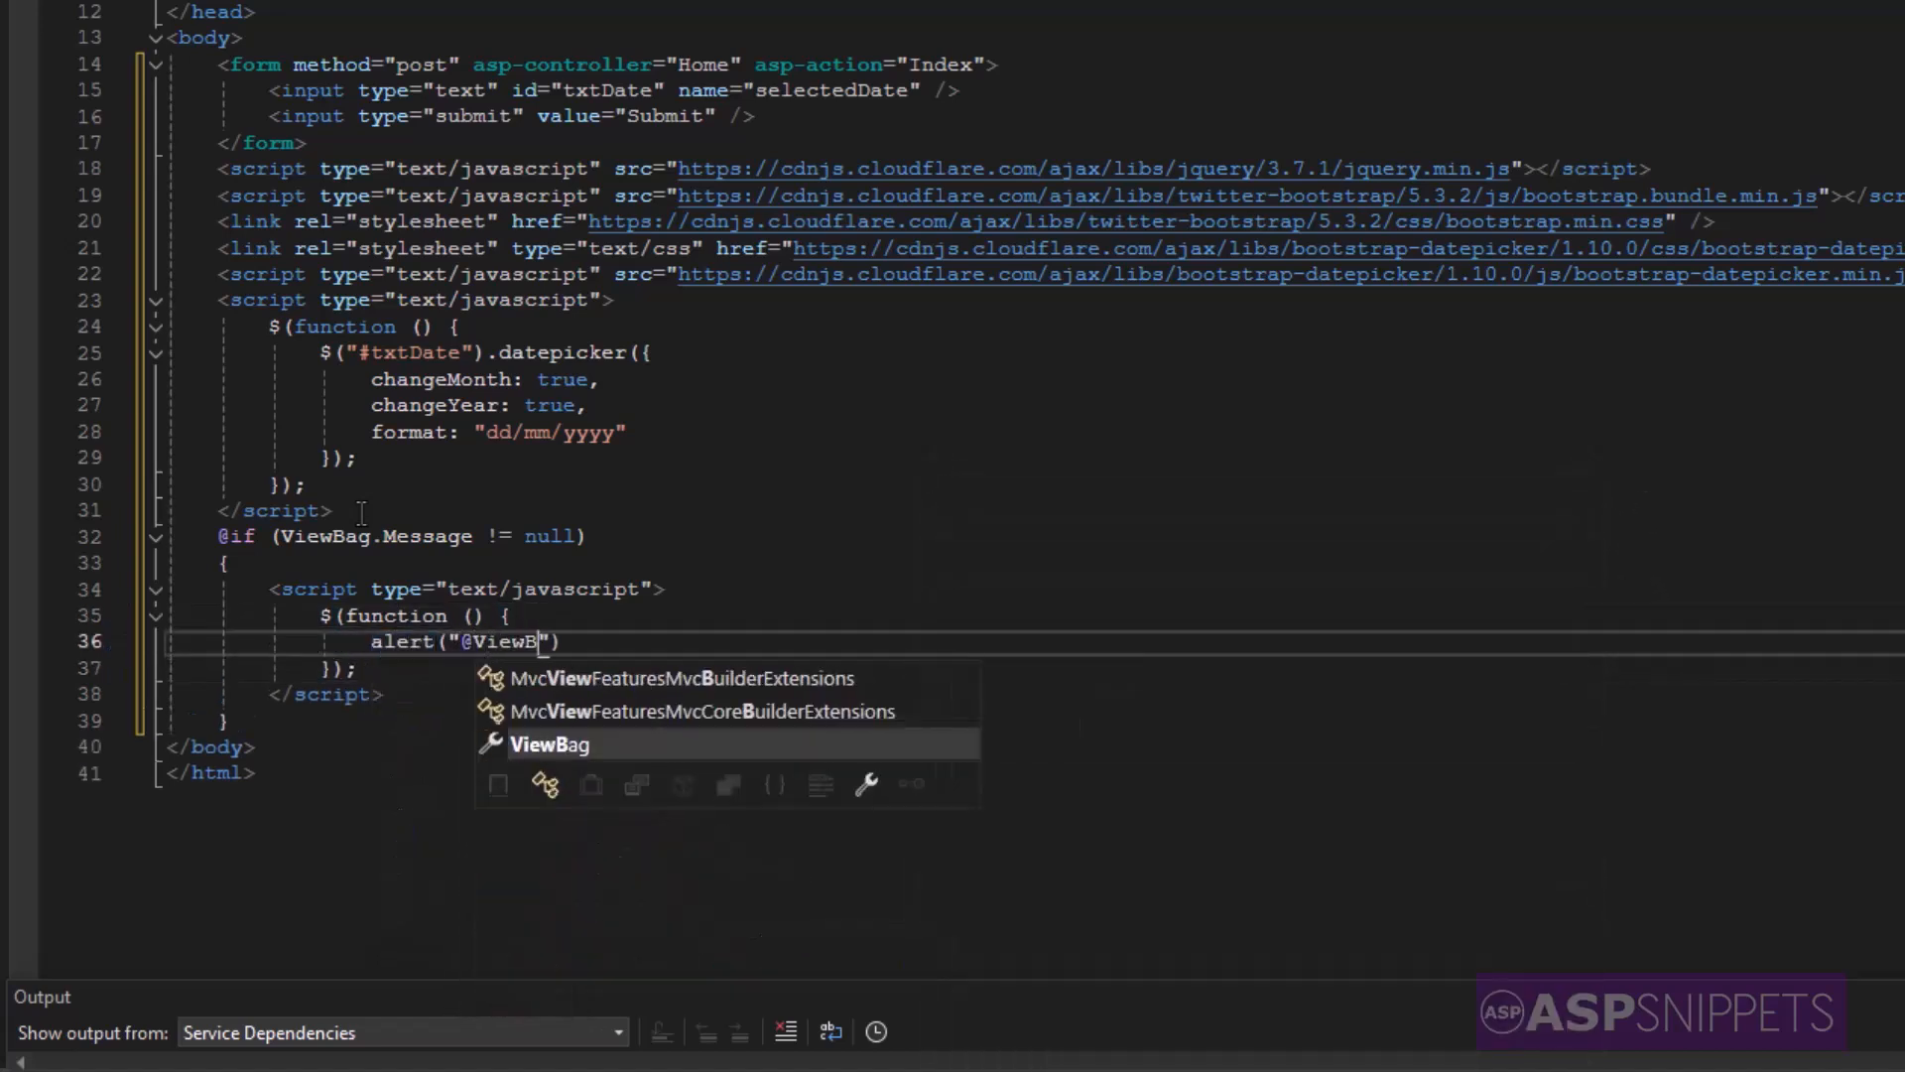
pyautogui.write('ag.Message')
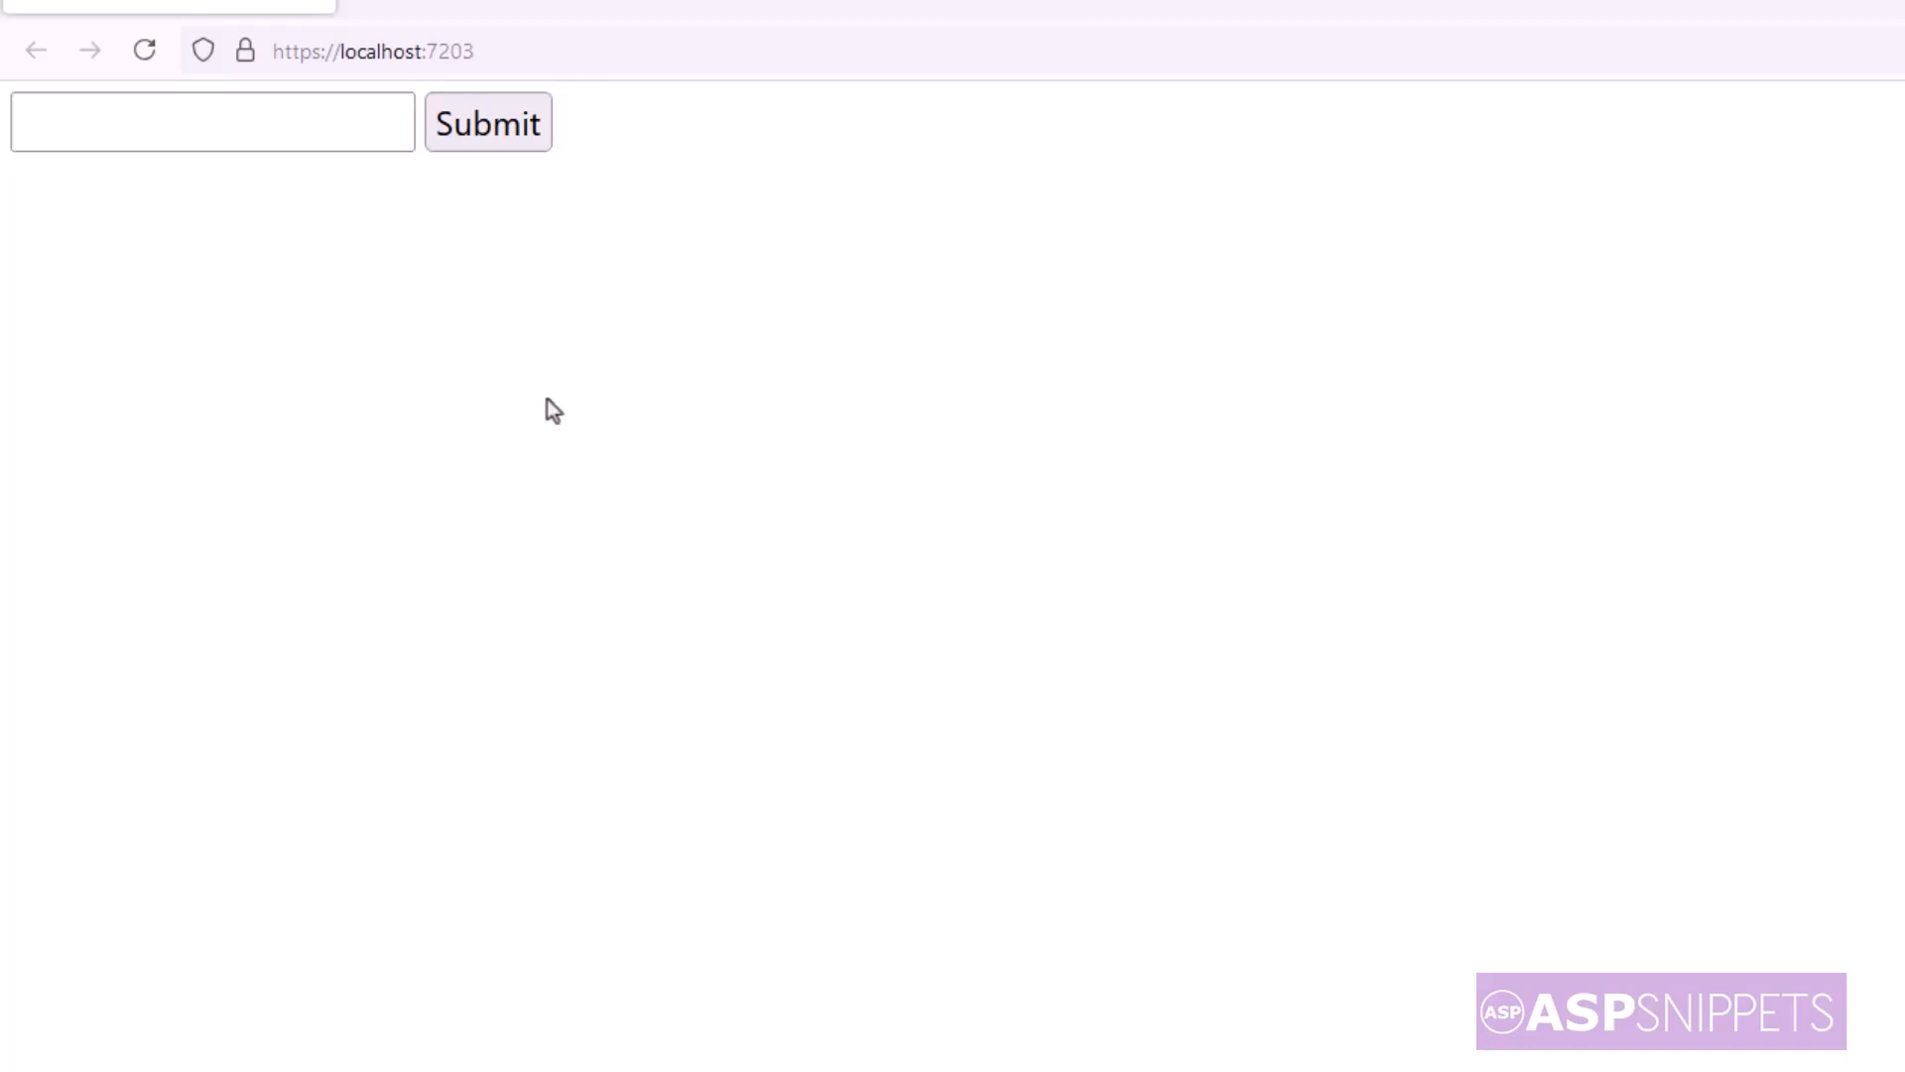
# - Pick a date in the browser, submit it, and dismiss the "Selected Date: 12-08-2024" alert
pyautogui.click(488, 121)
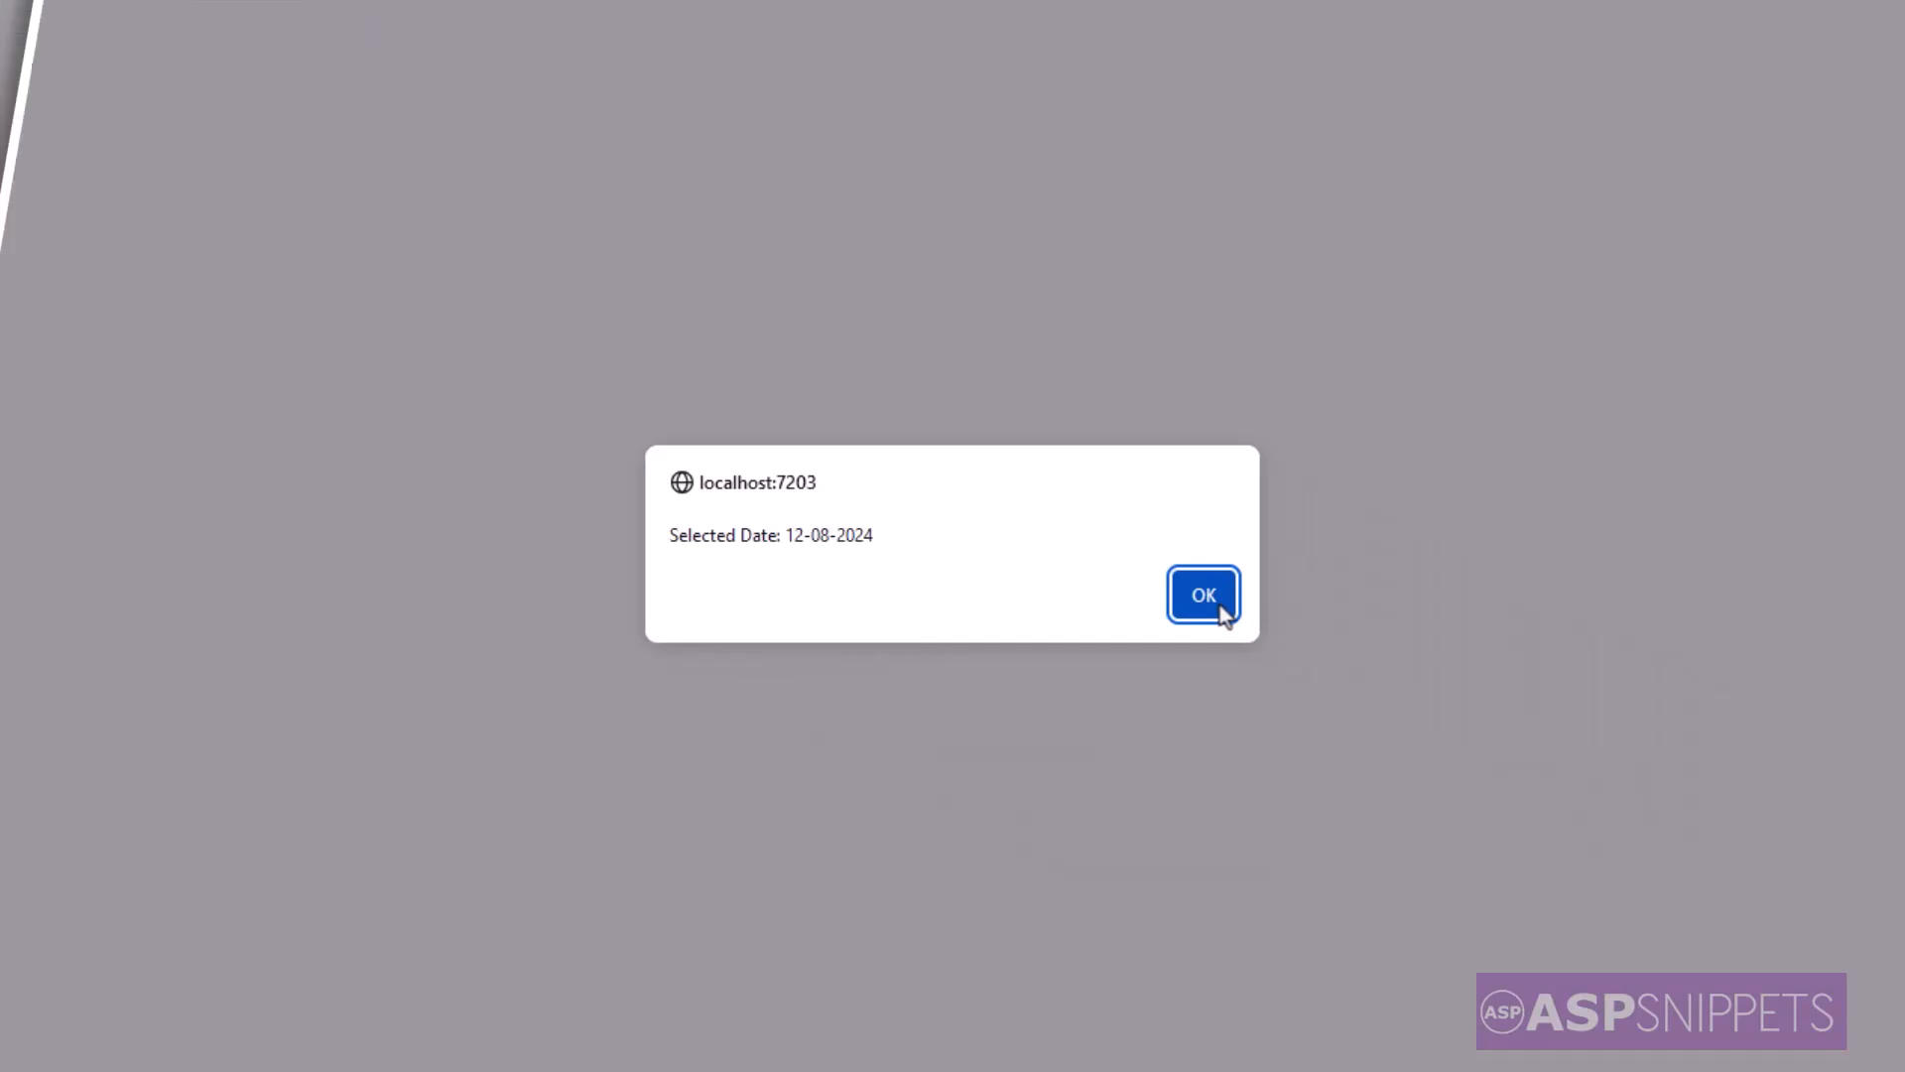
pyautogui.click(1203, 596)
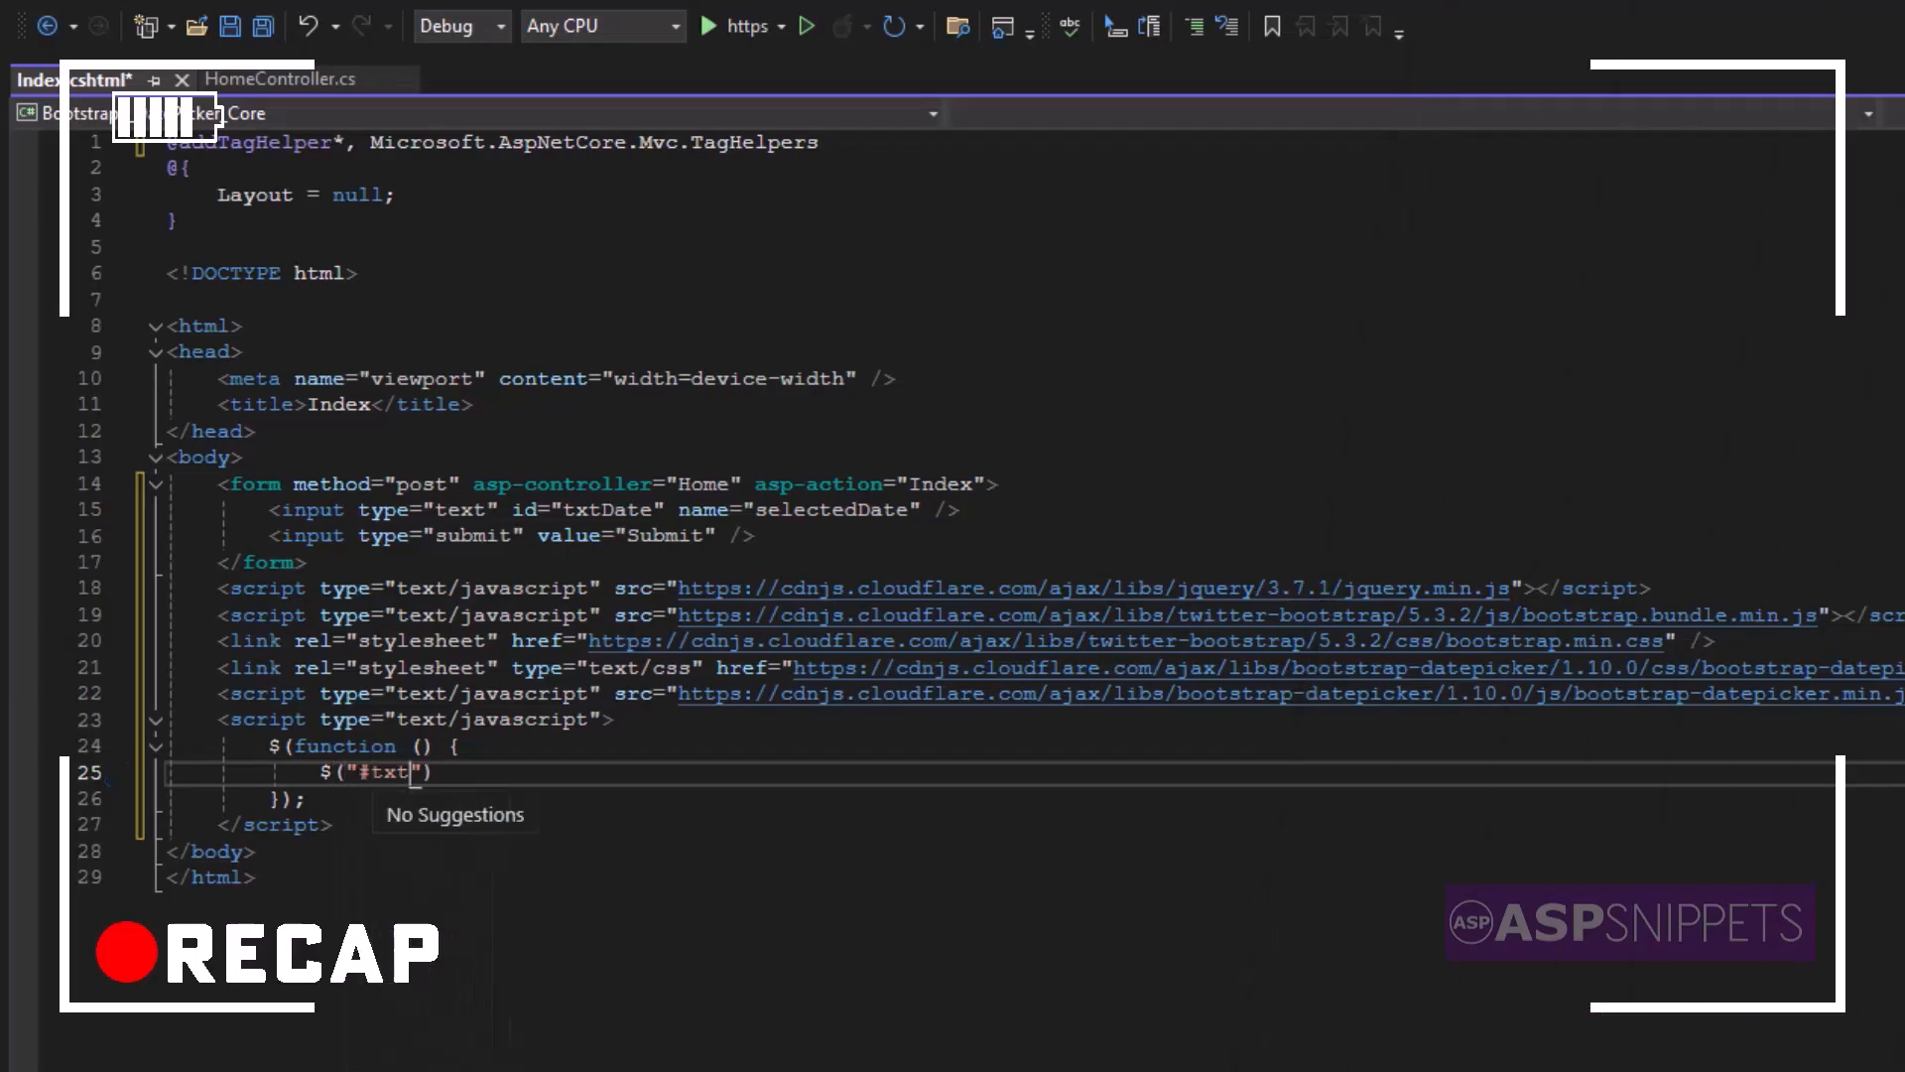
pyautogui.write('Date").datepicker({')
pyautogui.write('format')
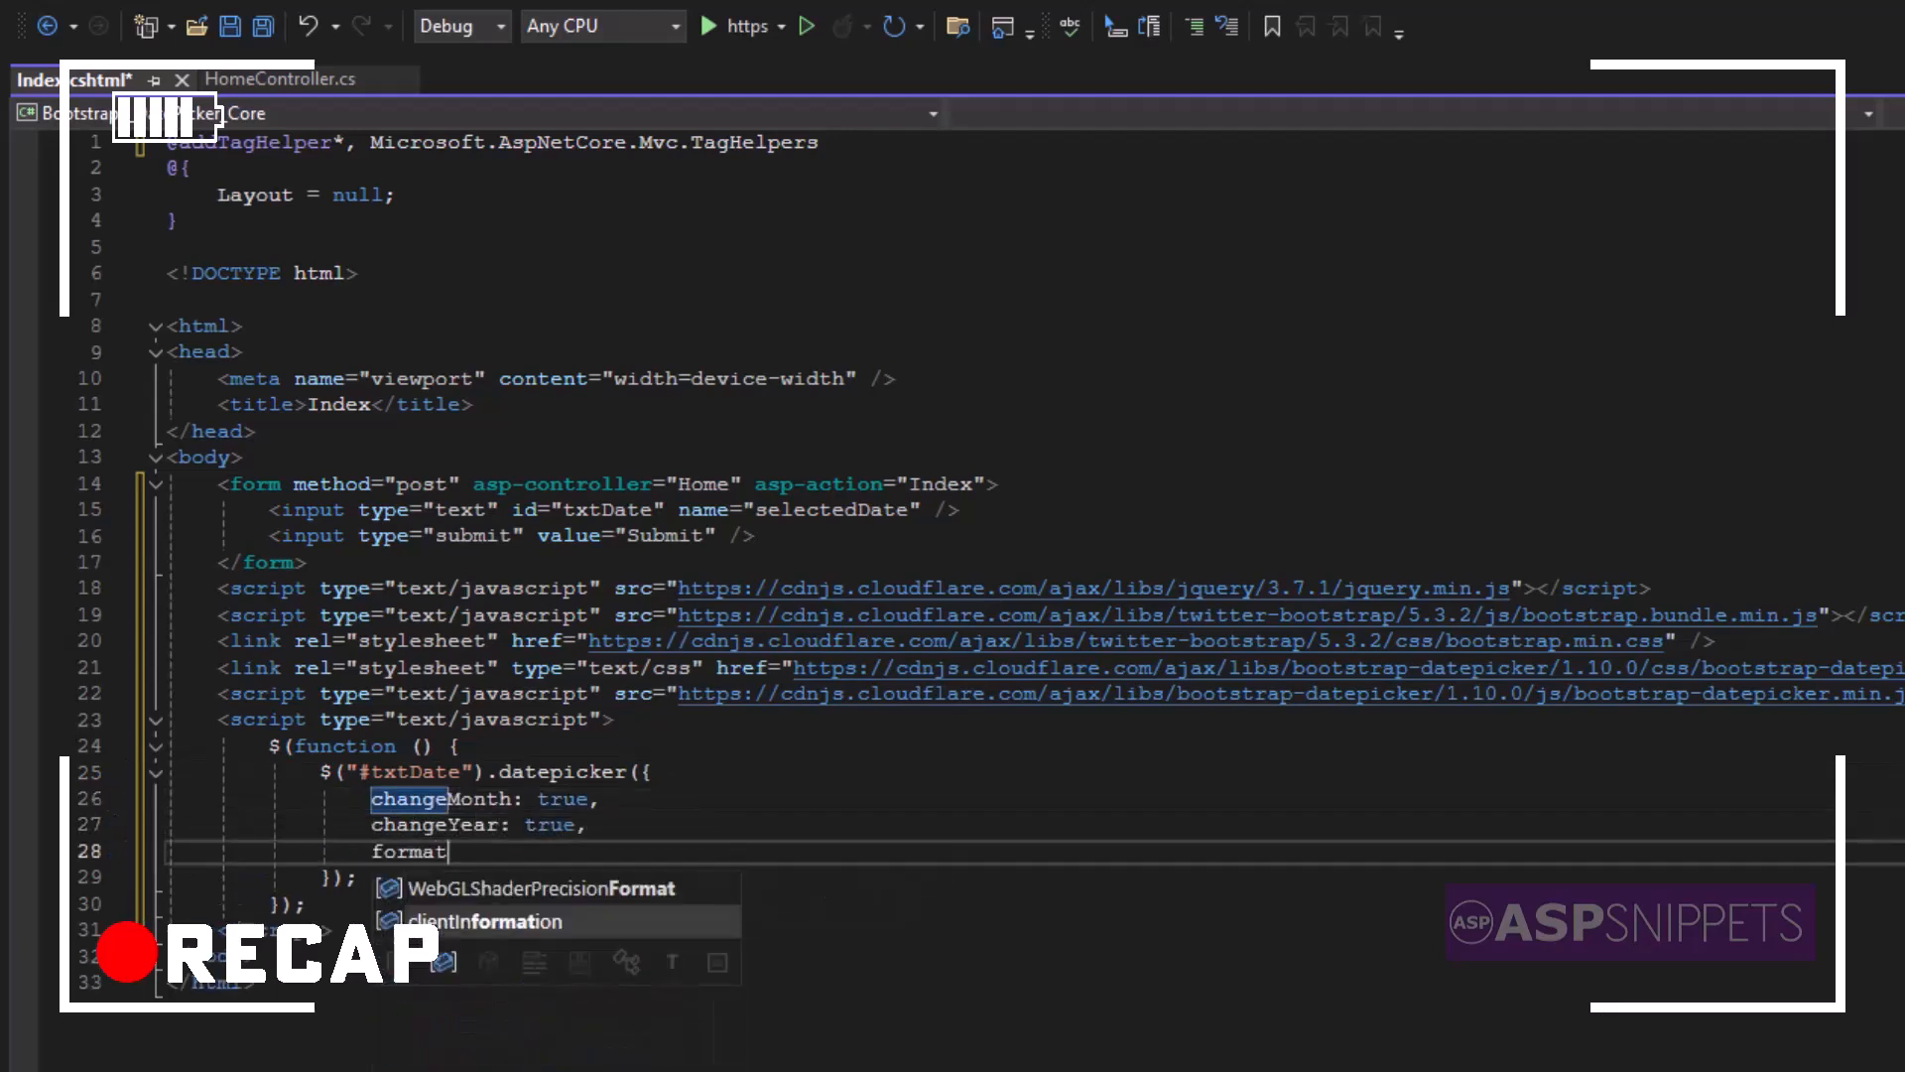
pyautogui.press('ctrl+z')
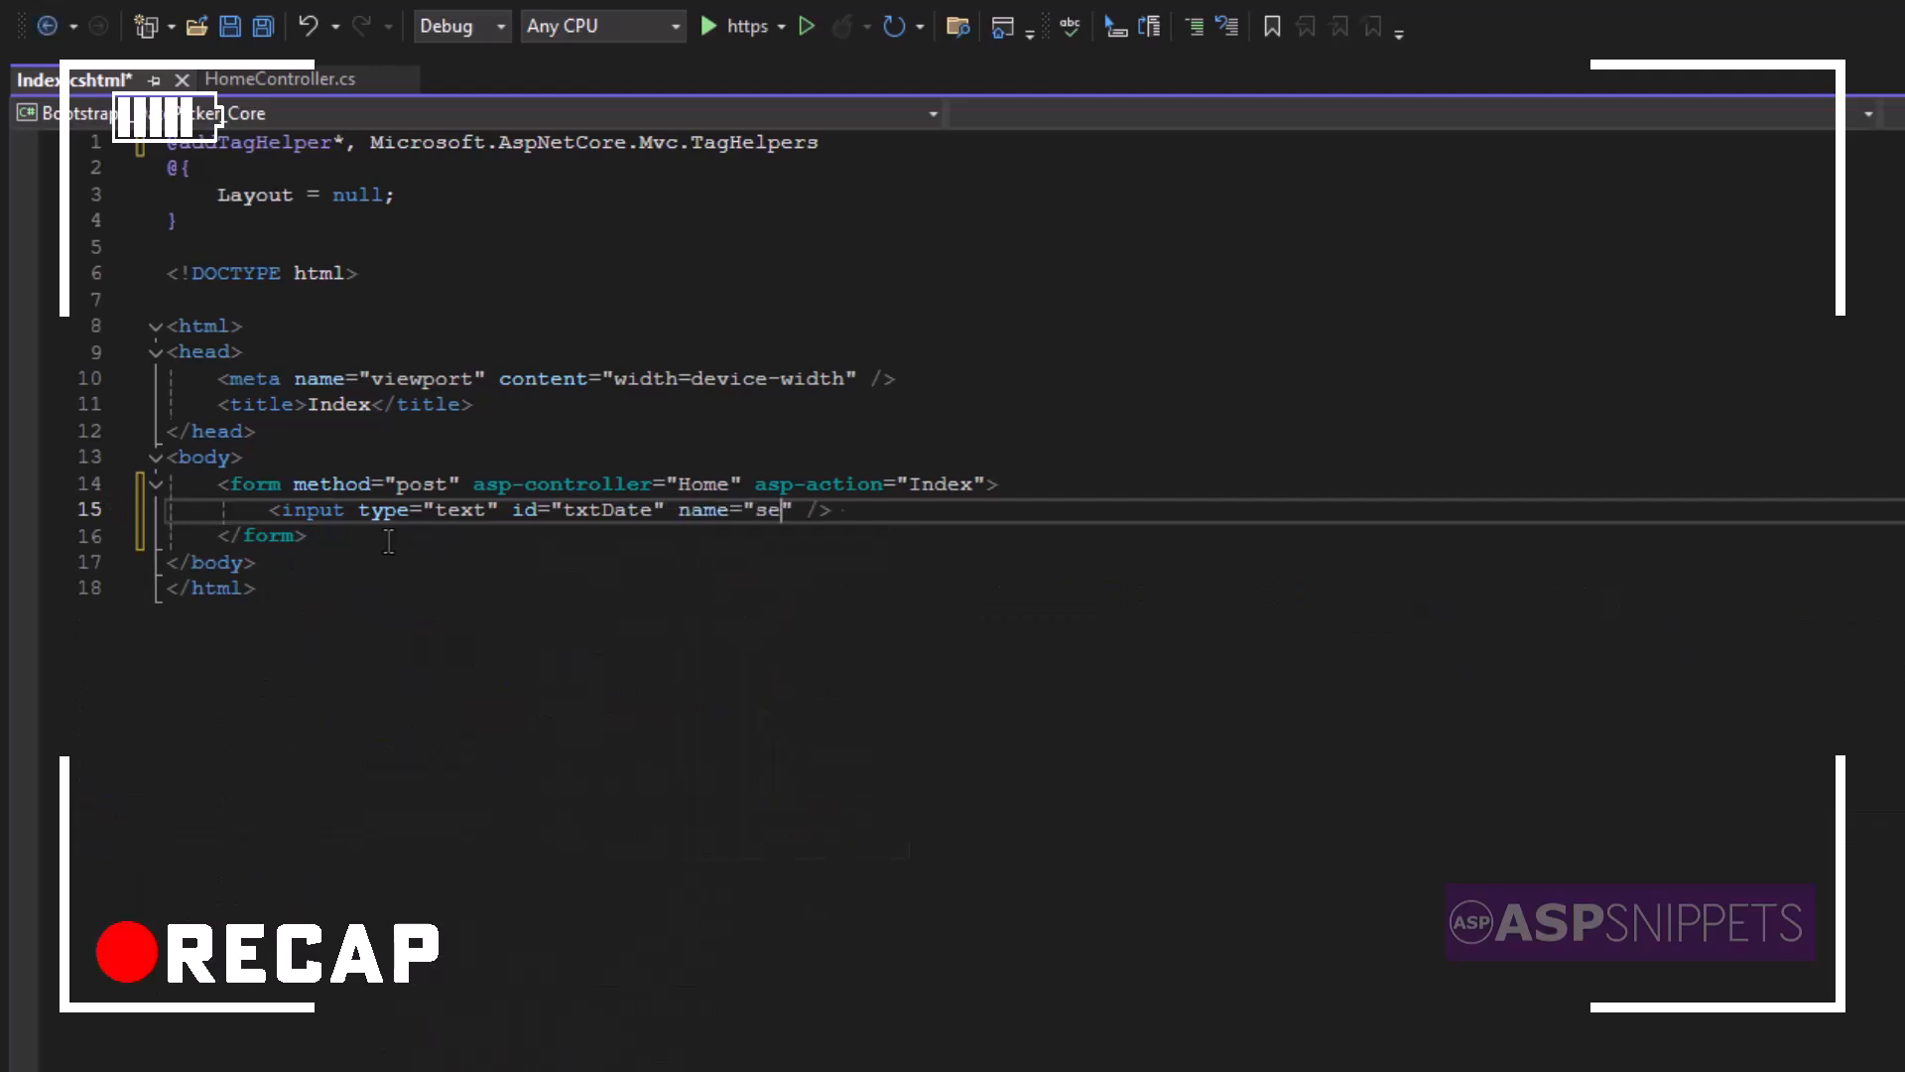
pyautogui.click(280, 79)
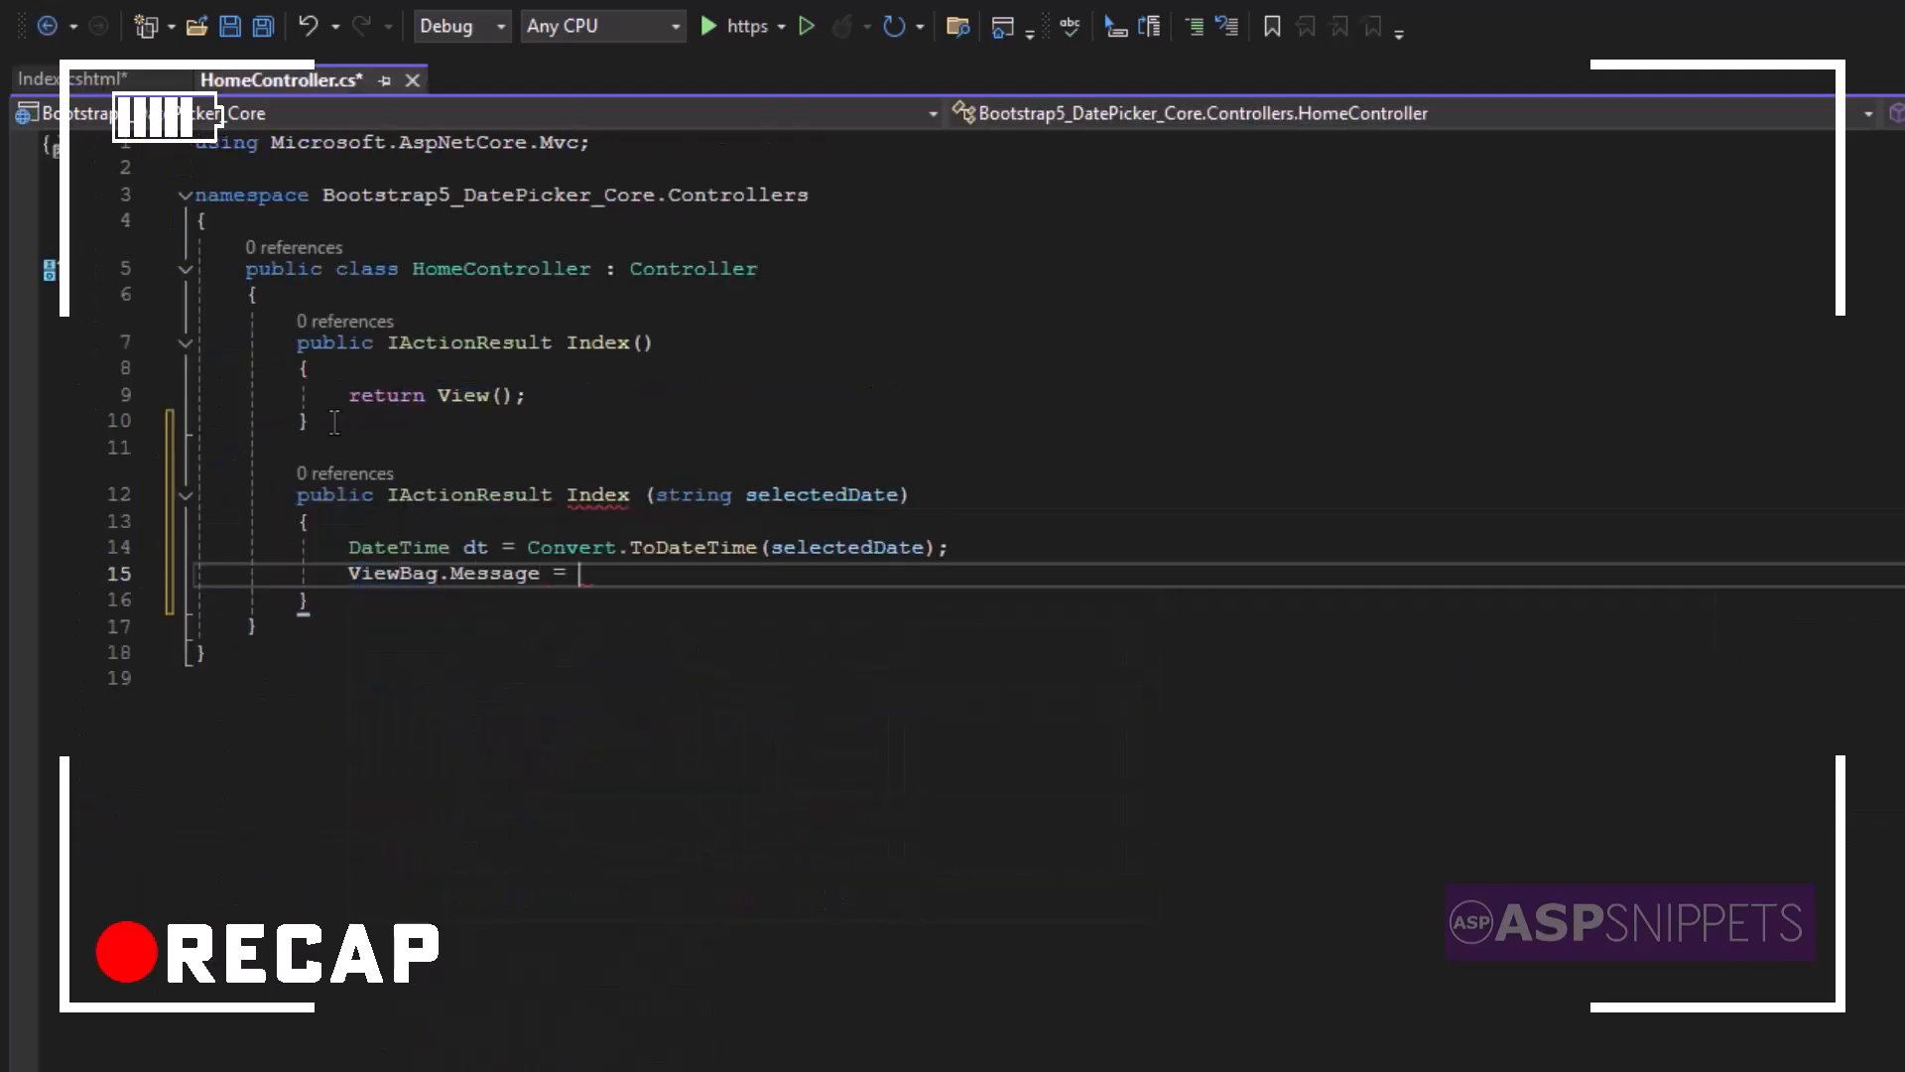
pyautogui.write('"Selected Date:"')
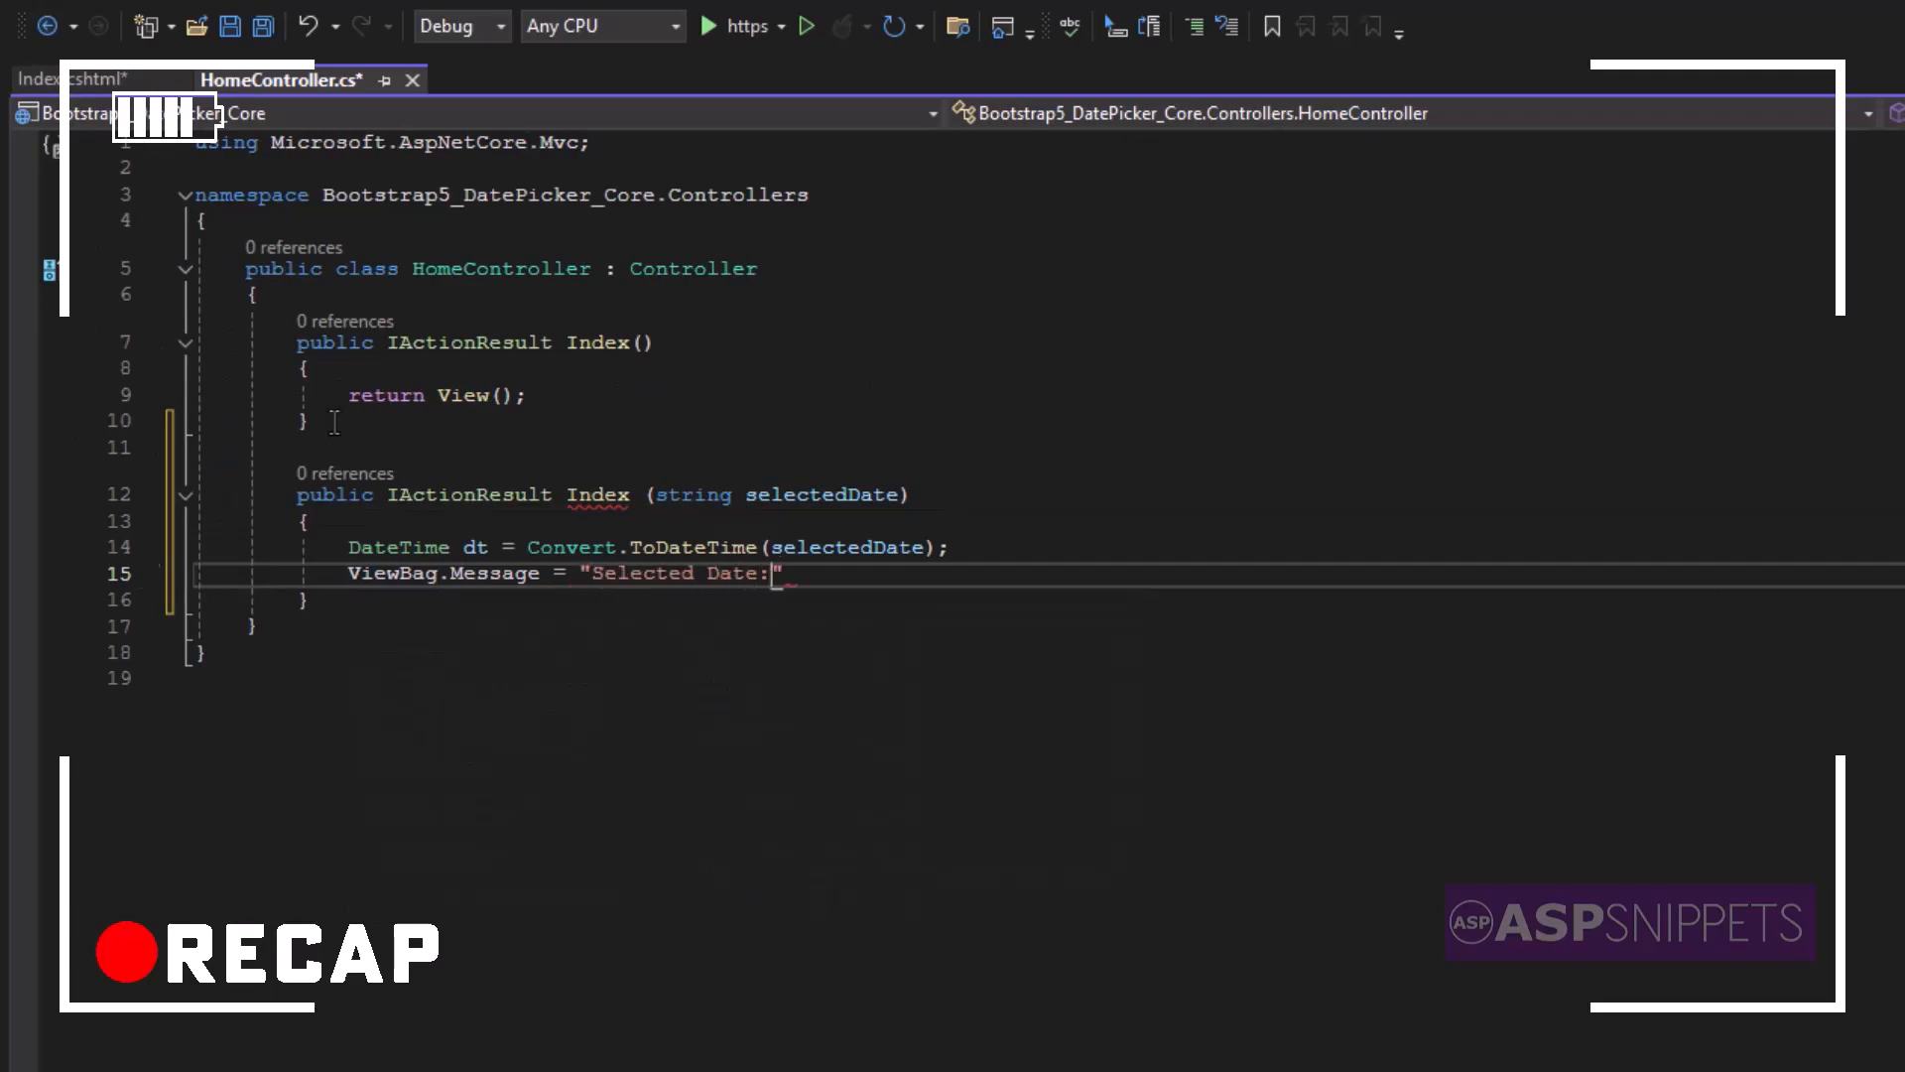